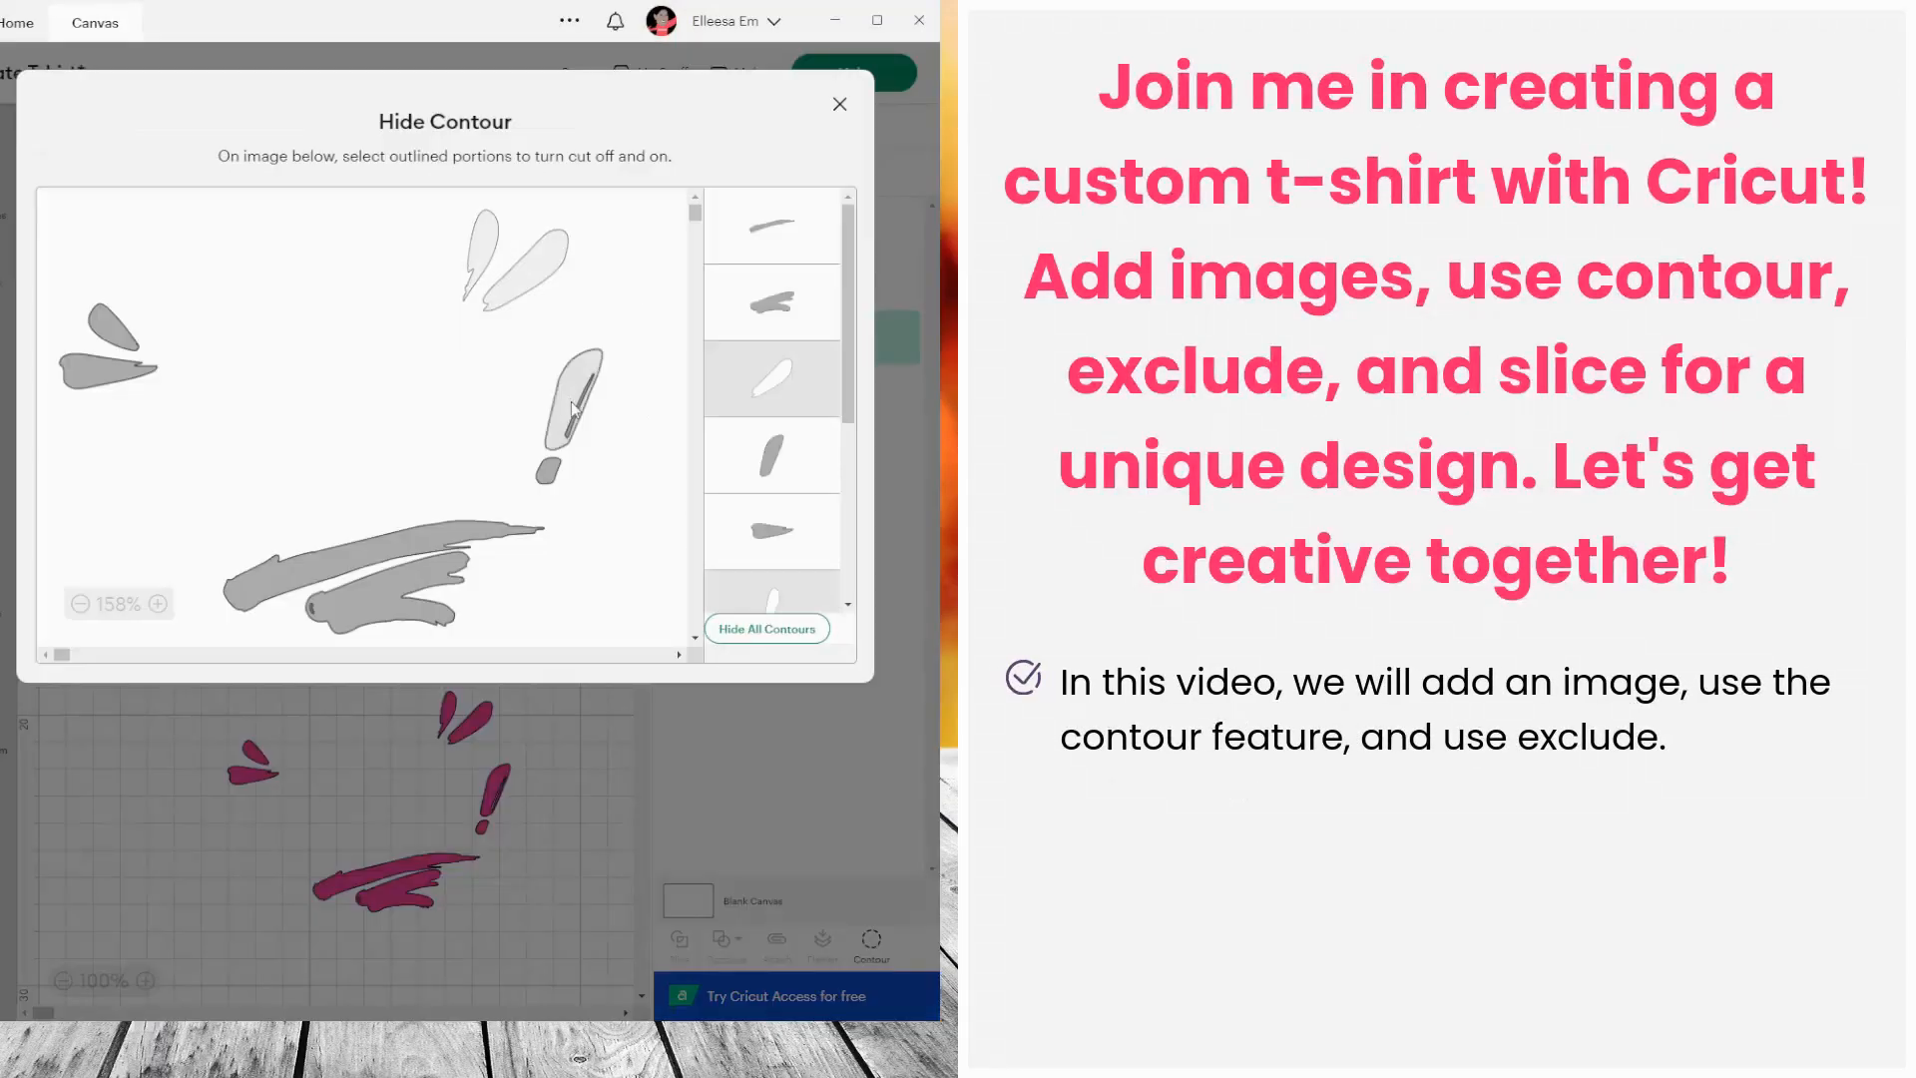
# - Close the Hide Contour dialog to return to the roller skate canvas
pyautogui.click(839, 104)
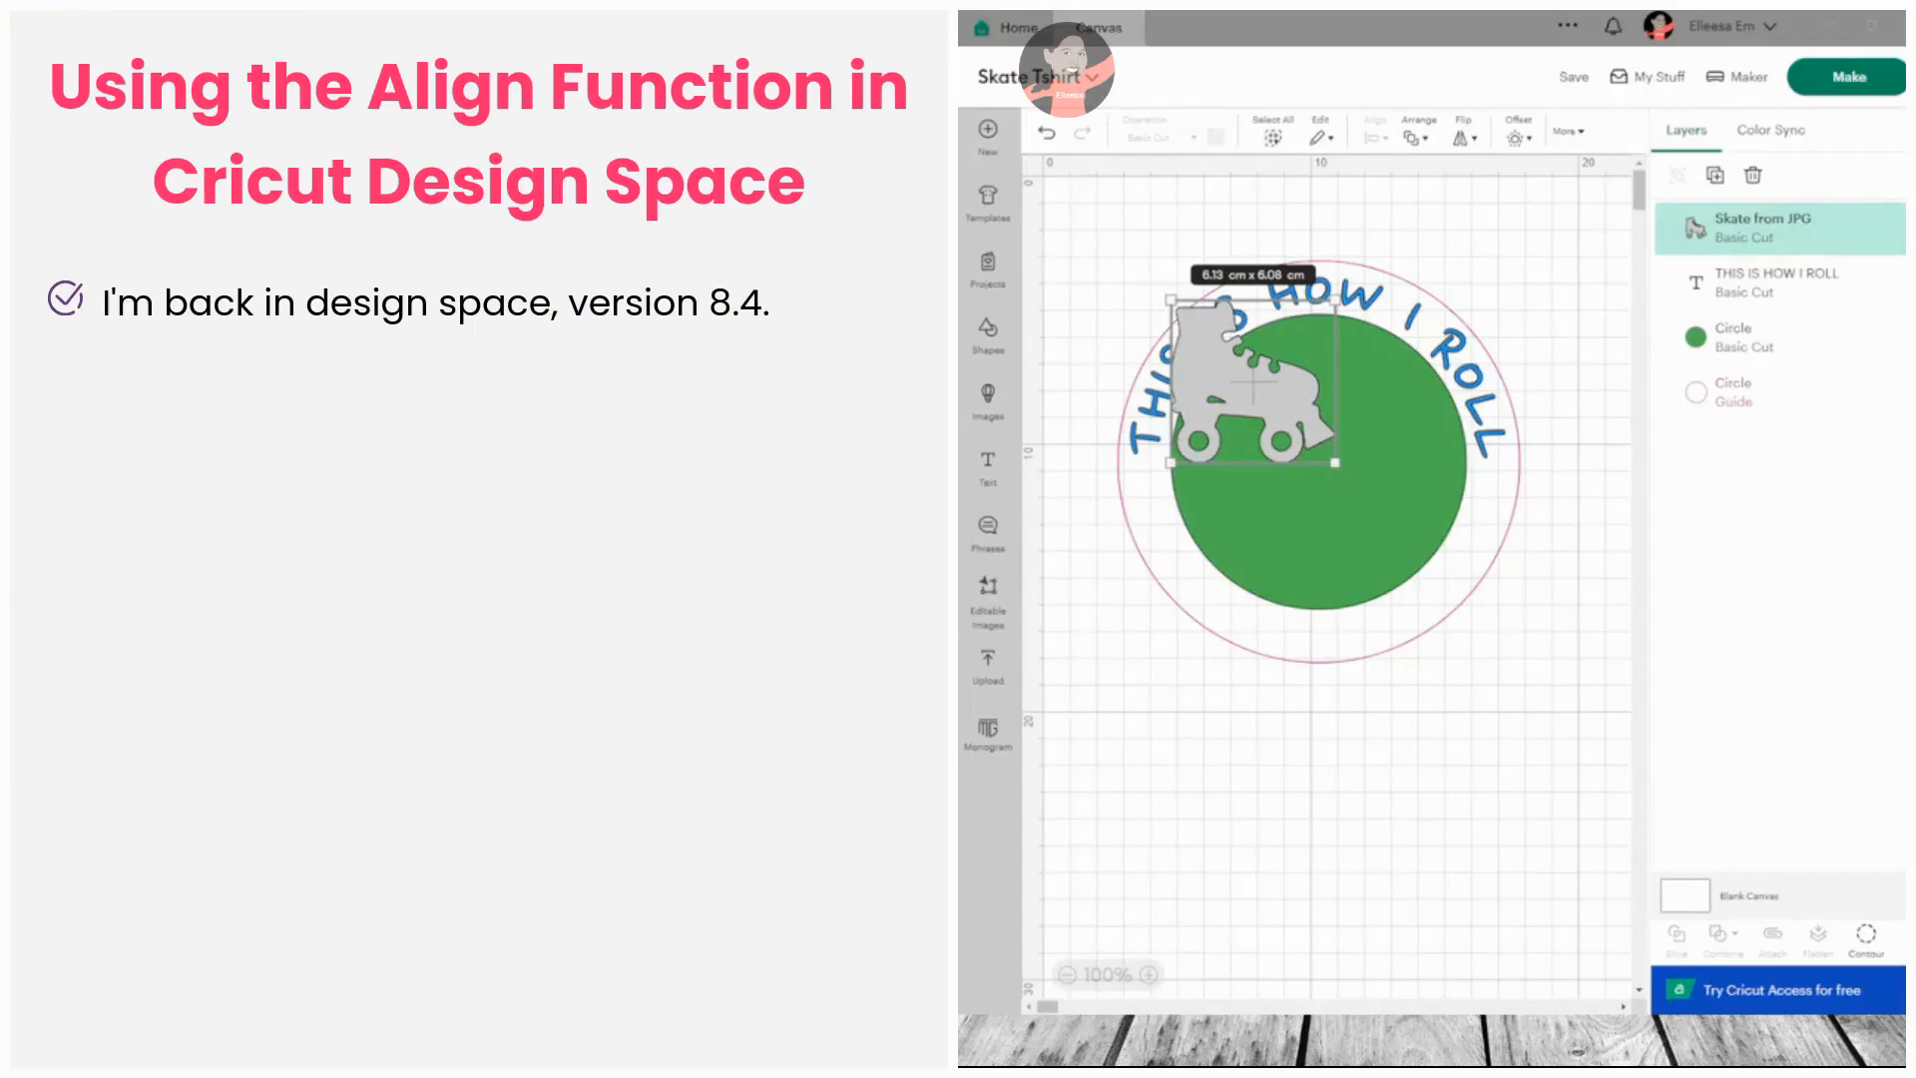
# - Drag the roller skate onto the green circle, select both, and align them to center
pyautogui.moveTo(1259, 391); pyautogui.dragTo(1271, 421)
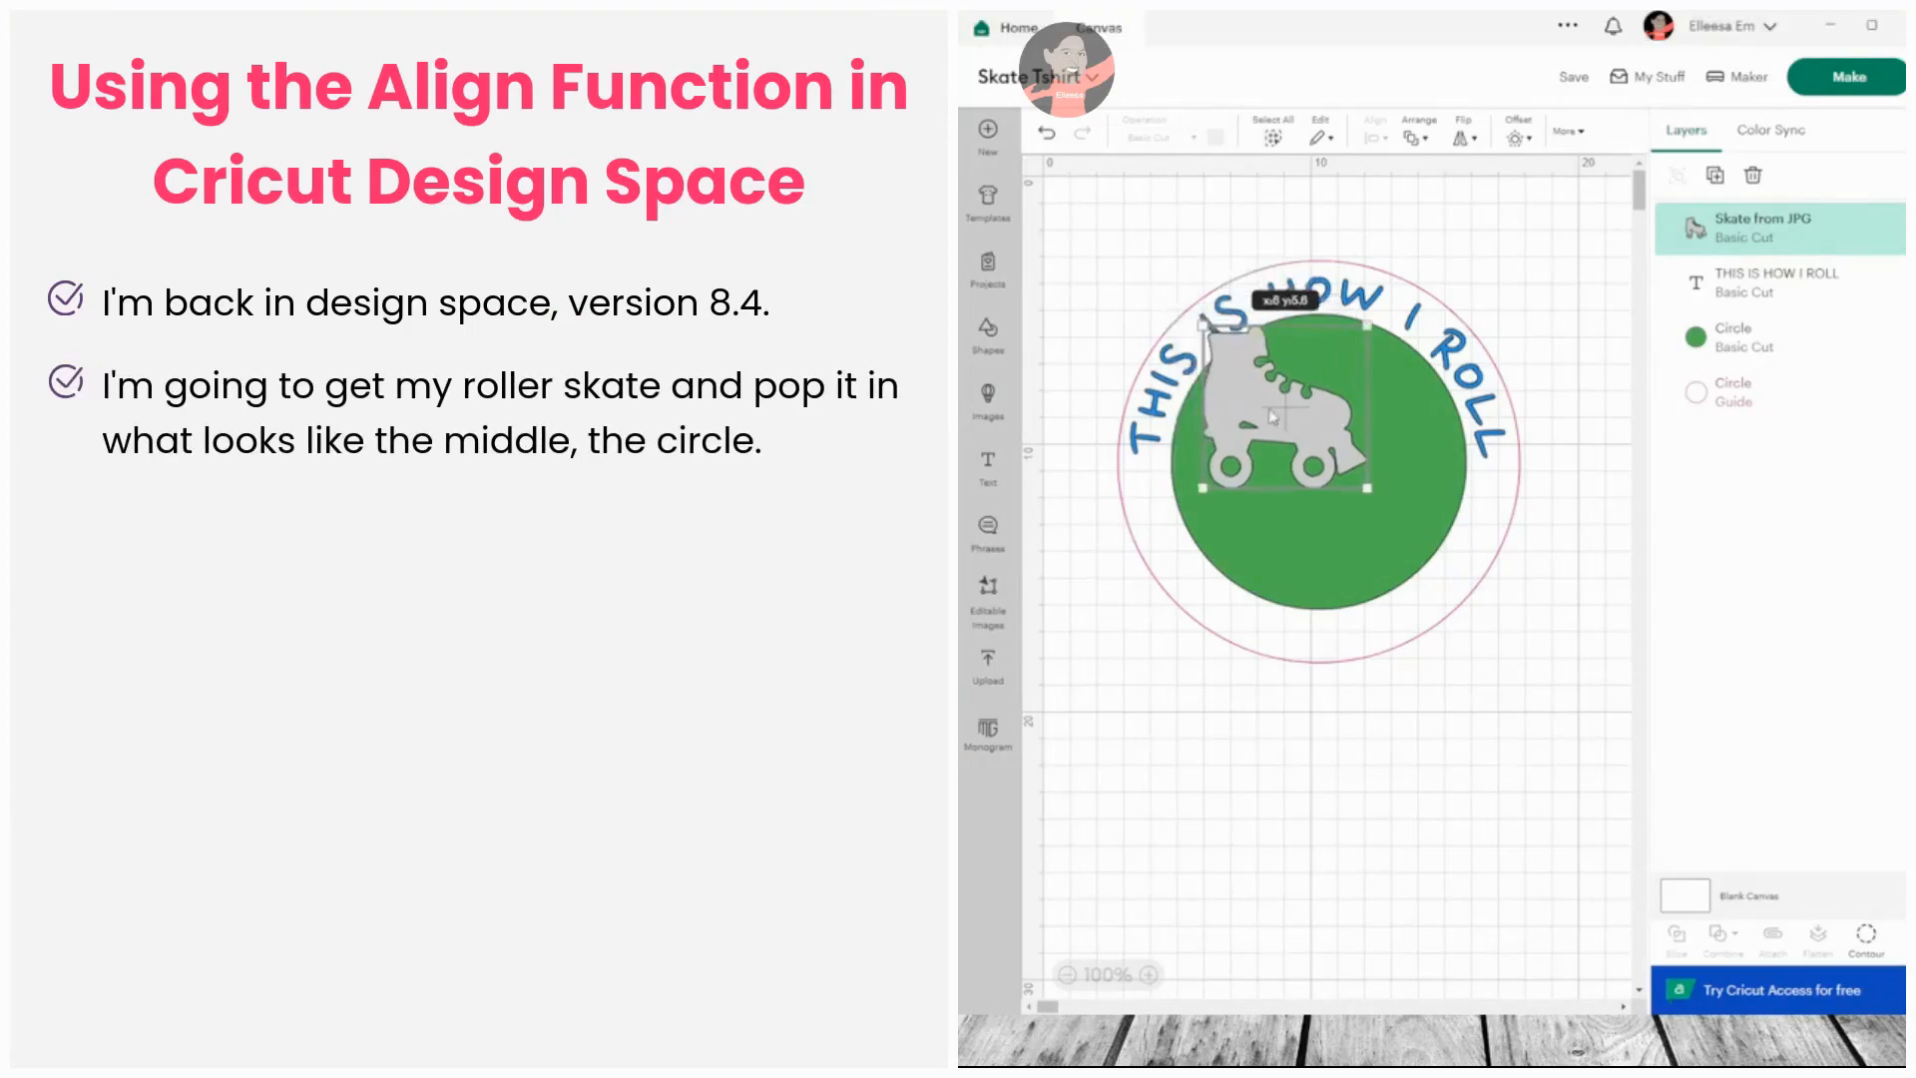
pyautogui.moveTo(1271, 415); pyautogui.dragTo(1314, 462)
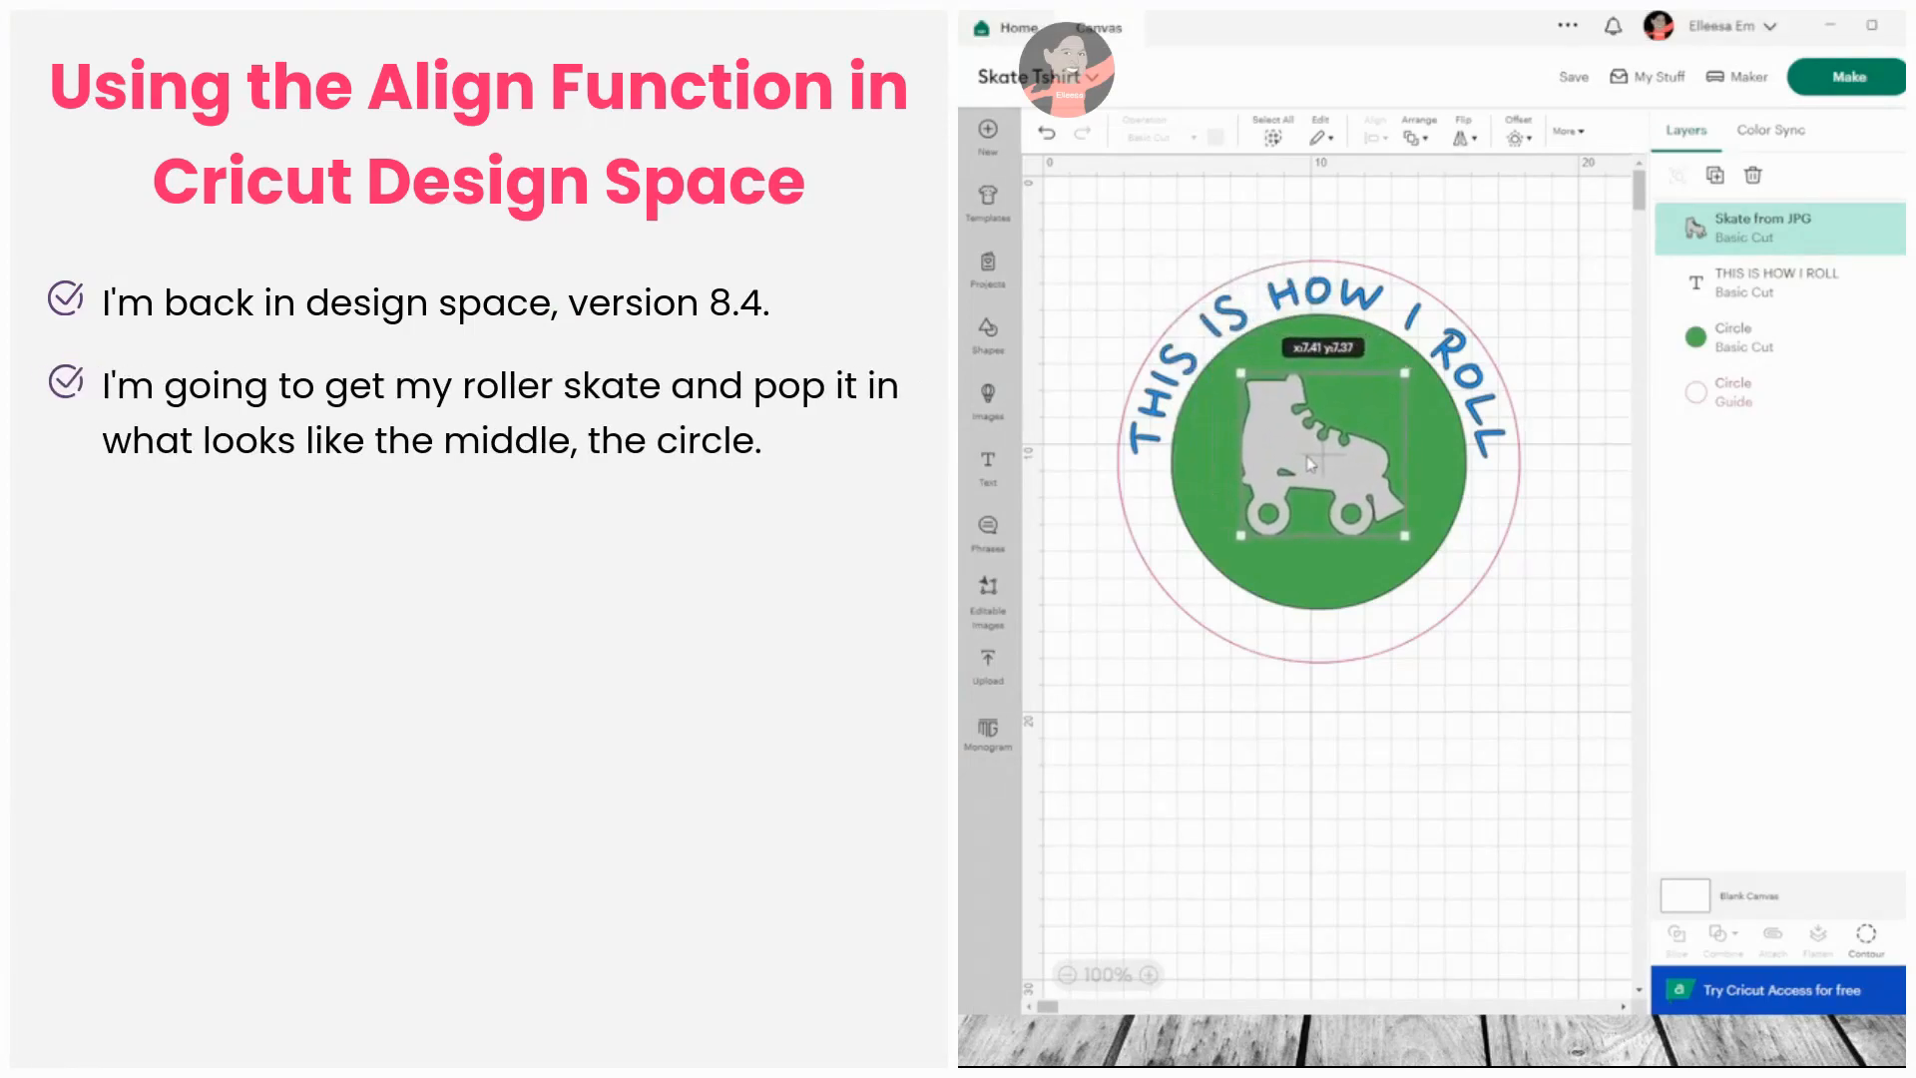
pyautogui.moveTo(1314, 464); pyautogui.dragTo(1309, 458)
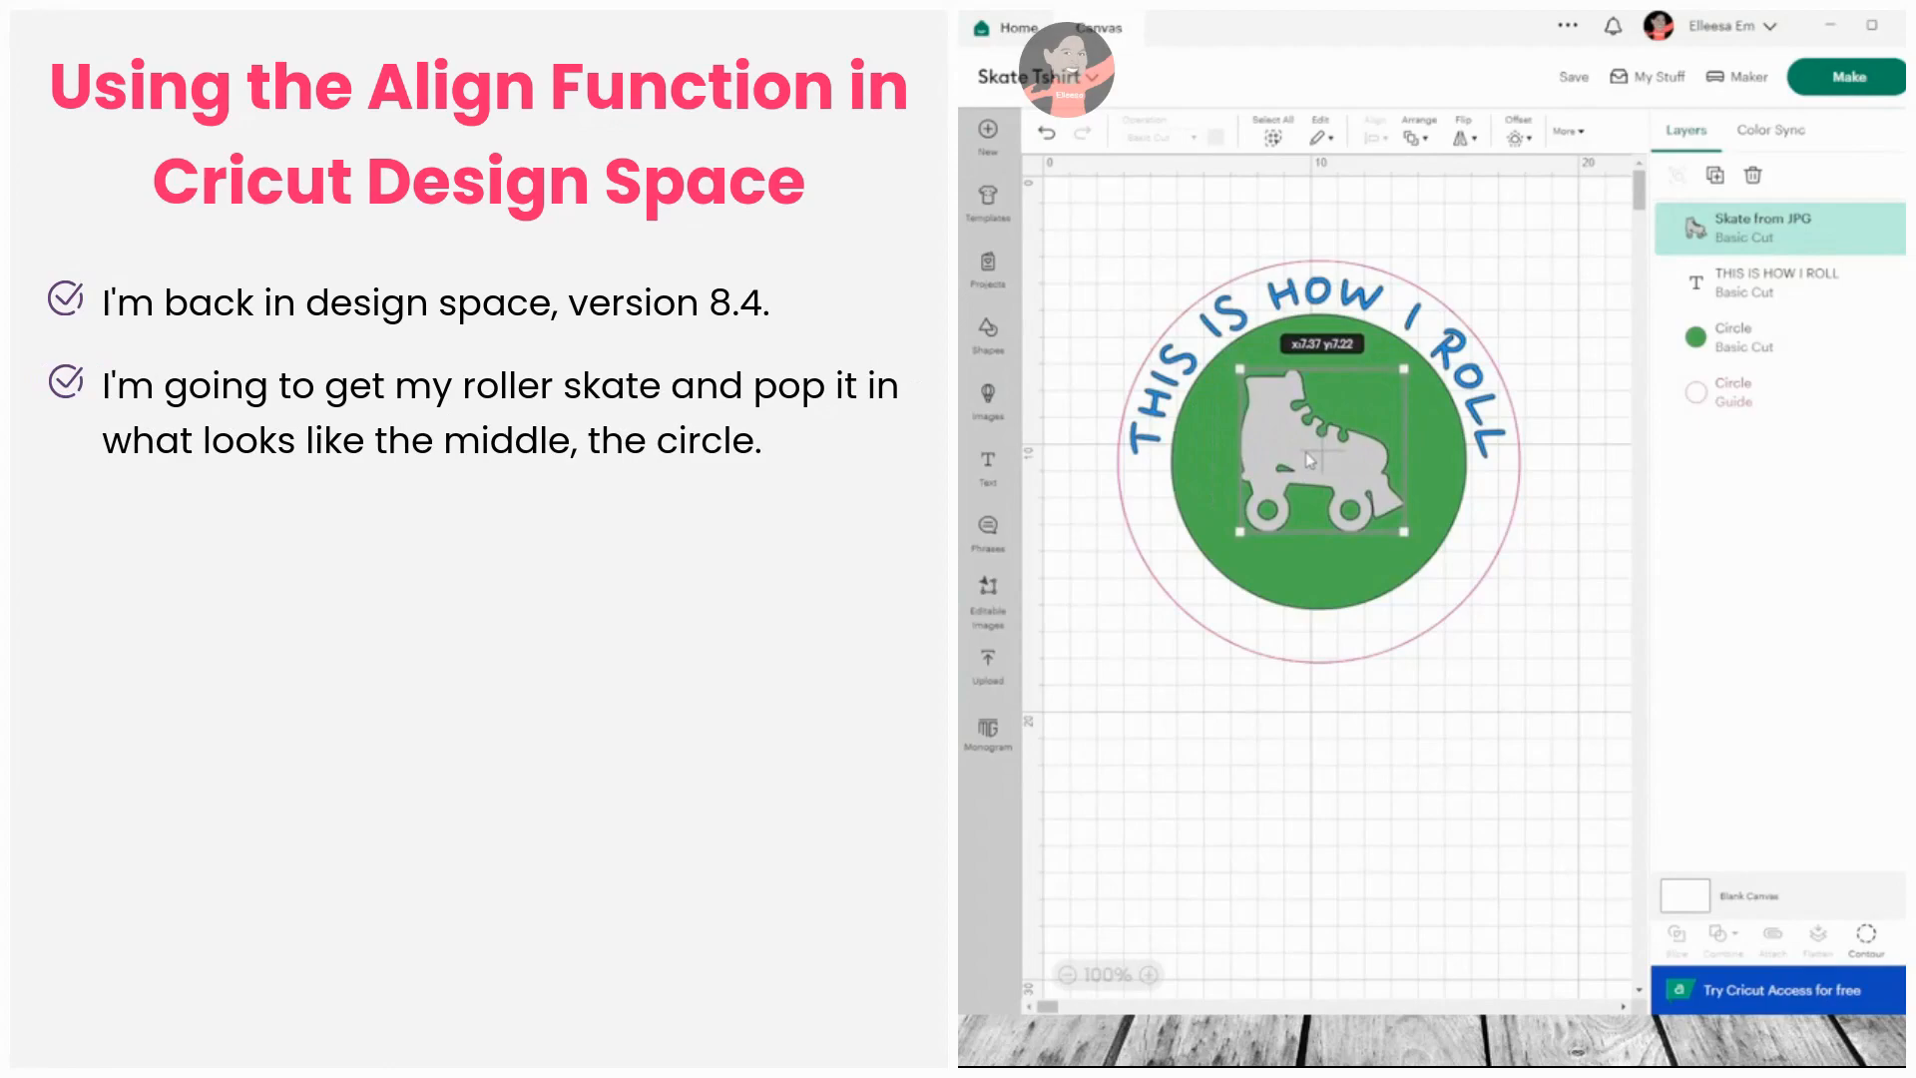
pyautogui.click(1758, 338)
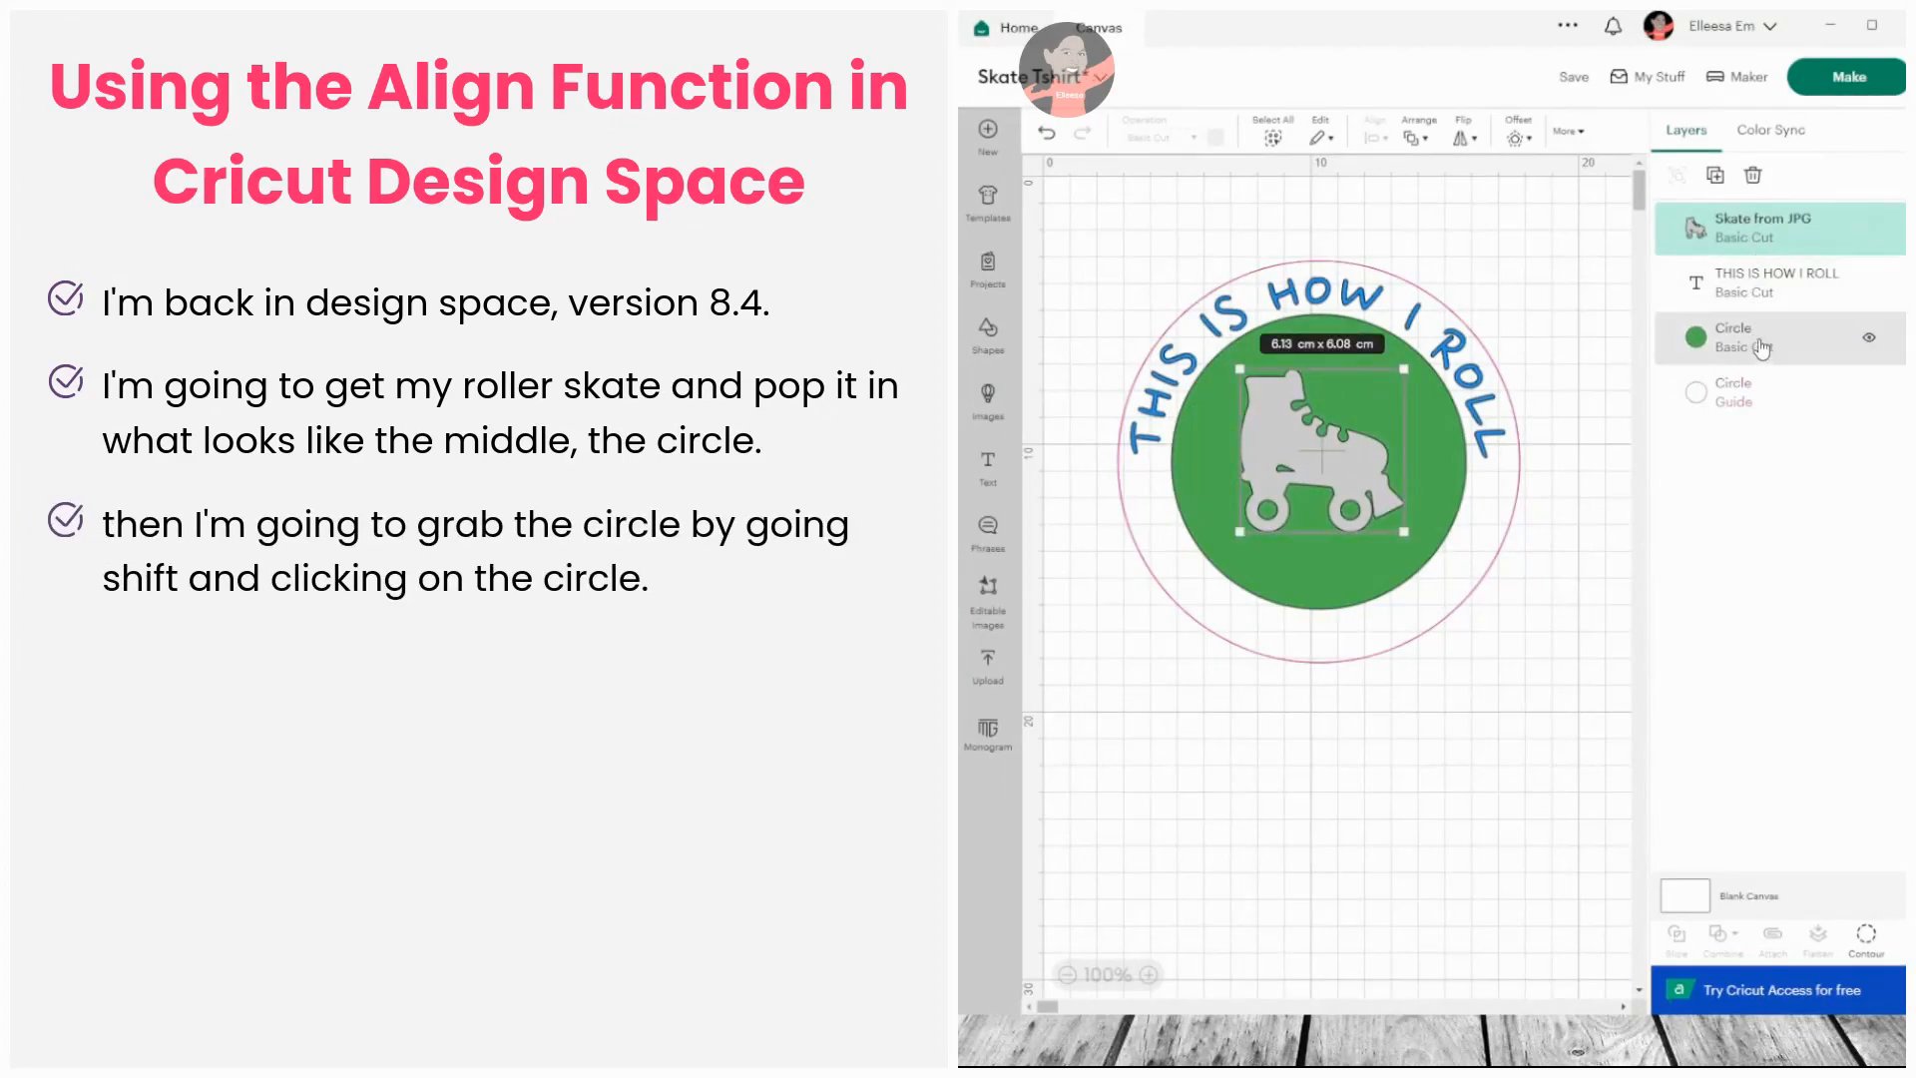
pyautogui.click(1732, 338)
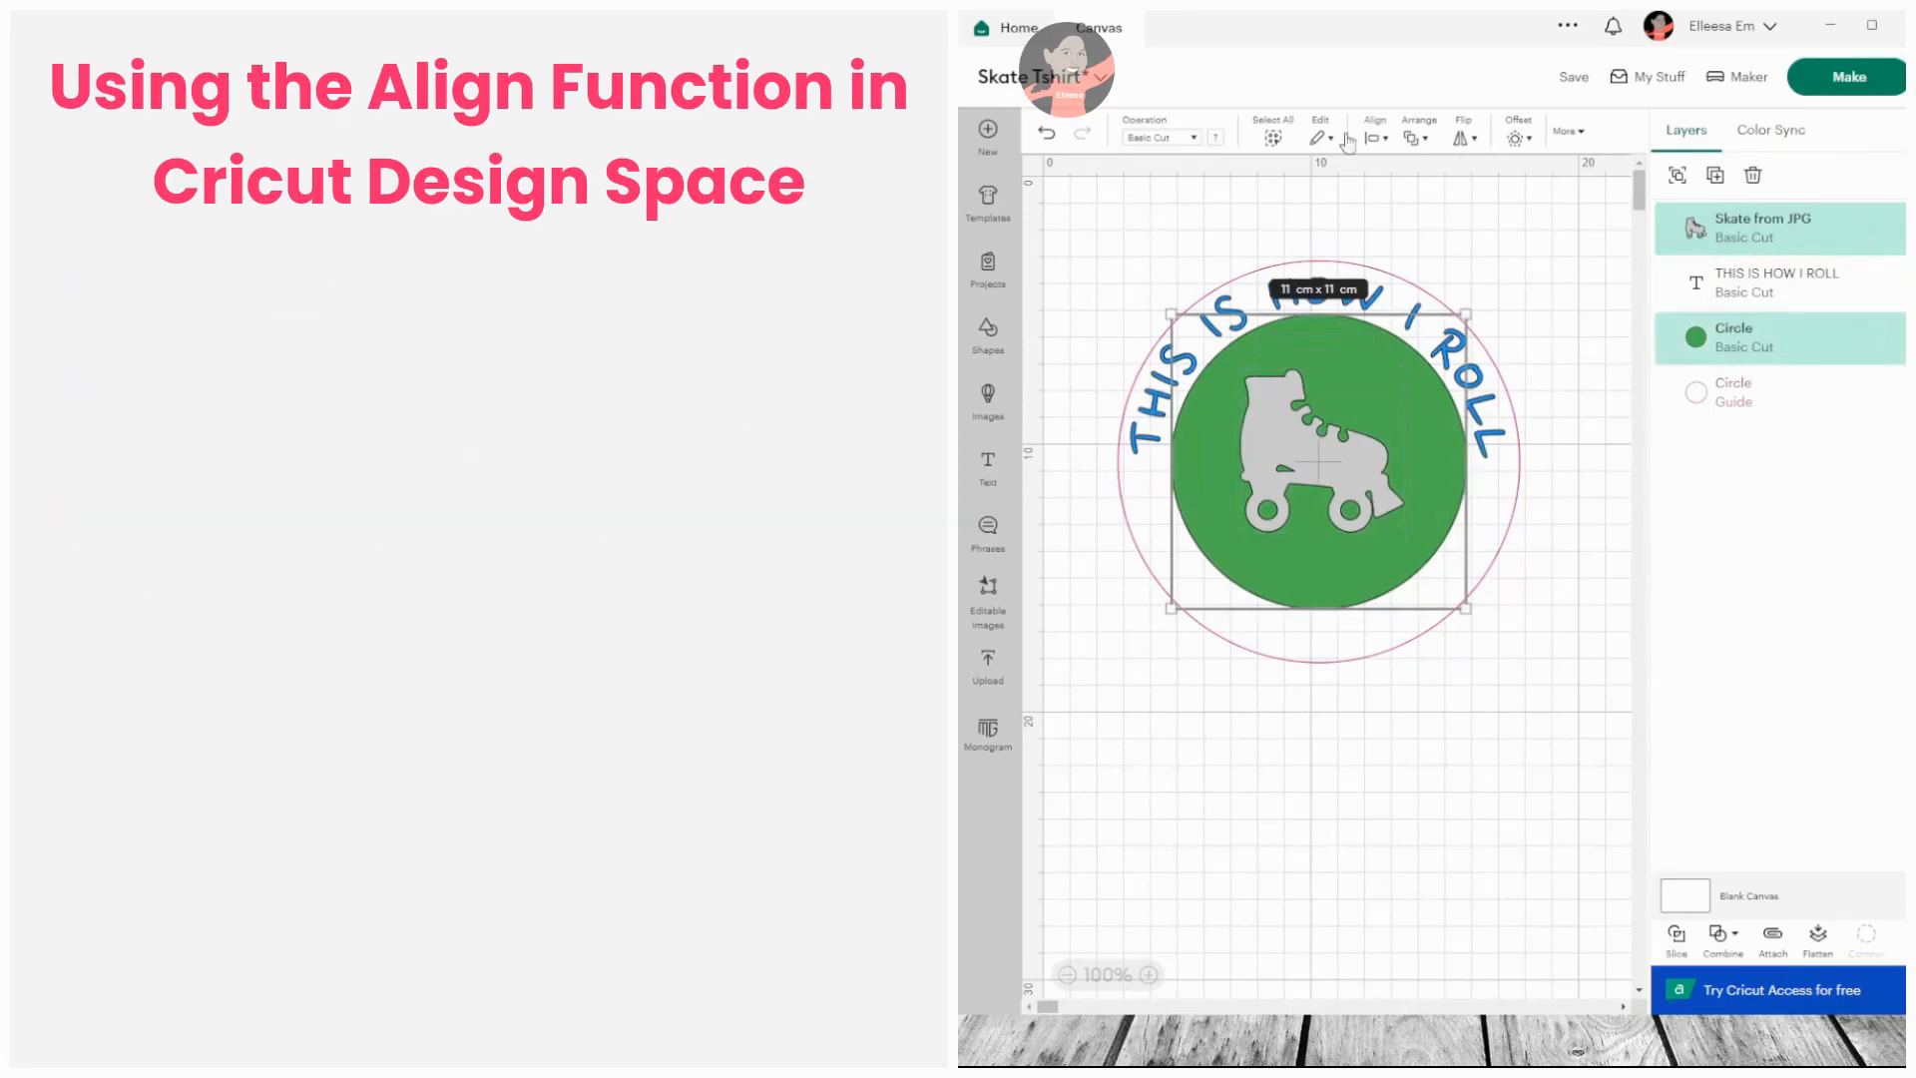
pyautogui.click(1371, 138)
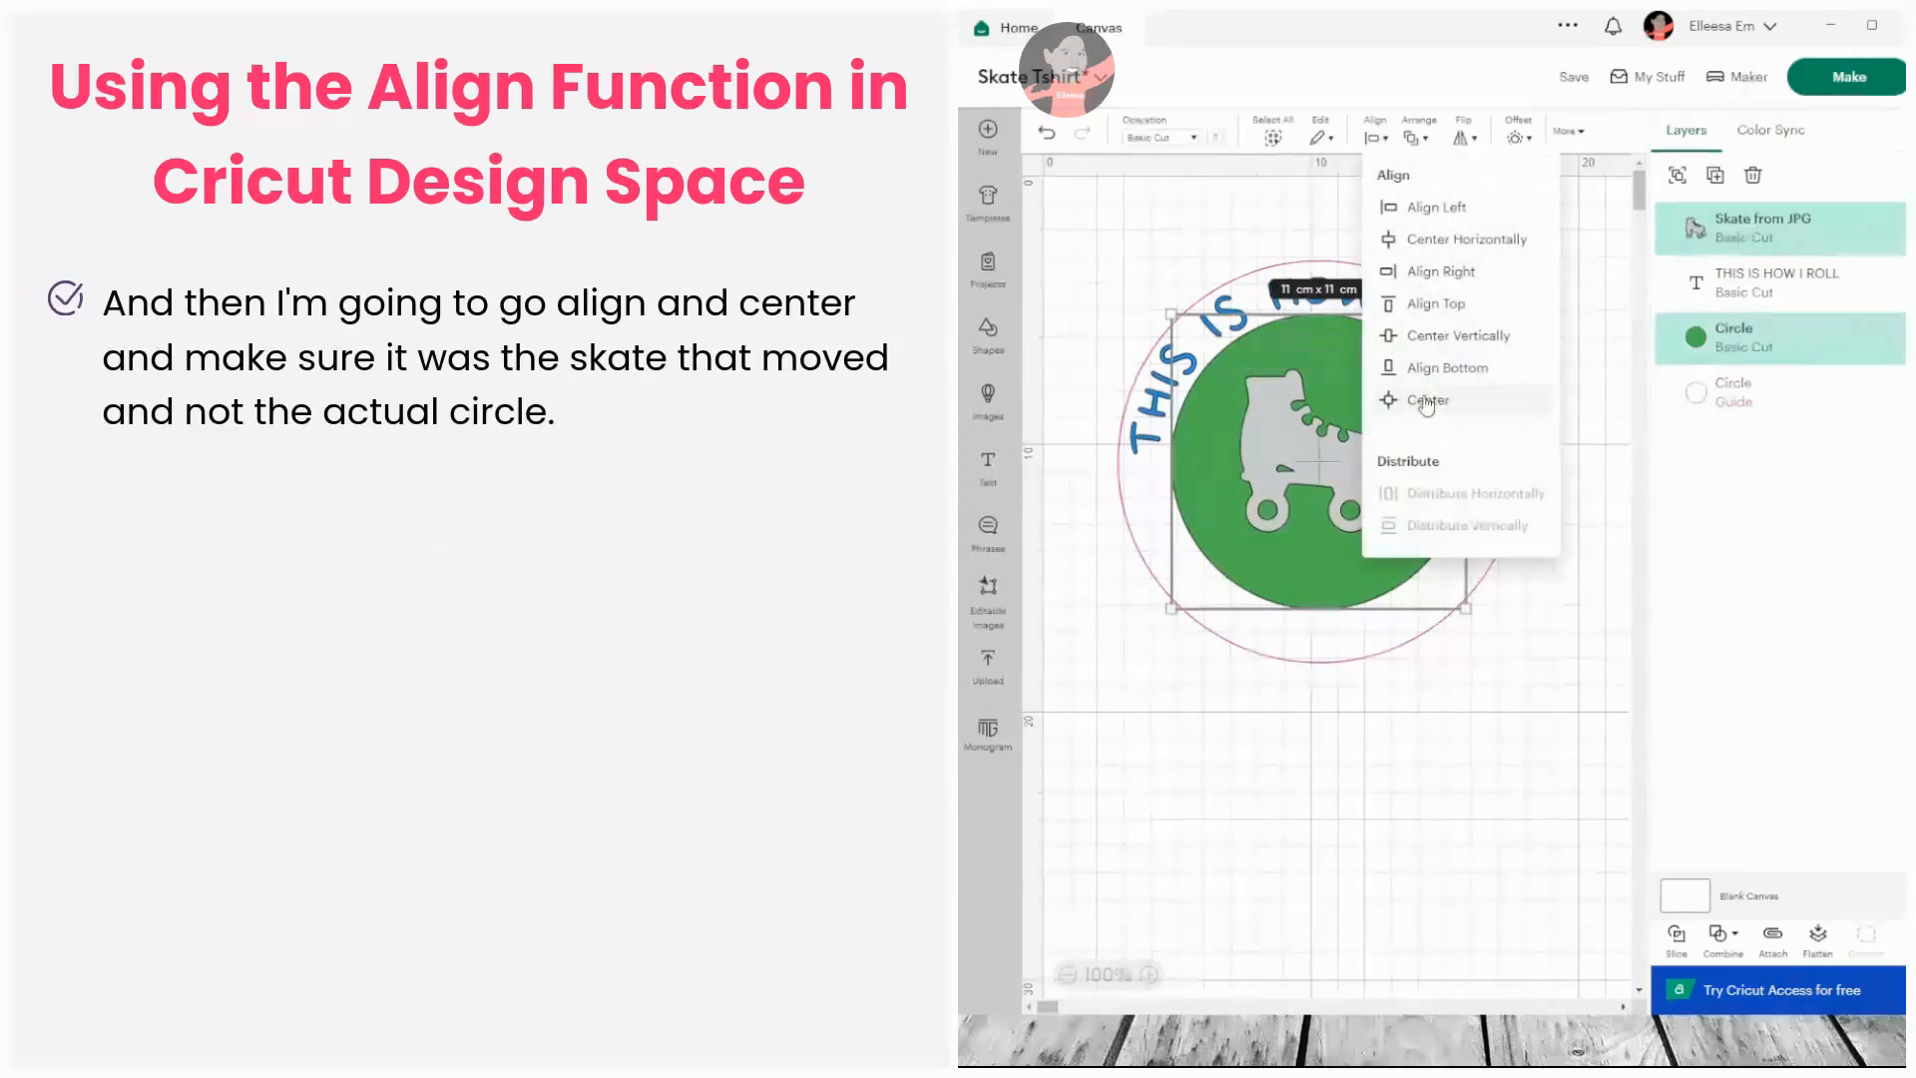
pyautogui.click(1427, 400)
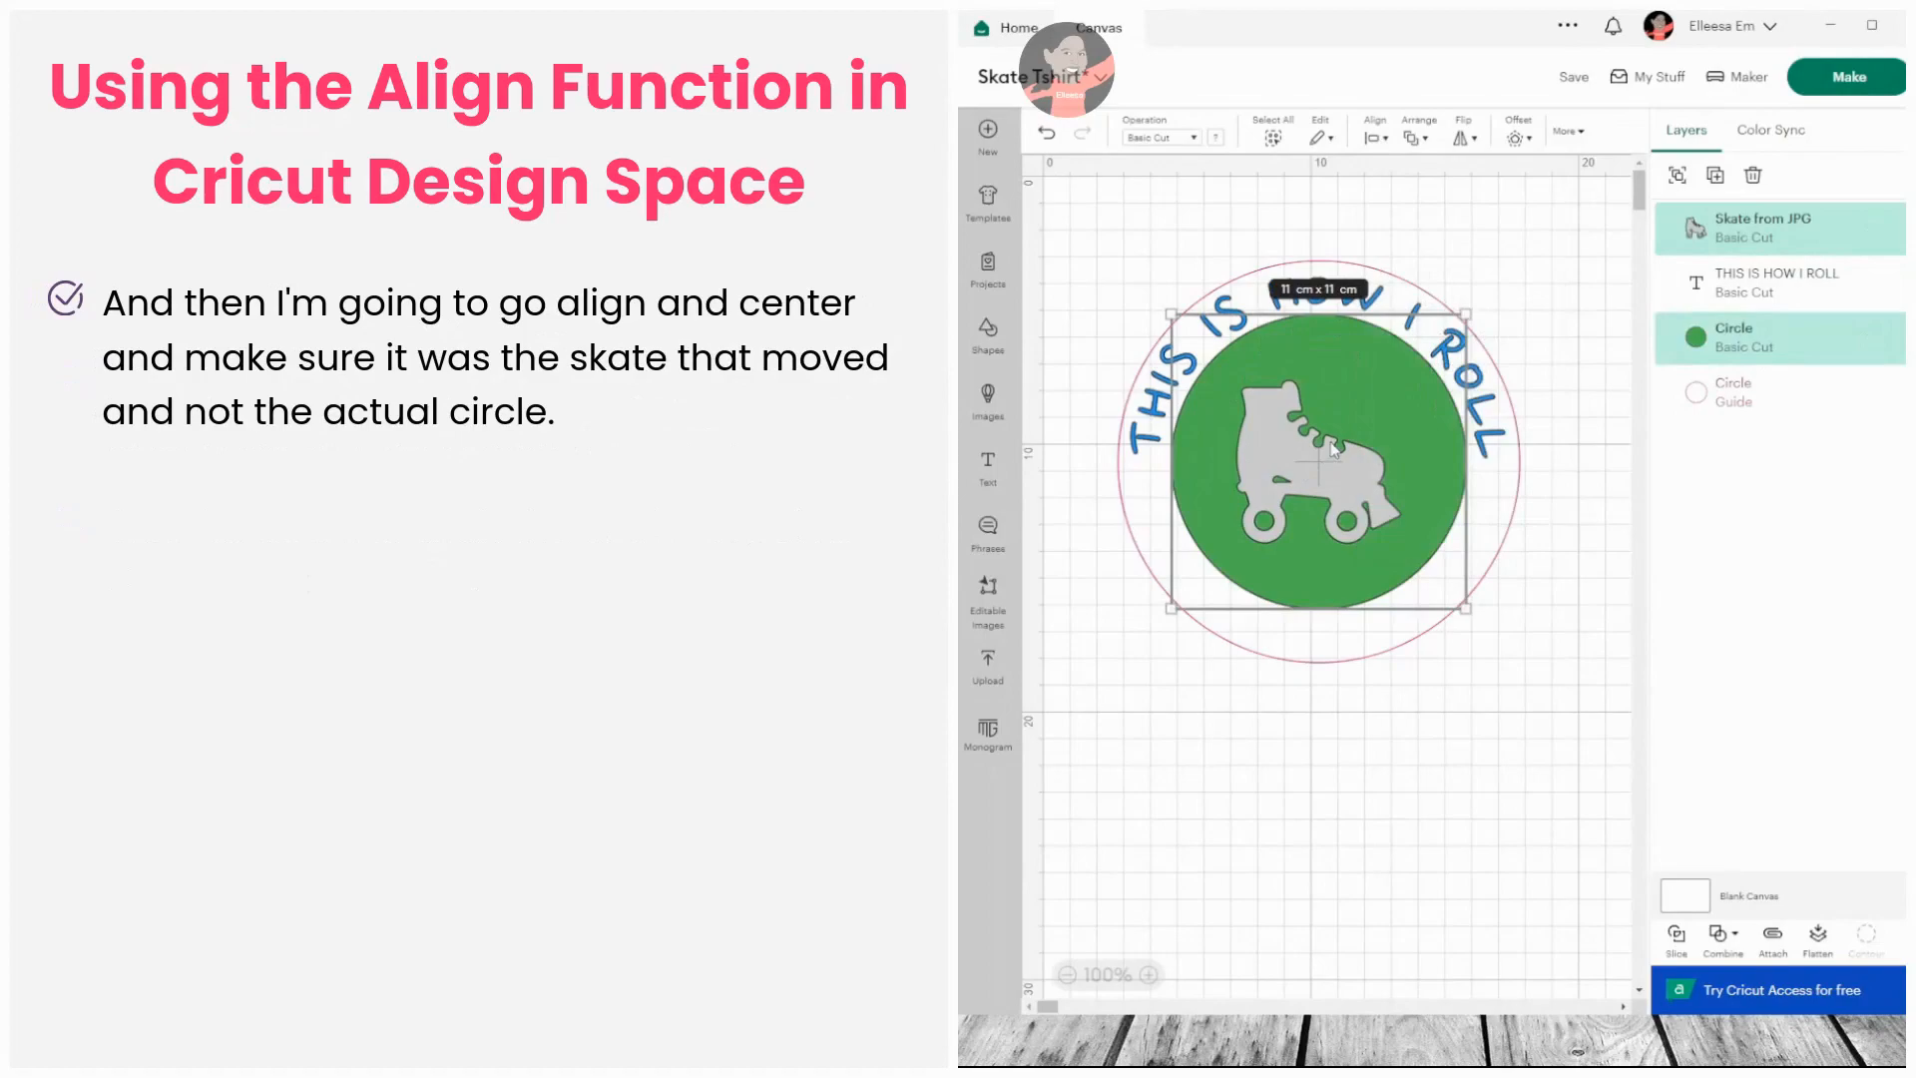
pyautogui.moveTo(1317, 447)
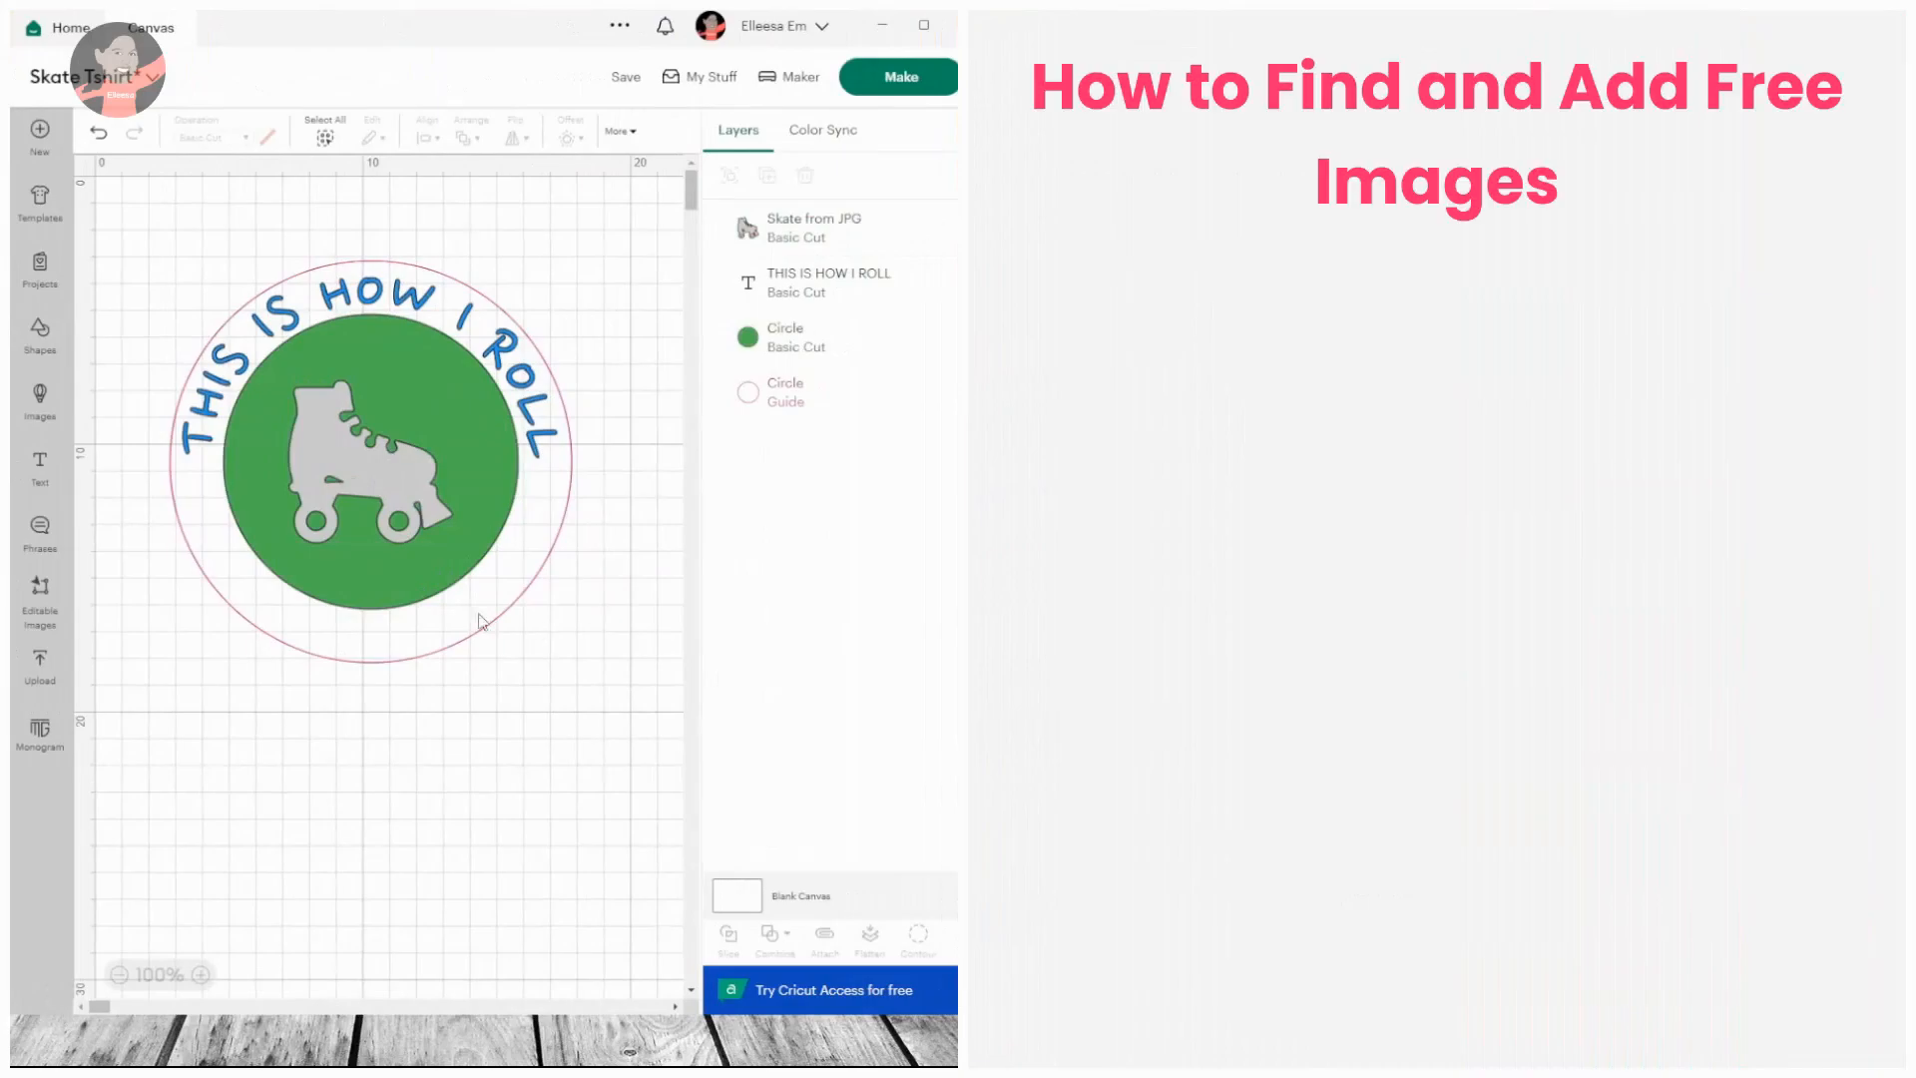
pyautogui.moveTo(40, 406)
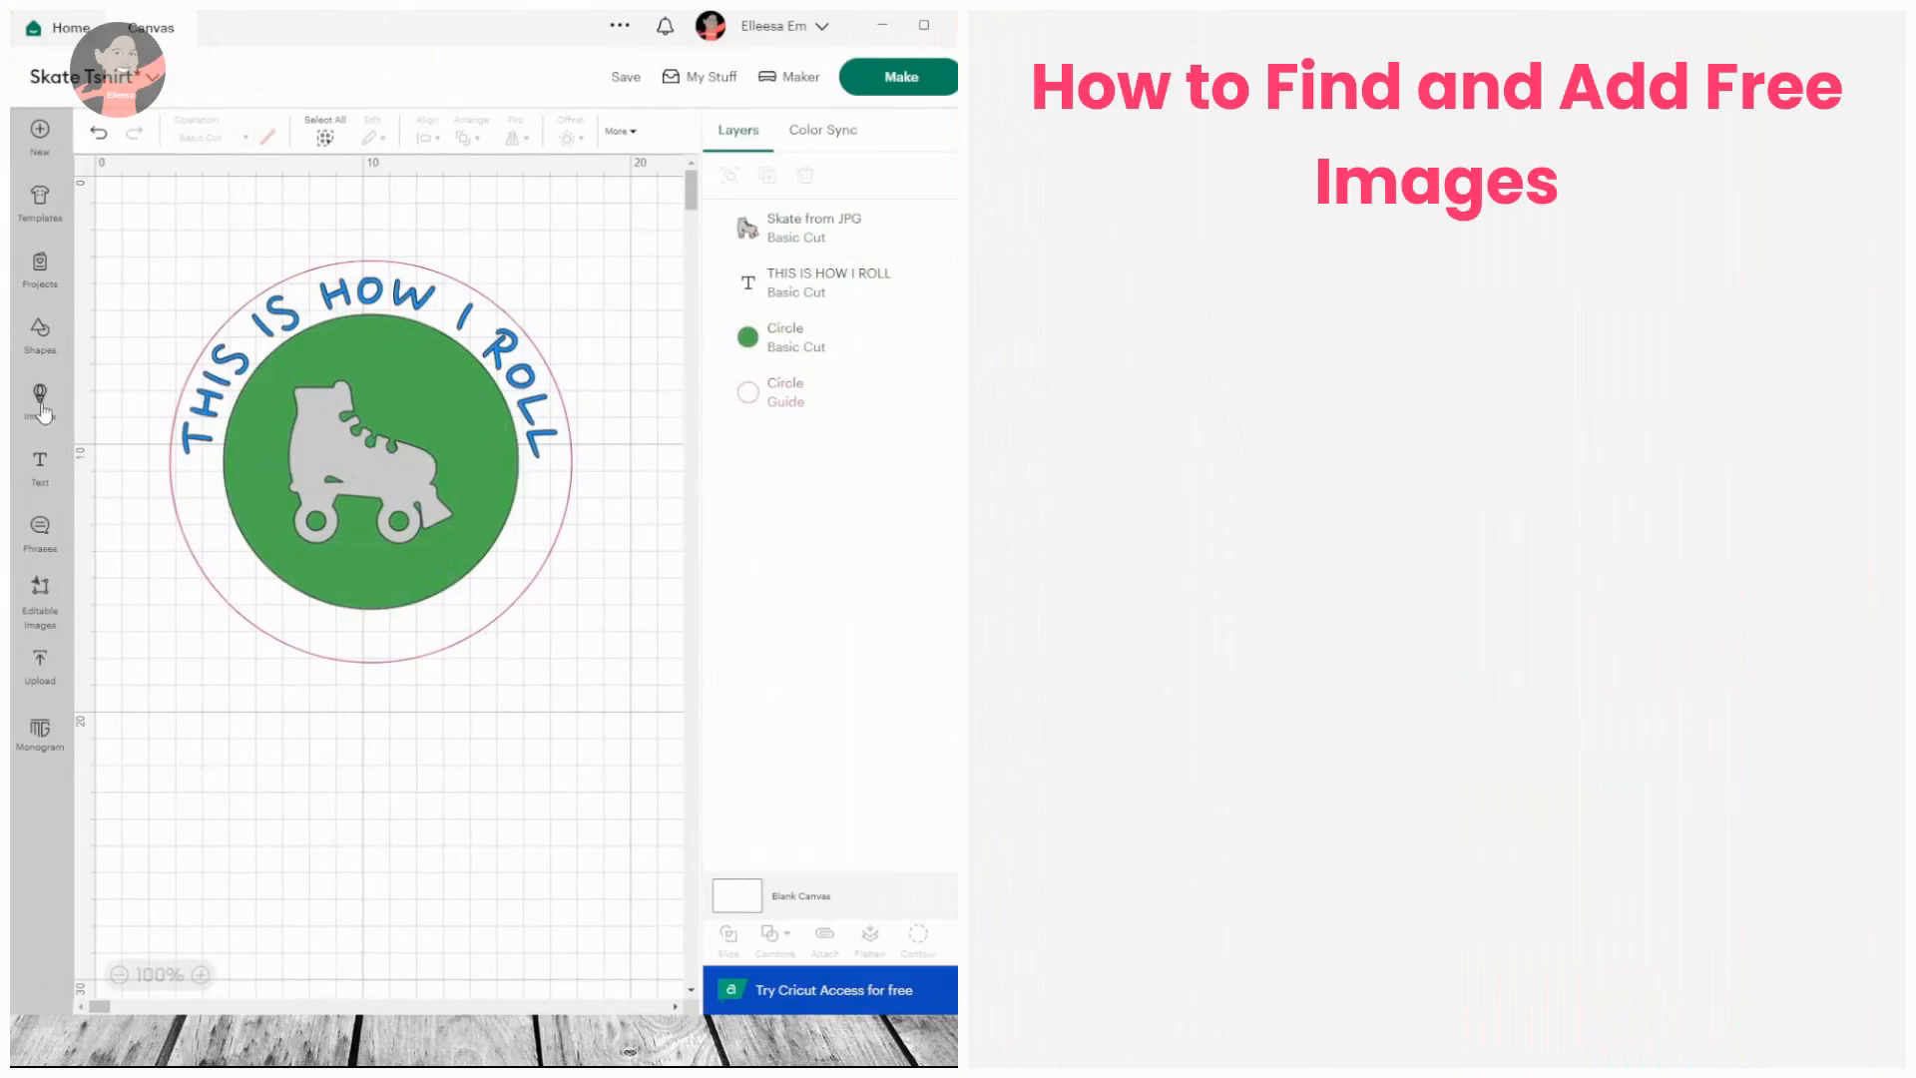
# - Filter the image library to Free and select the Let's Craft! image
pyautogui.click(40, 397)
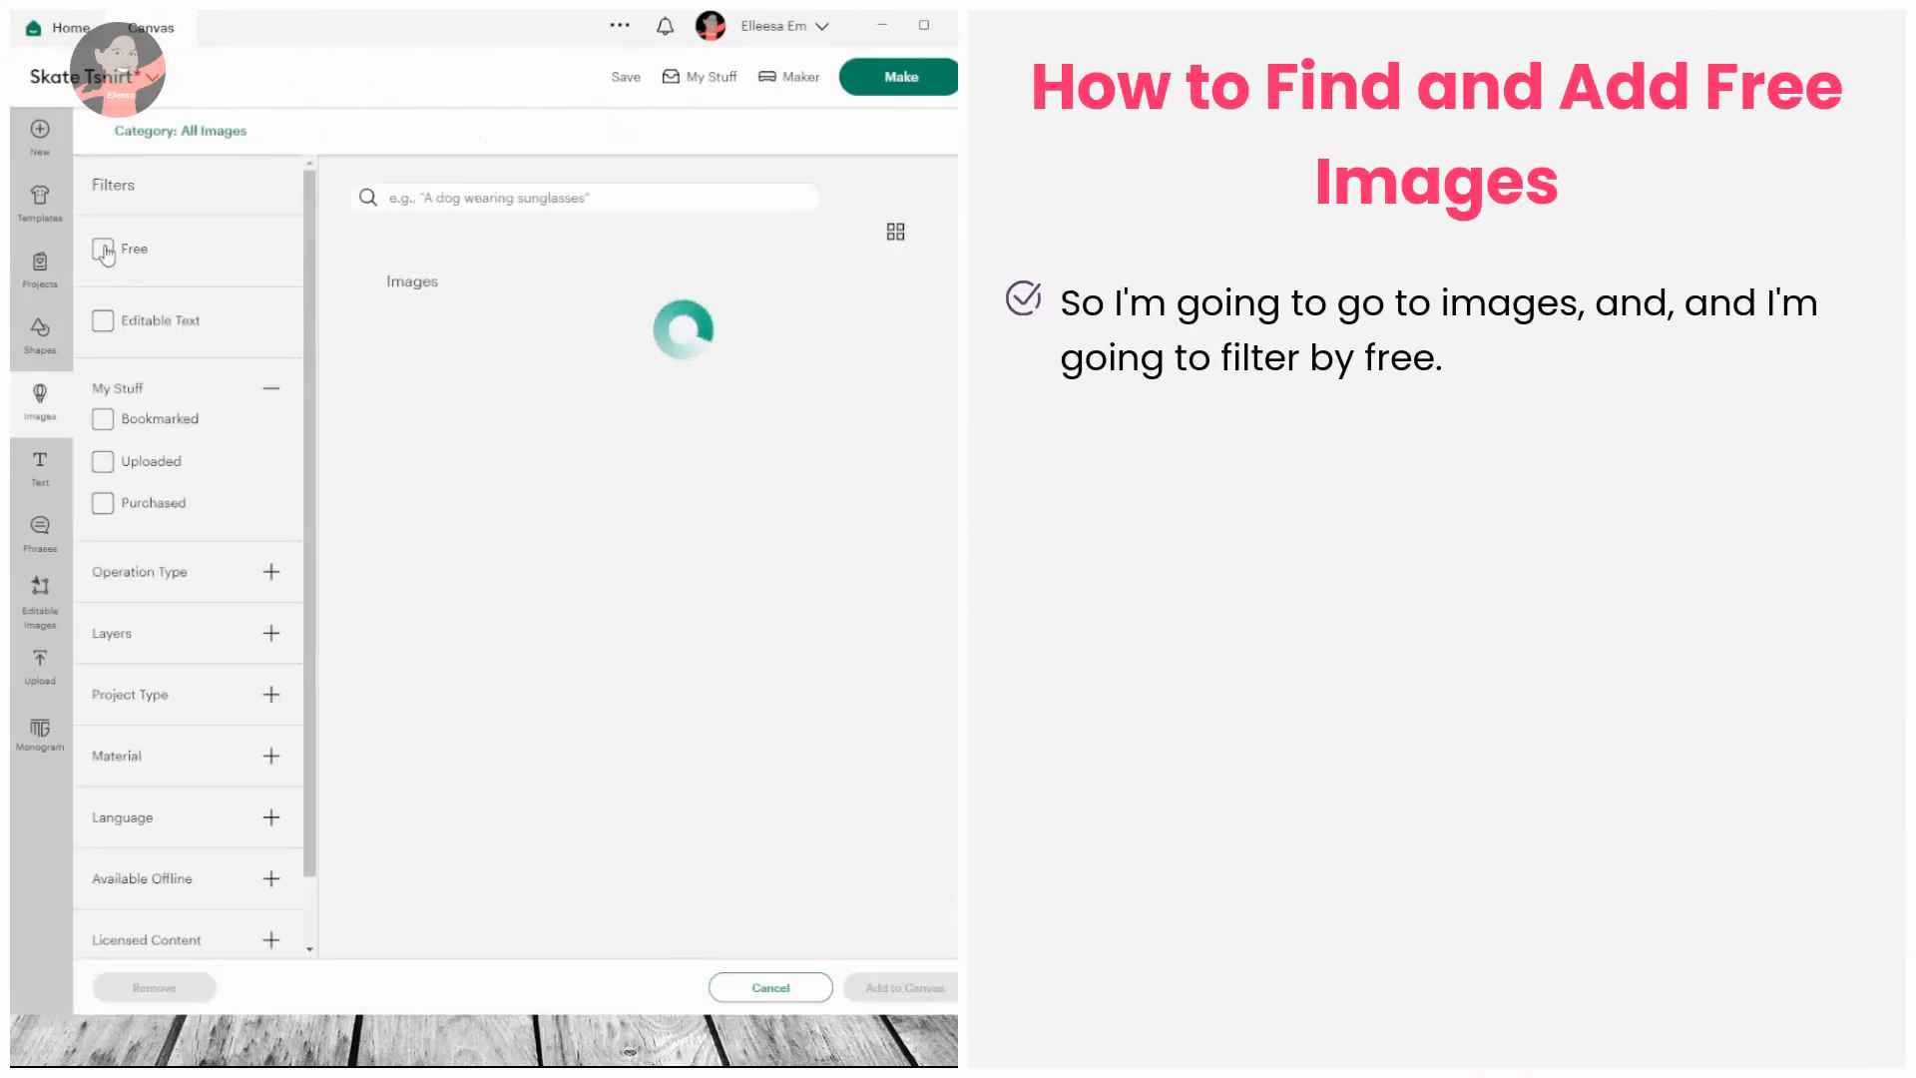
pyautogui.click(101, 250)
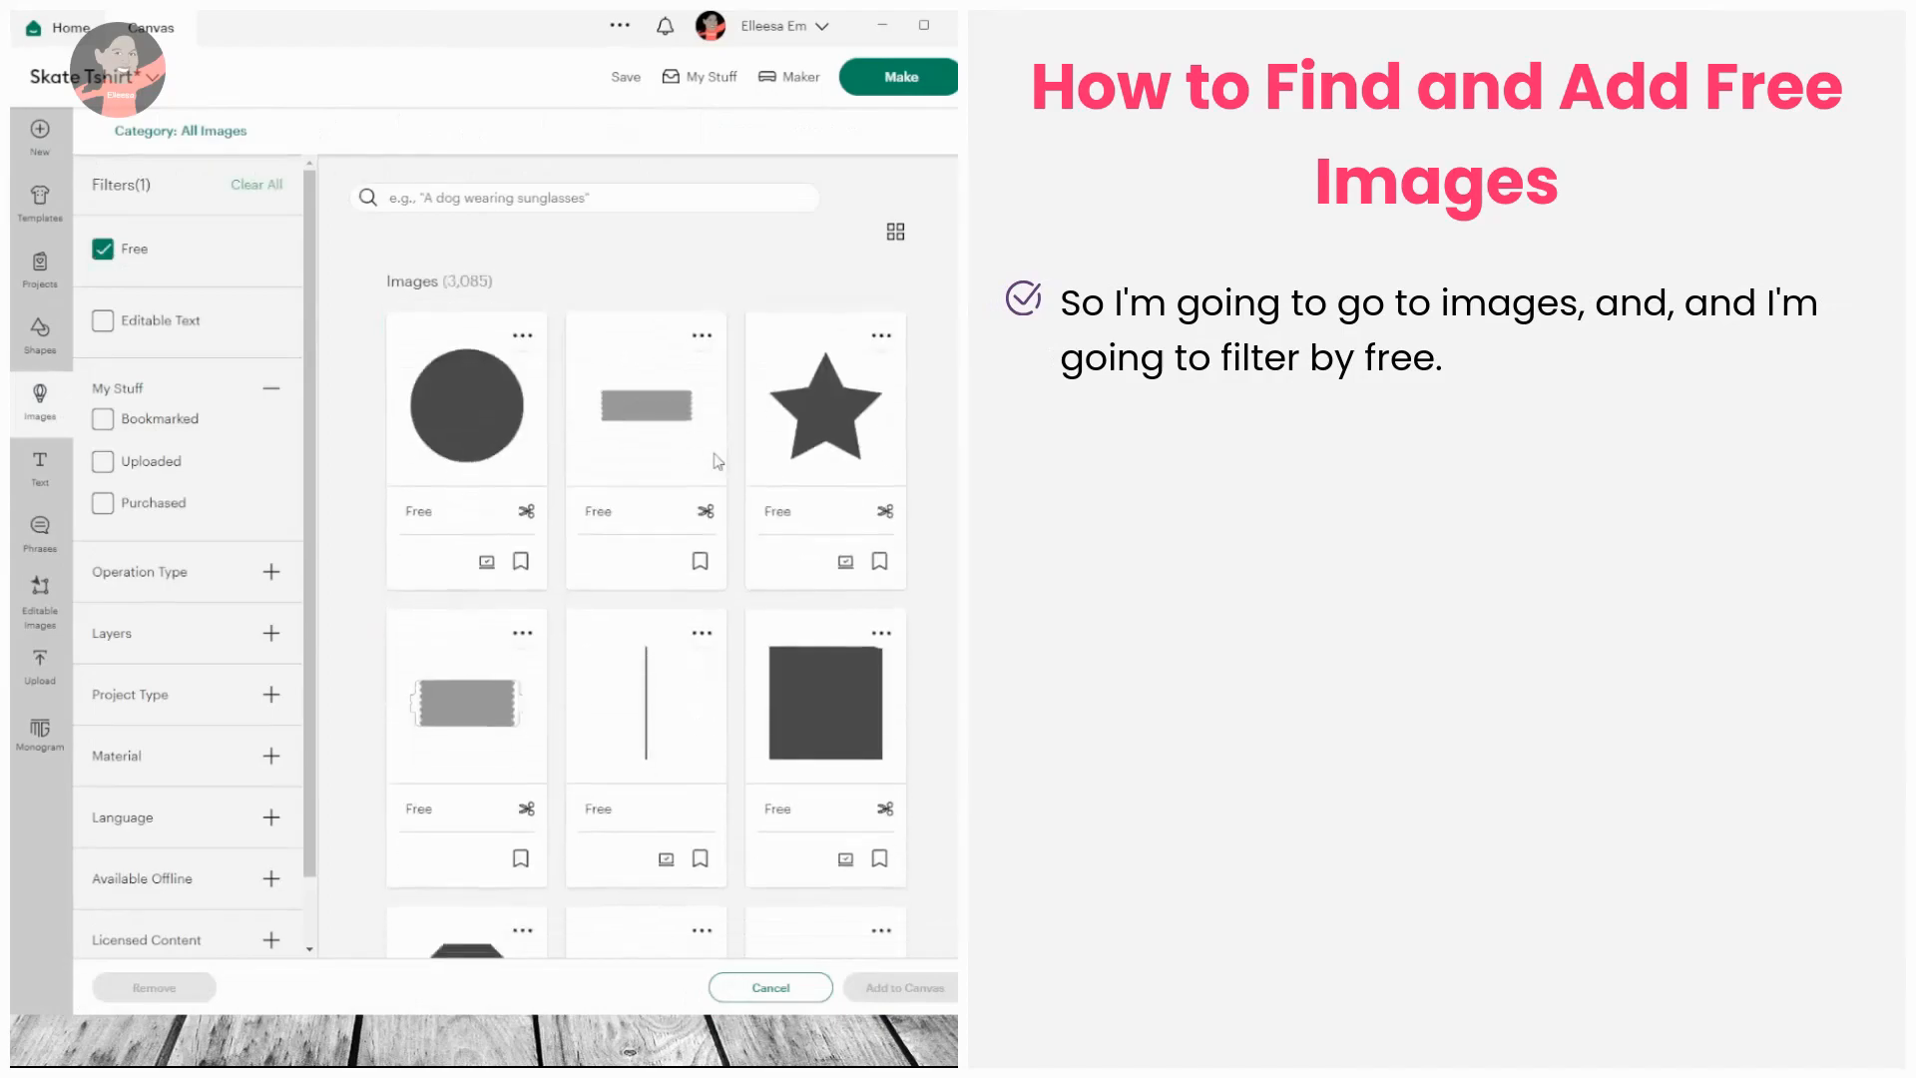
pyautogui.scroll(-3)
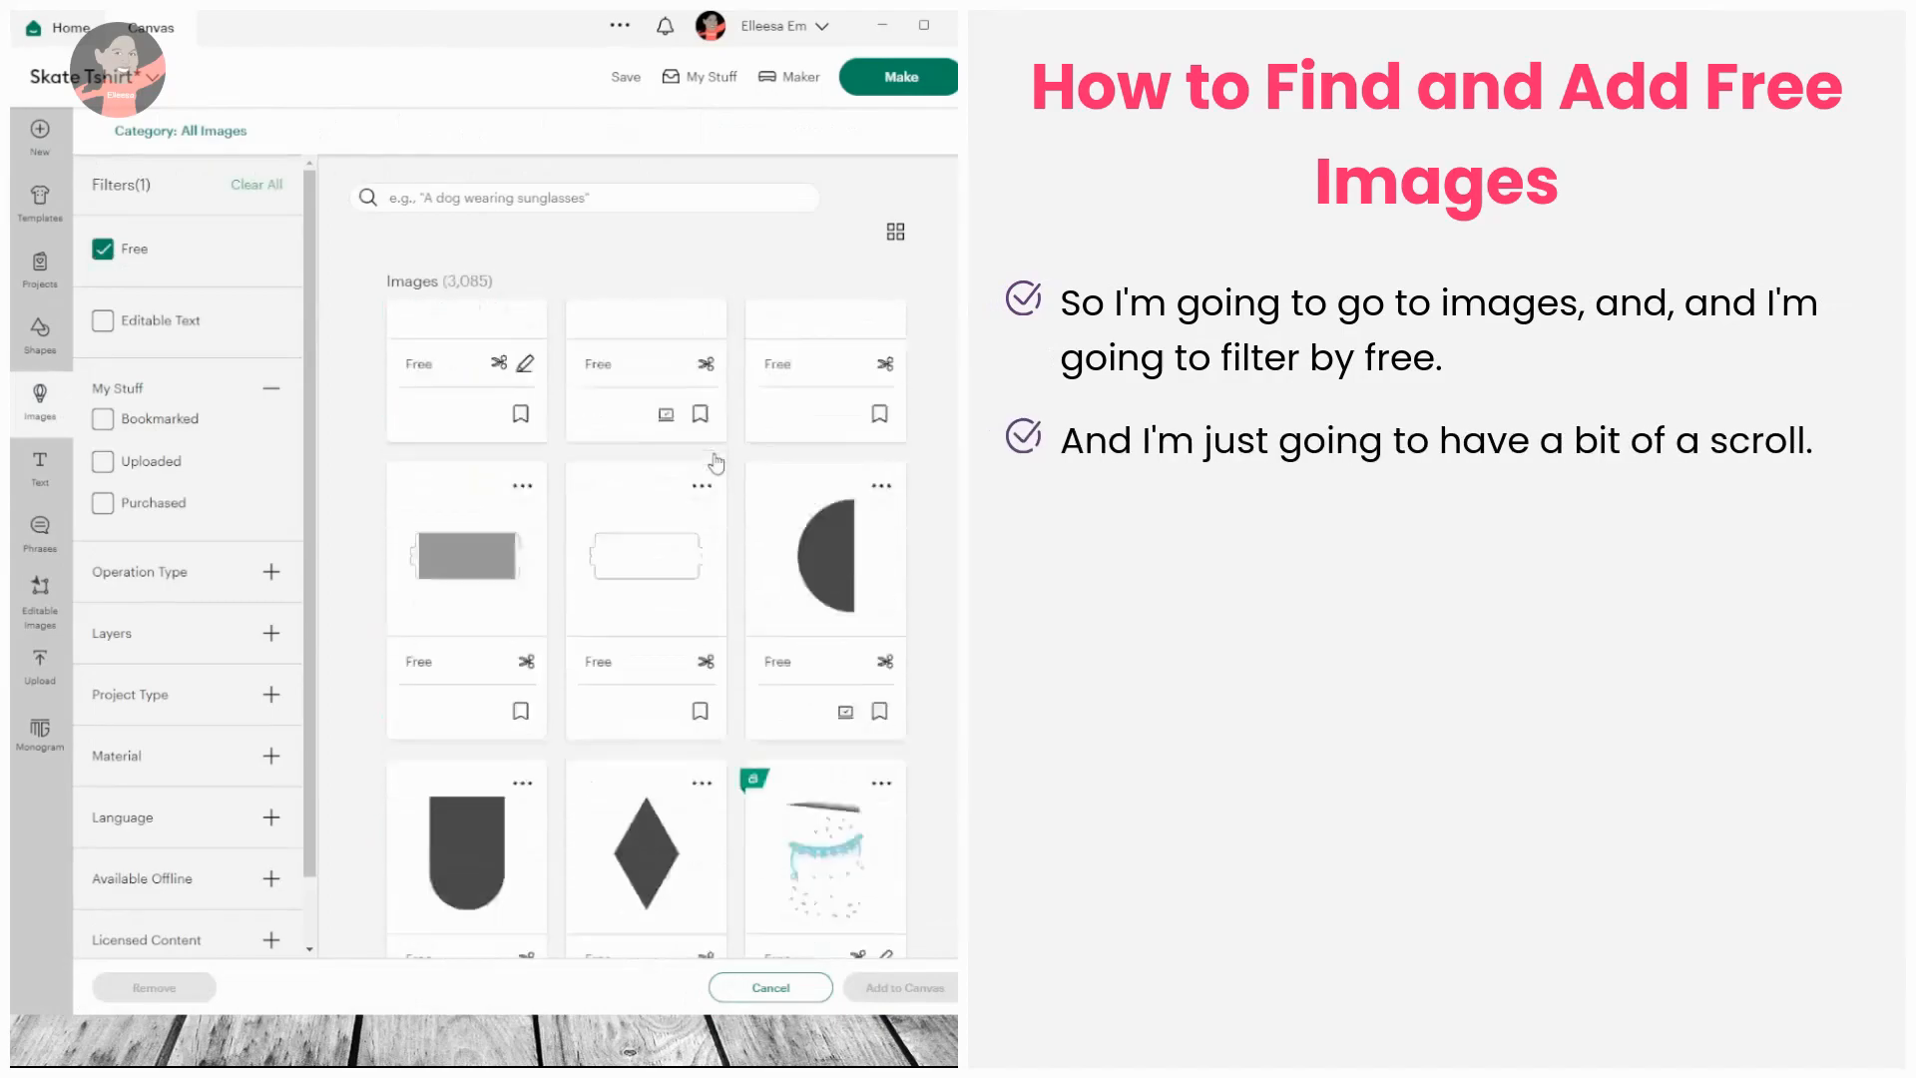
pyautogui.scroll(-3)
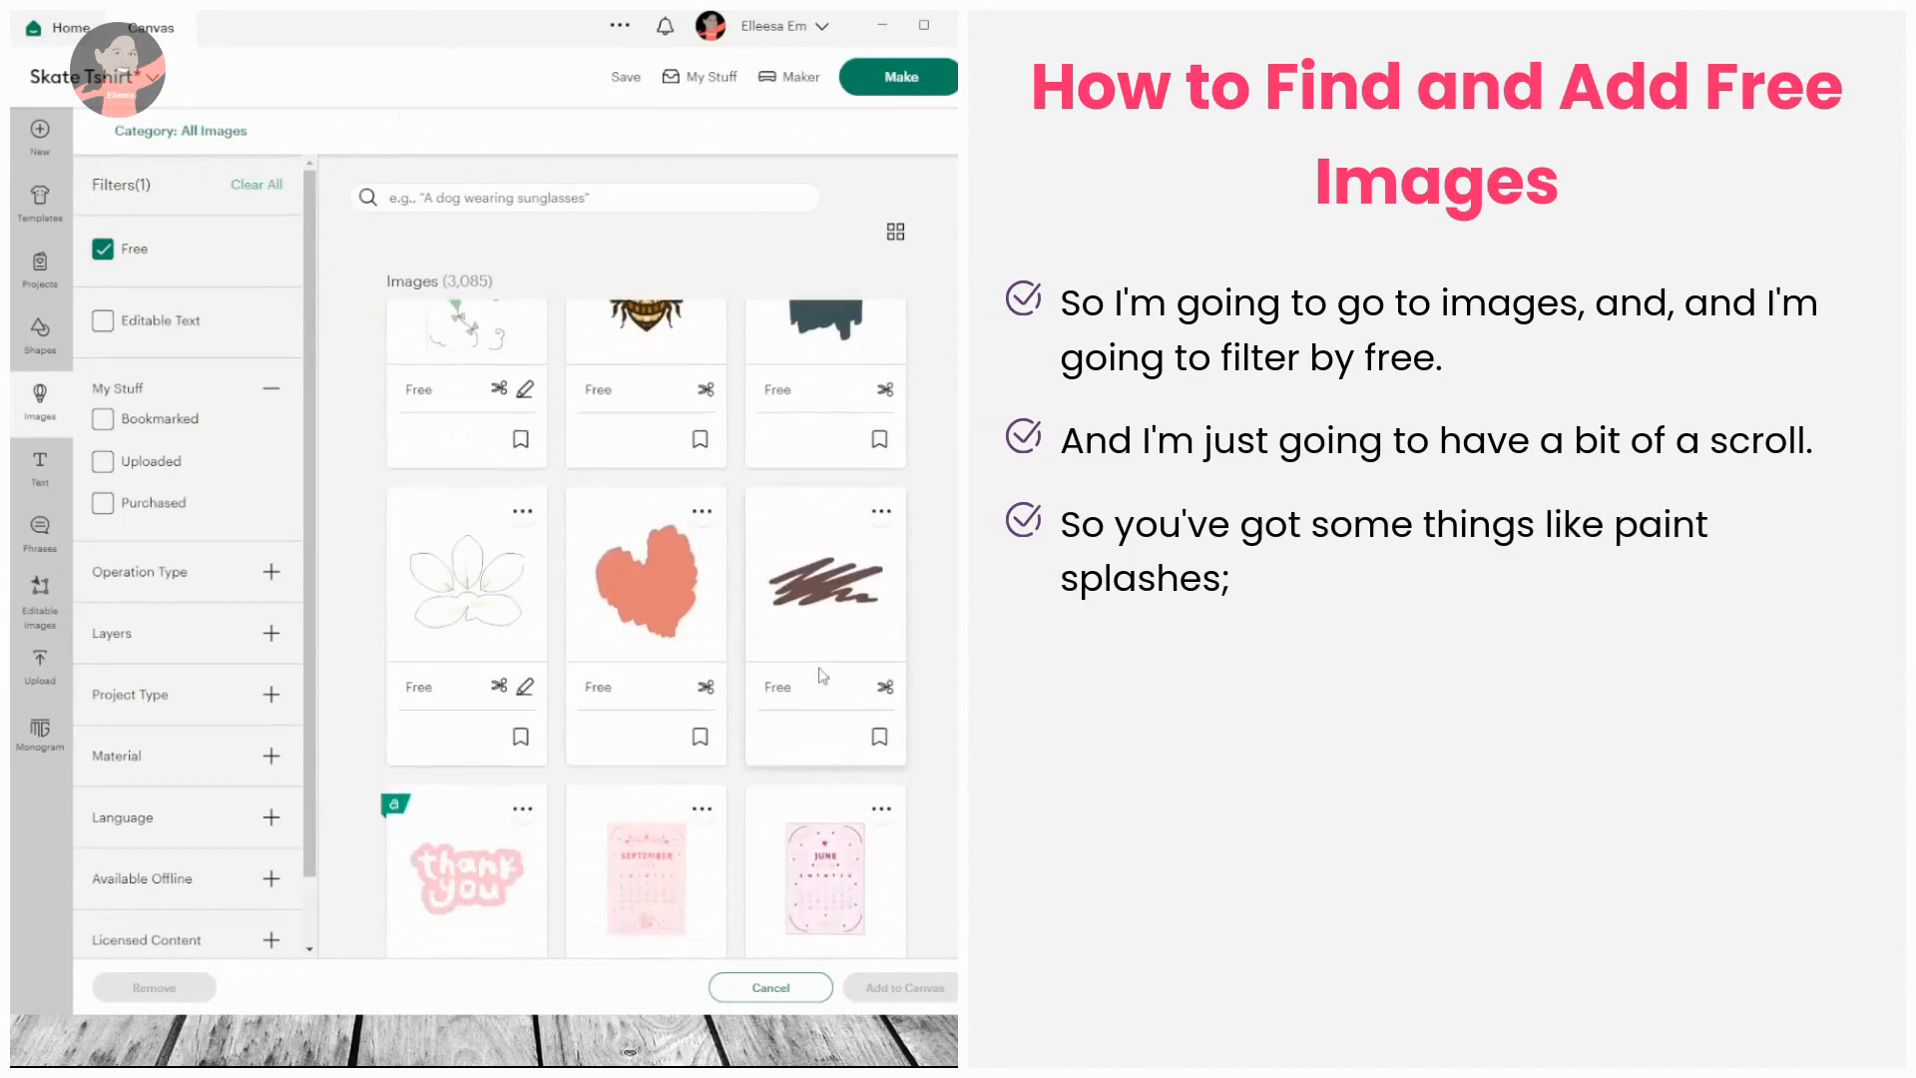
pyautogui.scroll(-3)
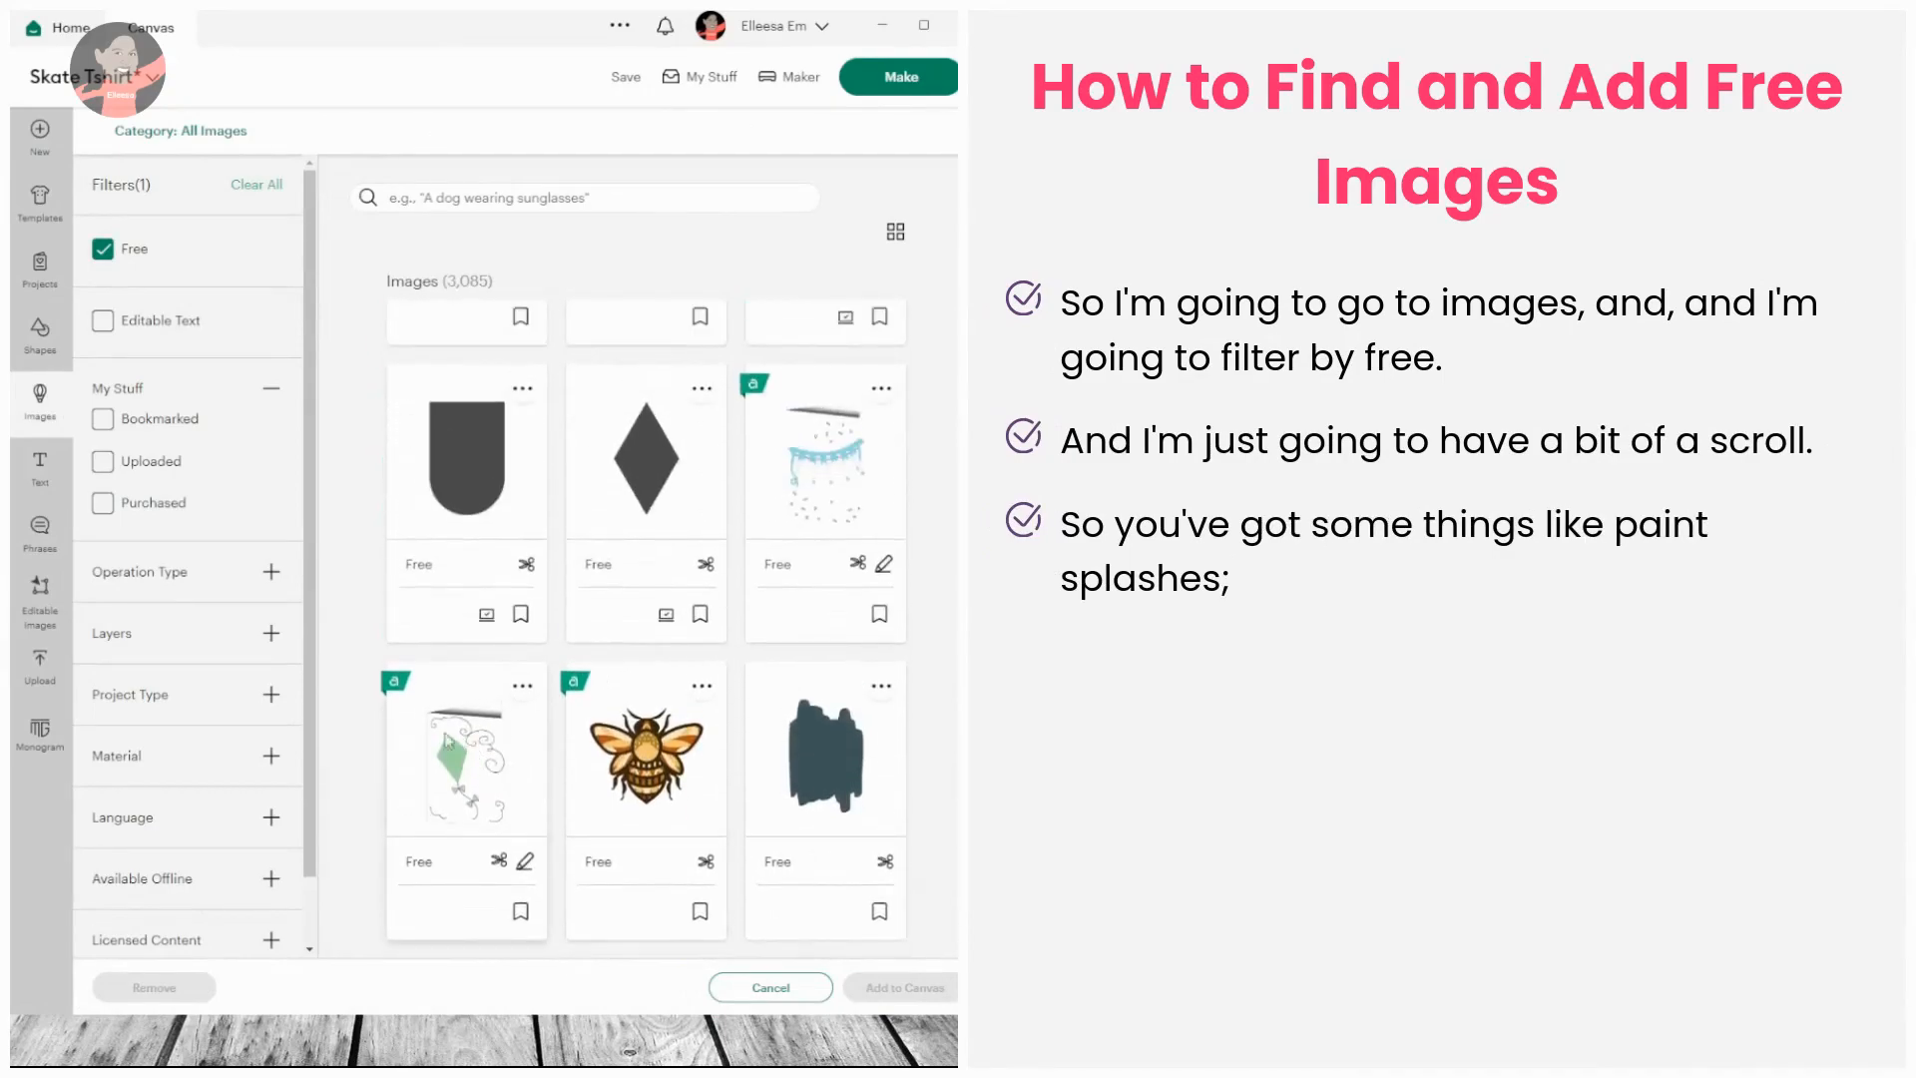
pyautogui.moveTo(860, 632)
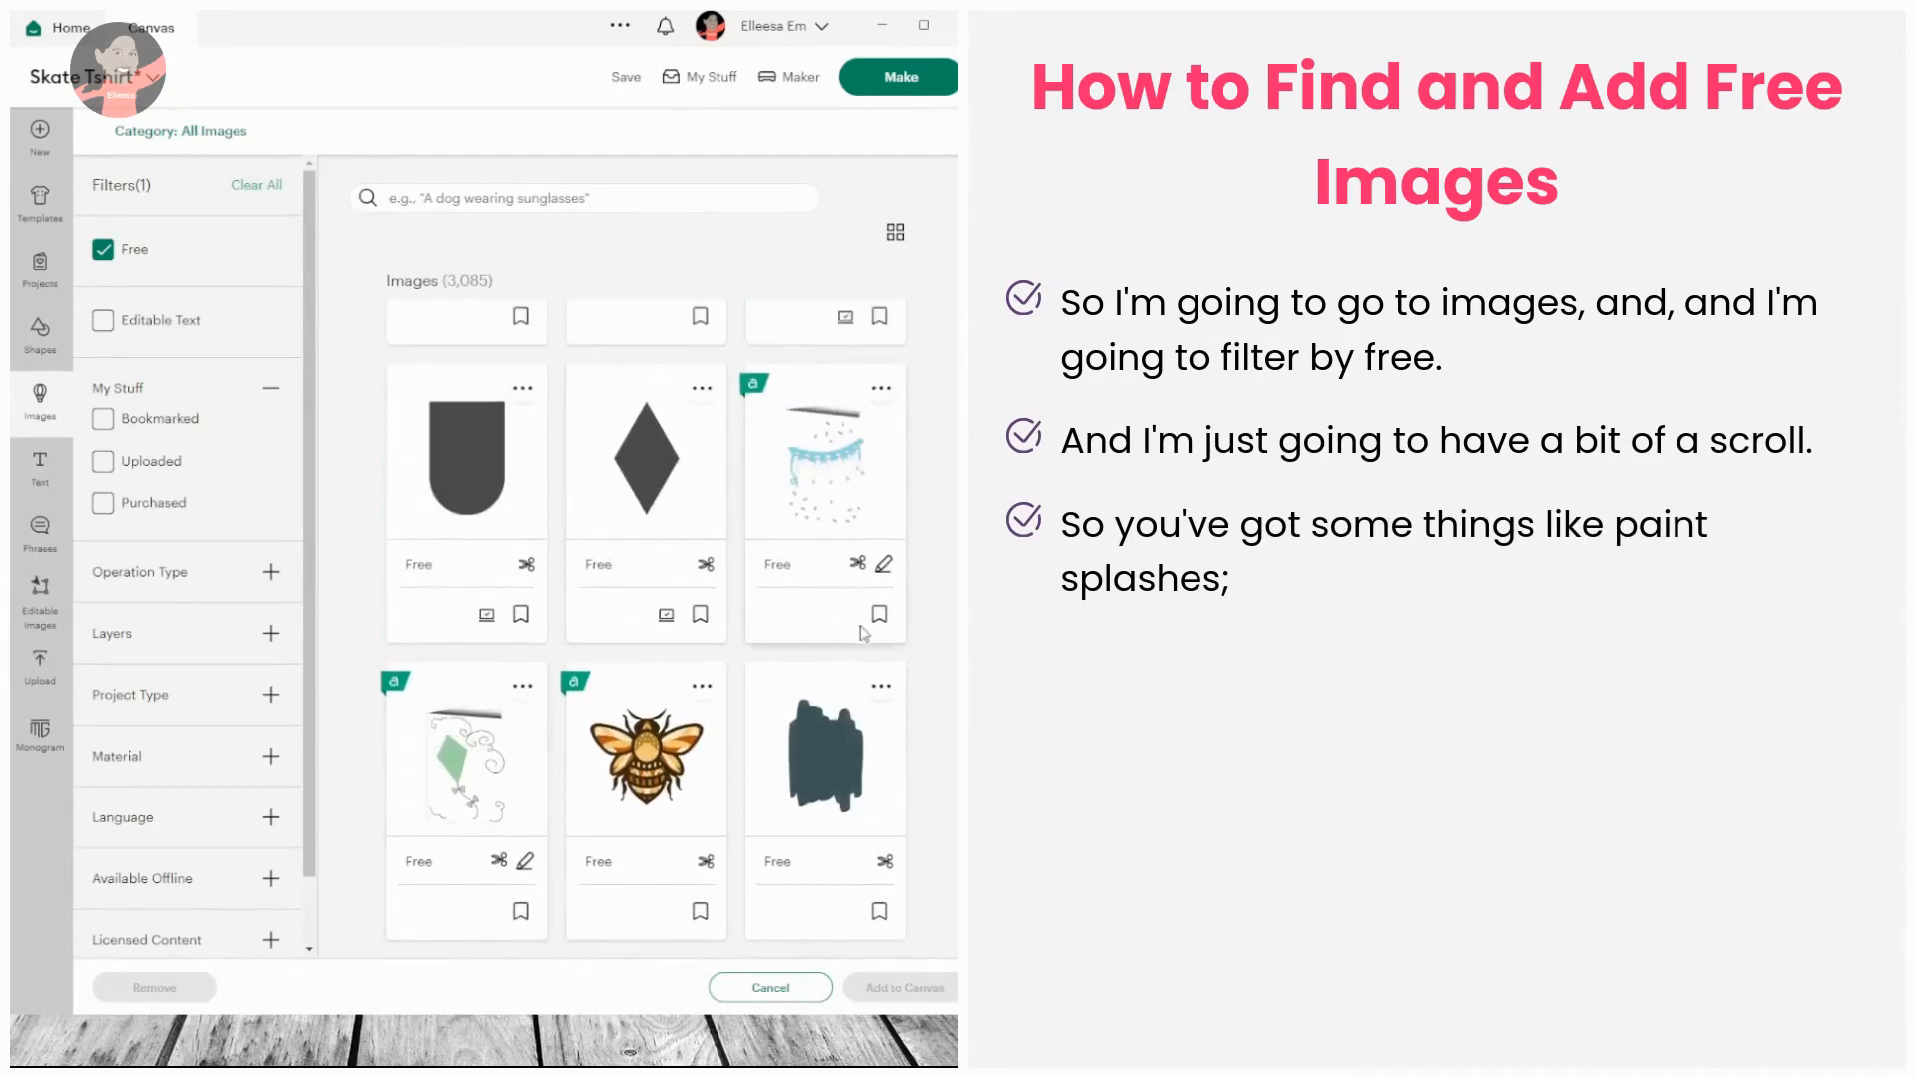
pyautogui.scroll(-3)
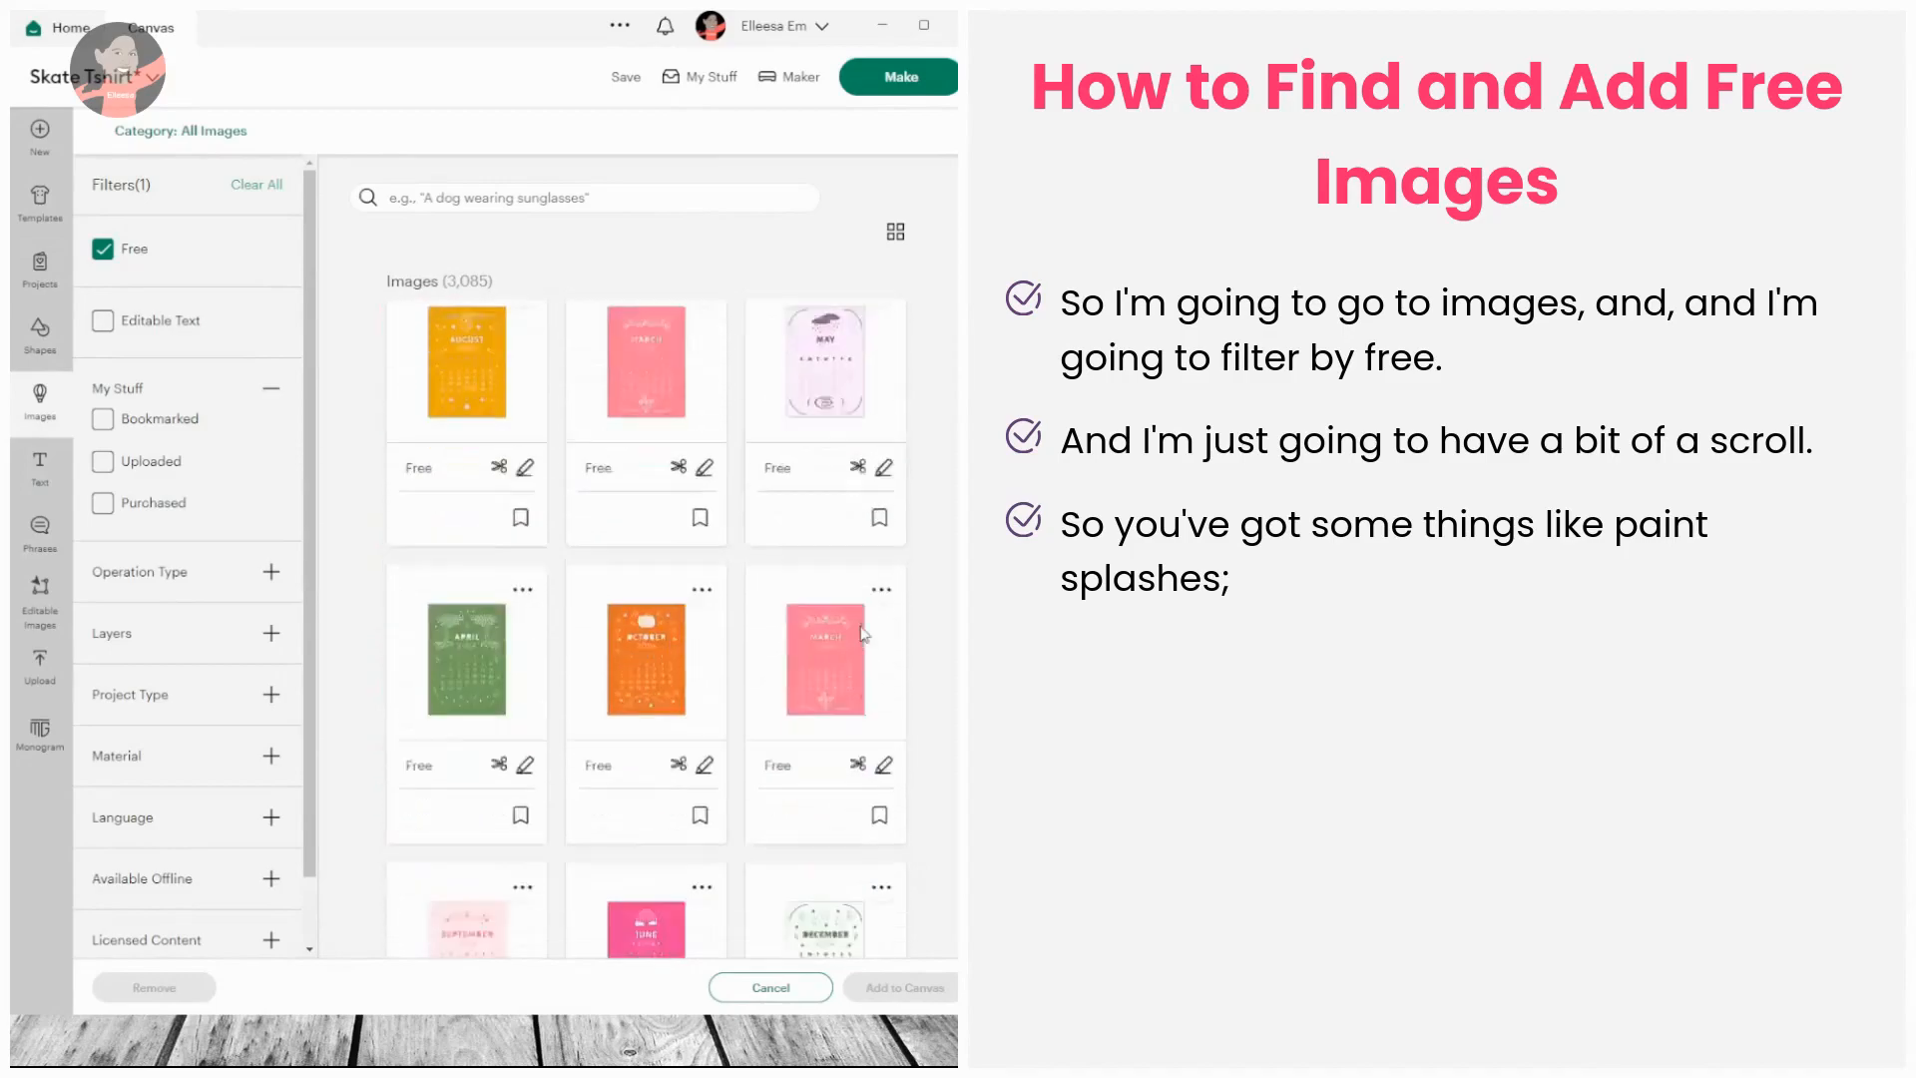
pyautogui.scroll(-3)
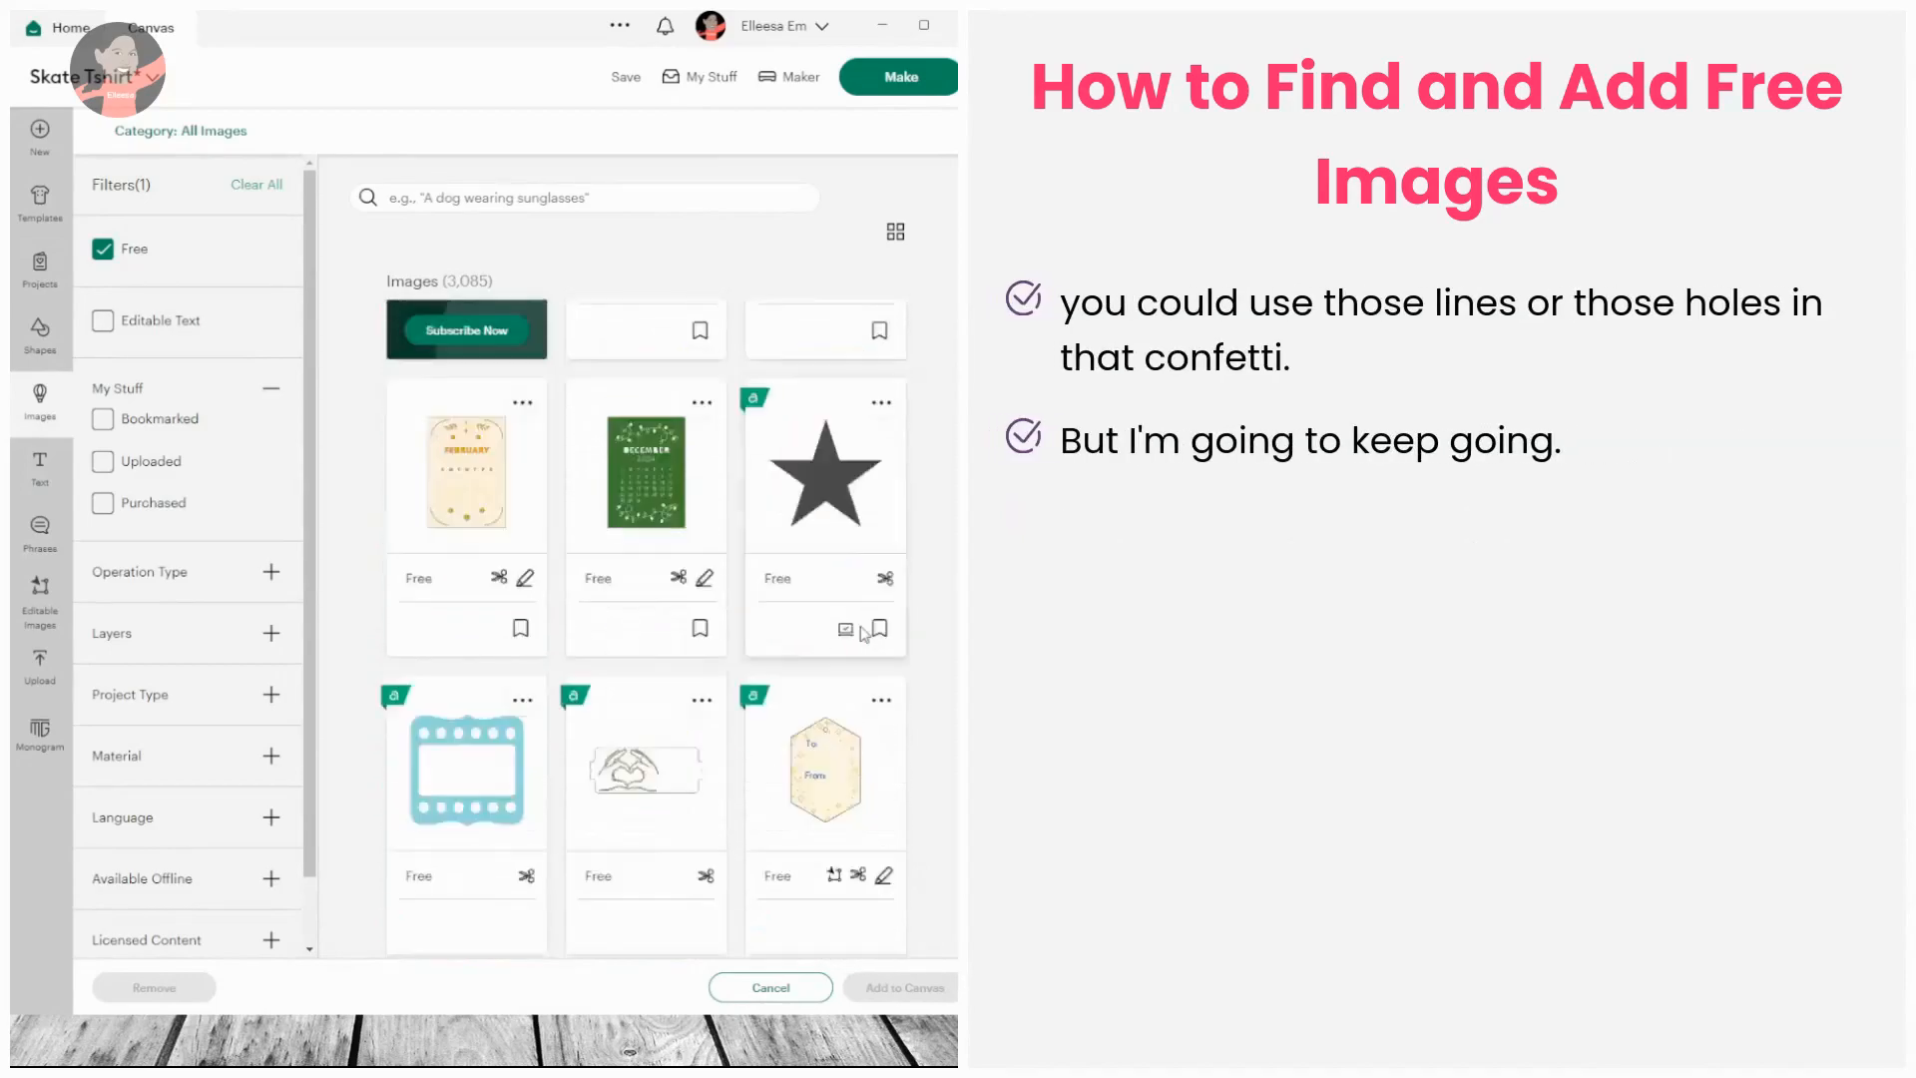
pyautogui.scroll(-3)
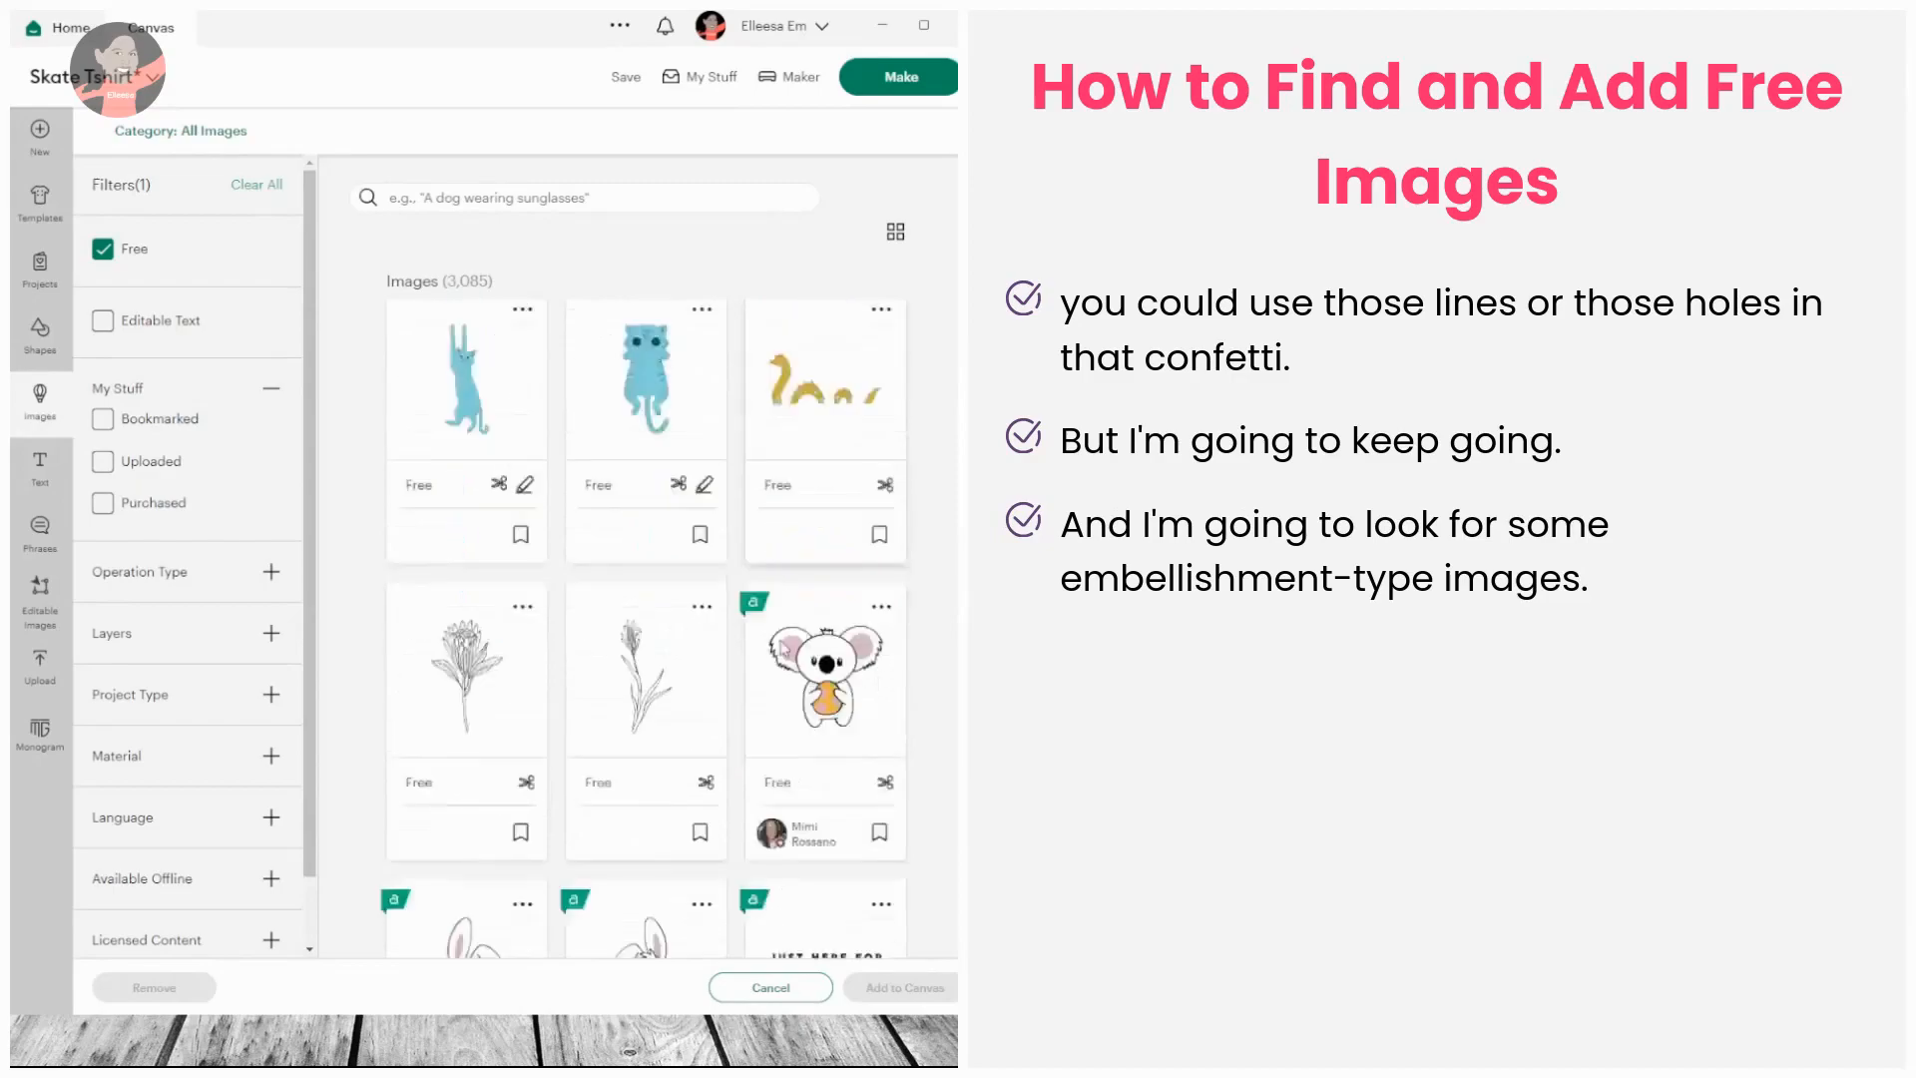
pyautogui.scroll(-3)
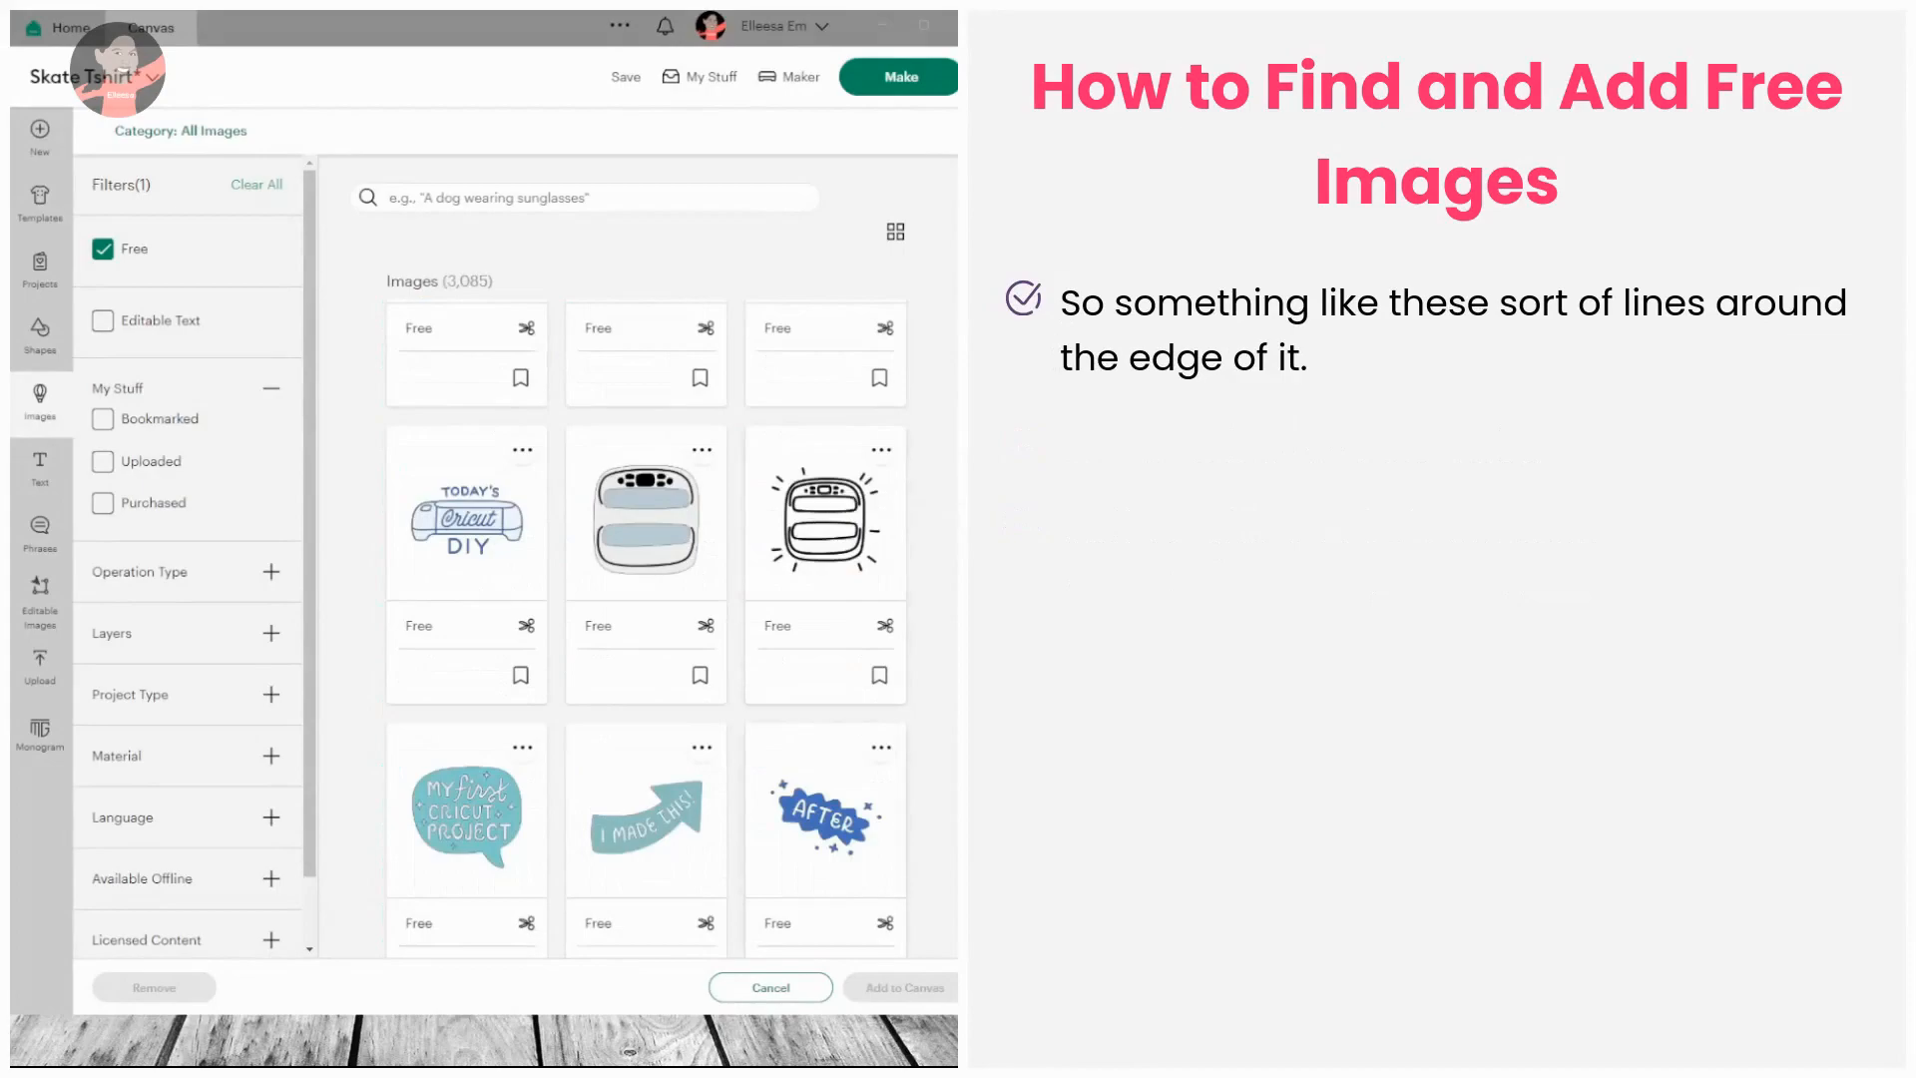
pyautogui.scroll(-3)
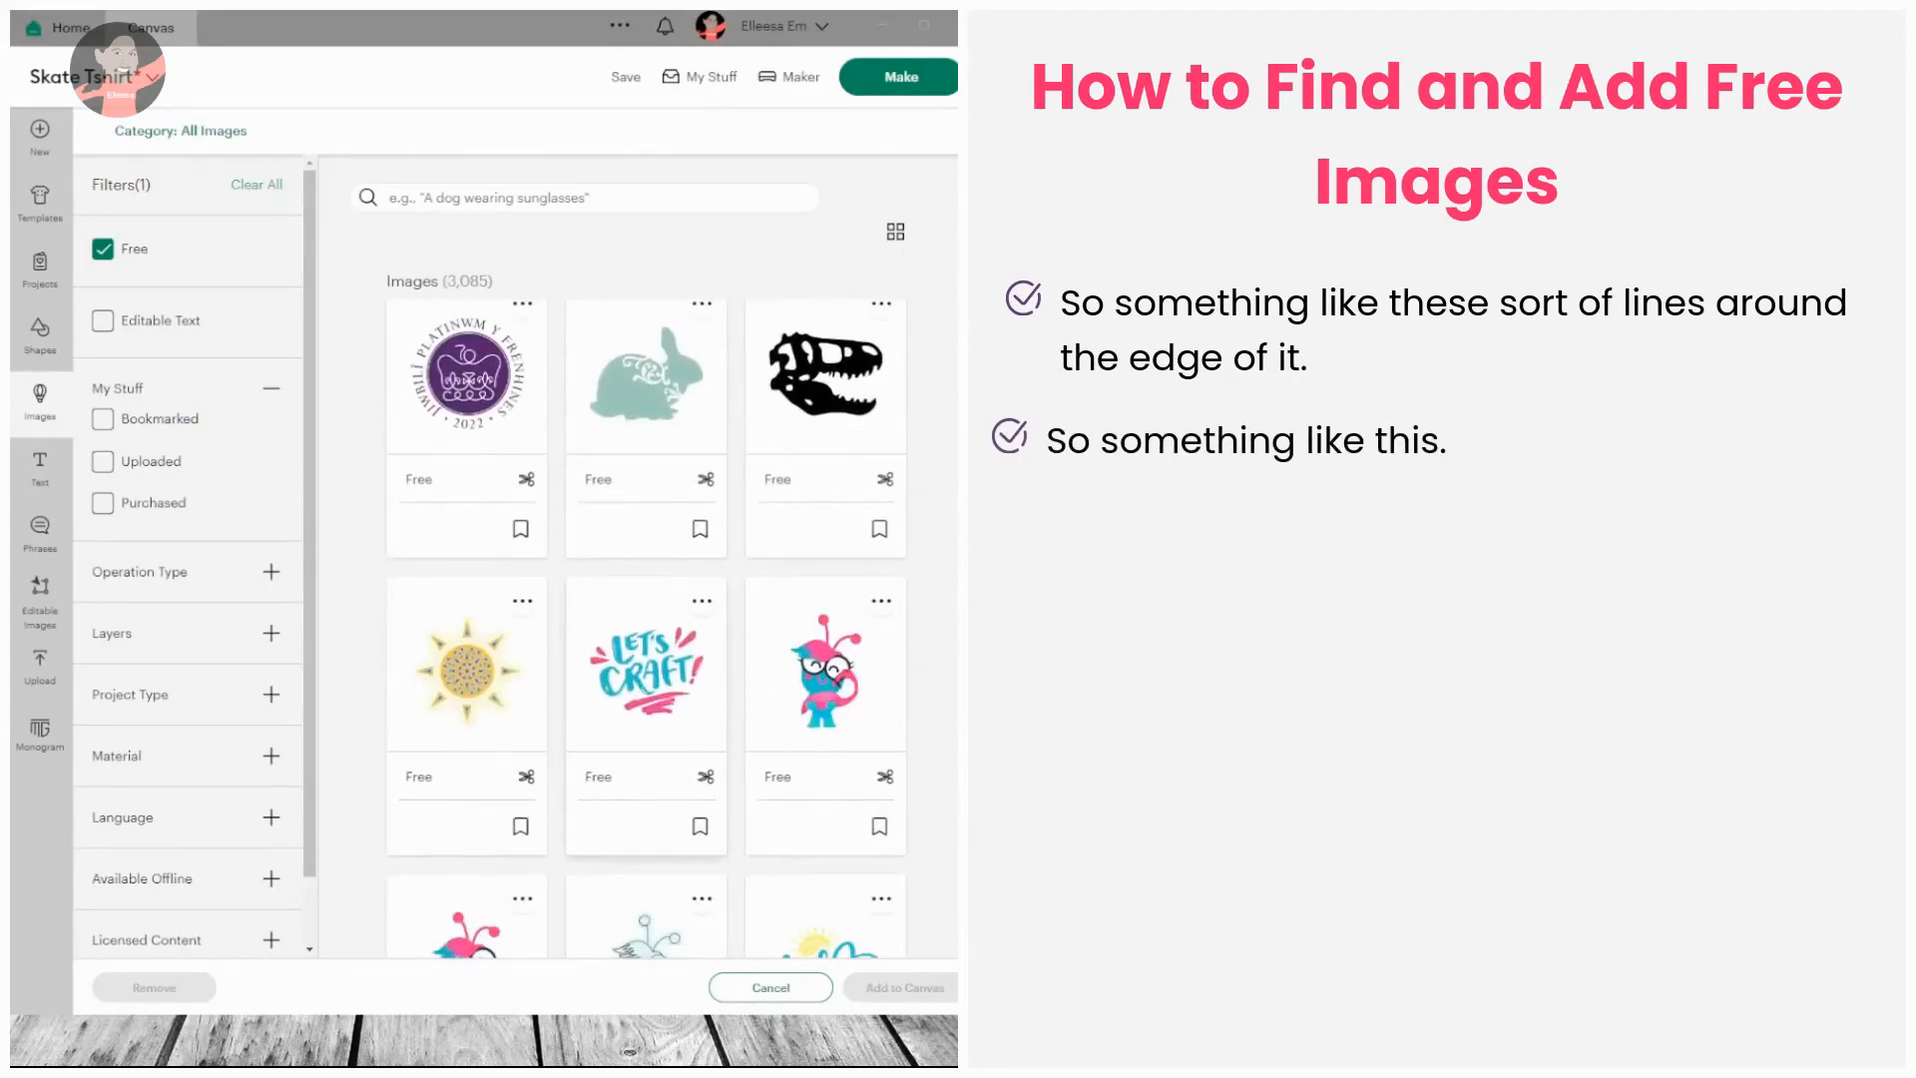
pyautogui.click(646, 666)
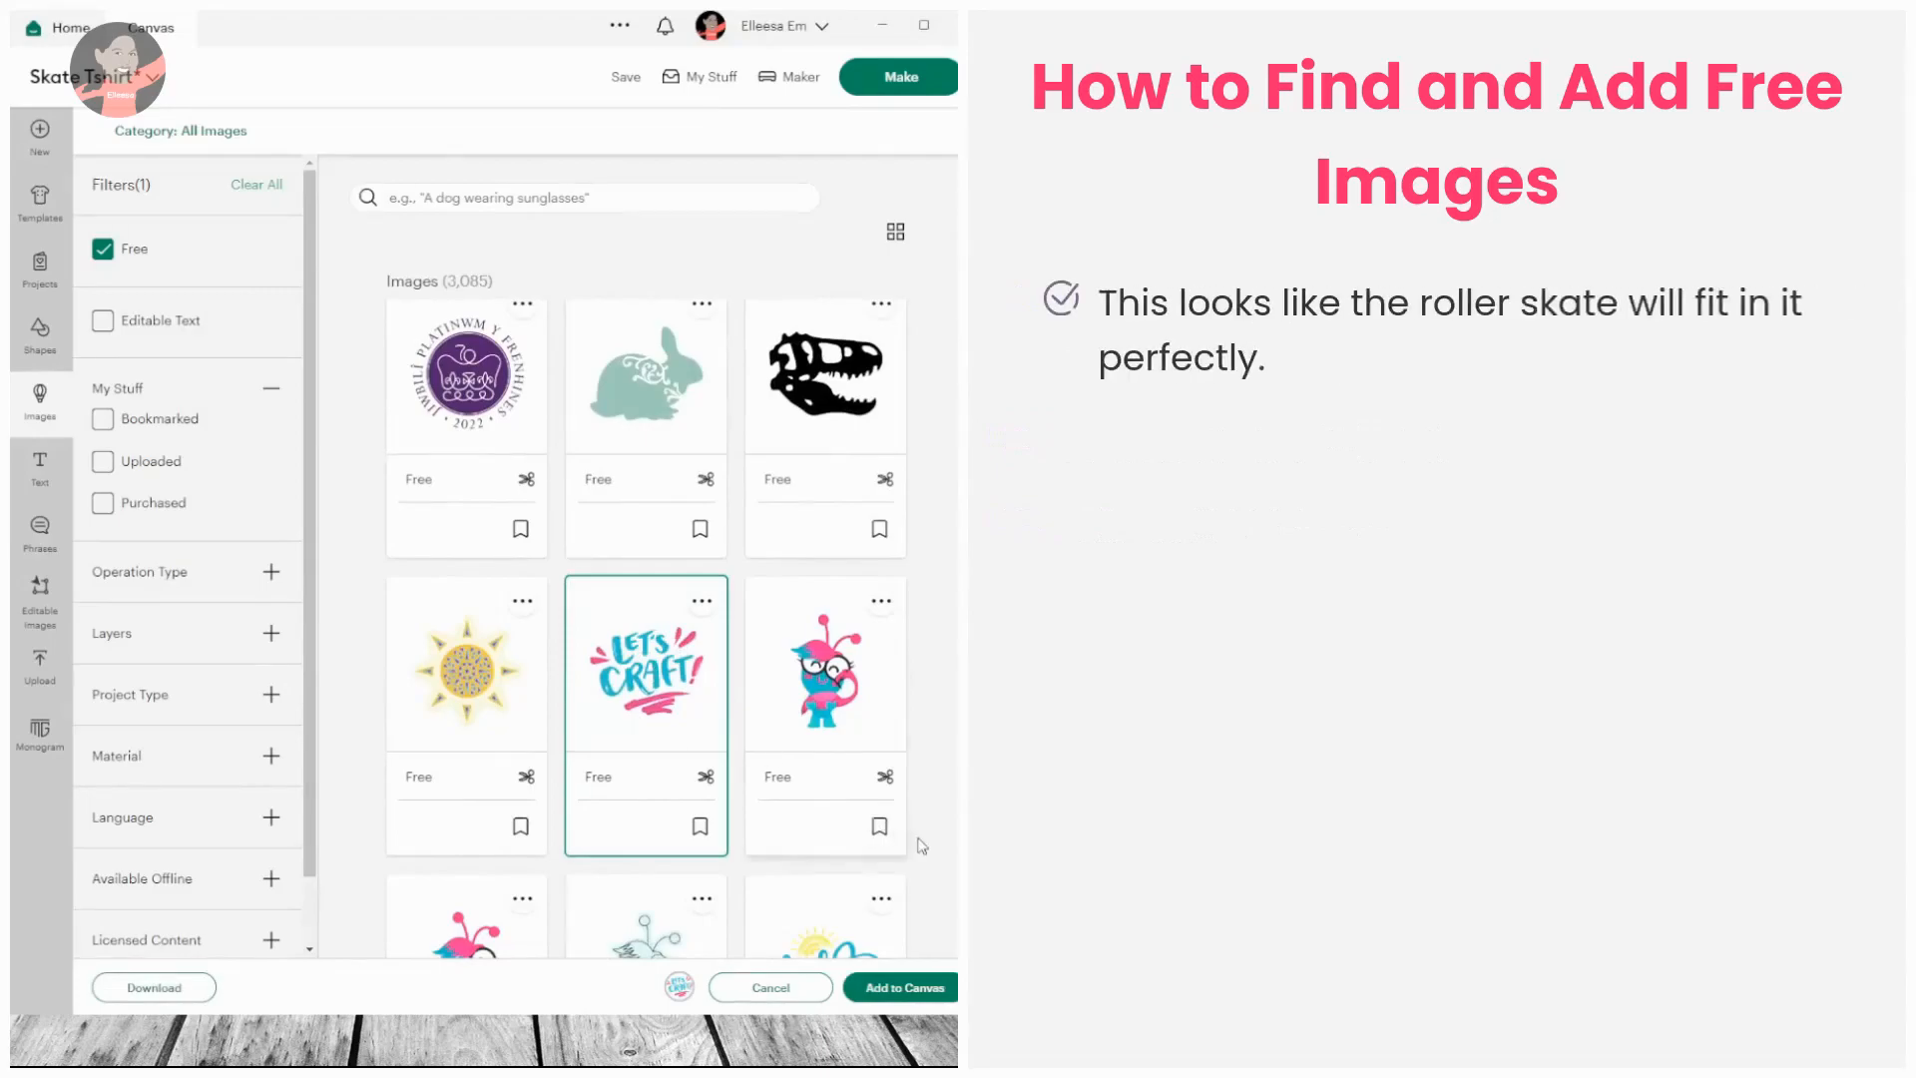
pyautogui.scroll(-3)
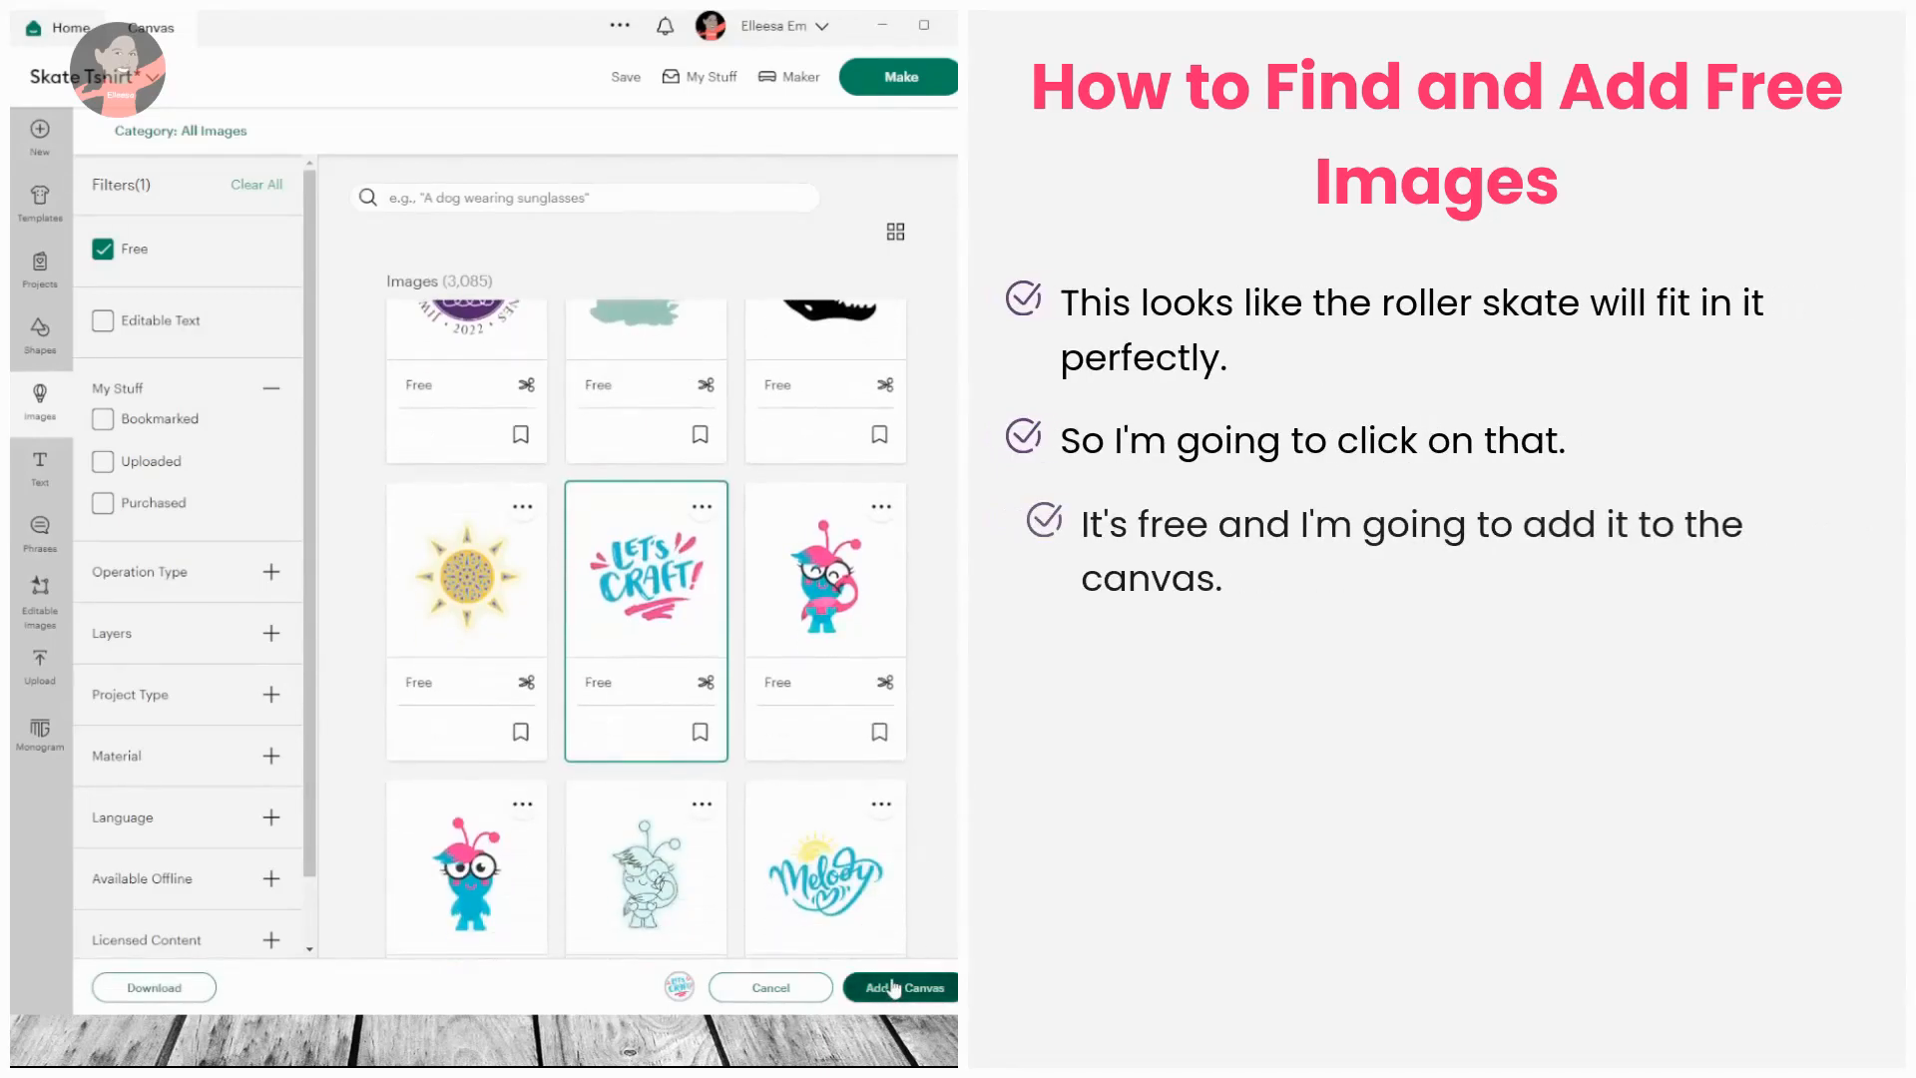
# - Add the Let's Craft! image, remove its lettering, and layer the pink splashes under the skate
pyautogui.click(901, 987)
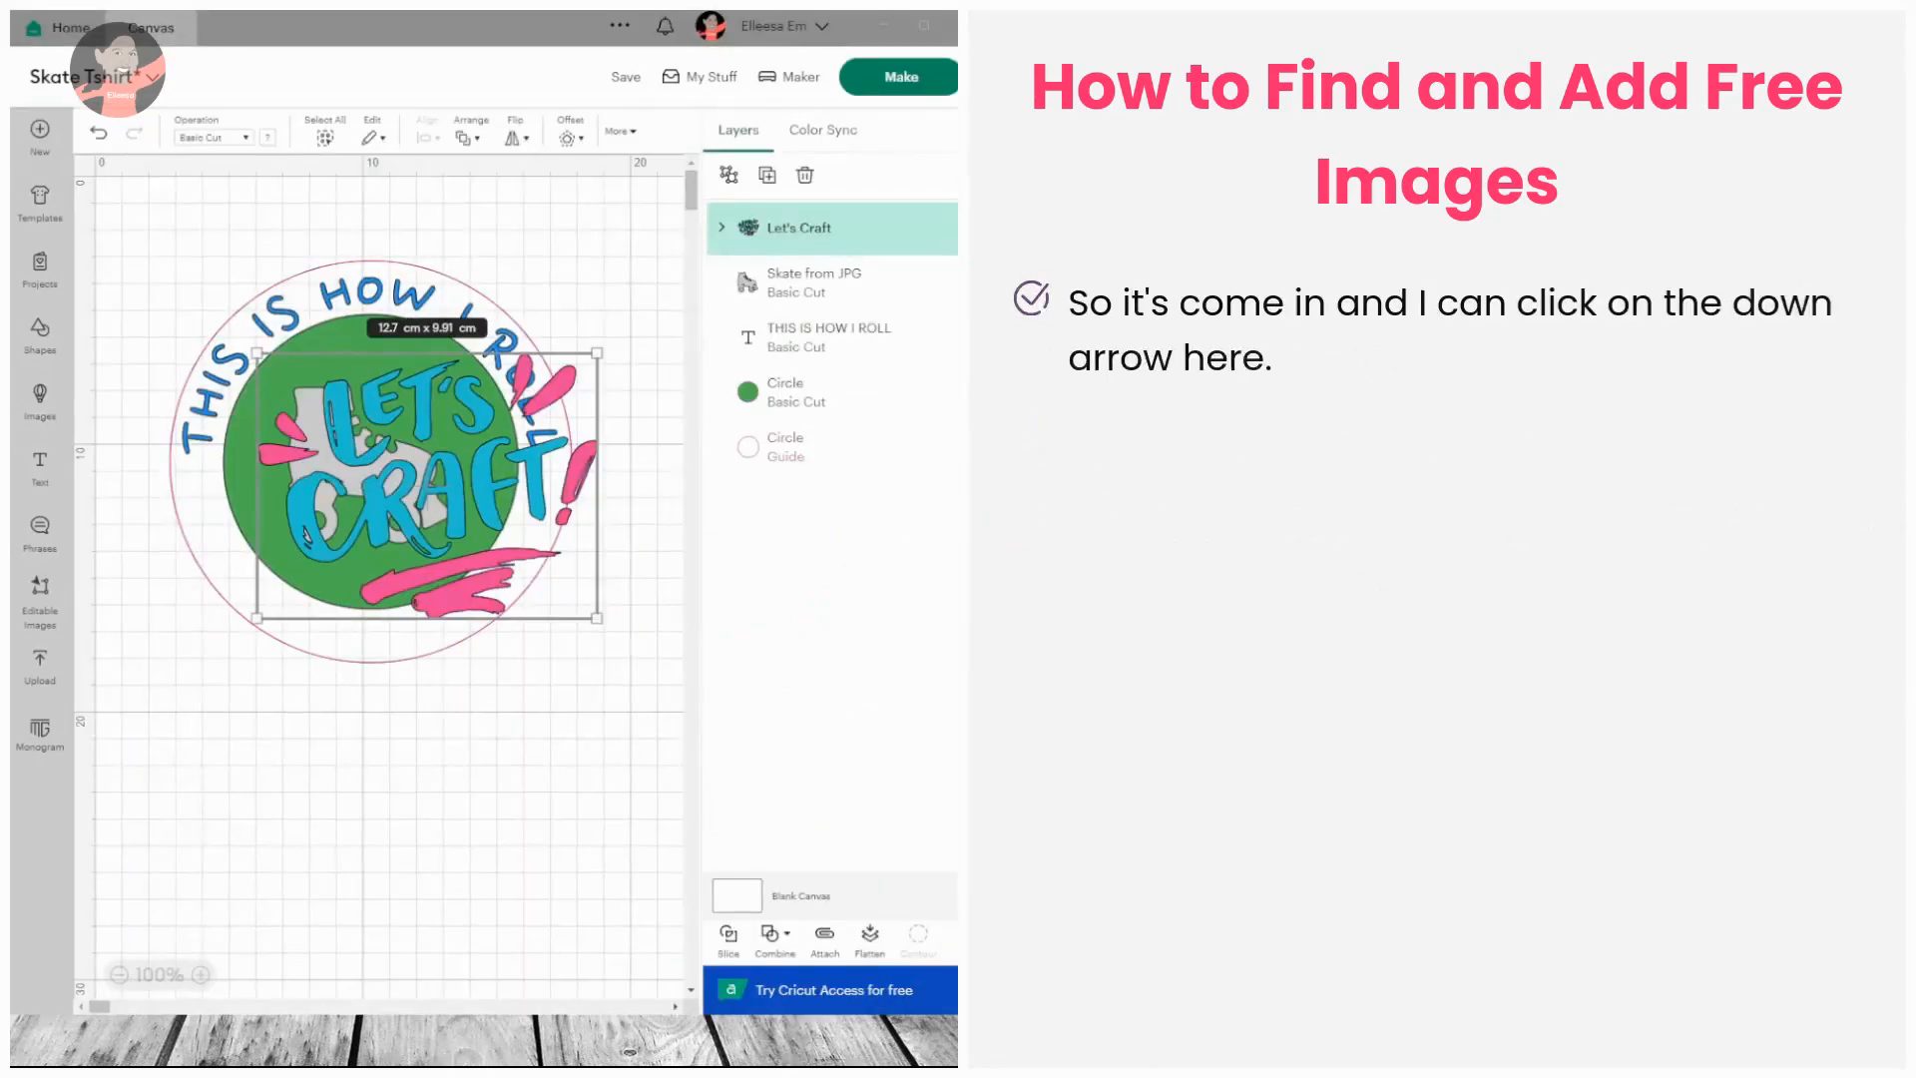
pyautogui.click(722, 227)
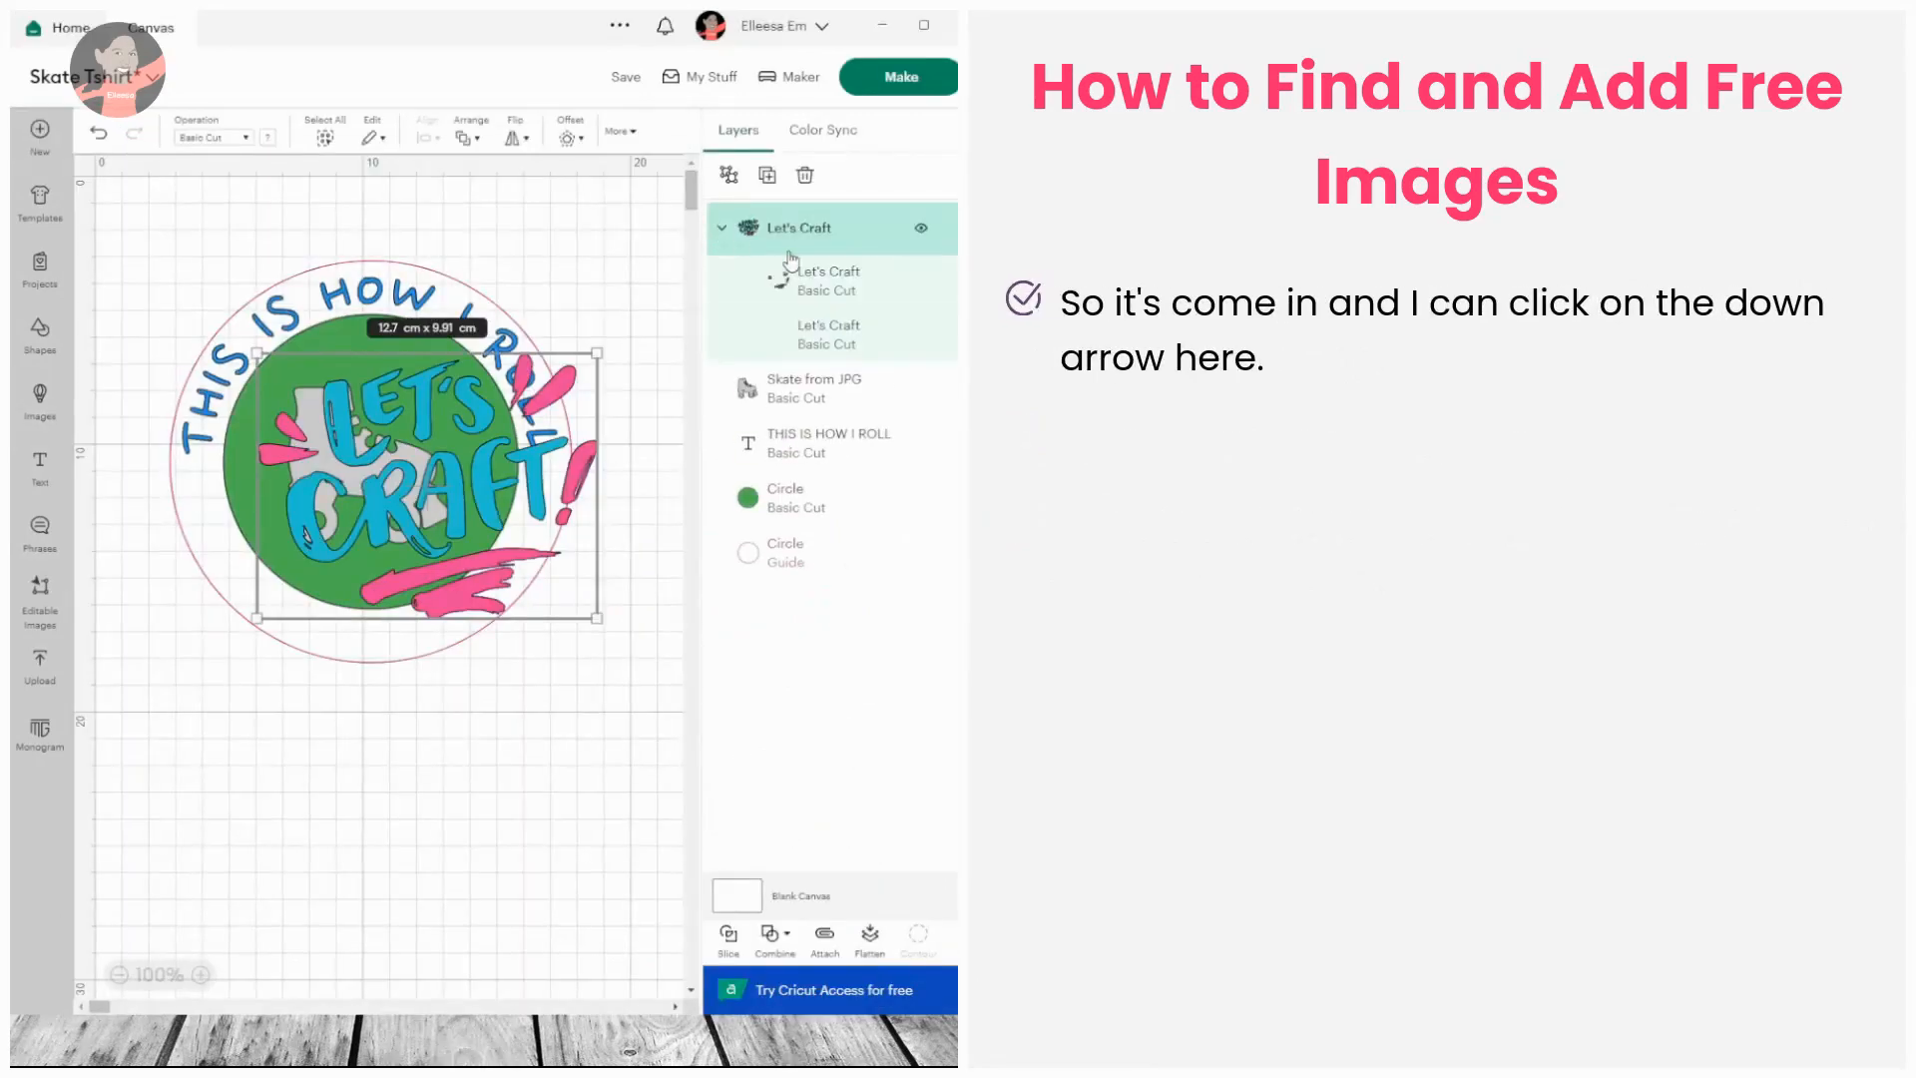
pyautogui.click(828, 334)
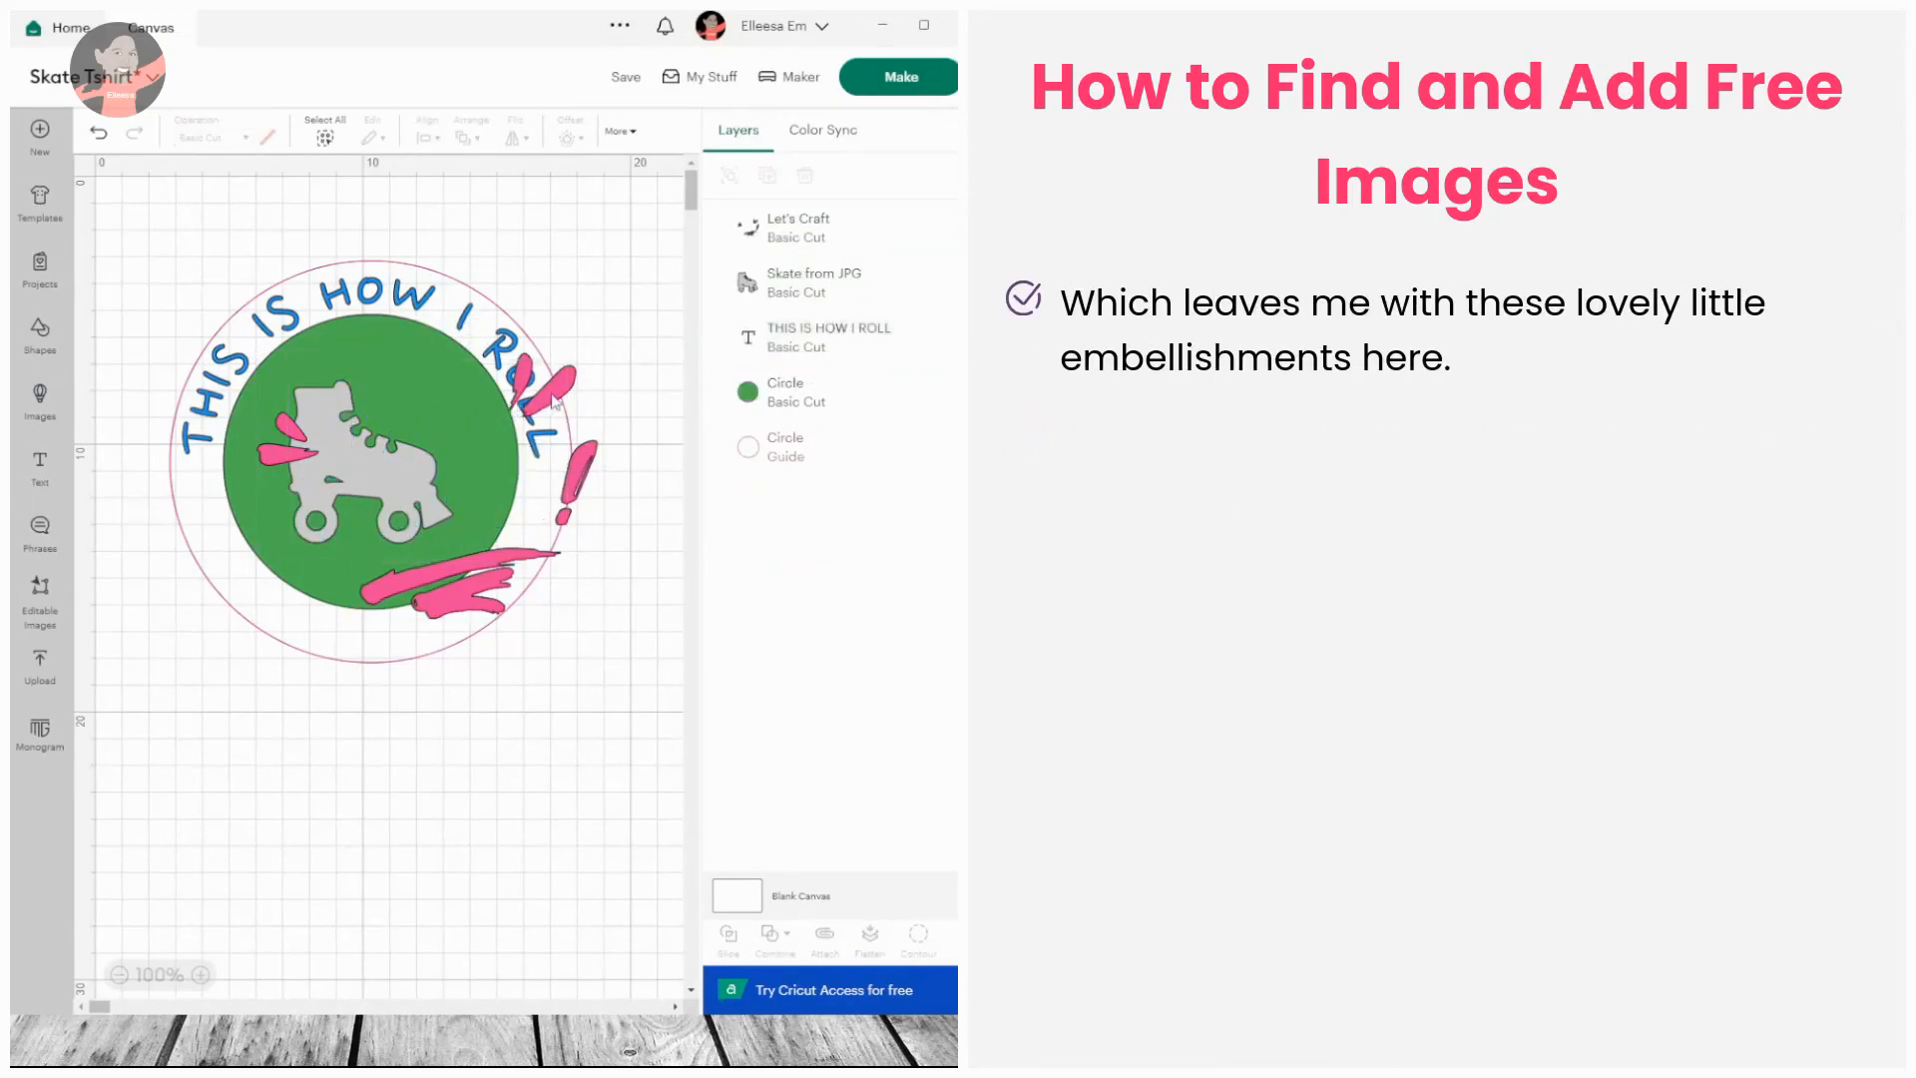
pyautogui.click(798, 227)
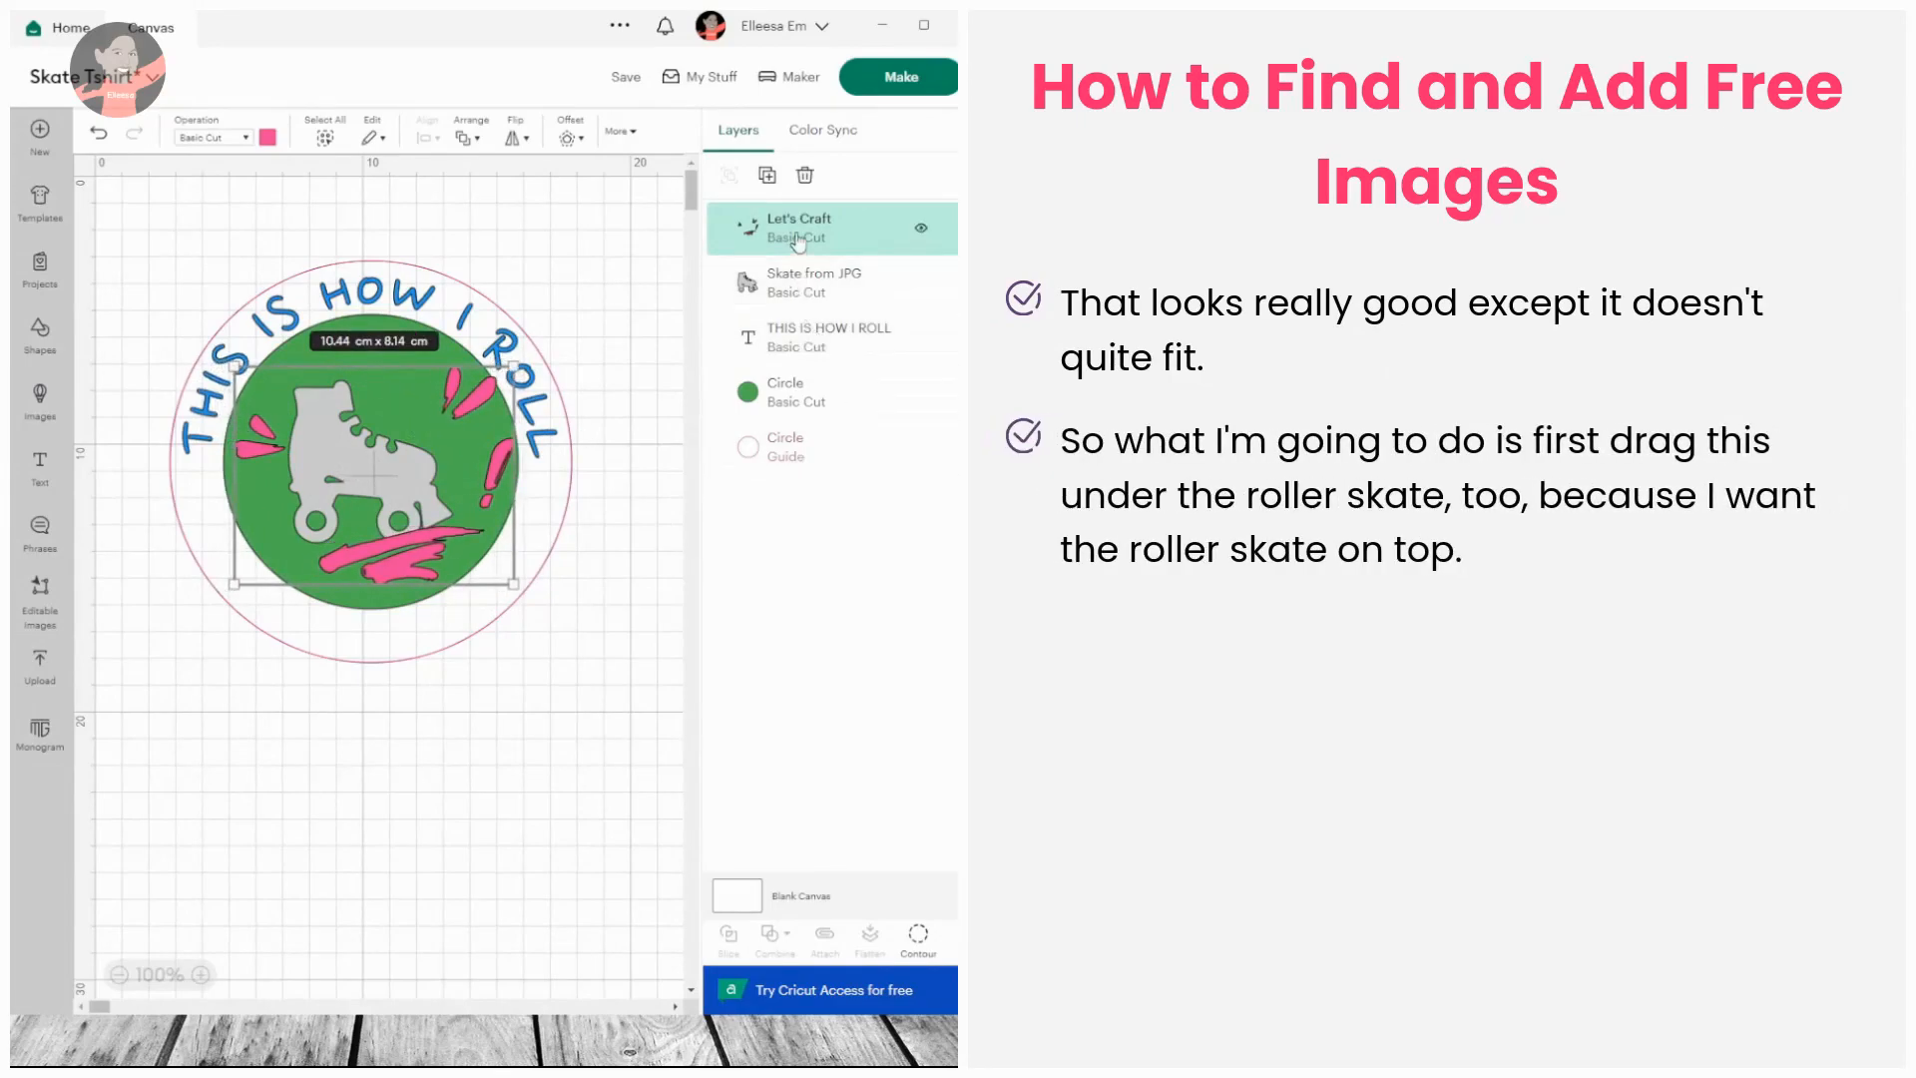
pyautogui.moveTo(801, 227); pyautogui.dragTo(800, 283)
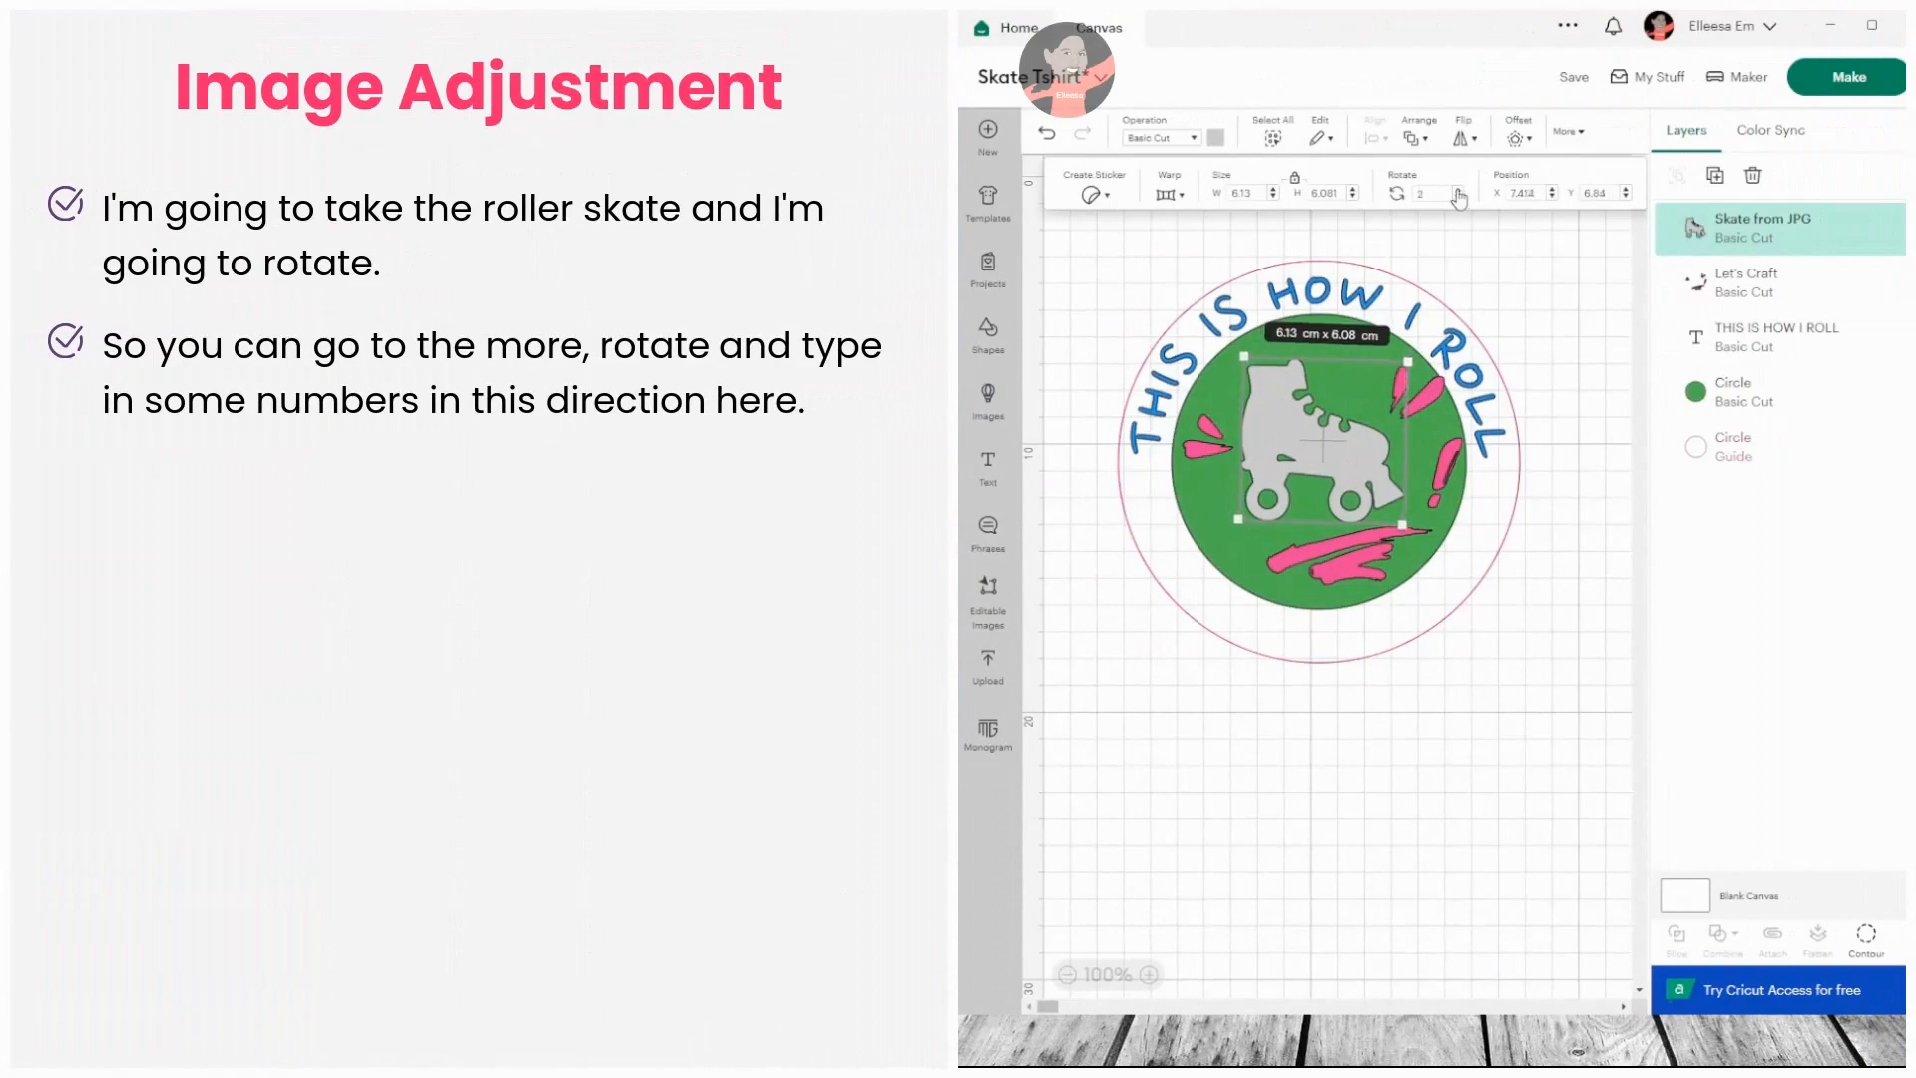
# - Rotate the roller skate slightly and nudge it into place inside the circle
pyautogui.click(1457, 188)
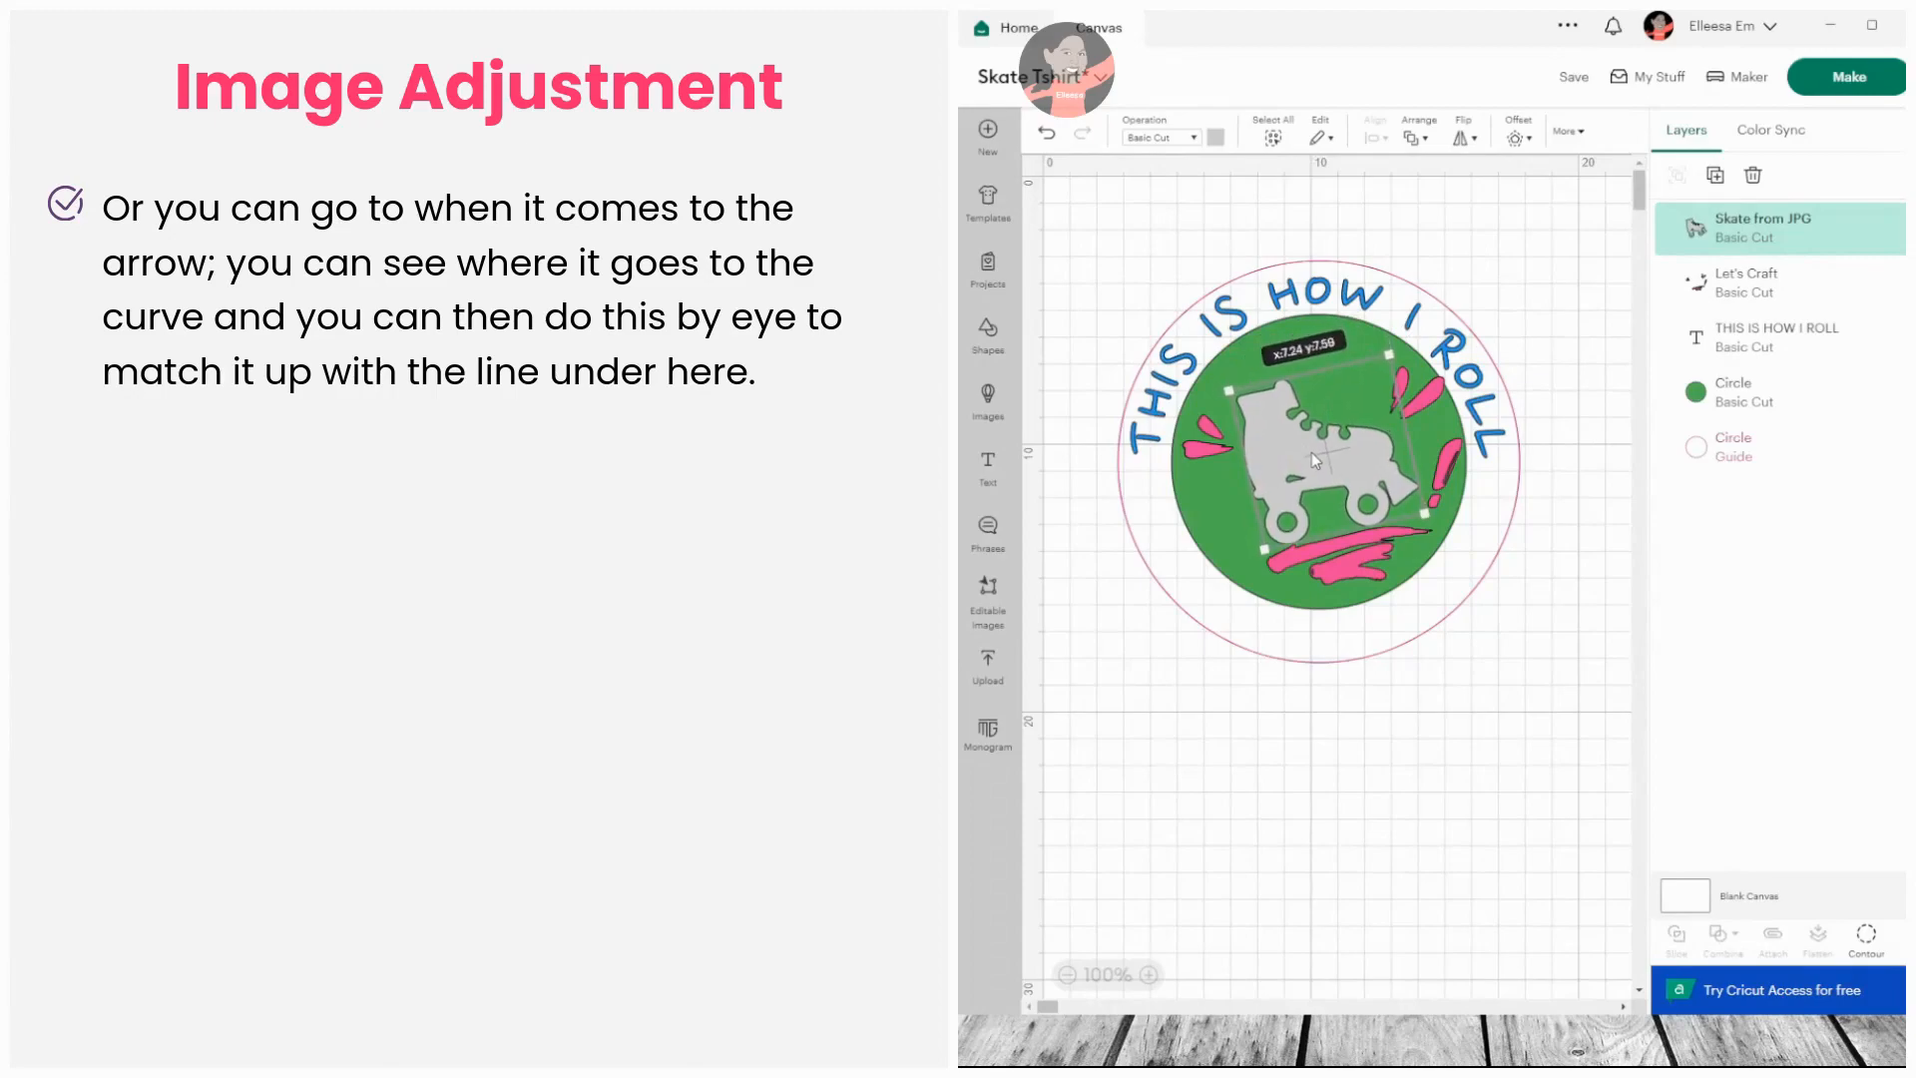
pyautogui.moveTo(1314, 462); pyautogui.dragTo(1311, 456)
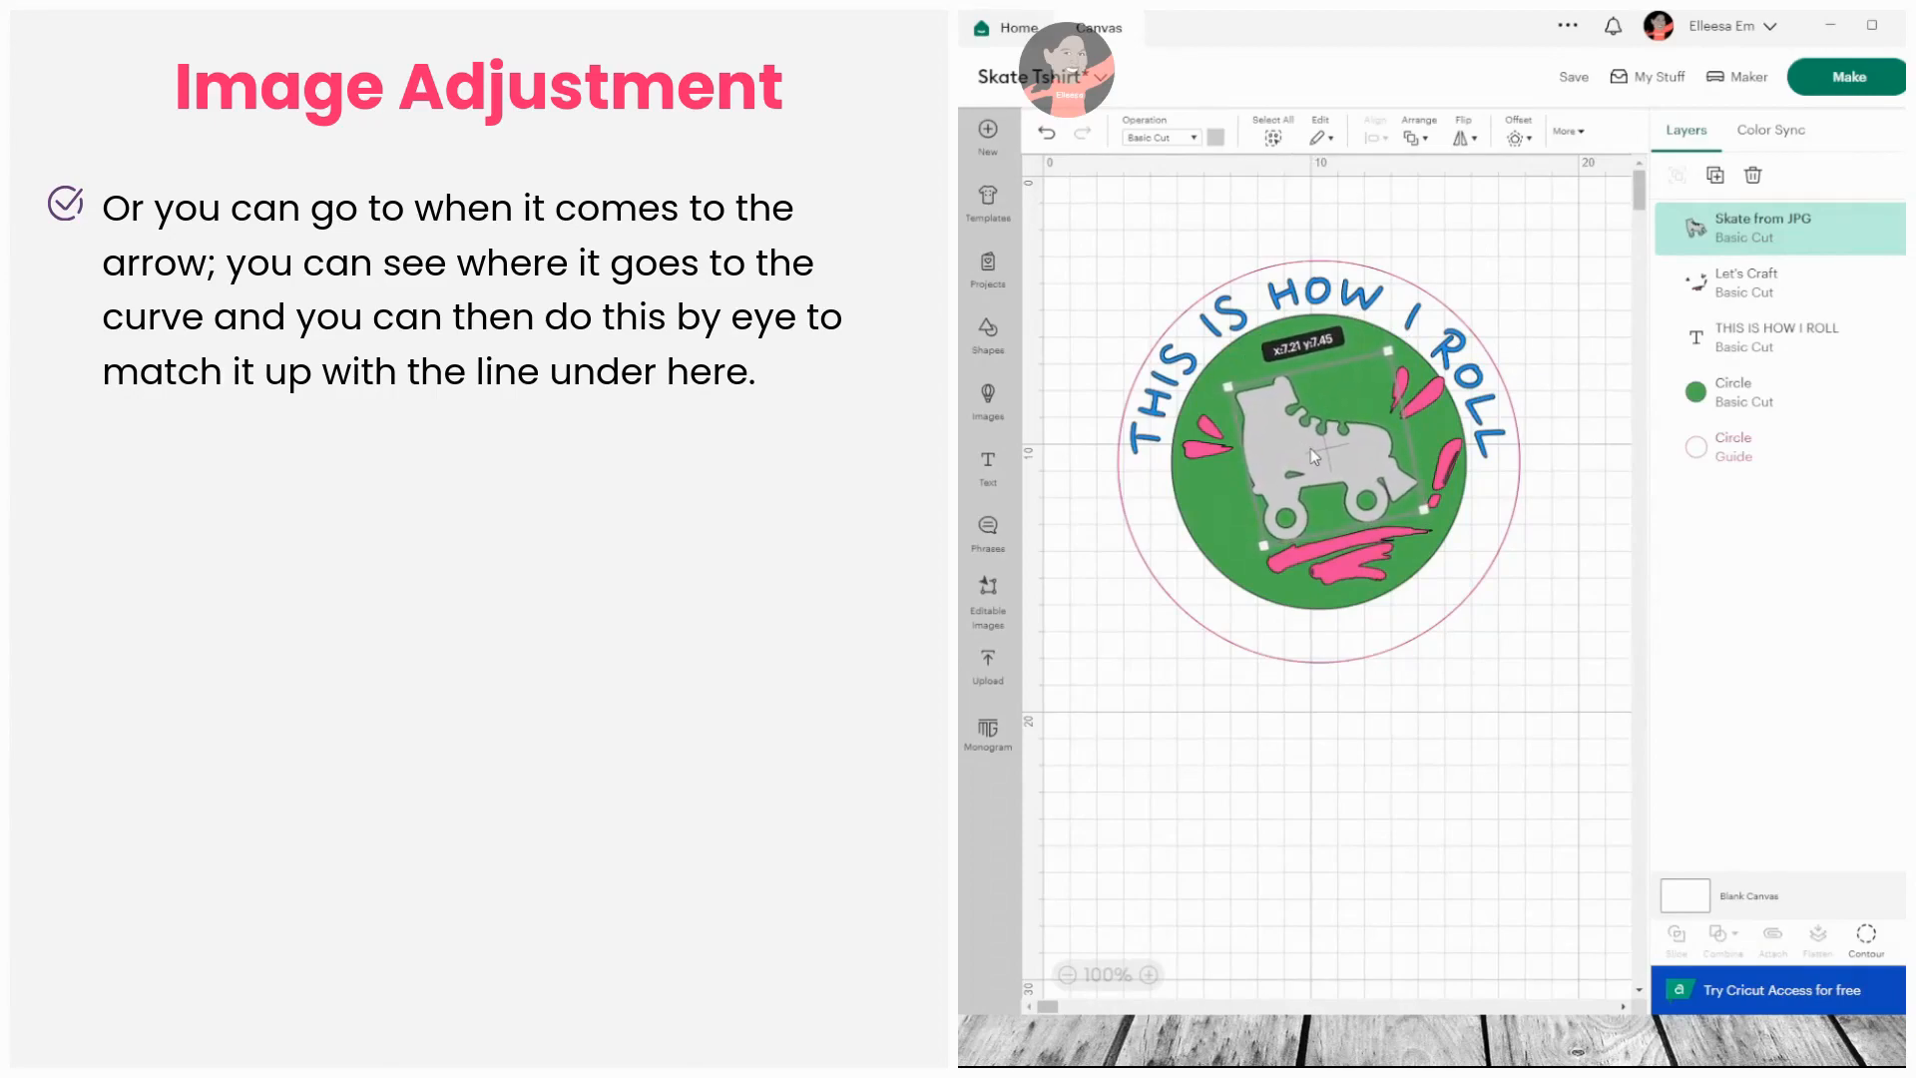
pyautogui.click(1746, 282)
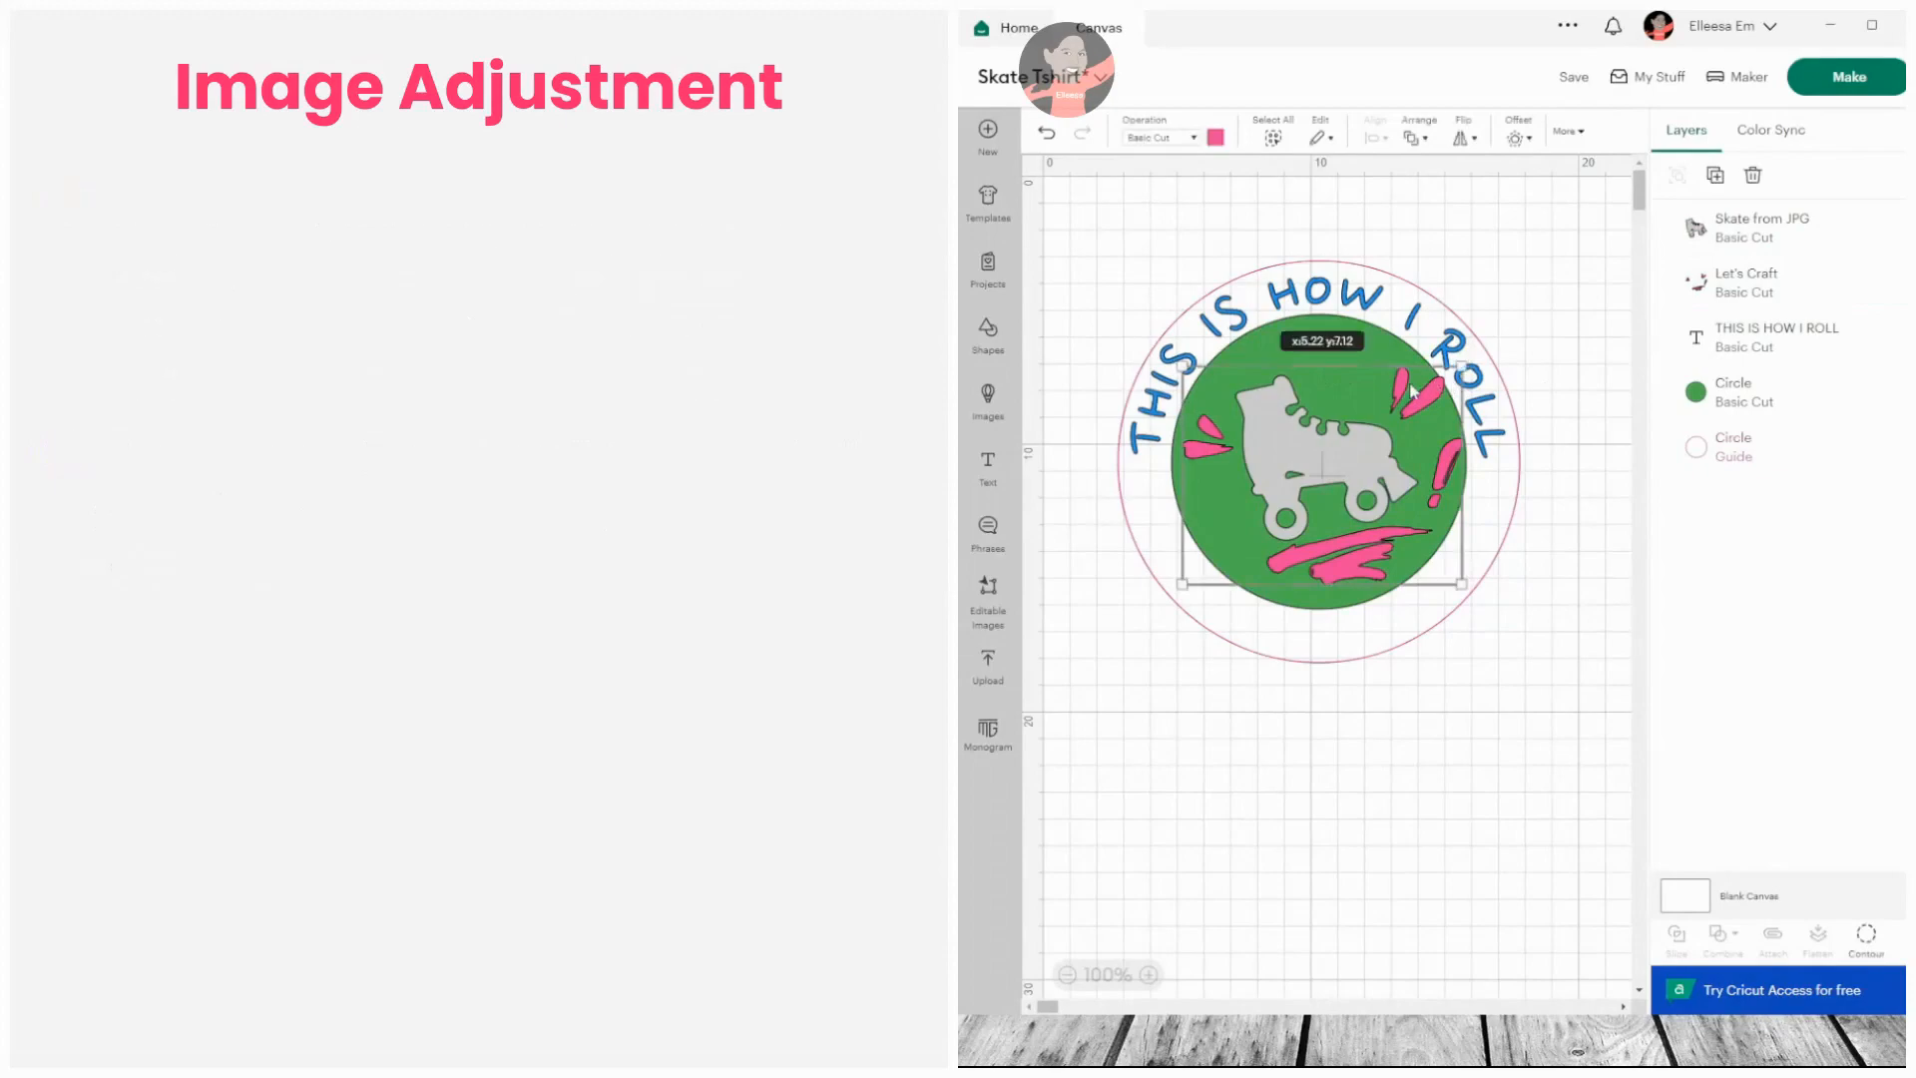
# - Duplicate the pink splashes layer and drag the copy below the circle design
pyautogui.click(1746, 282)
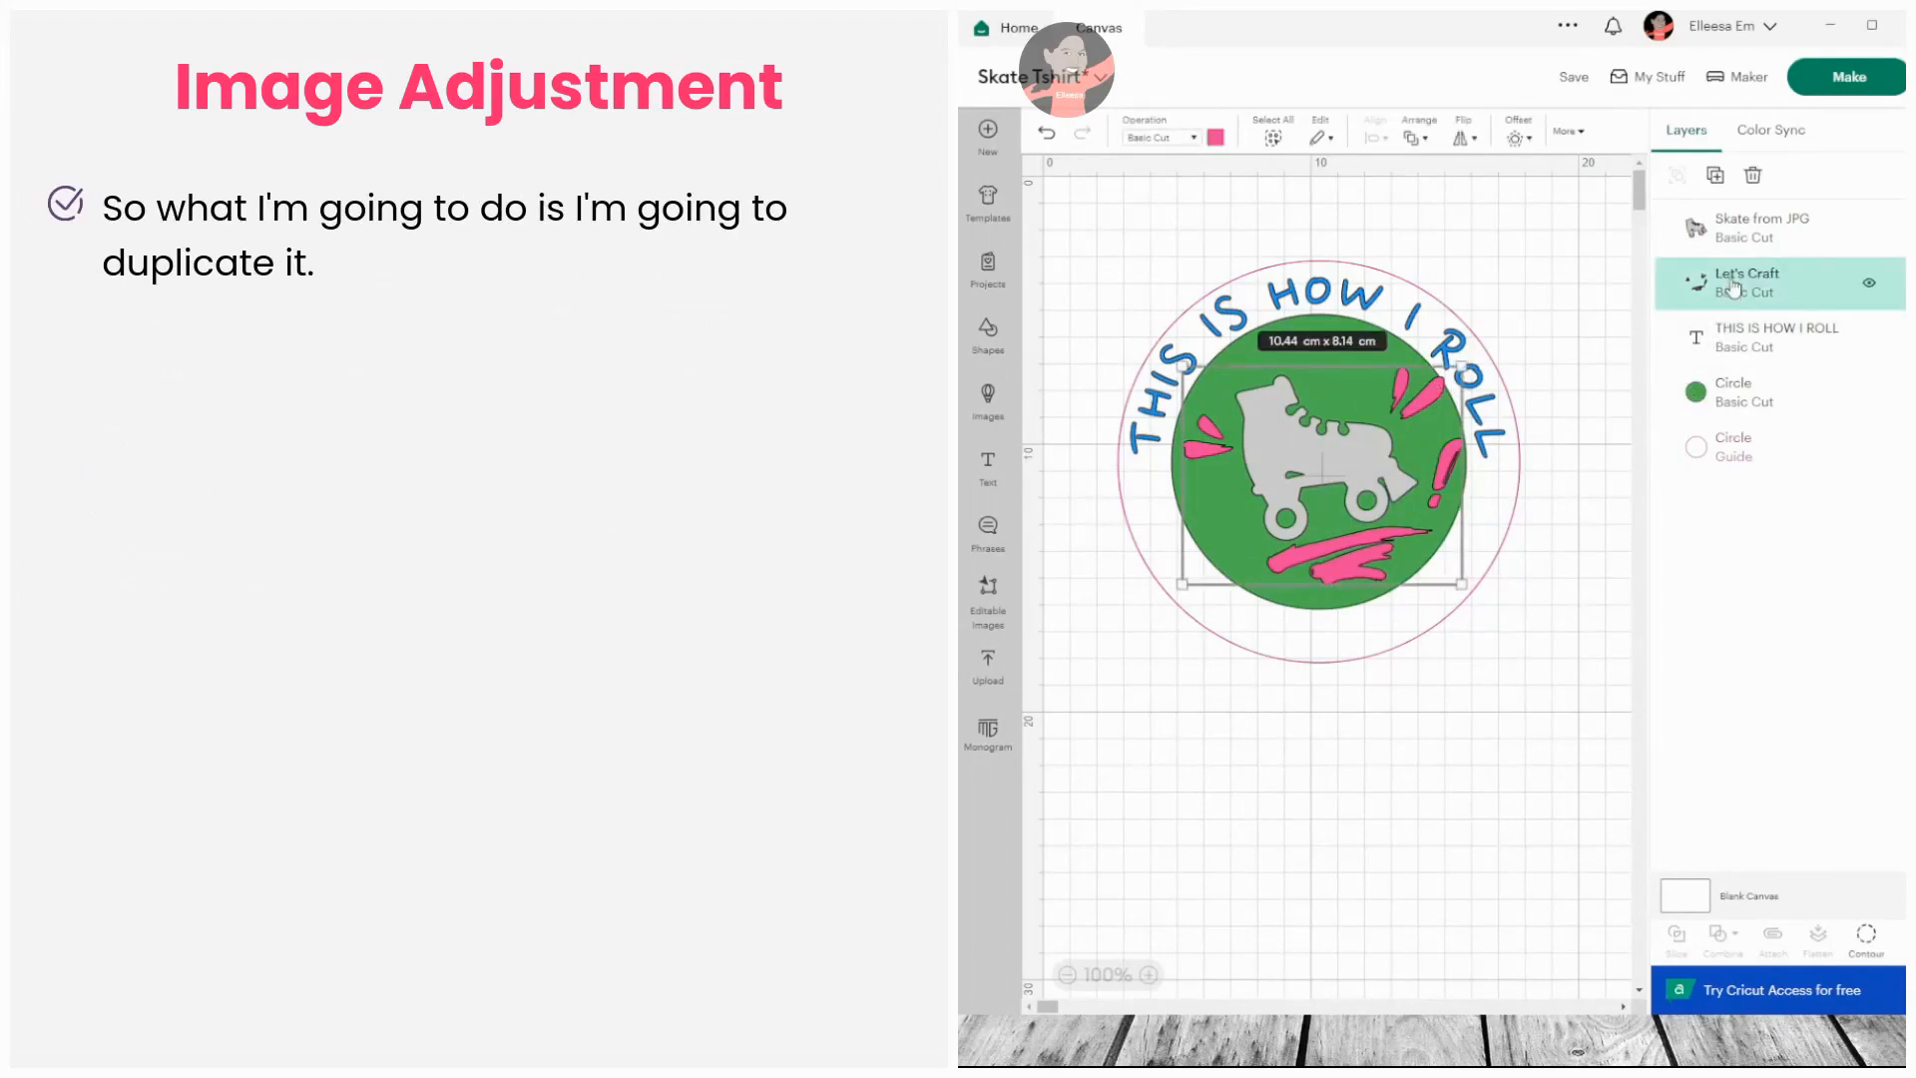
pyautogui.rightClick(1748, 280)
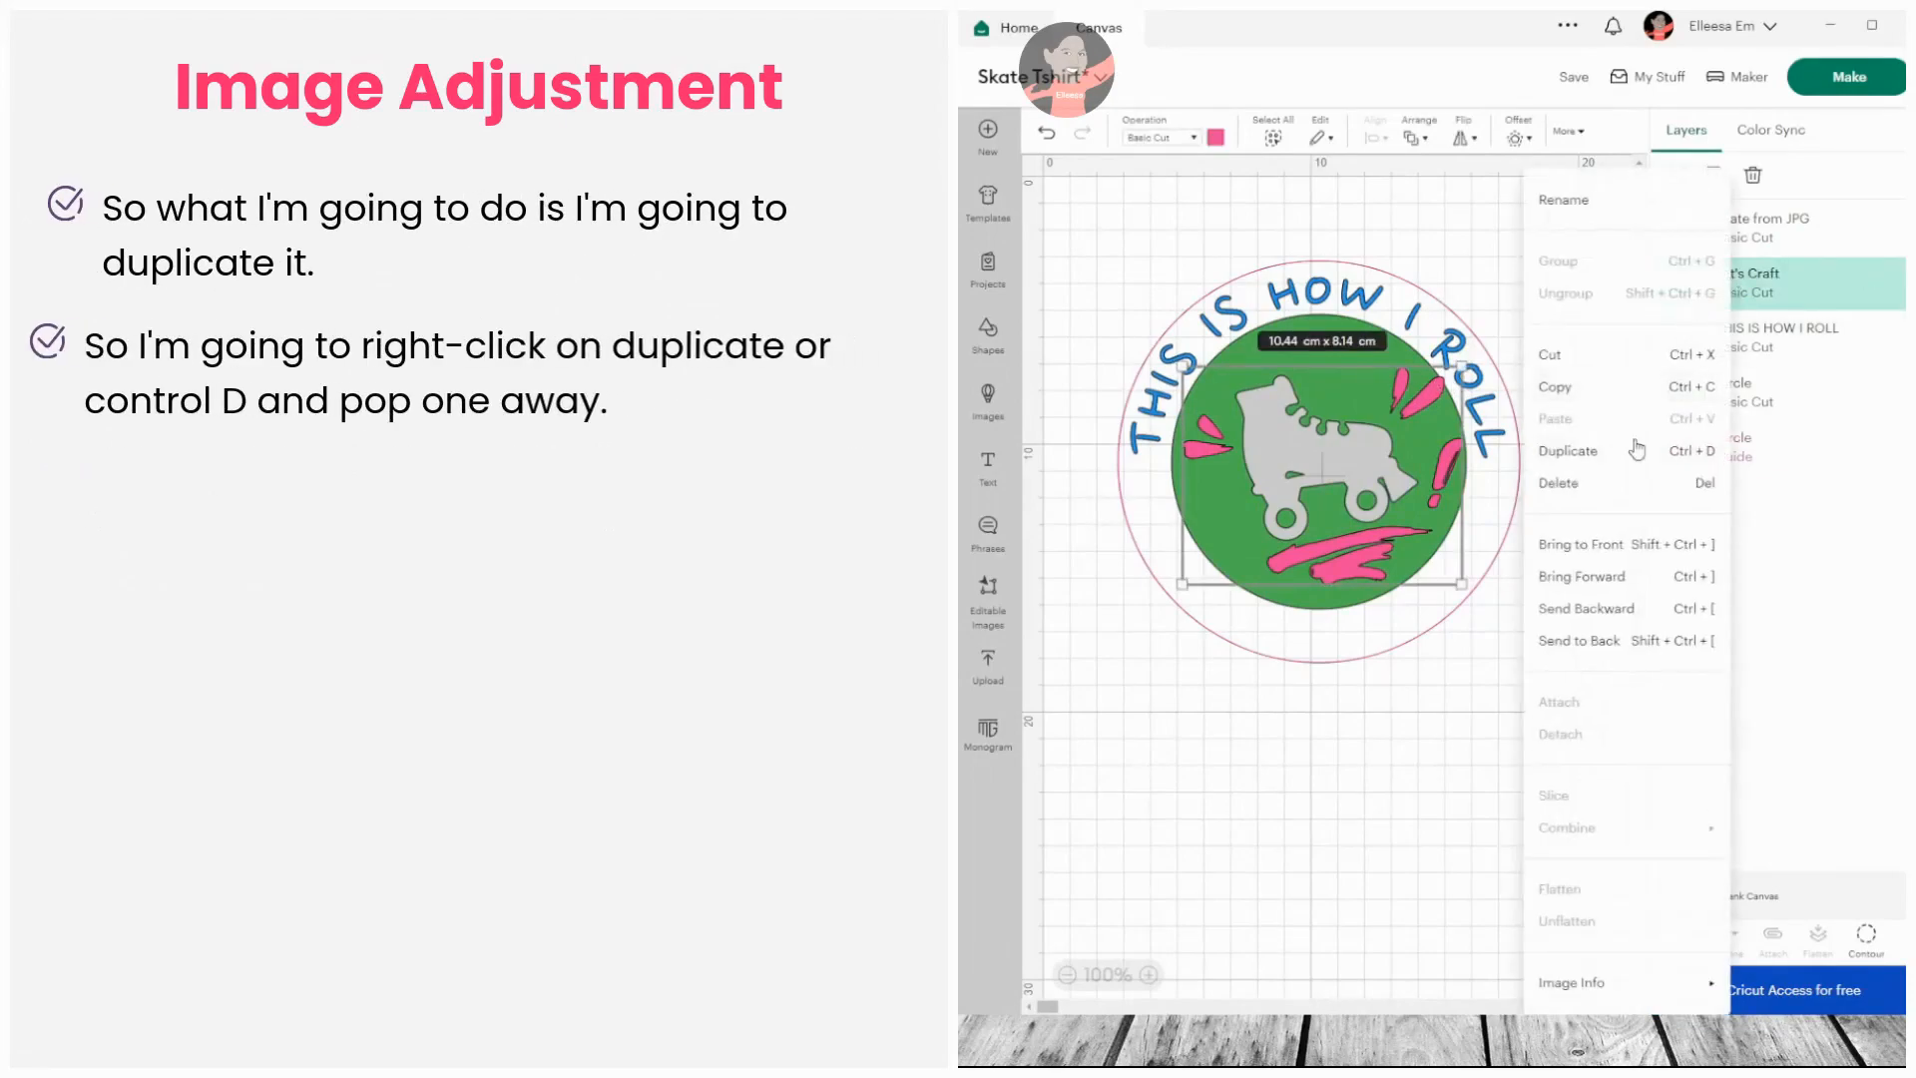
pyautogui.click(1567, 450)
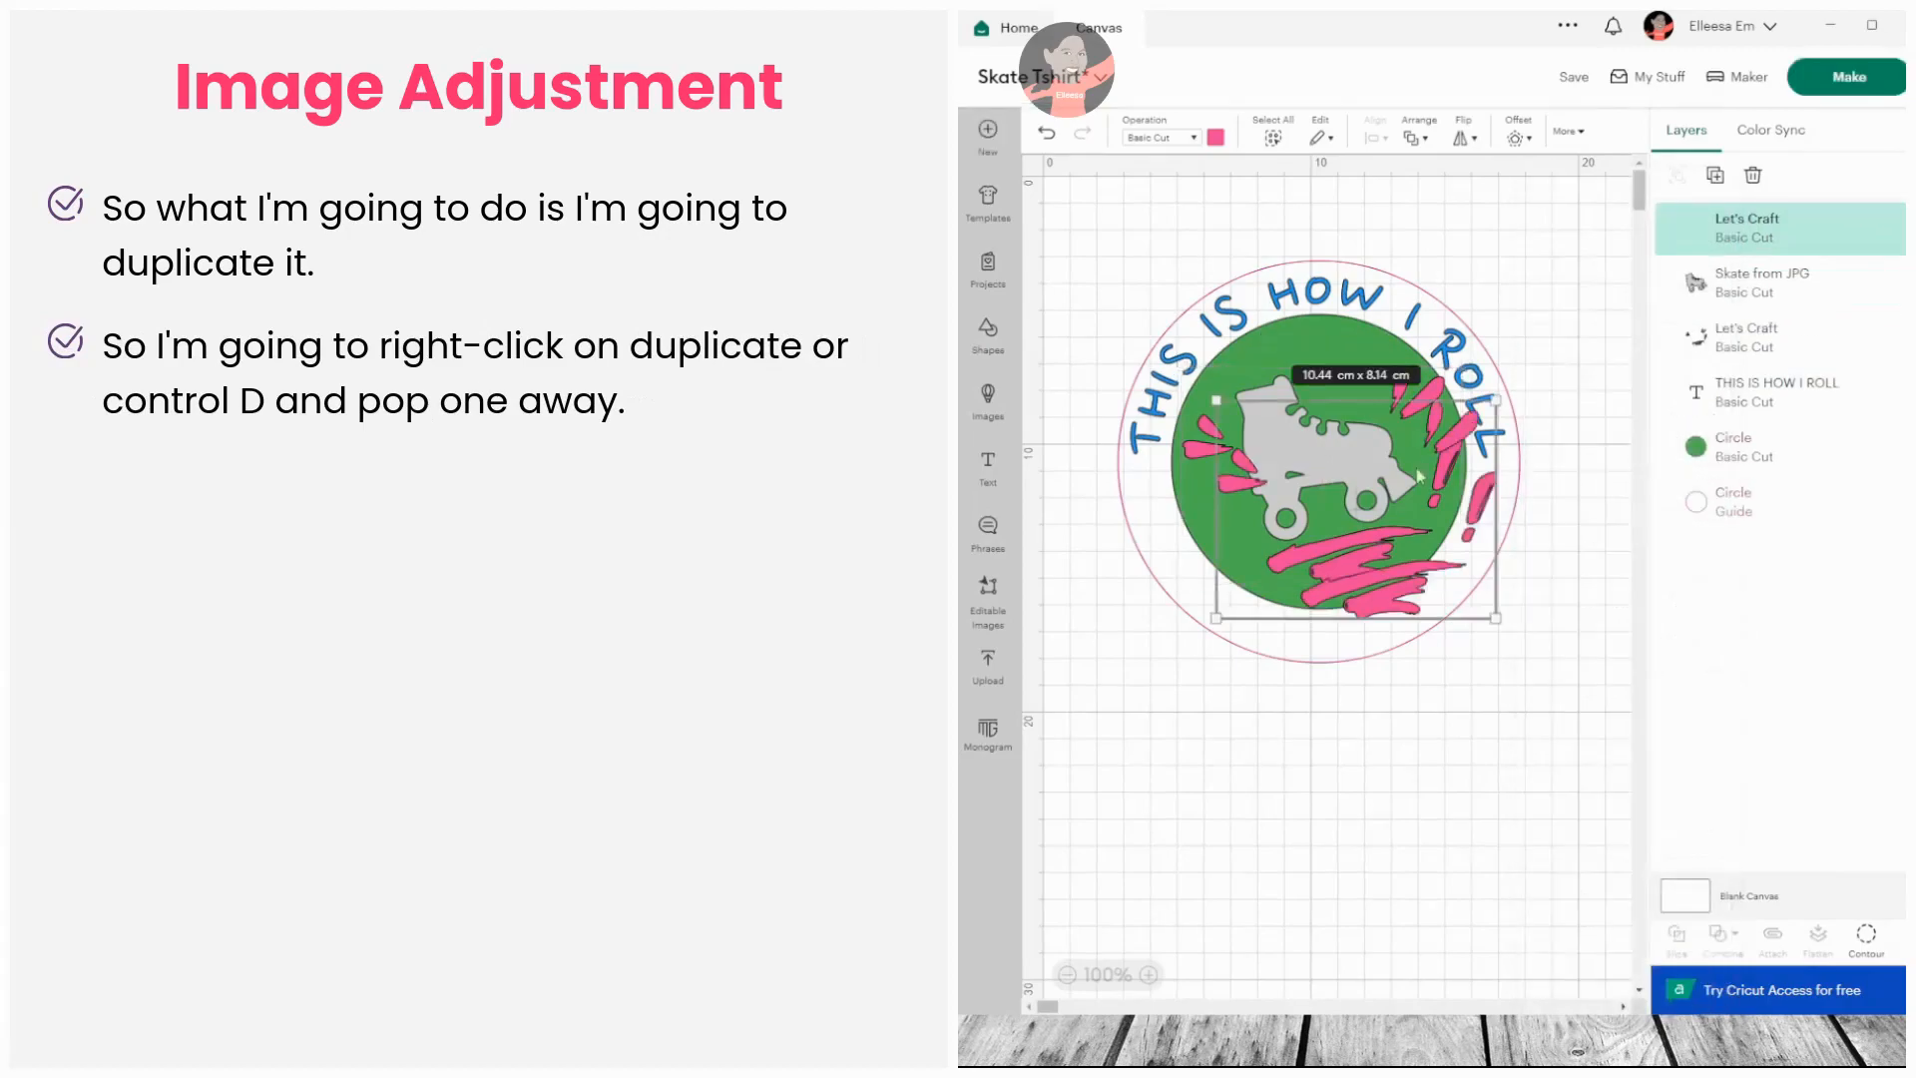
pyautogui.moveTo(1332, 477); pyautogui.dragTo(1333, 452)
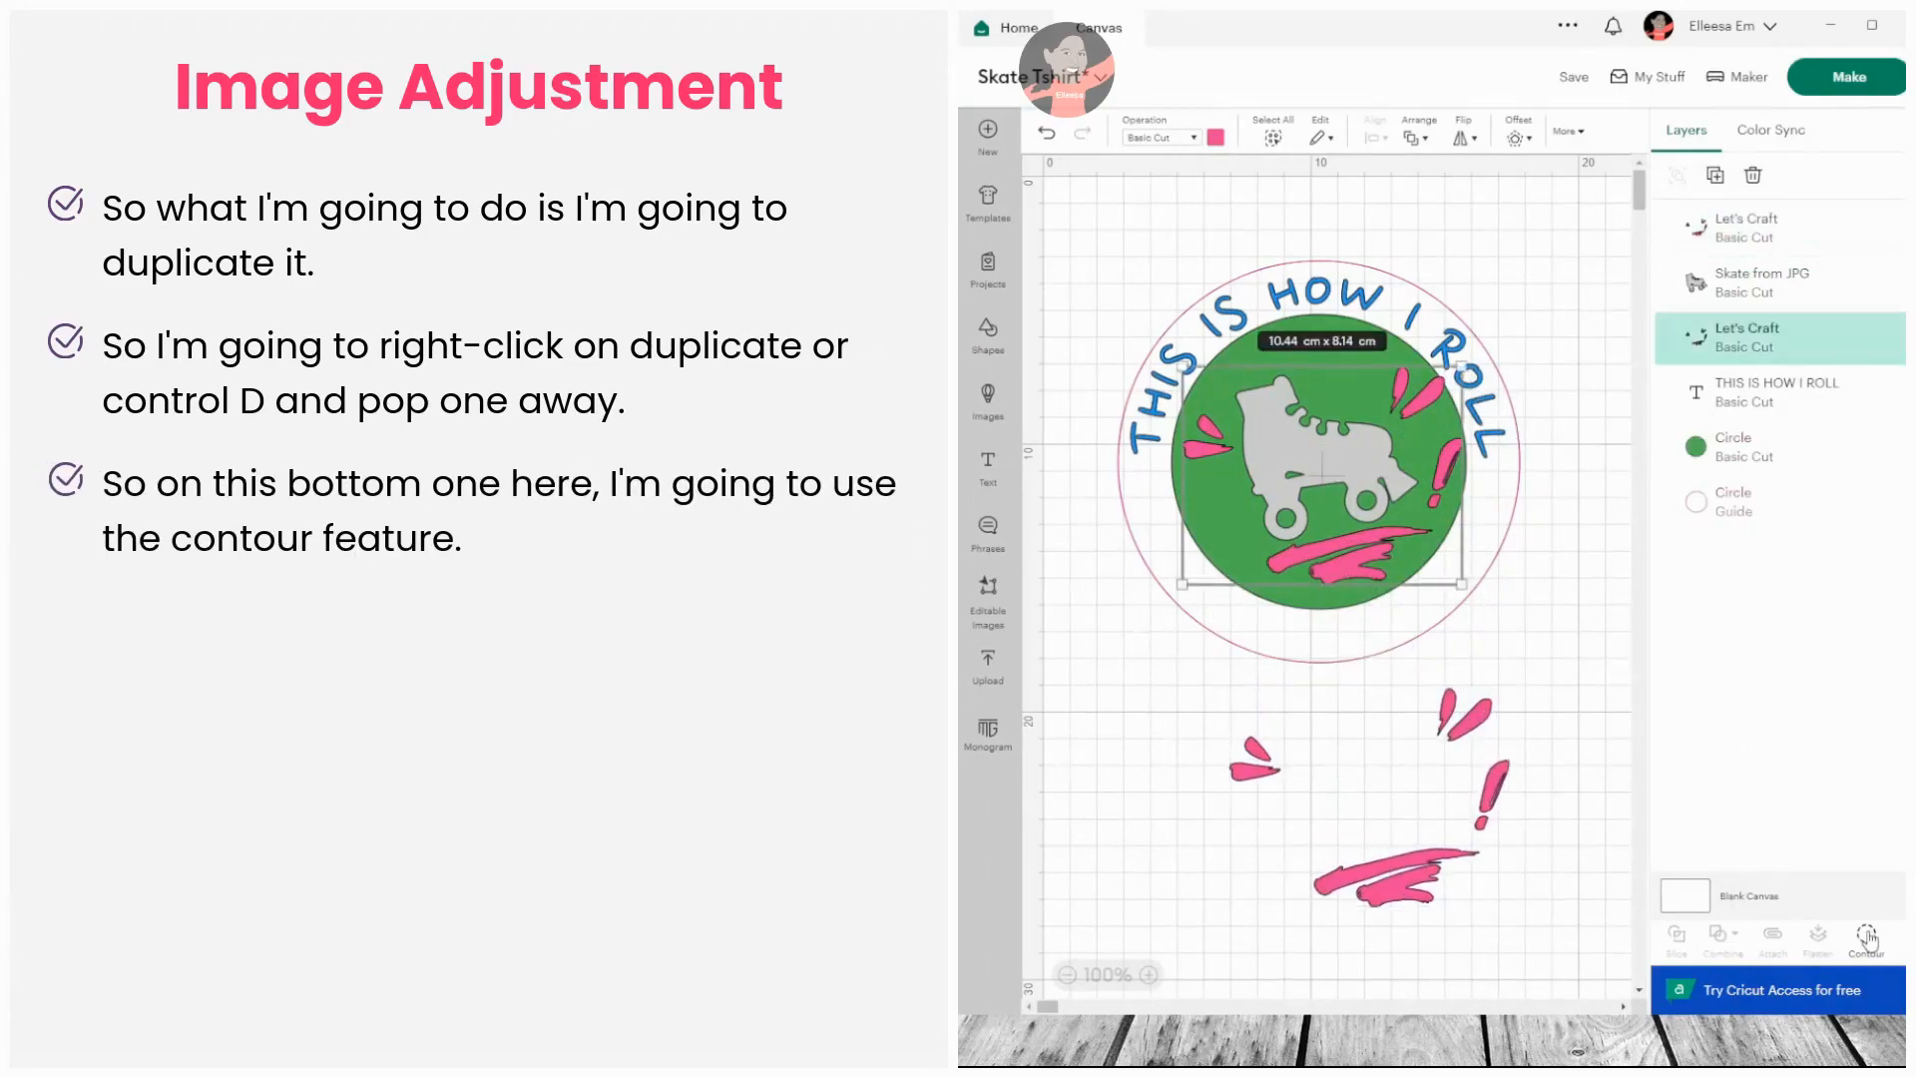
# - Hide contours for the copy's two top teardrops and the exclamation mark's inner line
pyautogui.click(1870, 936)
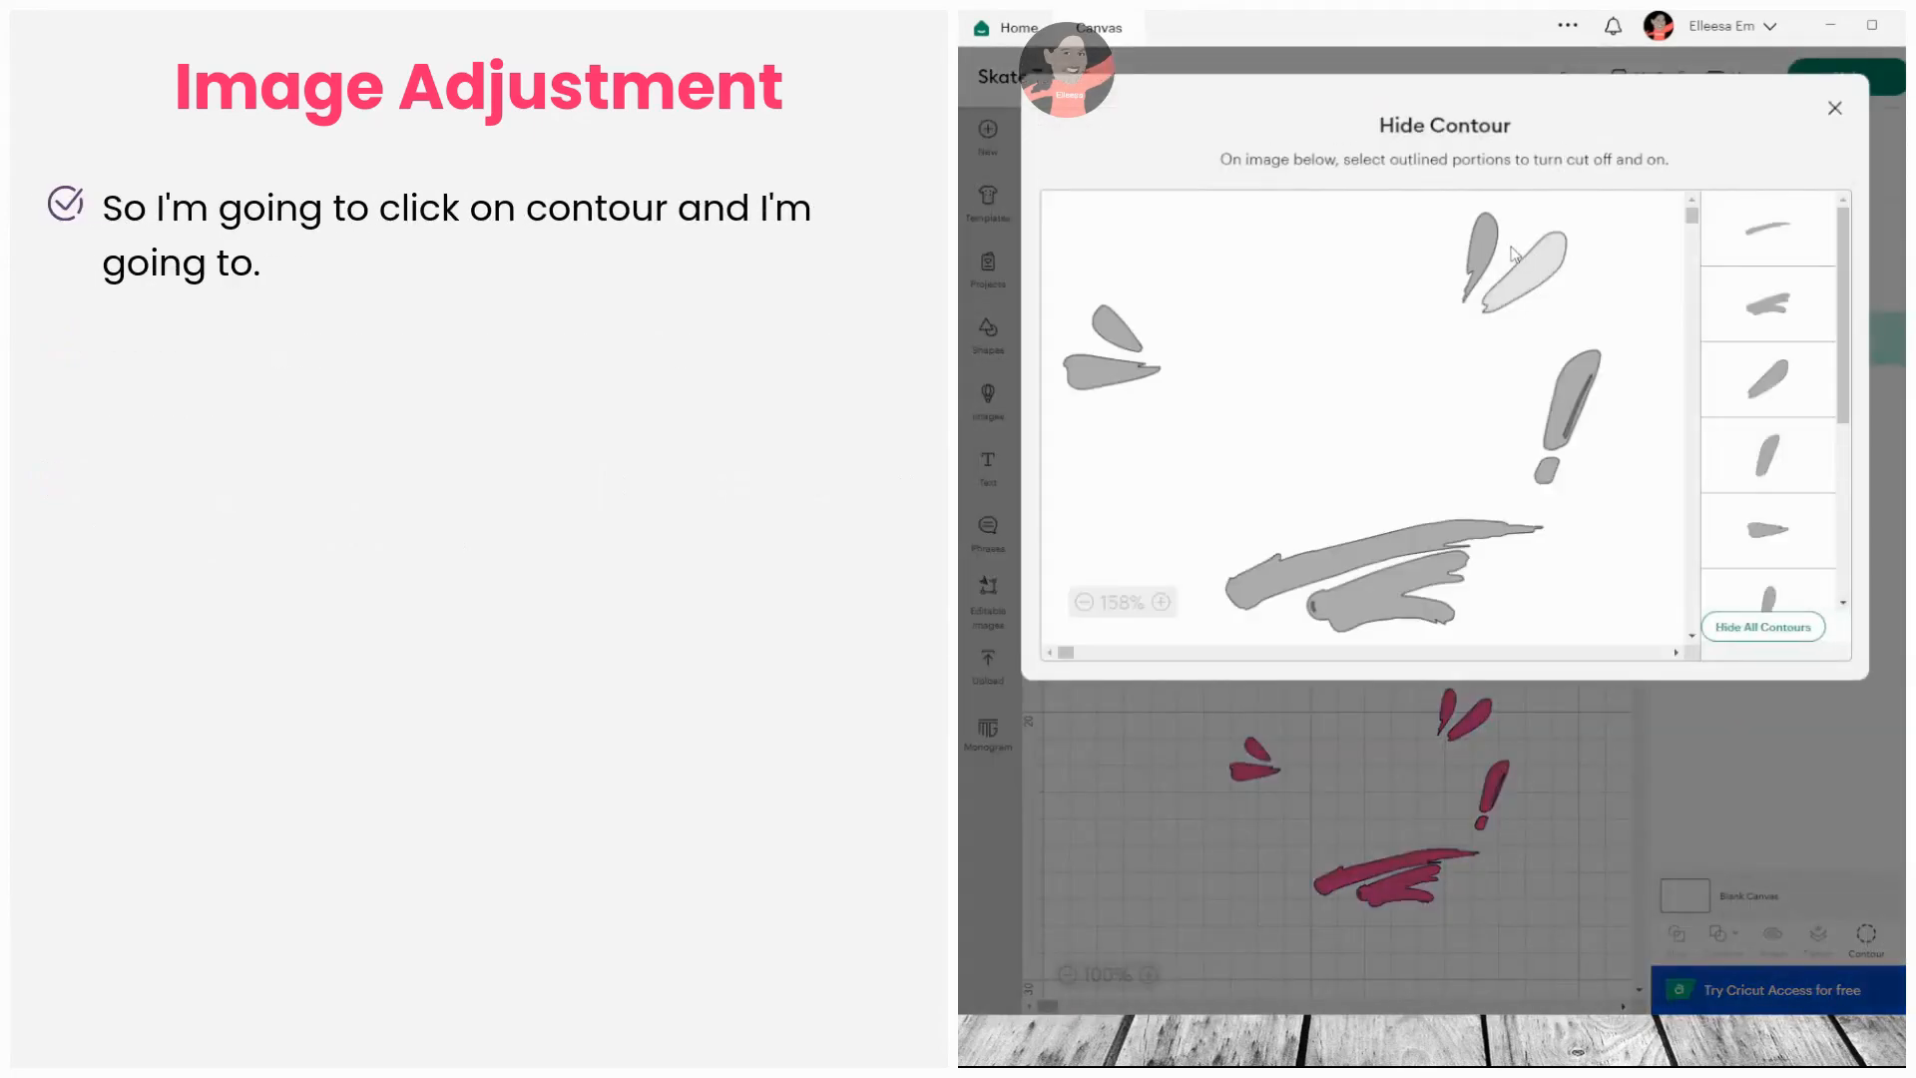
pyautogui.click(1479, 255)
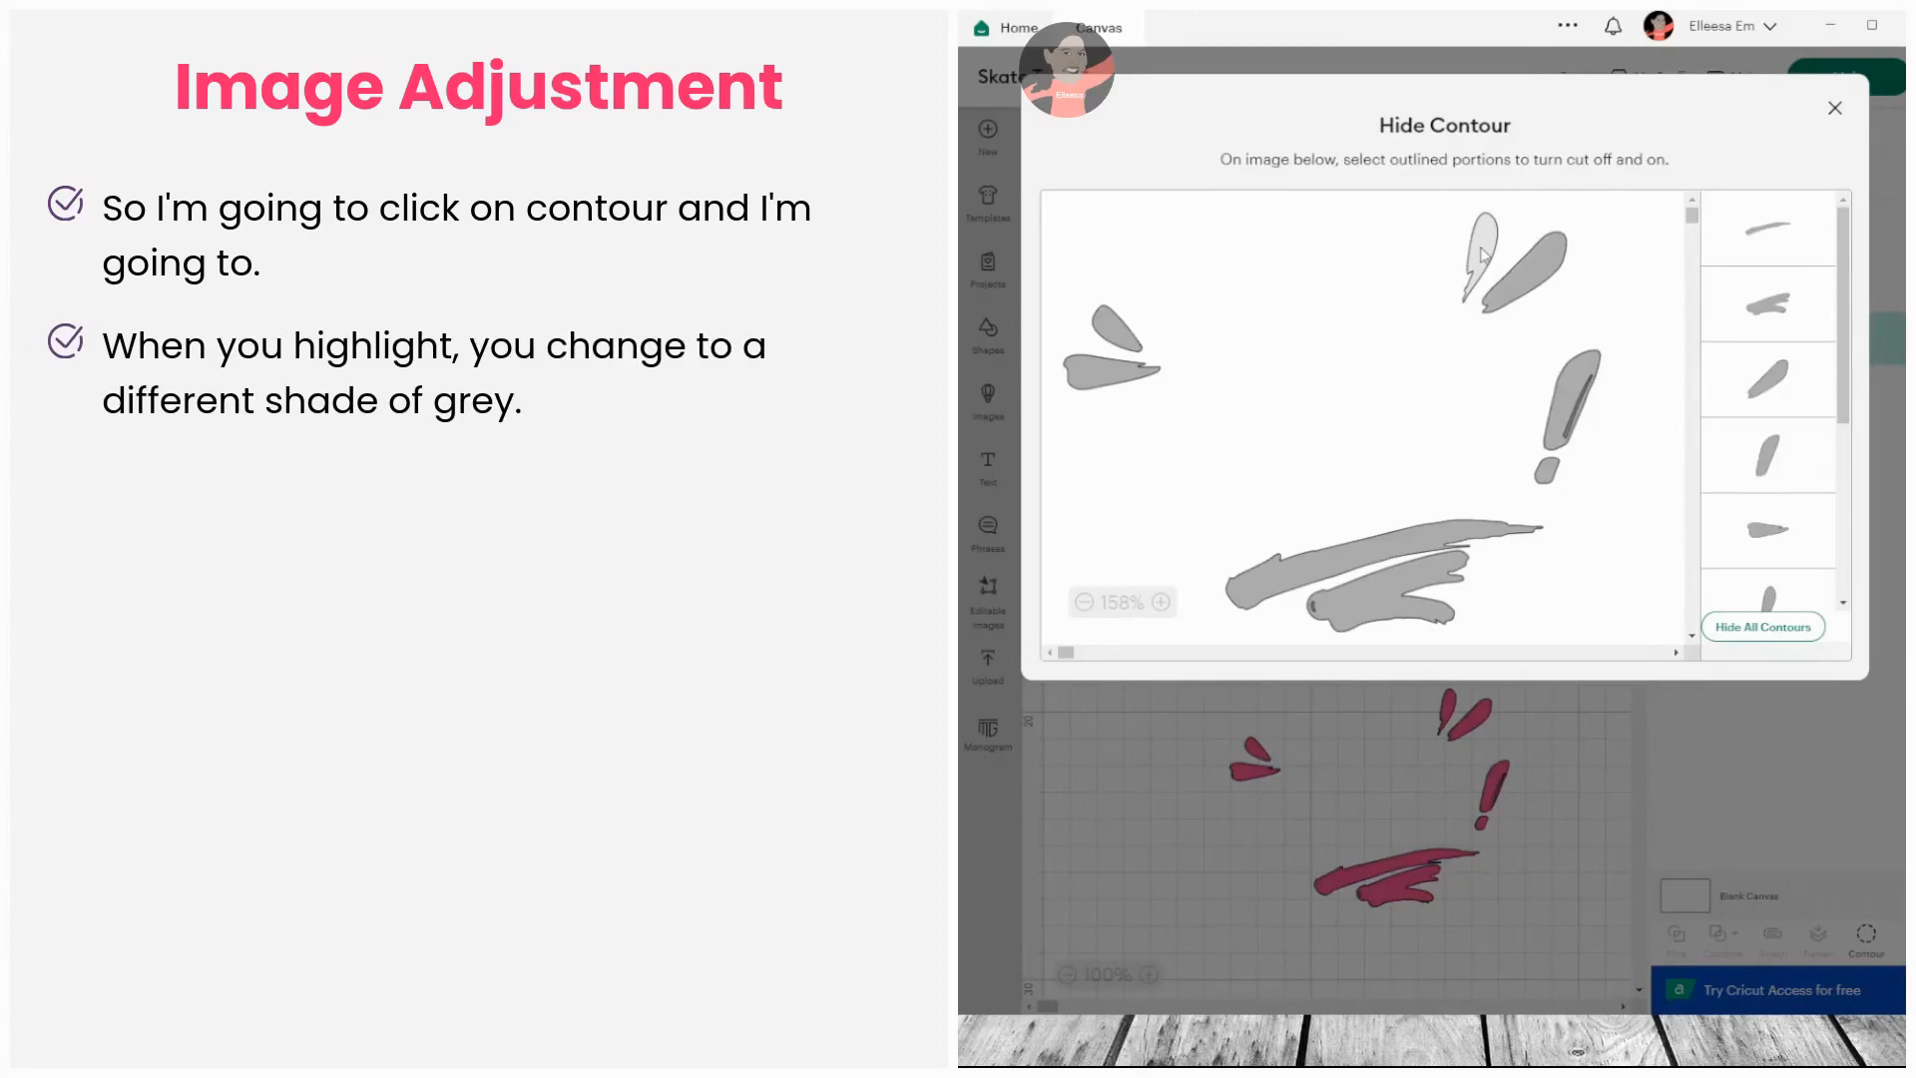
pyautogui.click(1528, 270)
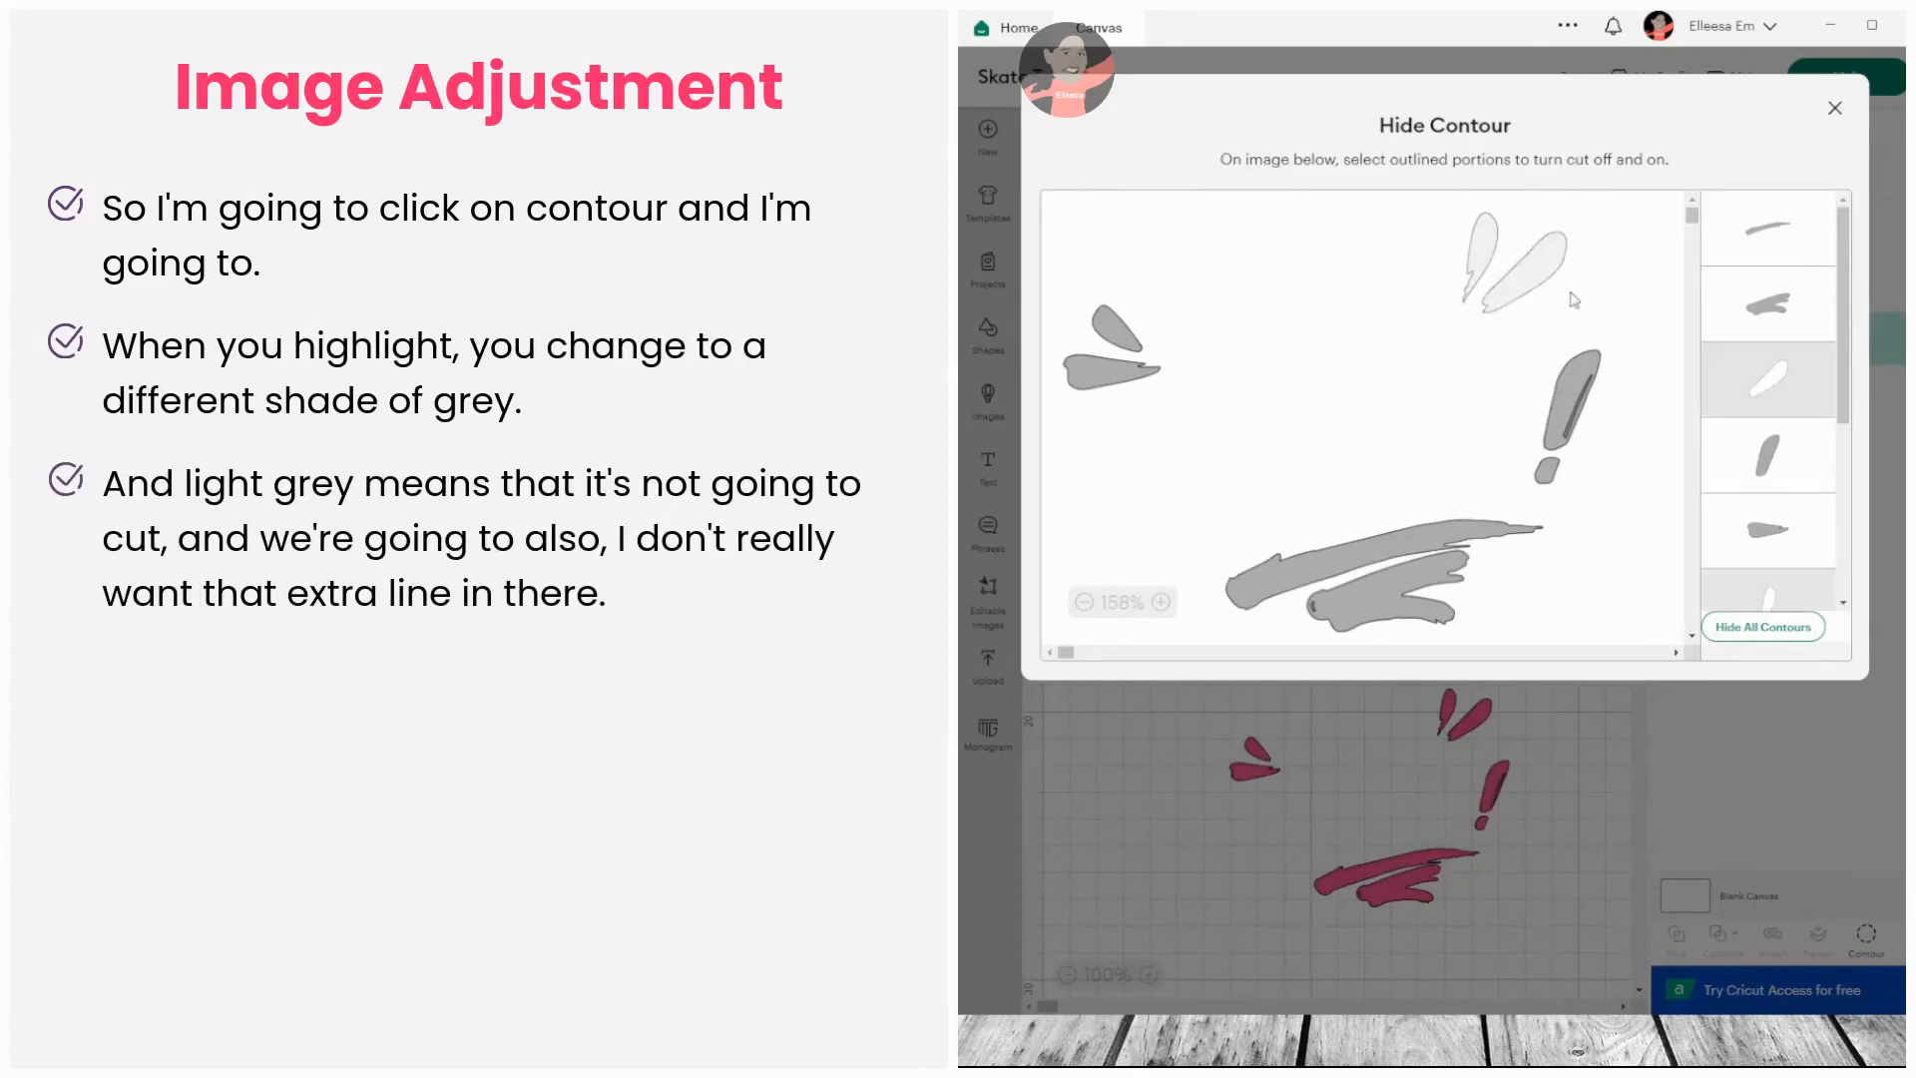
pyautogui.moveTo(1623, 310)
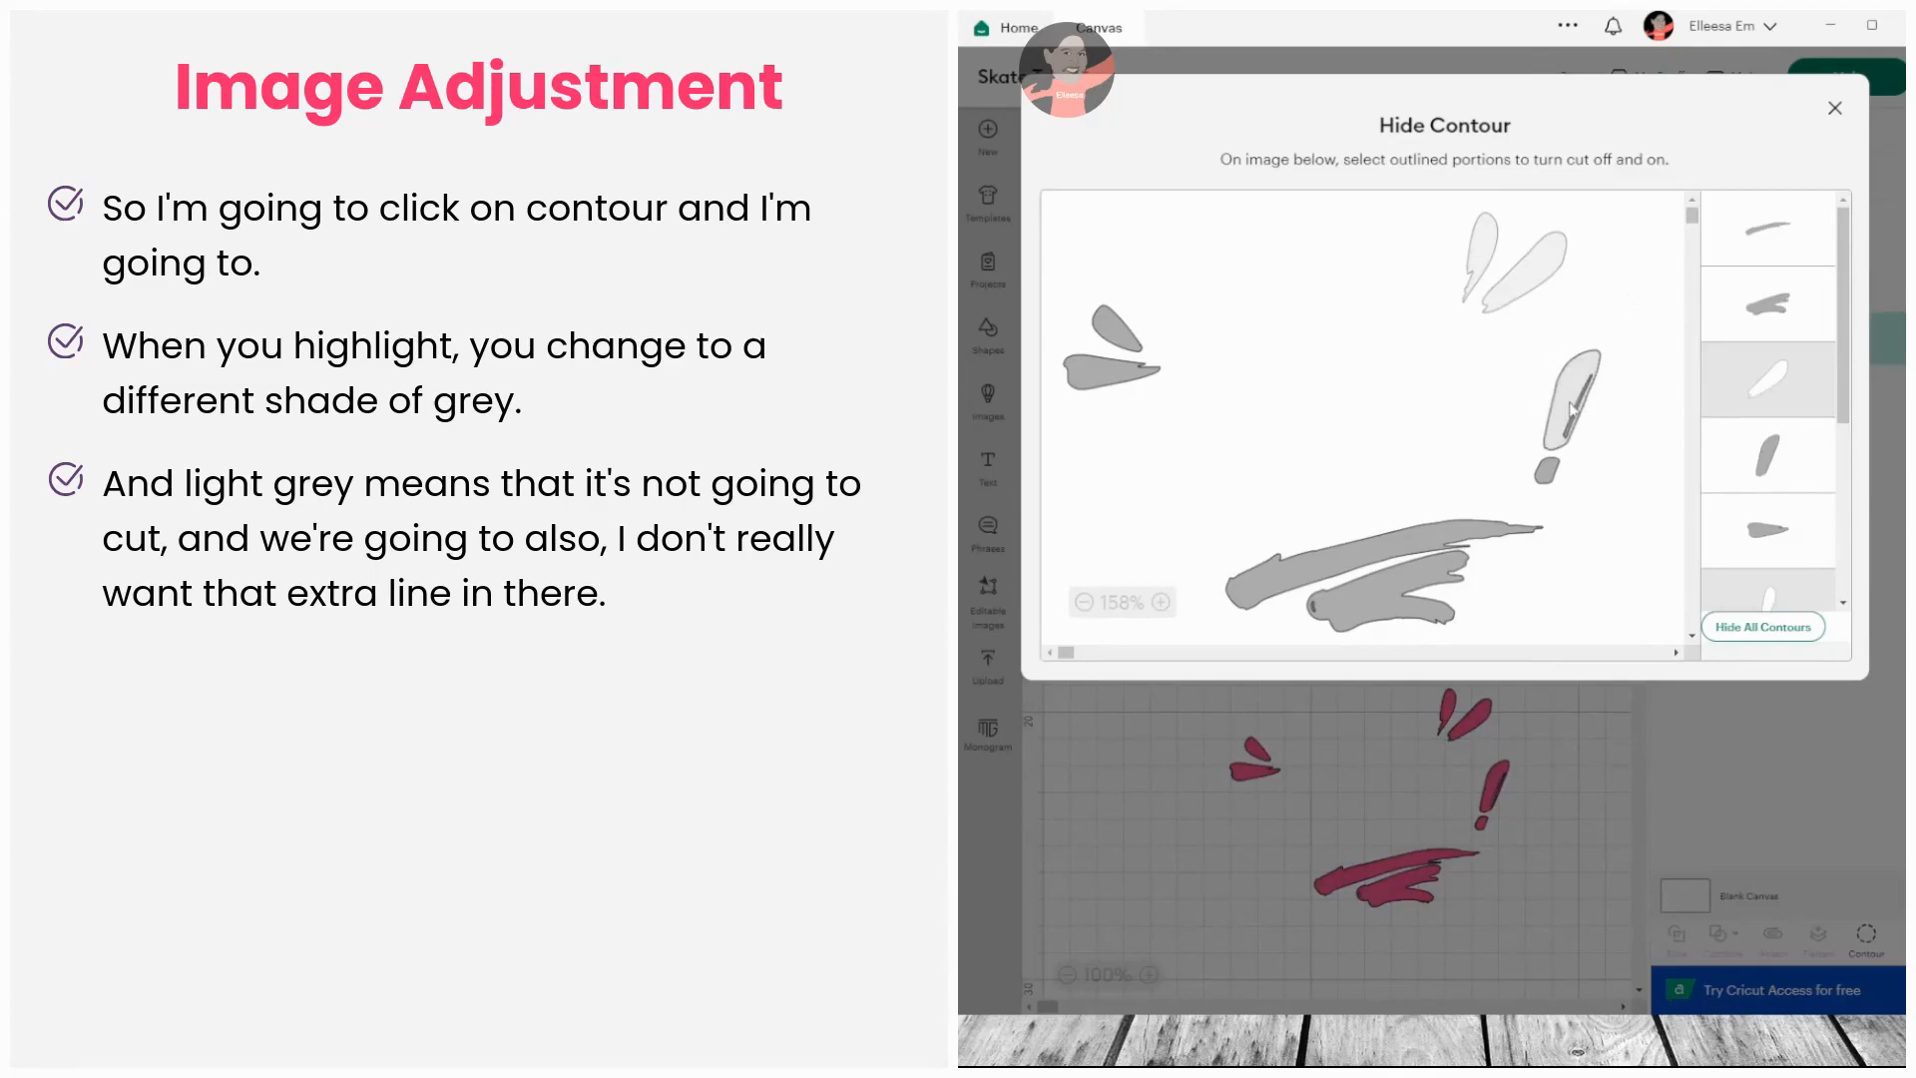
pyautogui.click(1578, 399)
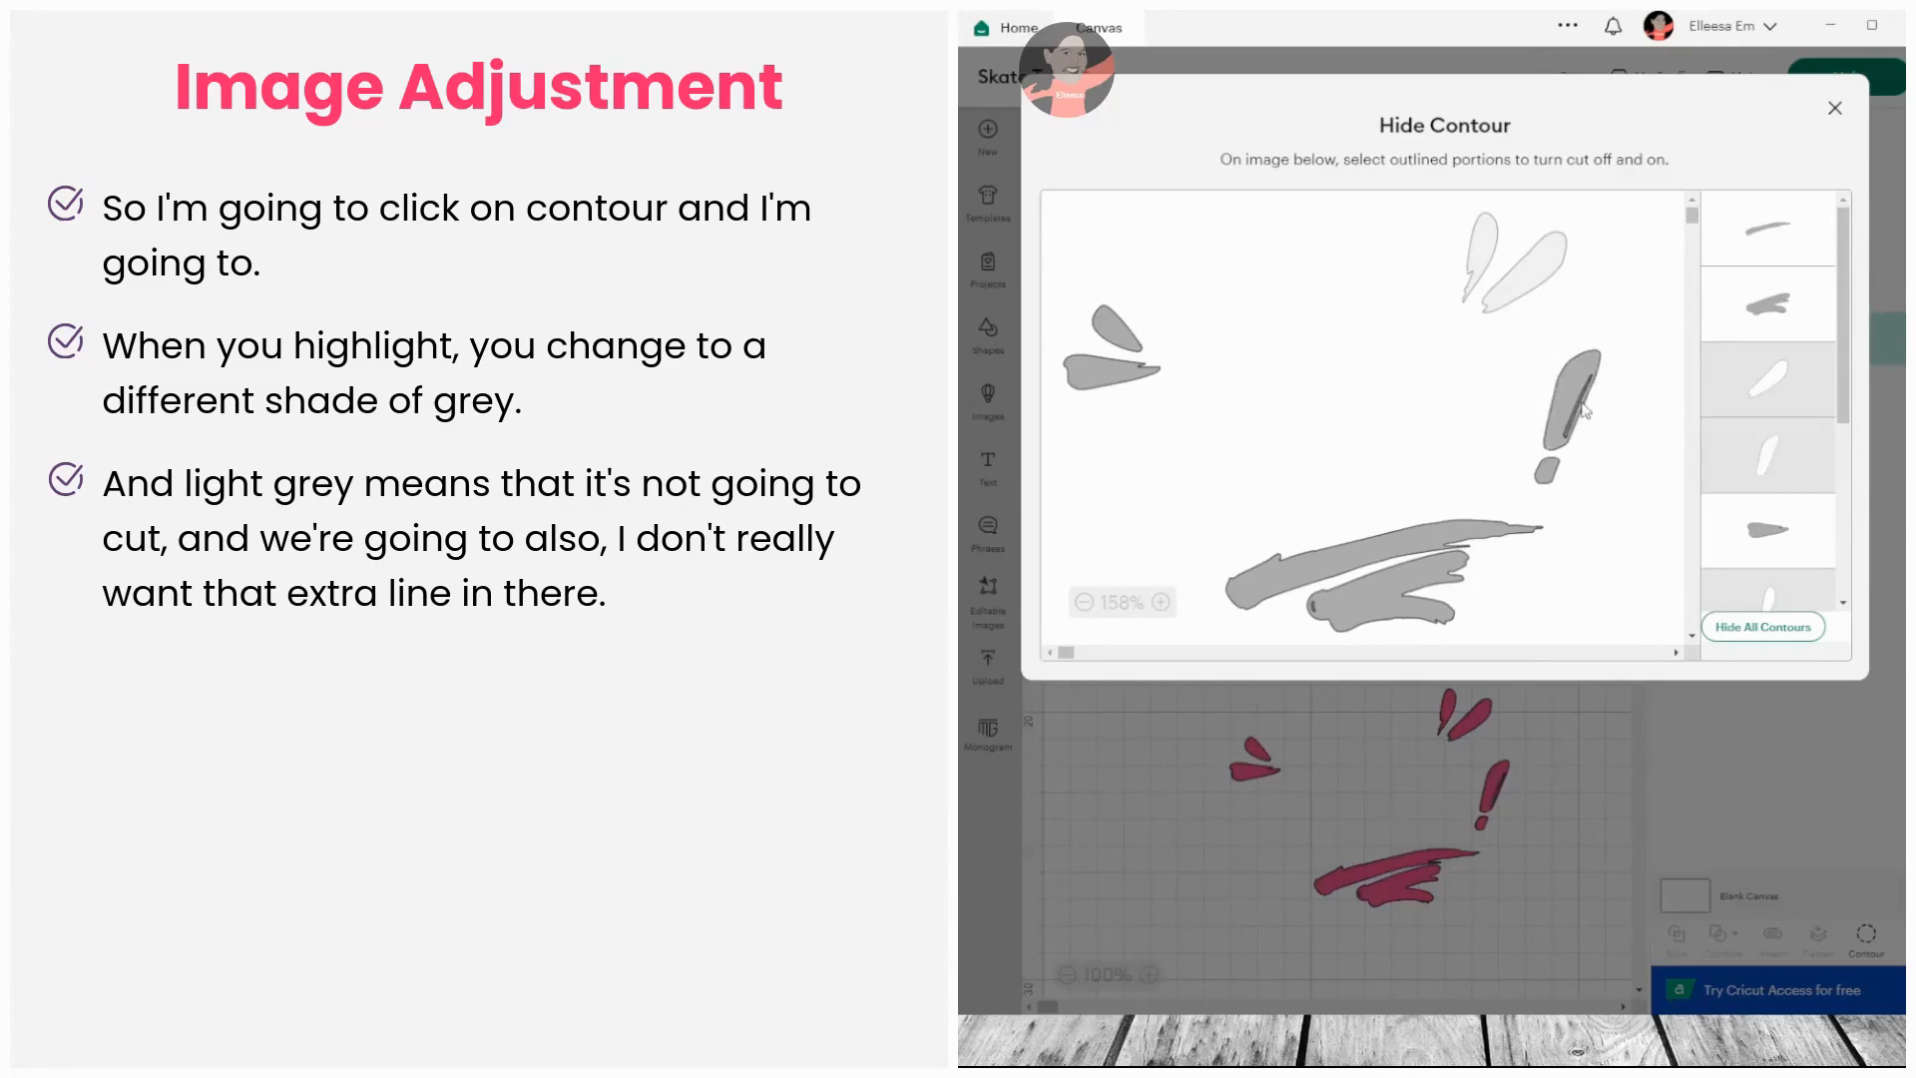
pyautogui.click(1574, 409)
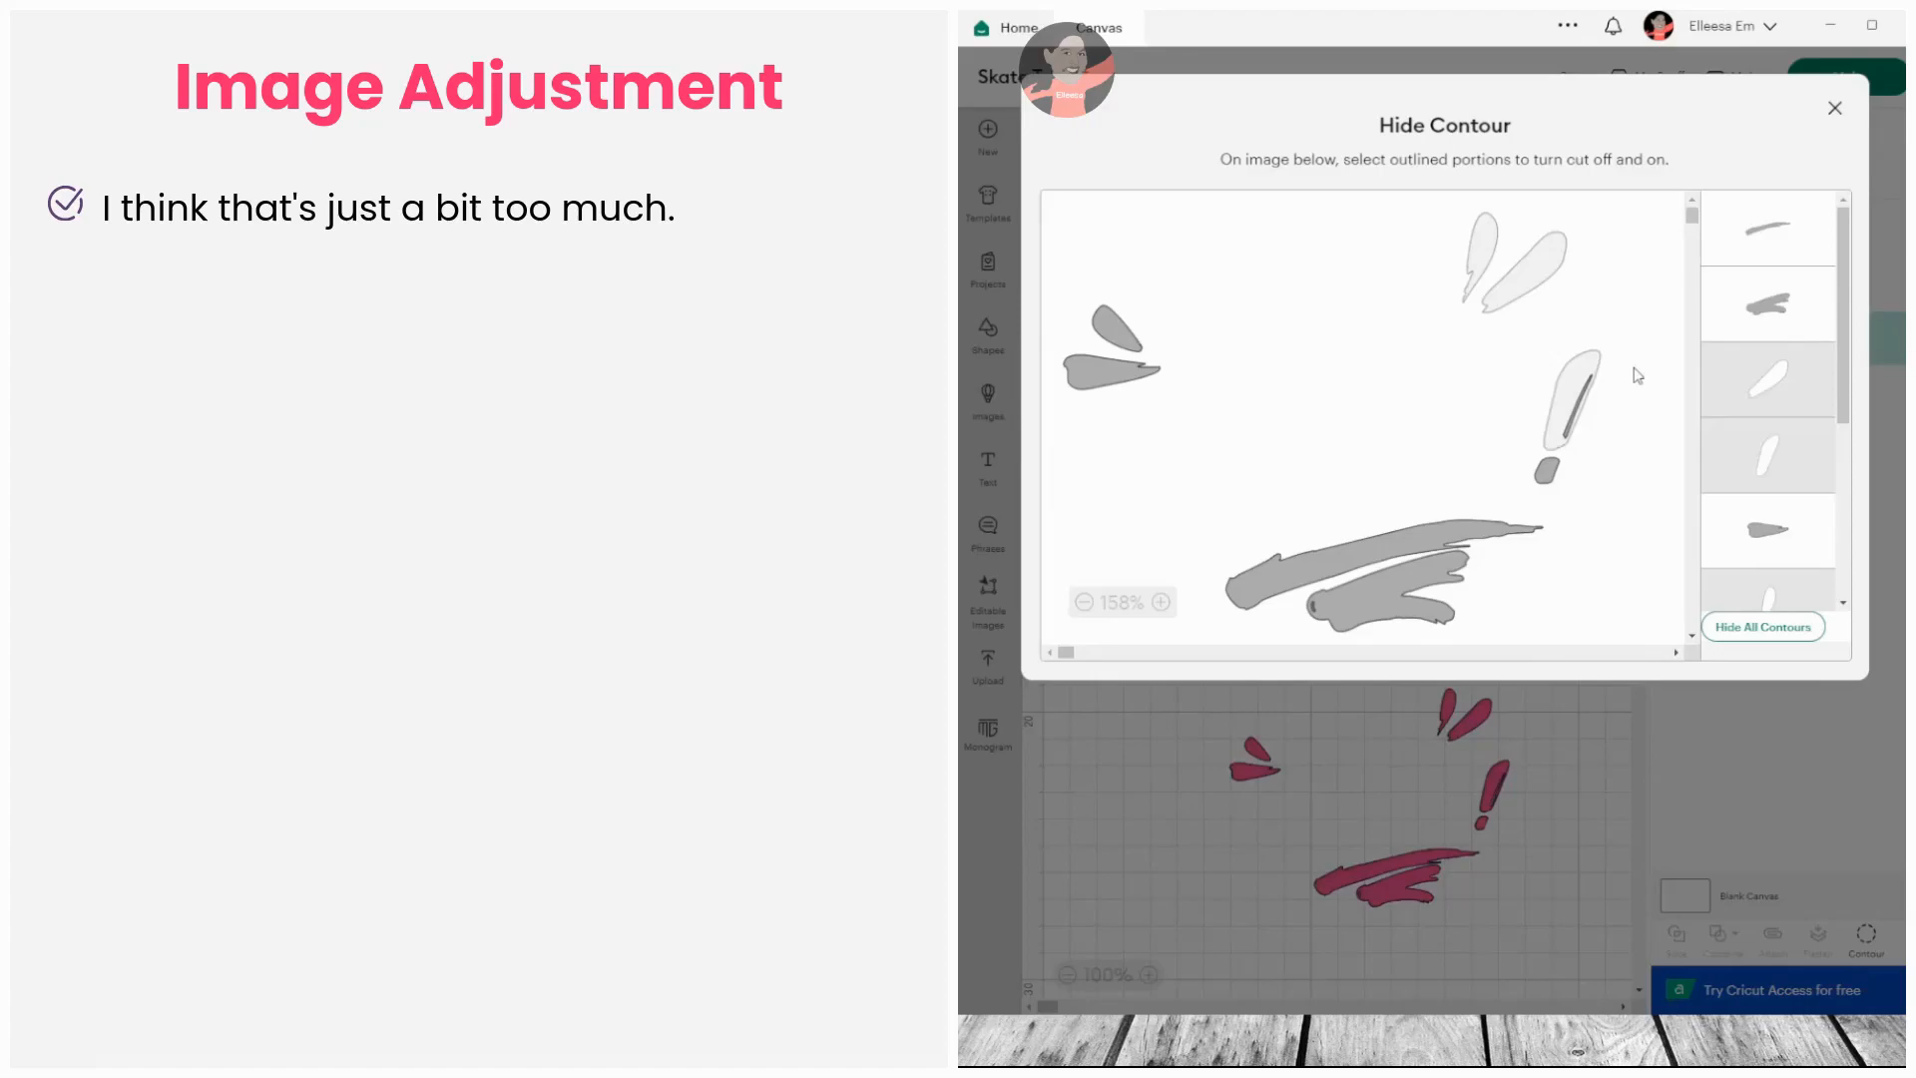
pyautogui.click(1576, 403)
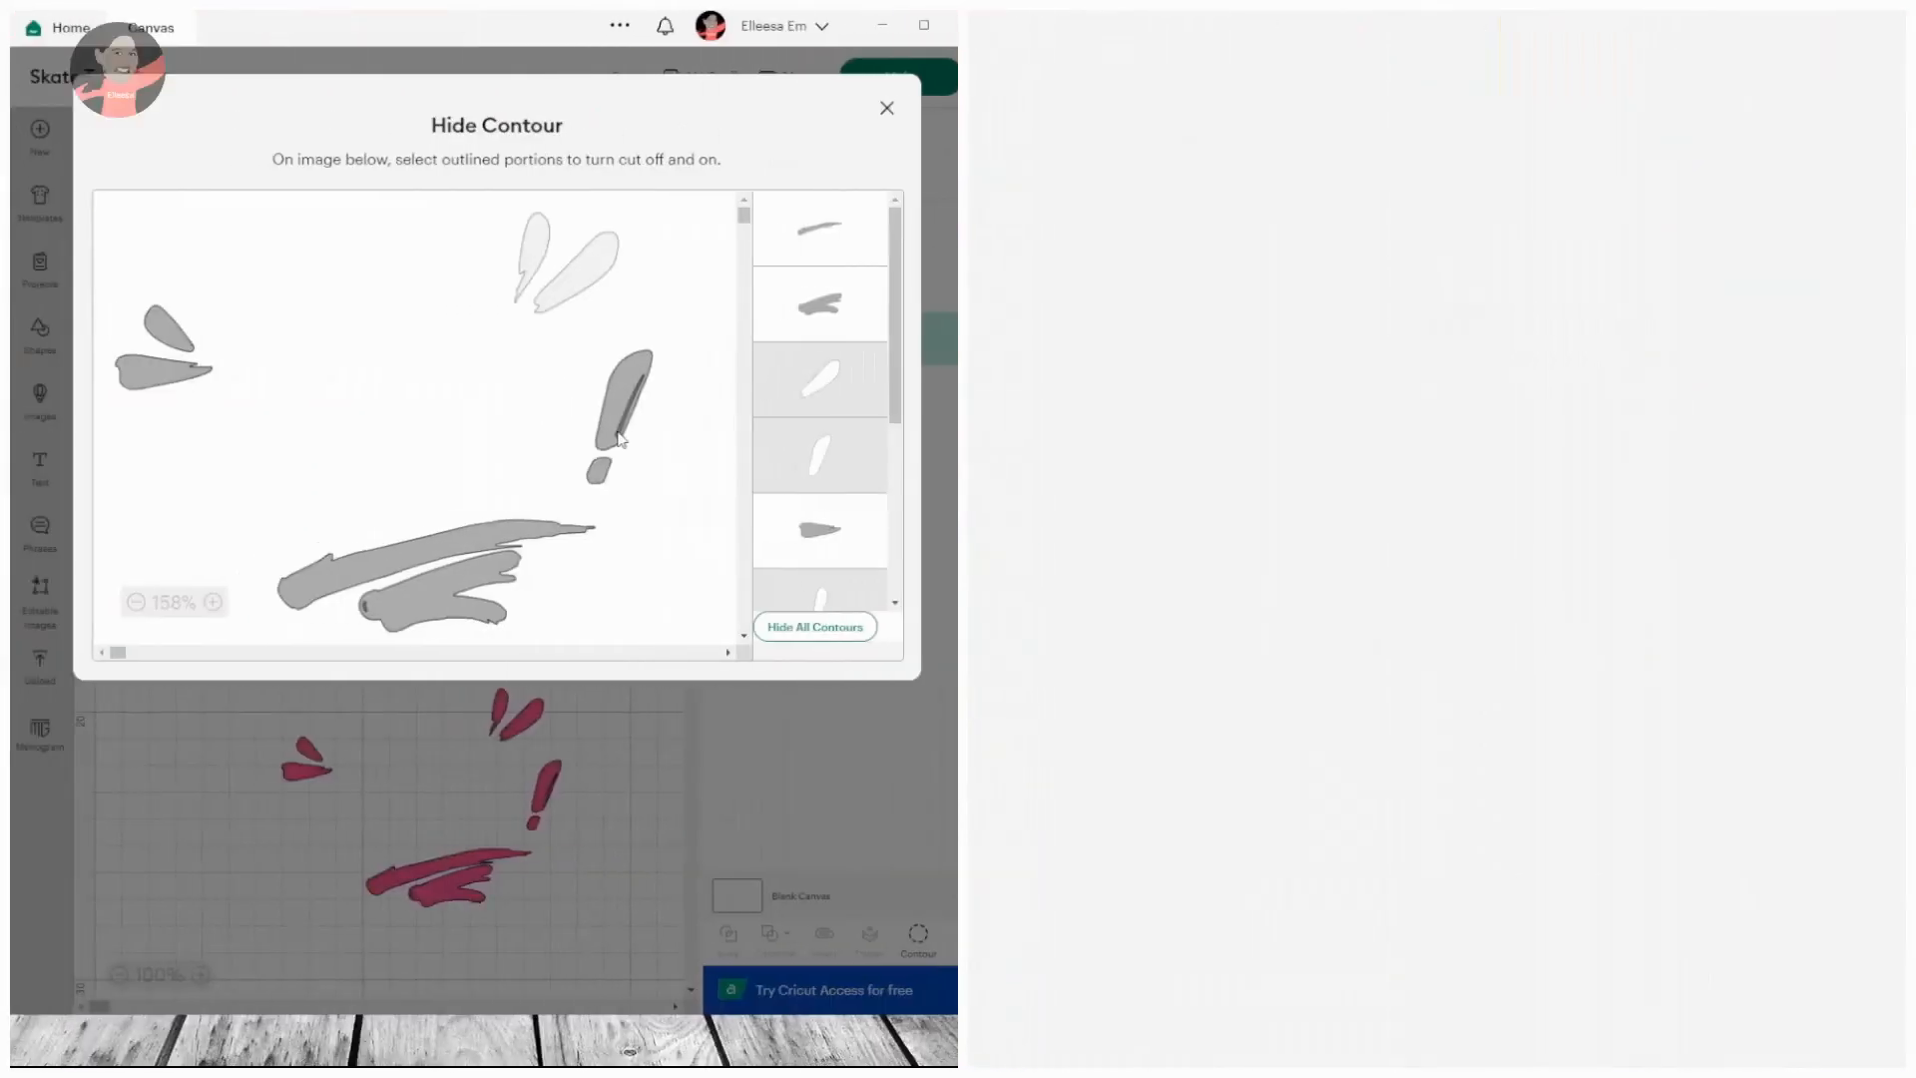
pyautogui.click(623, 418)
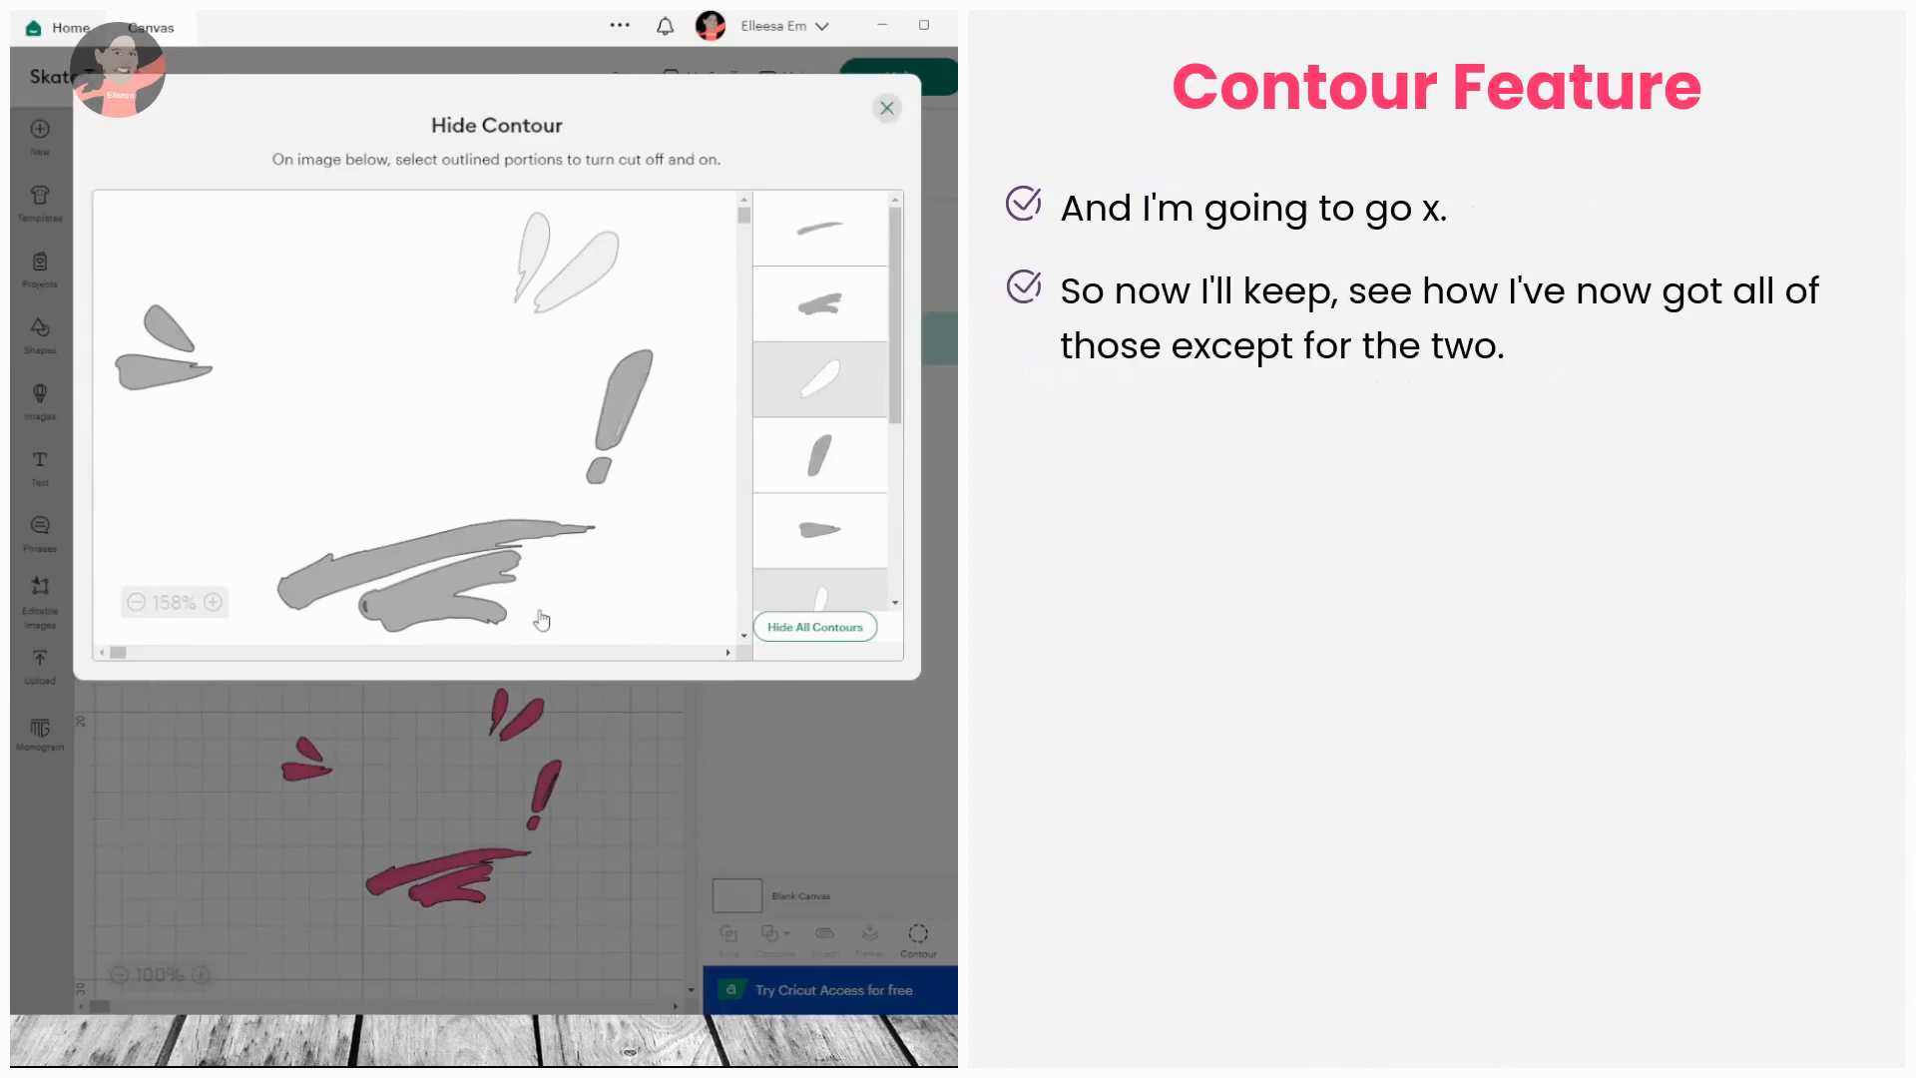
pyautogui.click(888, 107)
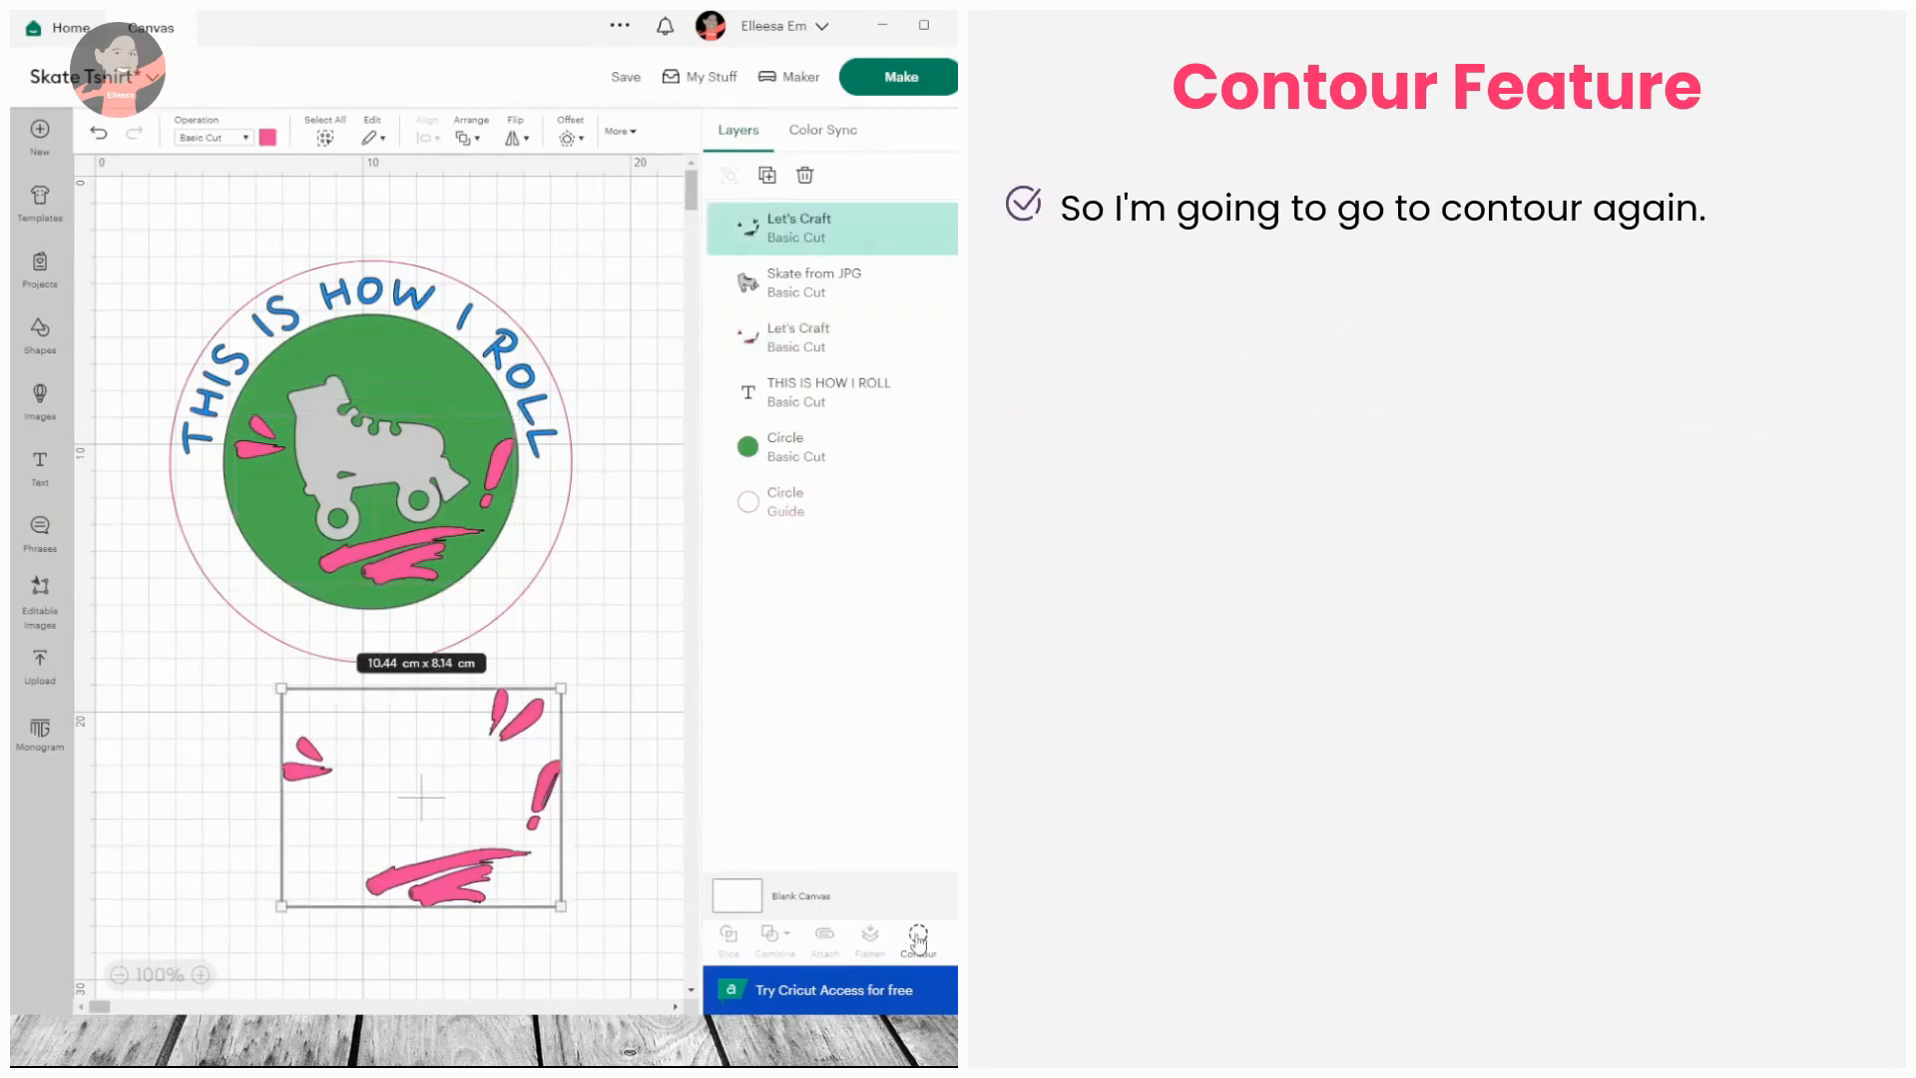
# - Hide all contours on the splash copy except the two small top teardrops
pyautogui.click(918, 936)
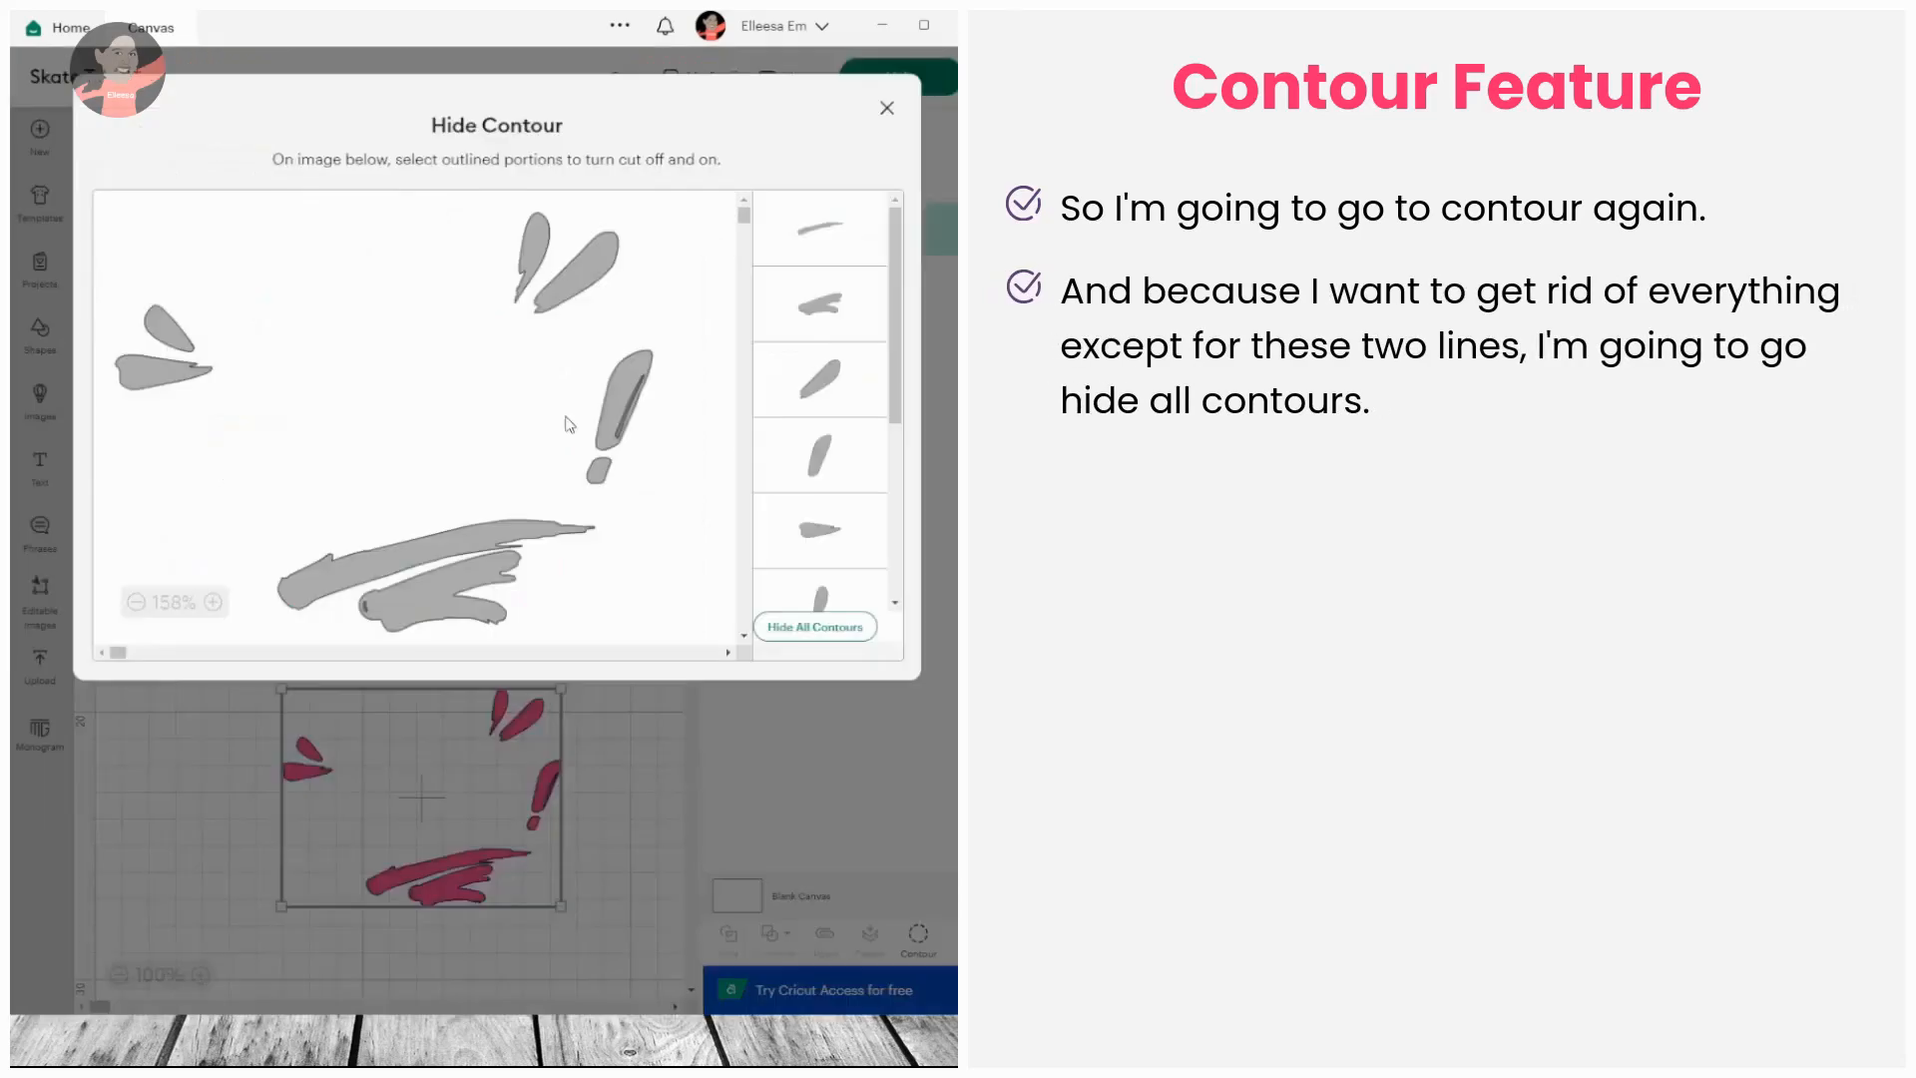
pyautogui.moveTo(518, 326)
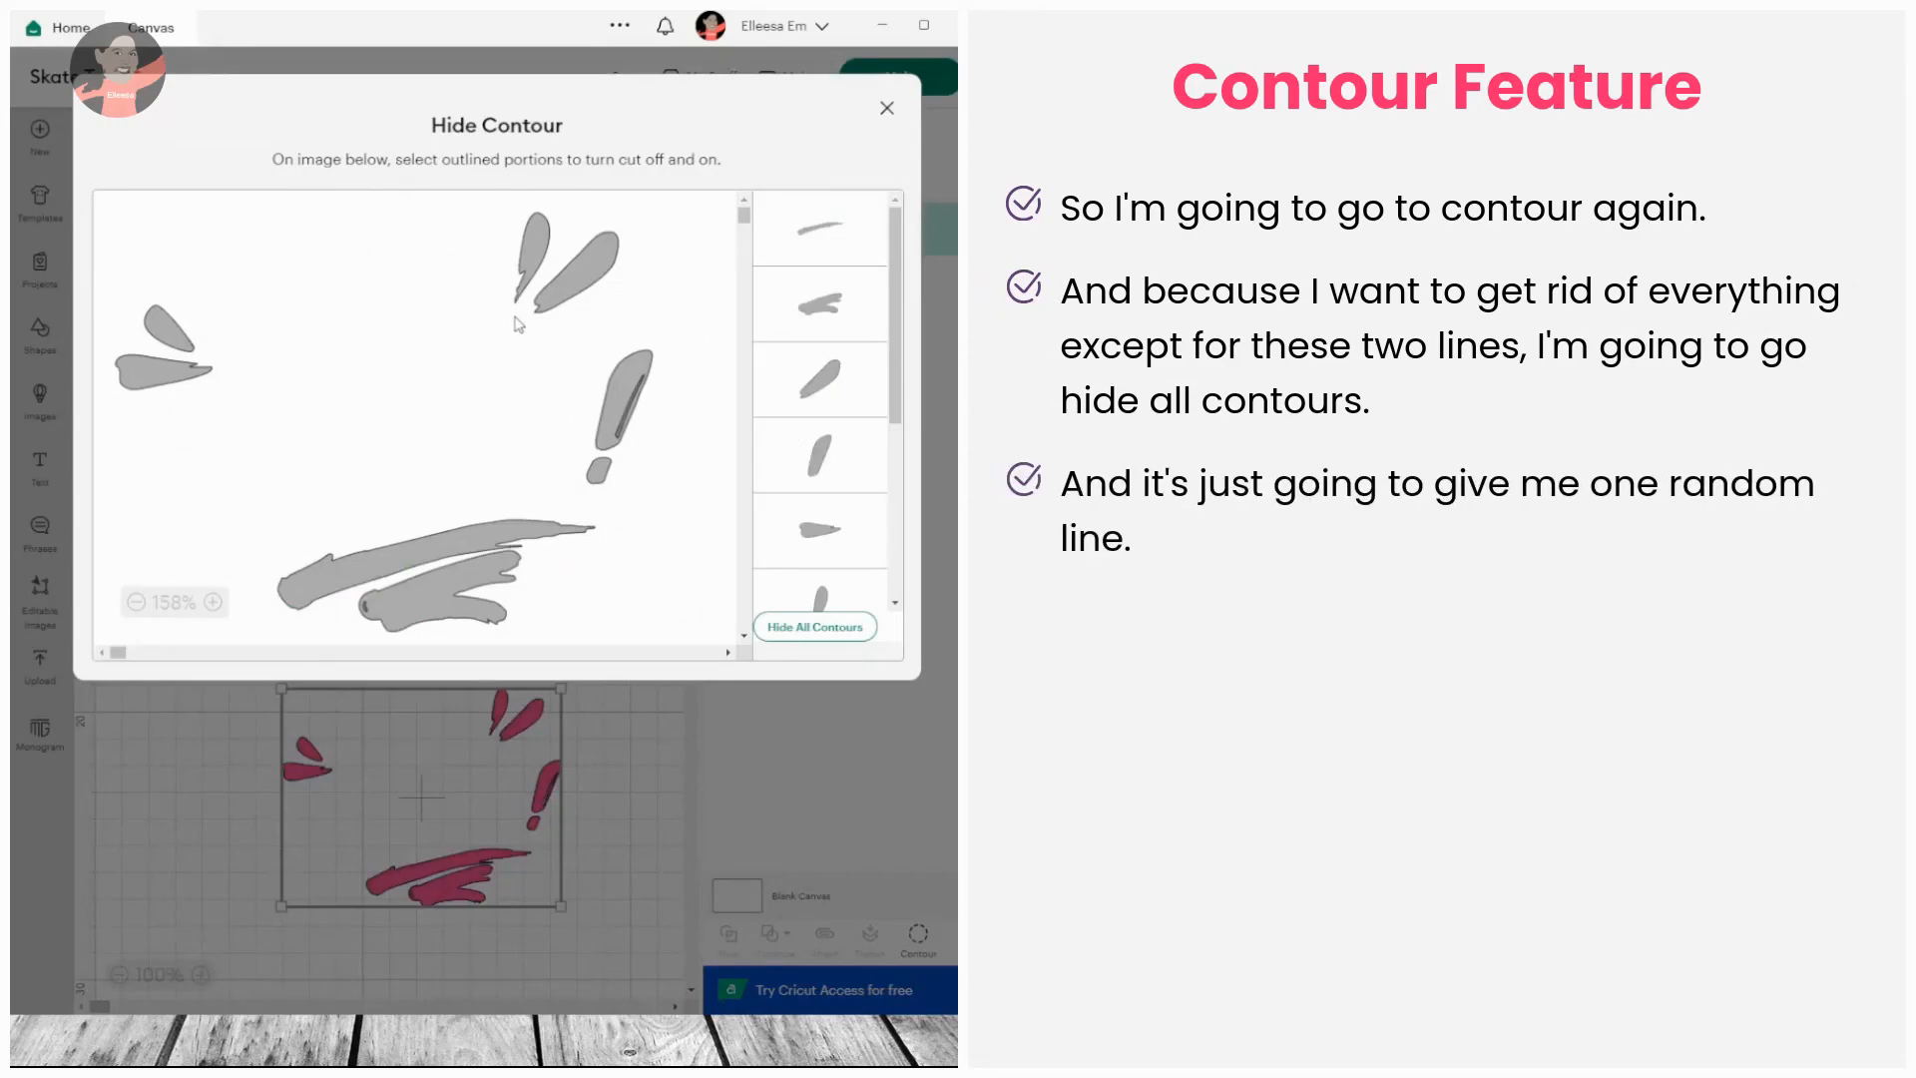
pyautogui.click(816, 626)
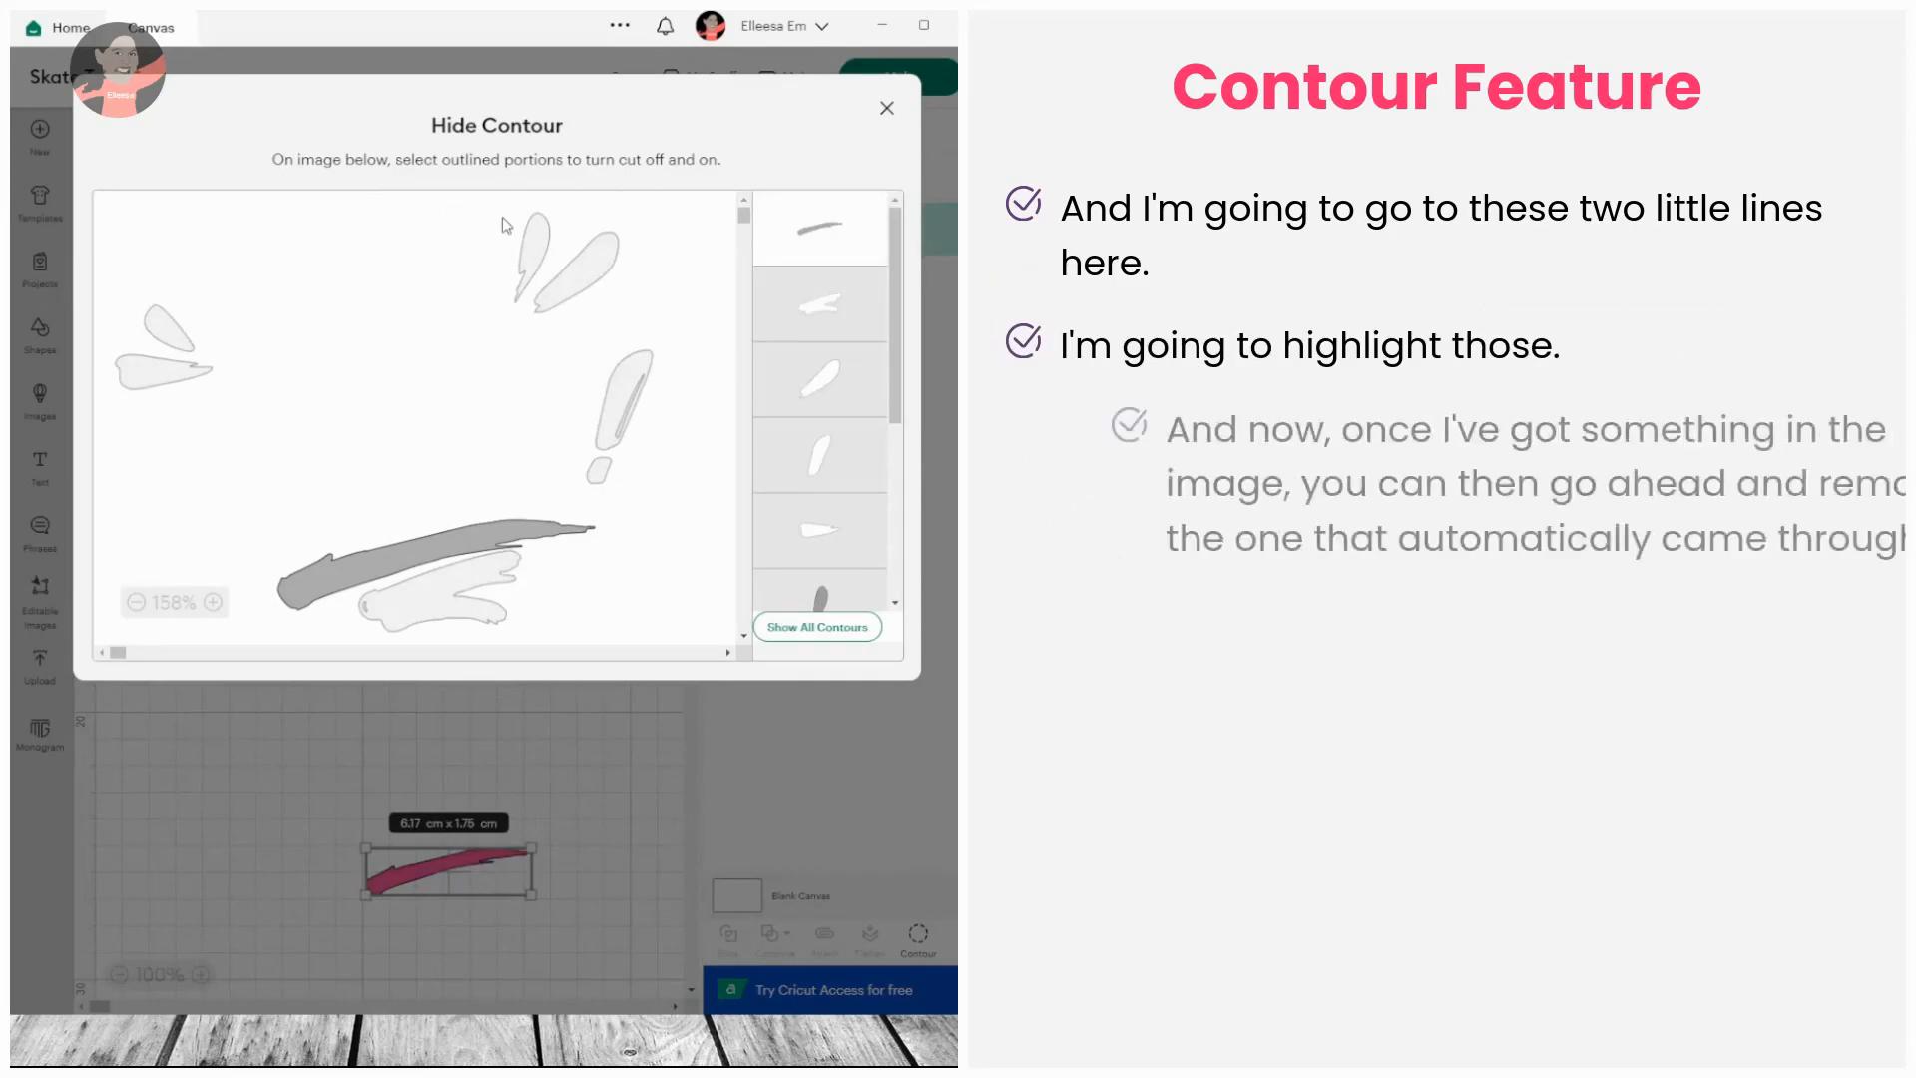
pyautogui.click(818, 626)
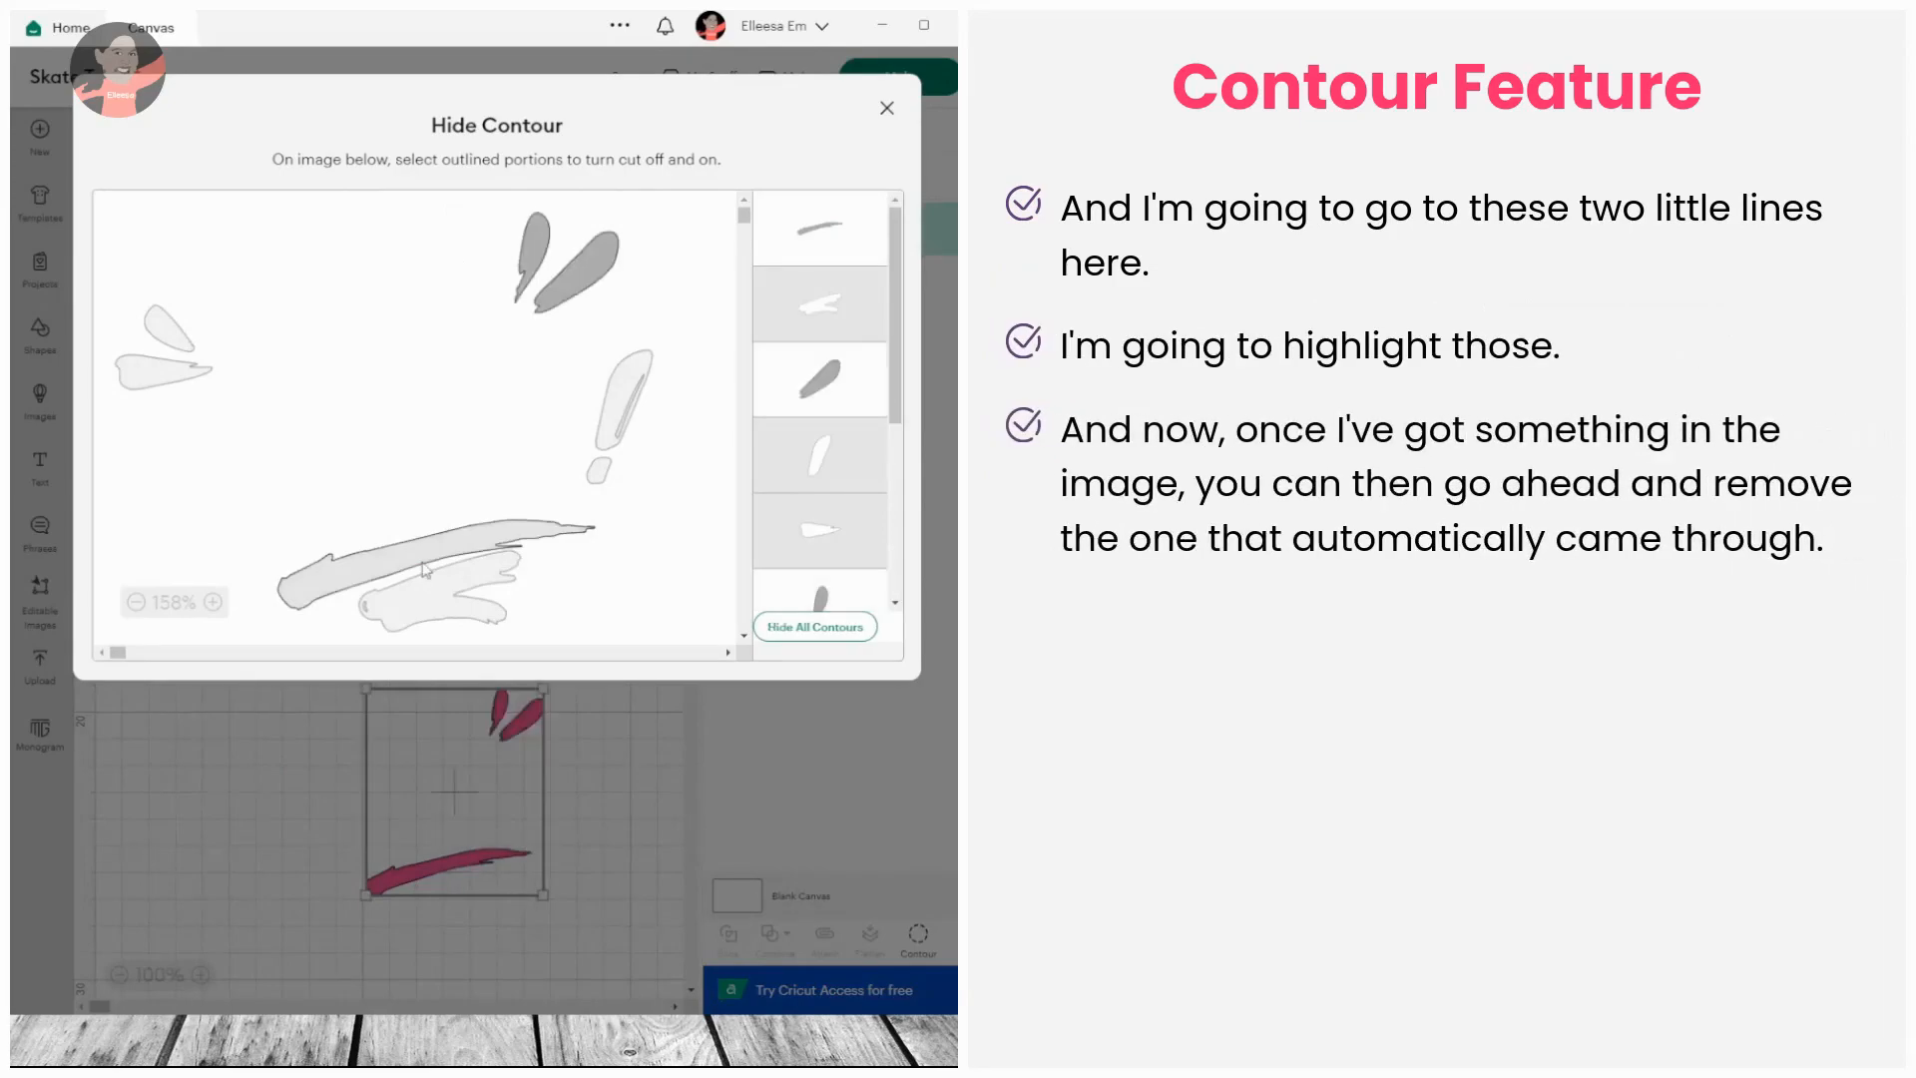
pyautogui.click(421, 569)
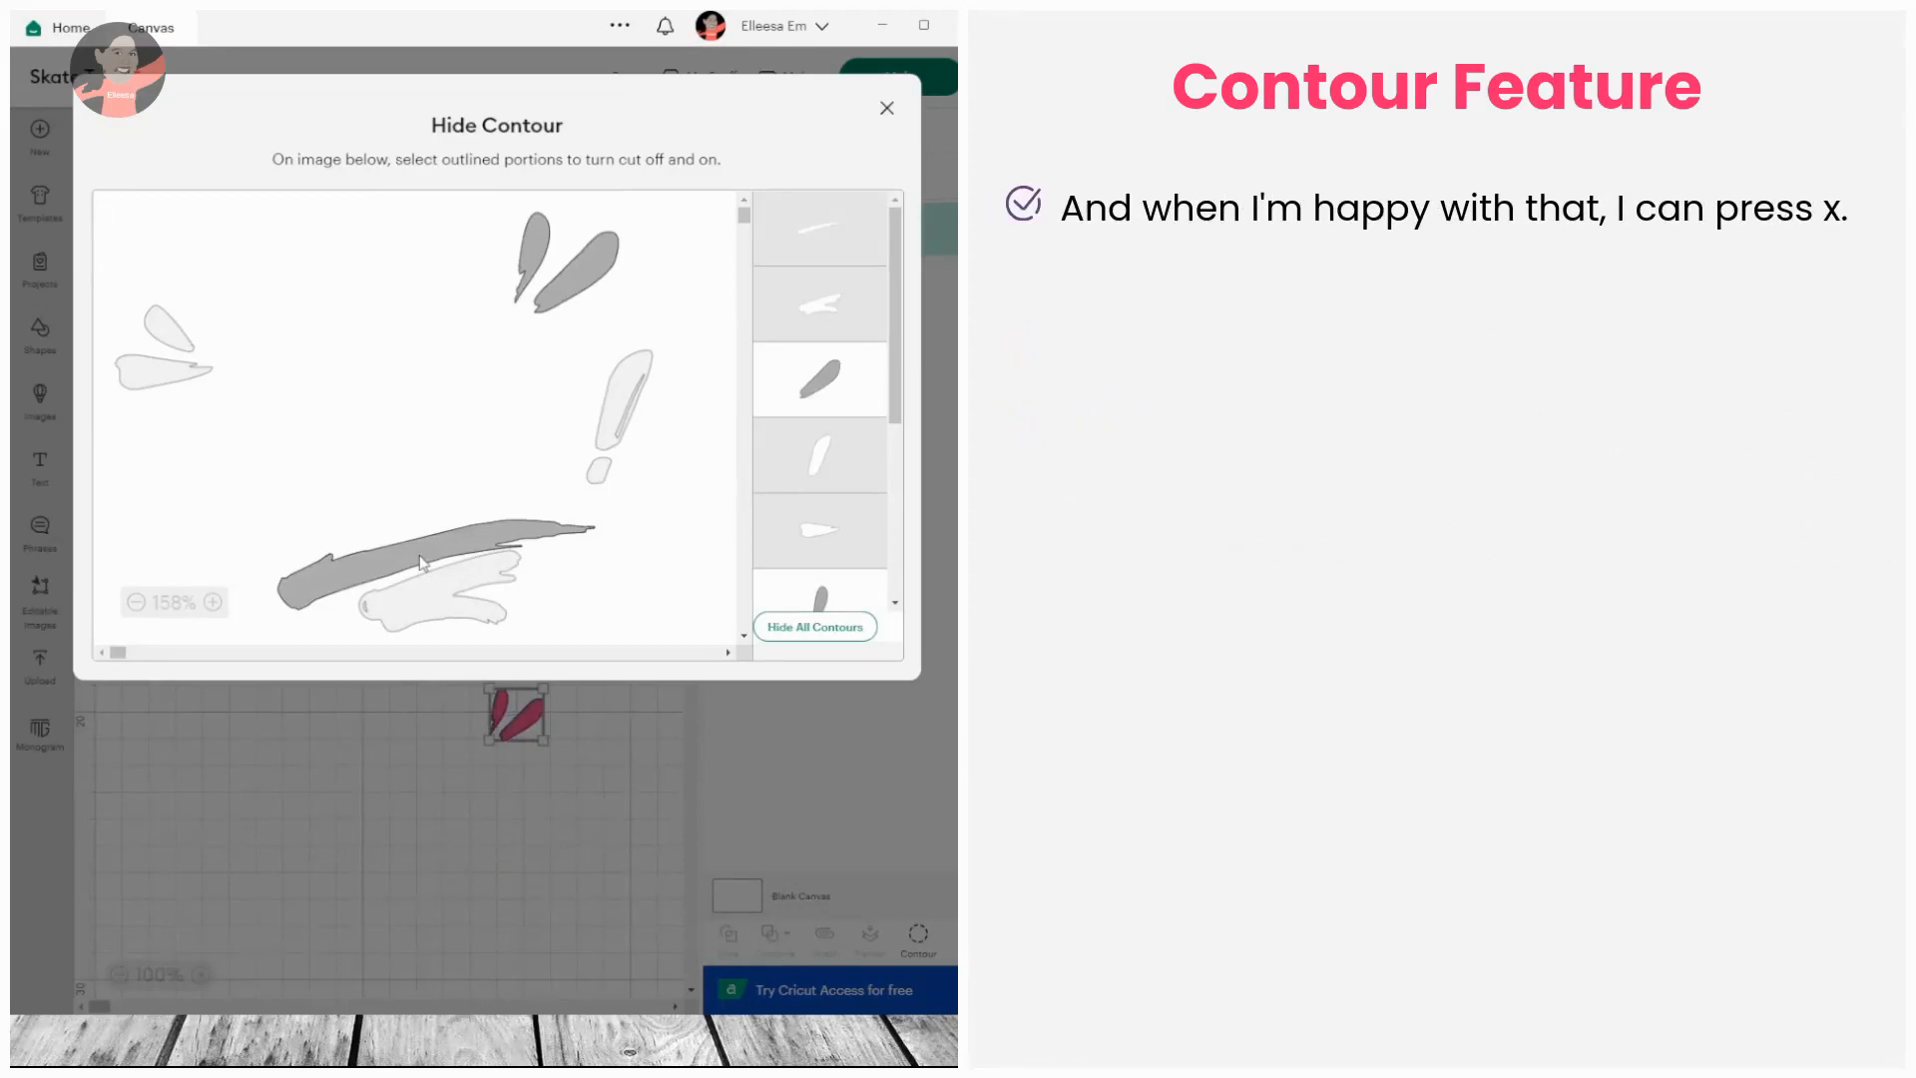
pyautogui.click(887, 107)
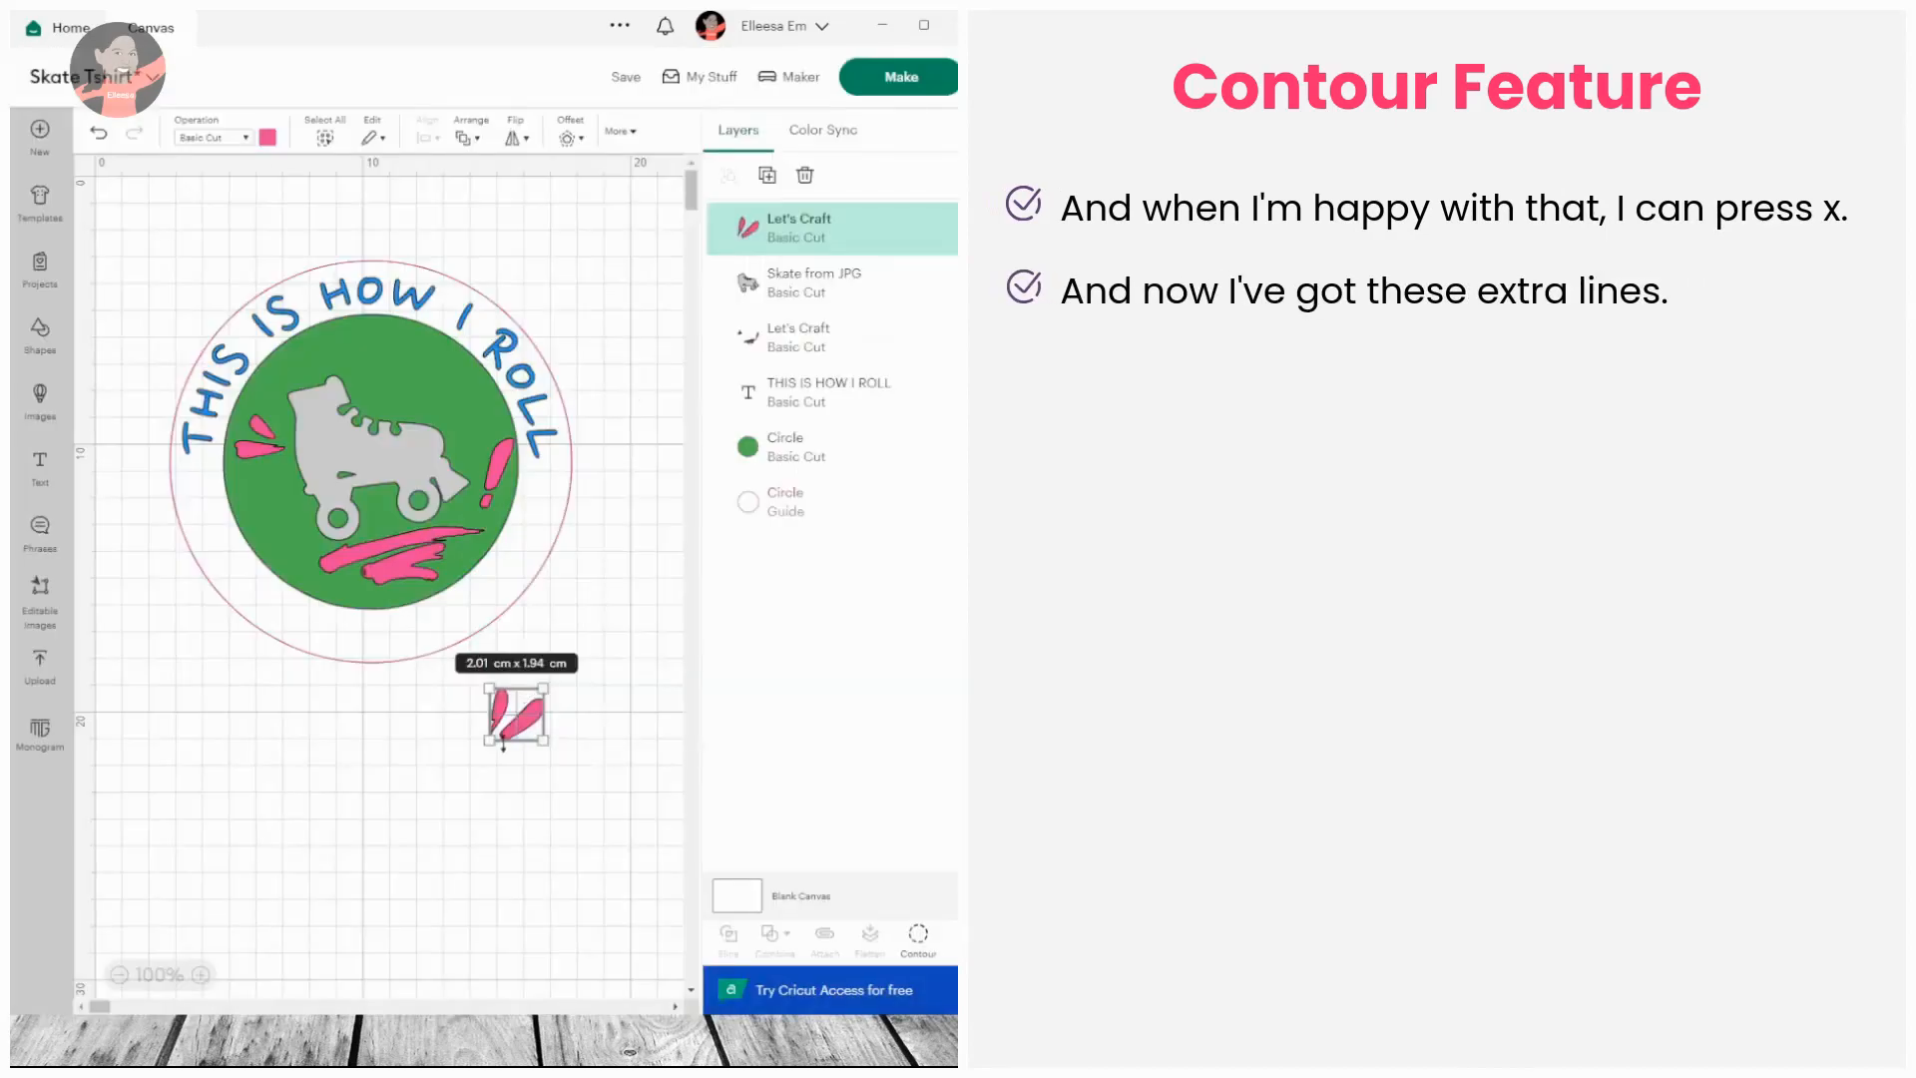
# - Place the two small teardrops beside the skate and center the skate group over the circle
pyautogui.moveTo(515, 717); pyautogui.dragTo(408, 391)
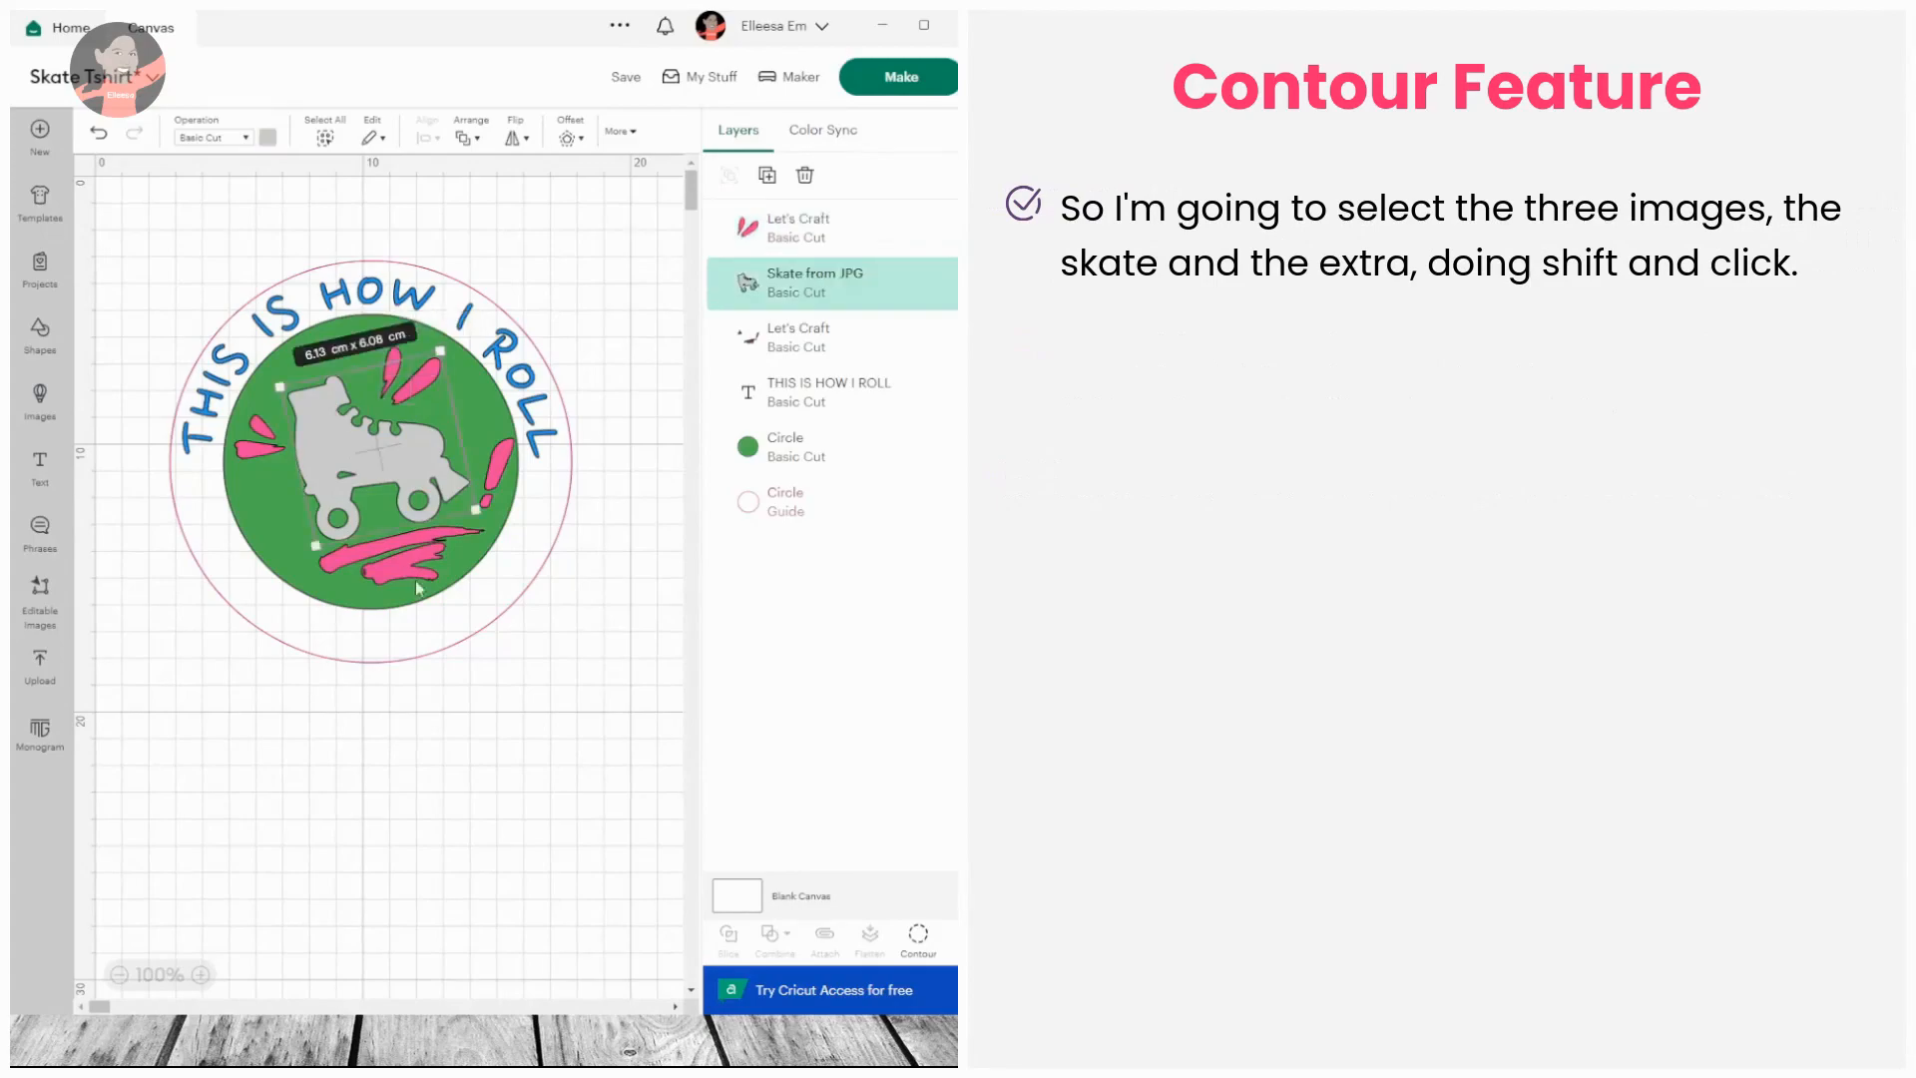
pyautogui.moveTo(396, 568)
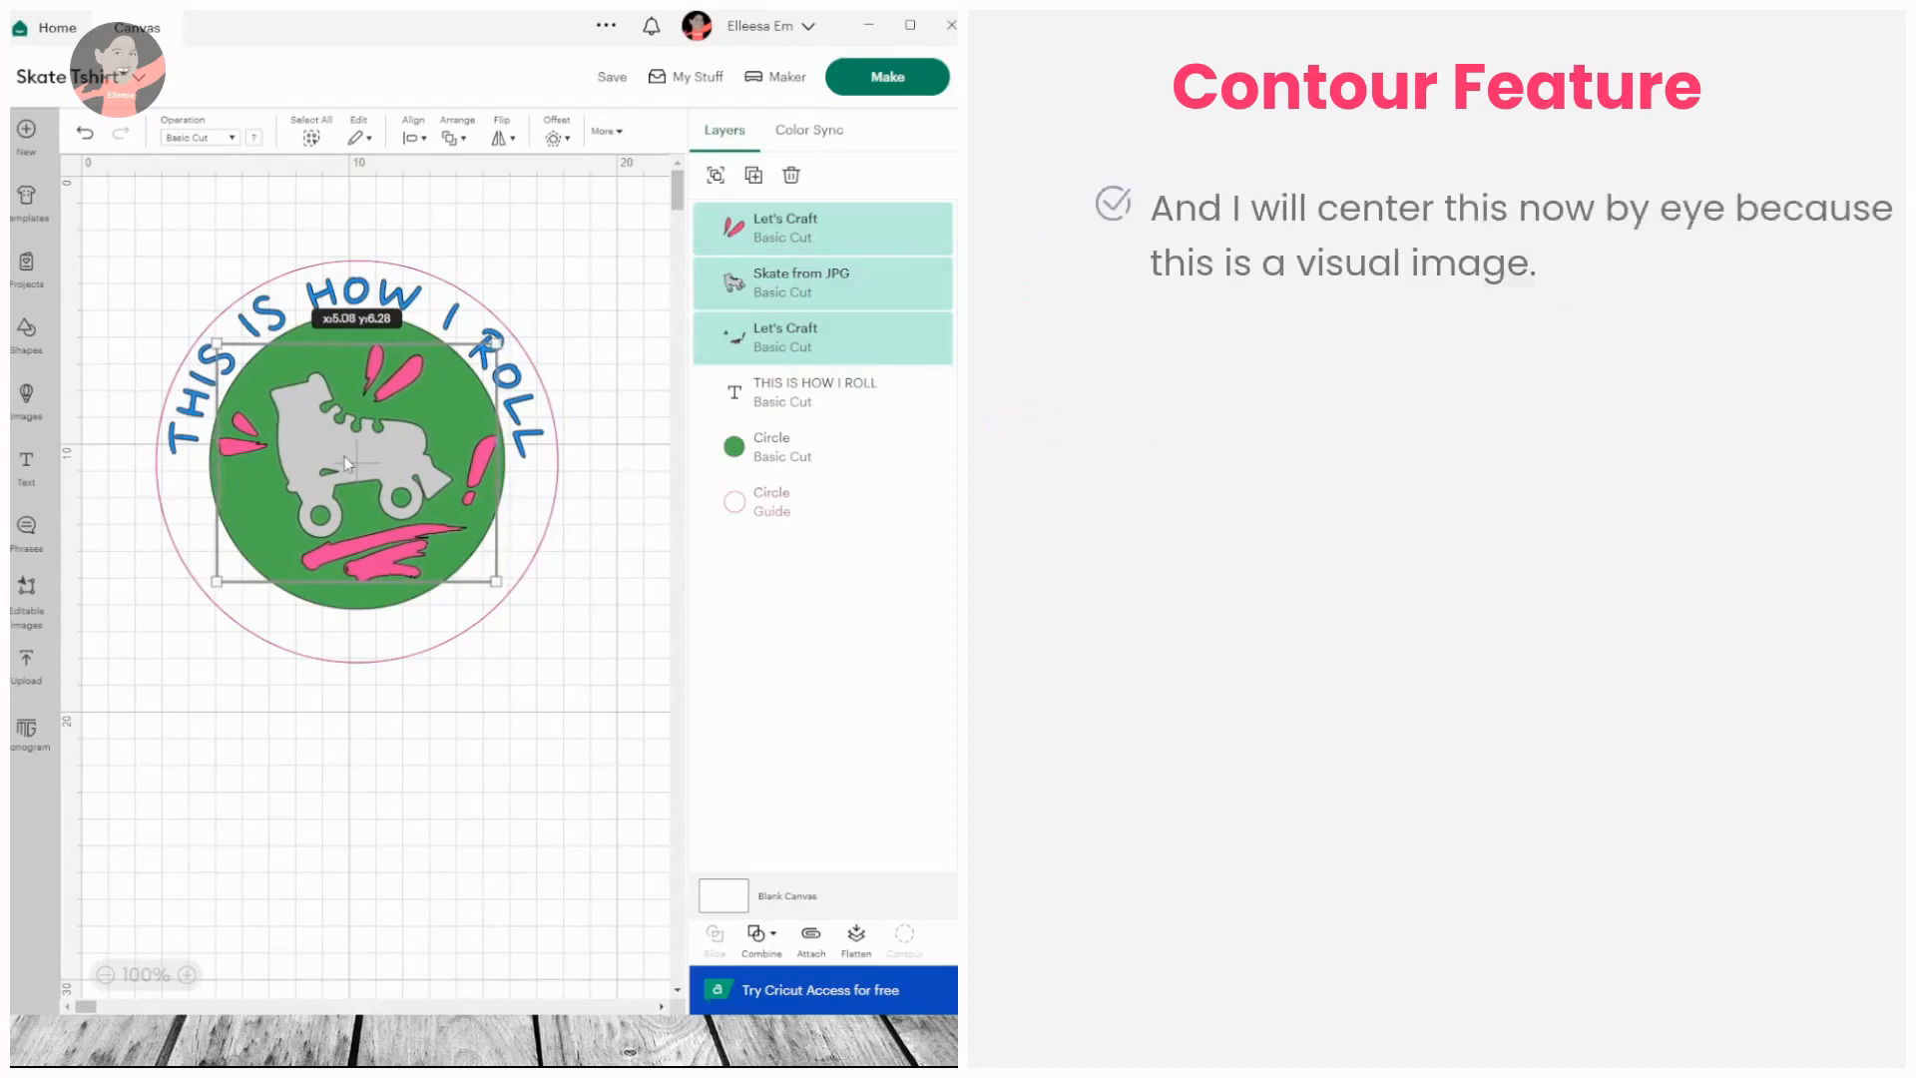
pyautogui.moveTo(348, 464); pyautogui.dragTo(357, 464)
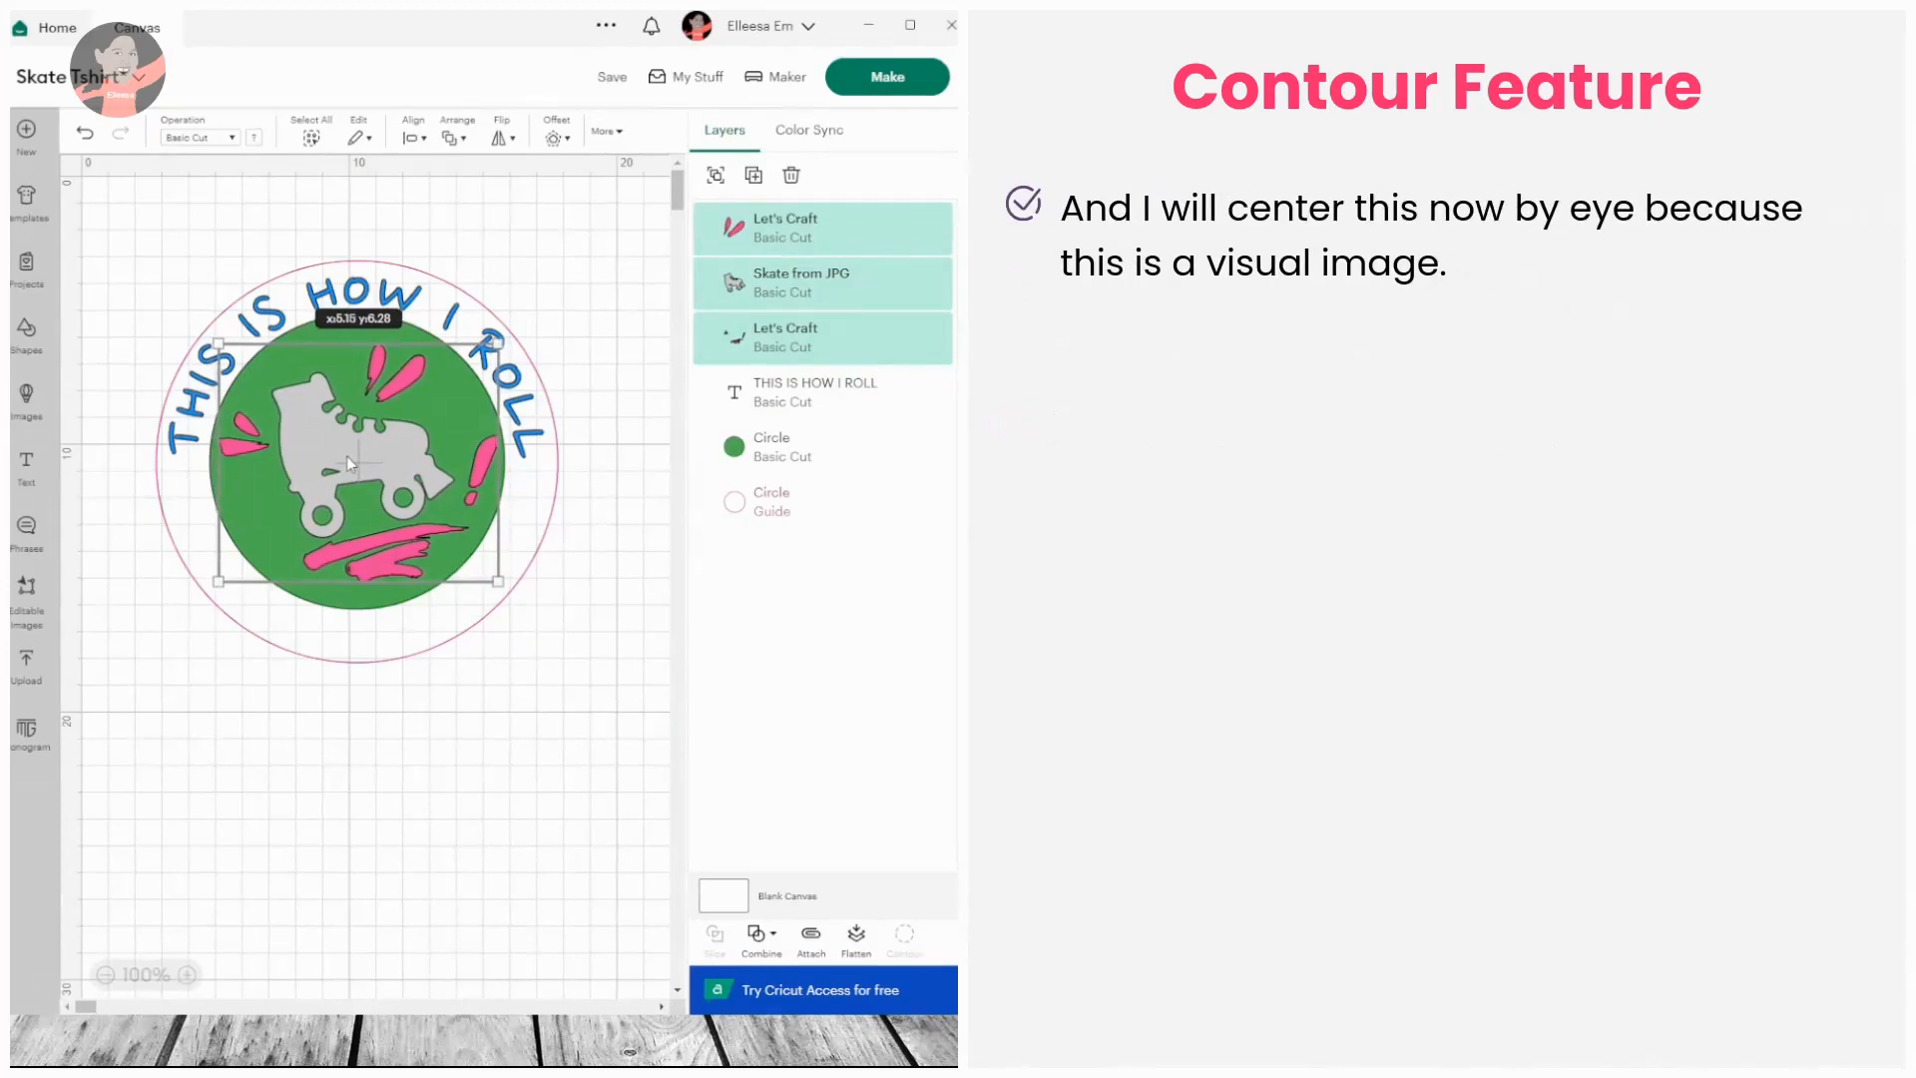
pyautogui.moveTo(354, 464); pyautogui.dragTo(351, 462)
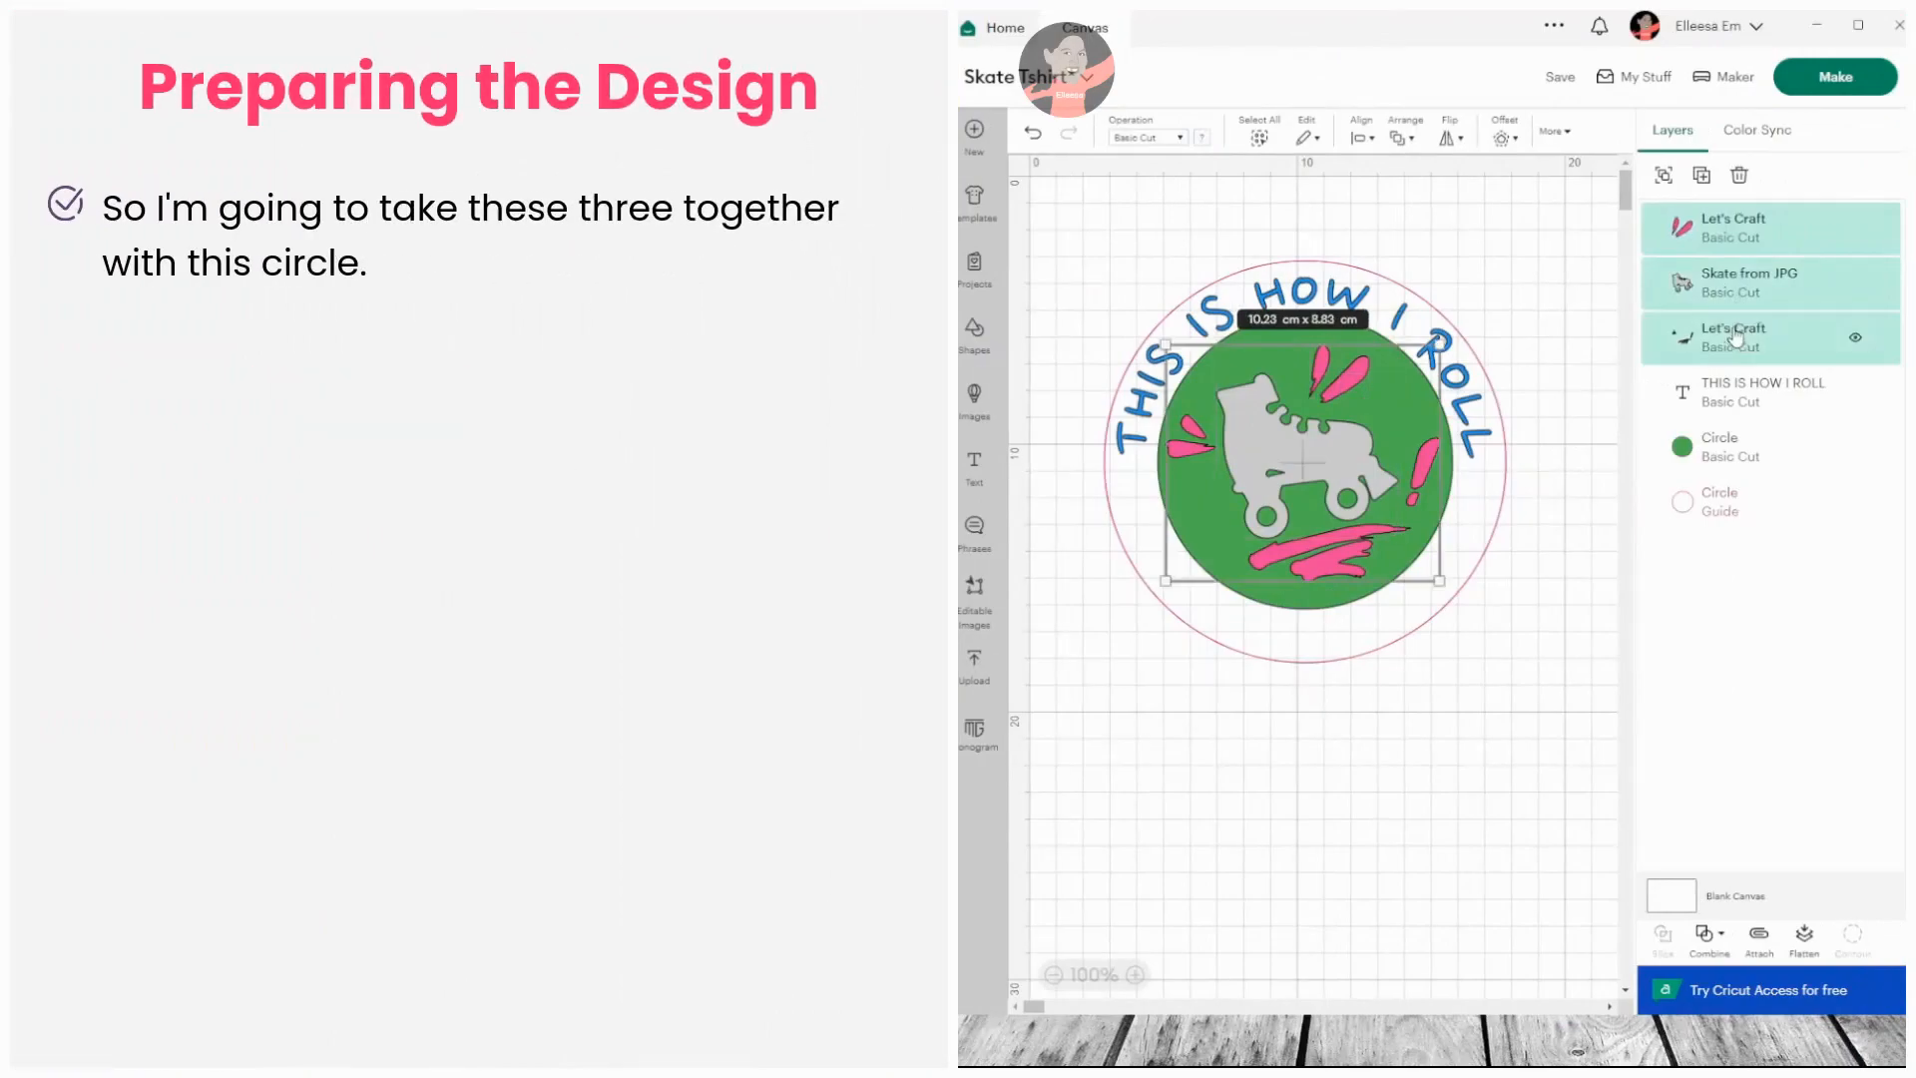
# - Select the Circle layer with the skate and splashes and combine them using Exclude
pyautogui.click(1735, 447)
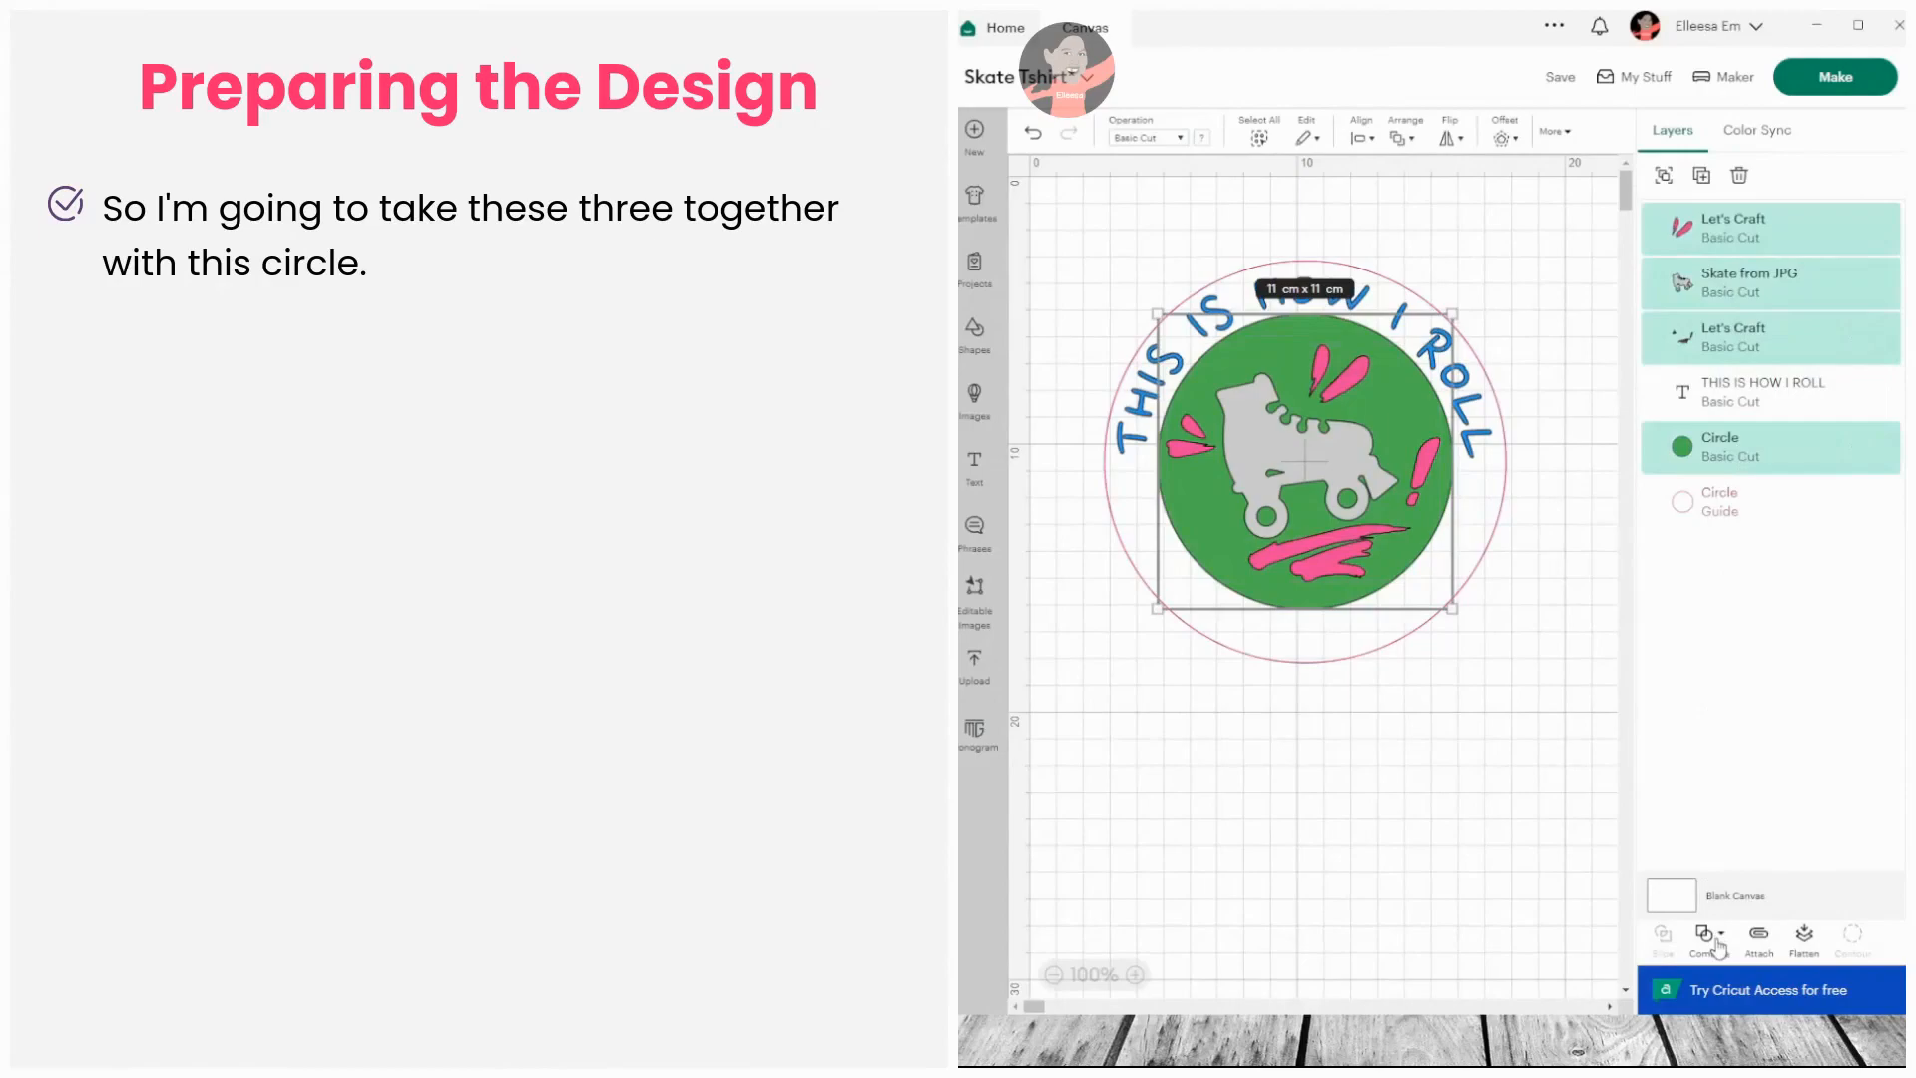
pyautogui.click(1708, 937)
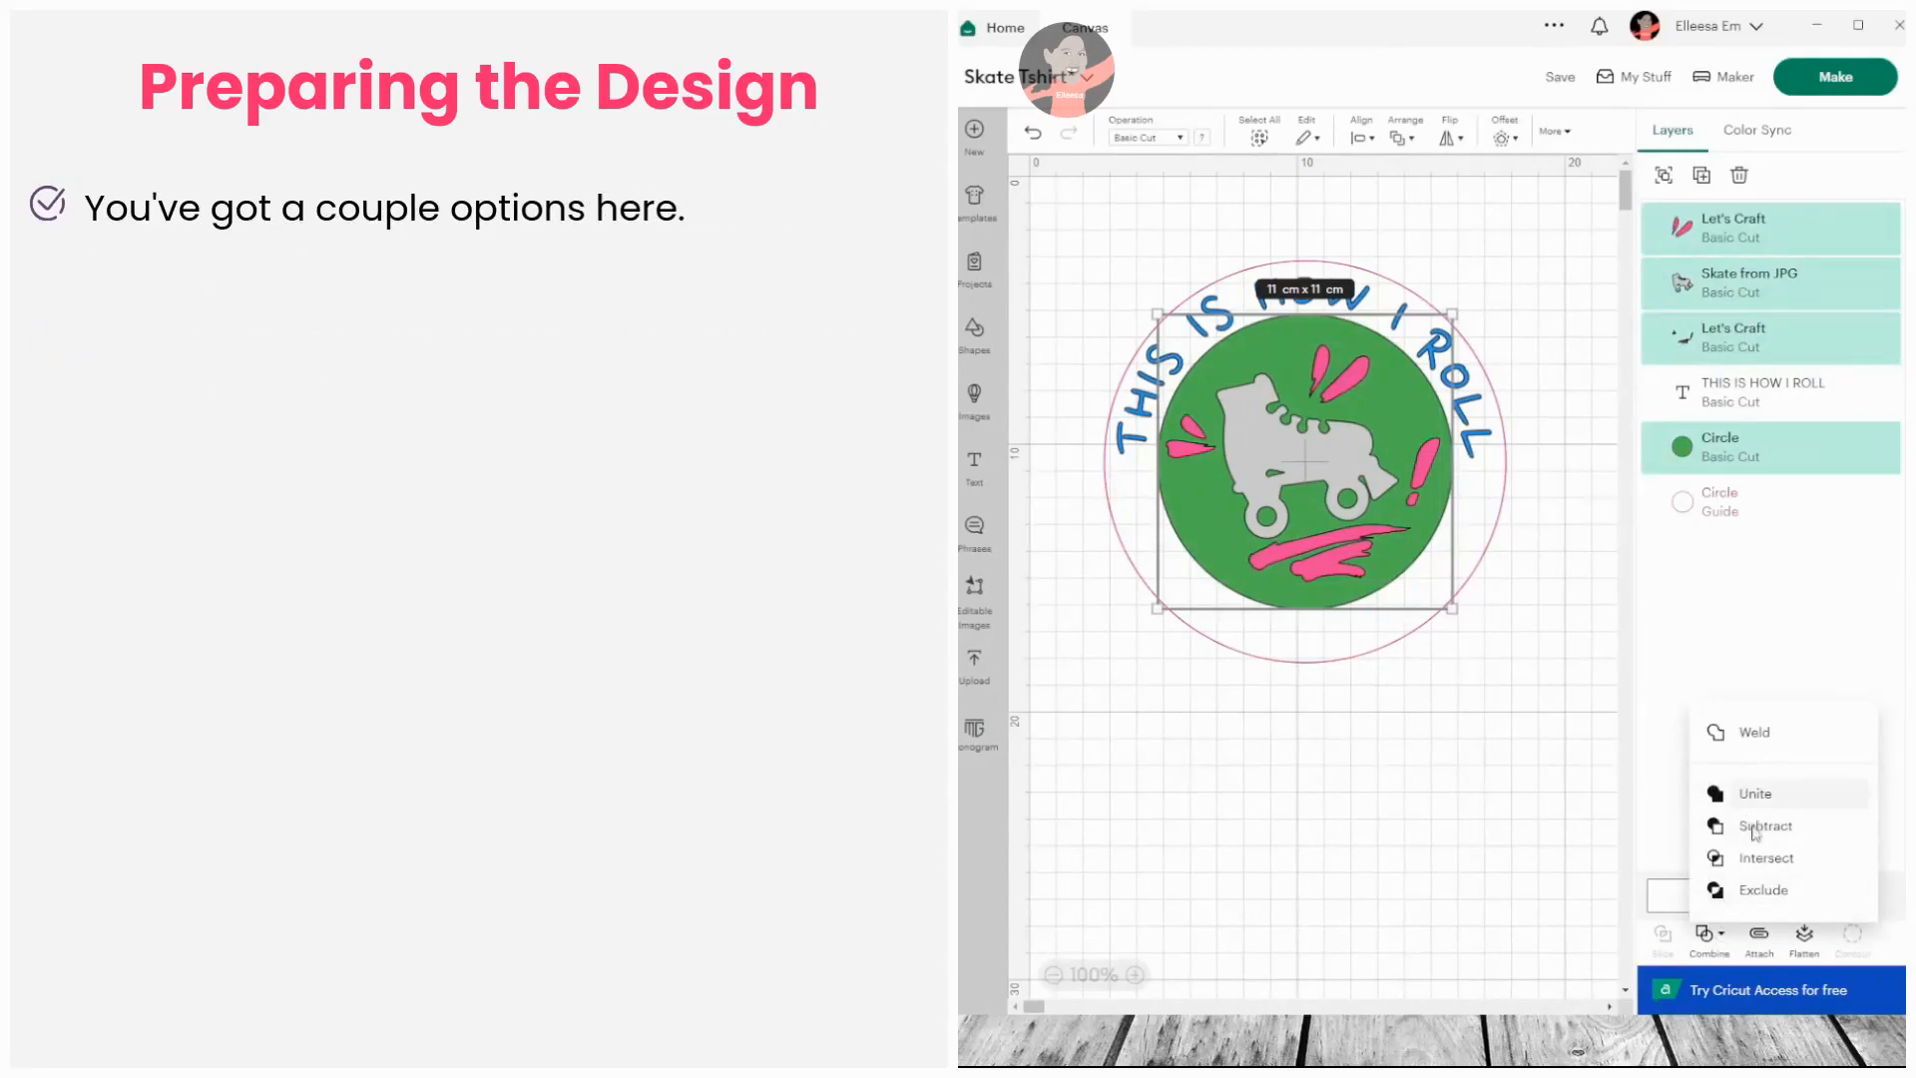
pyautogui.click(1762, 891)
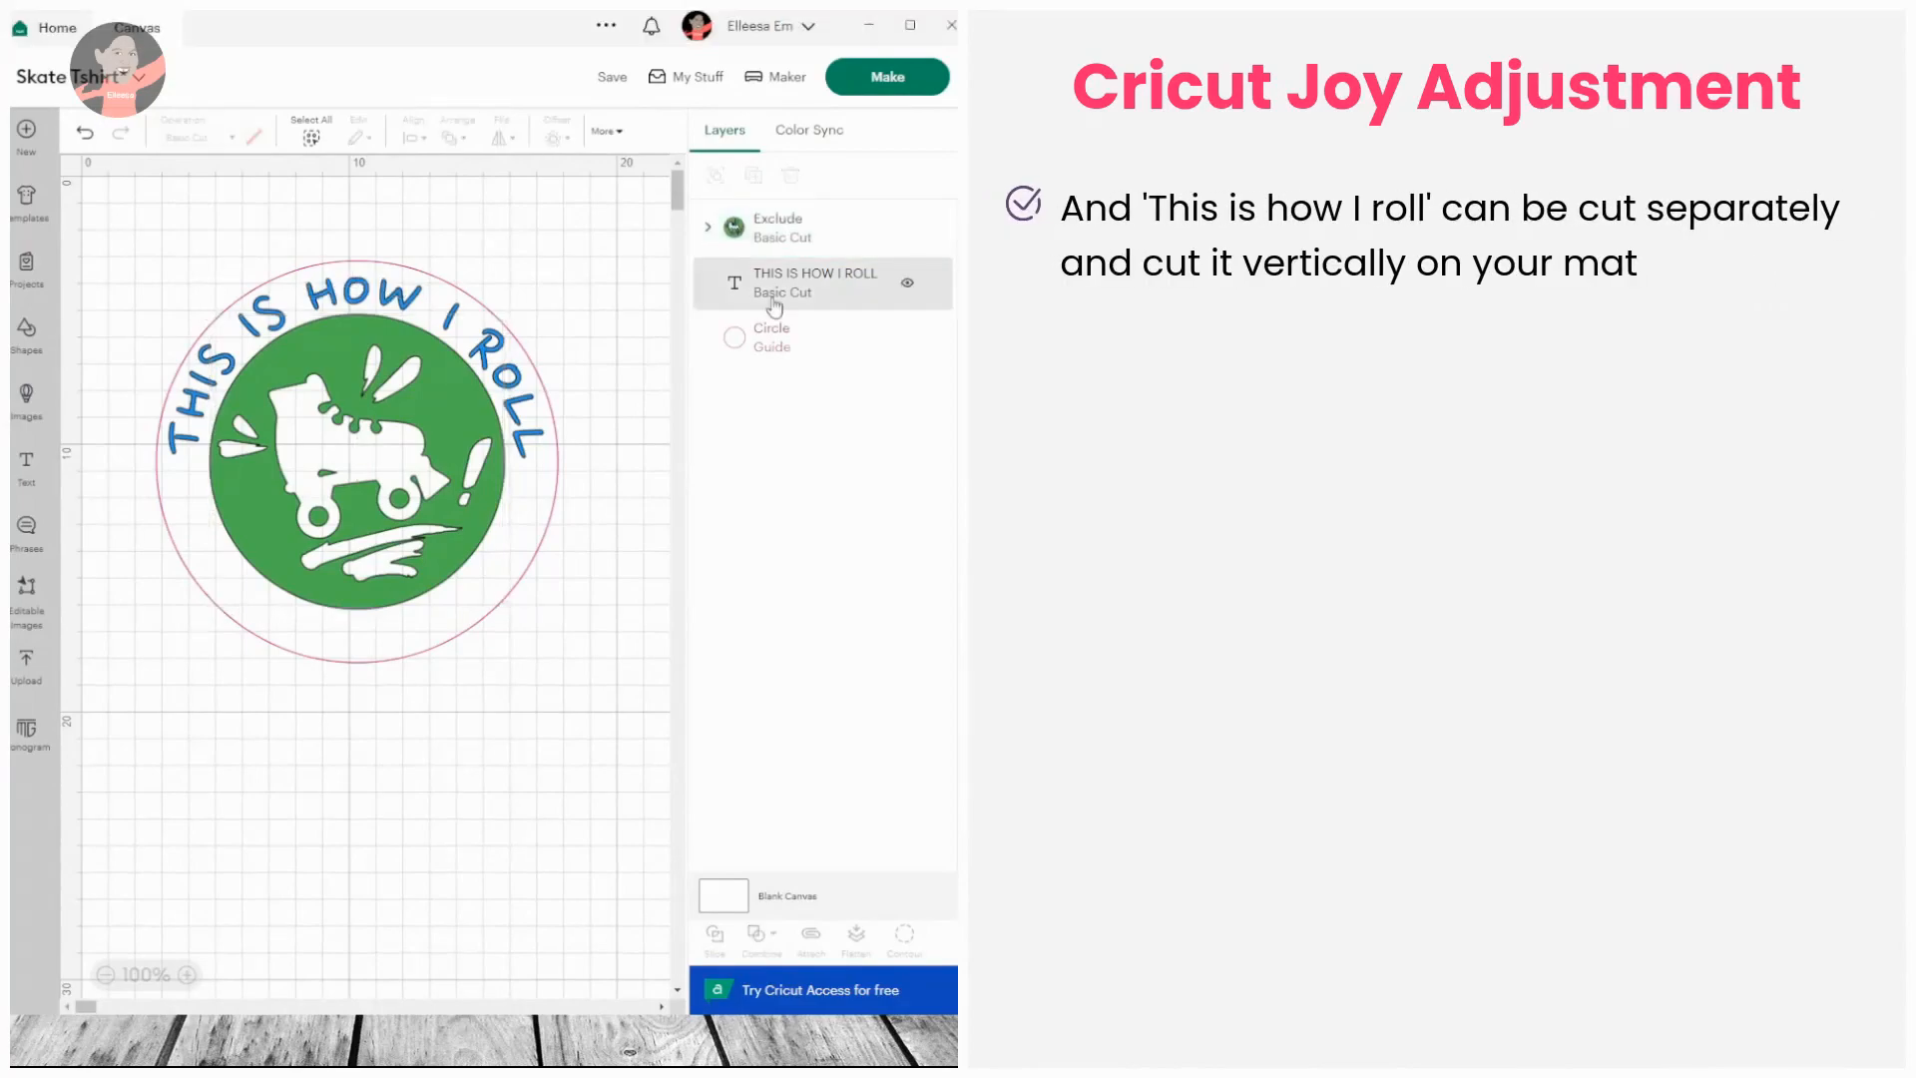
# - Select the curved 'THIS IS HOW I ROLL' text layer
pyautogui.click(814, 283)
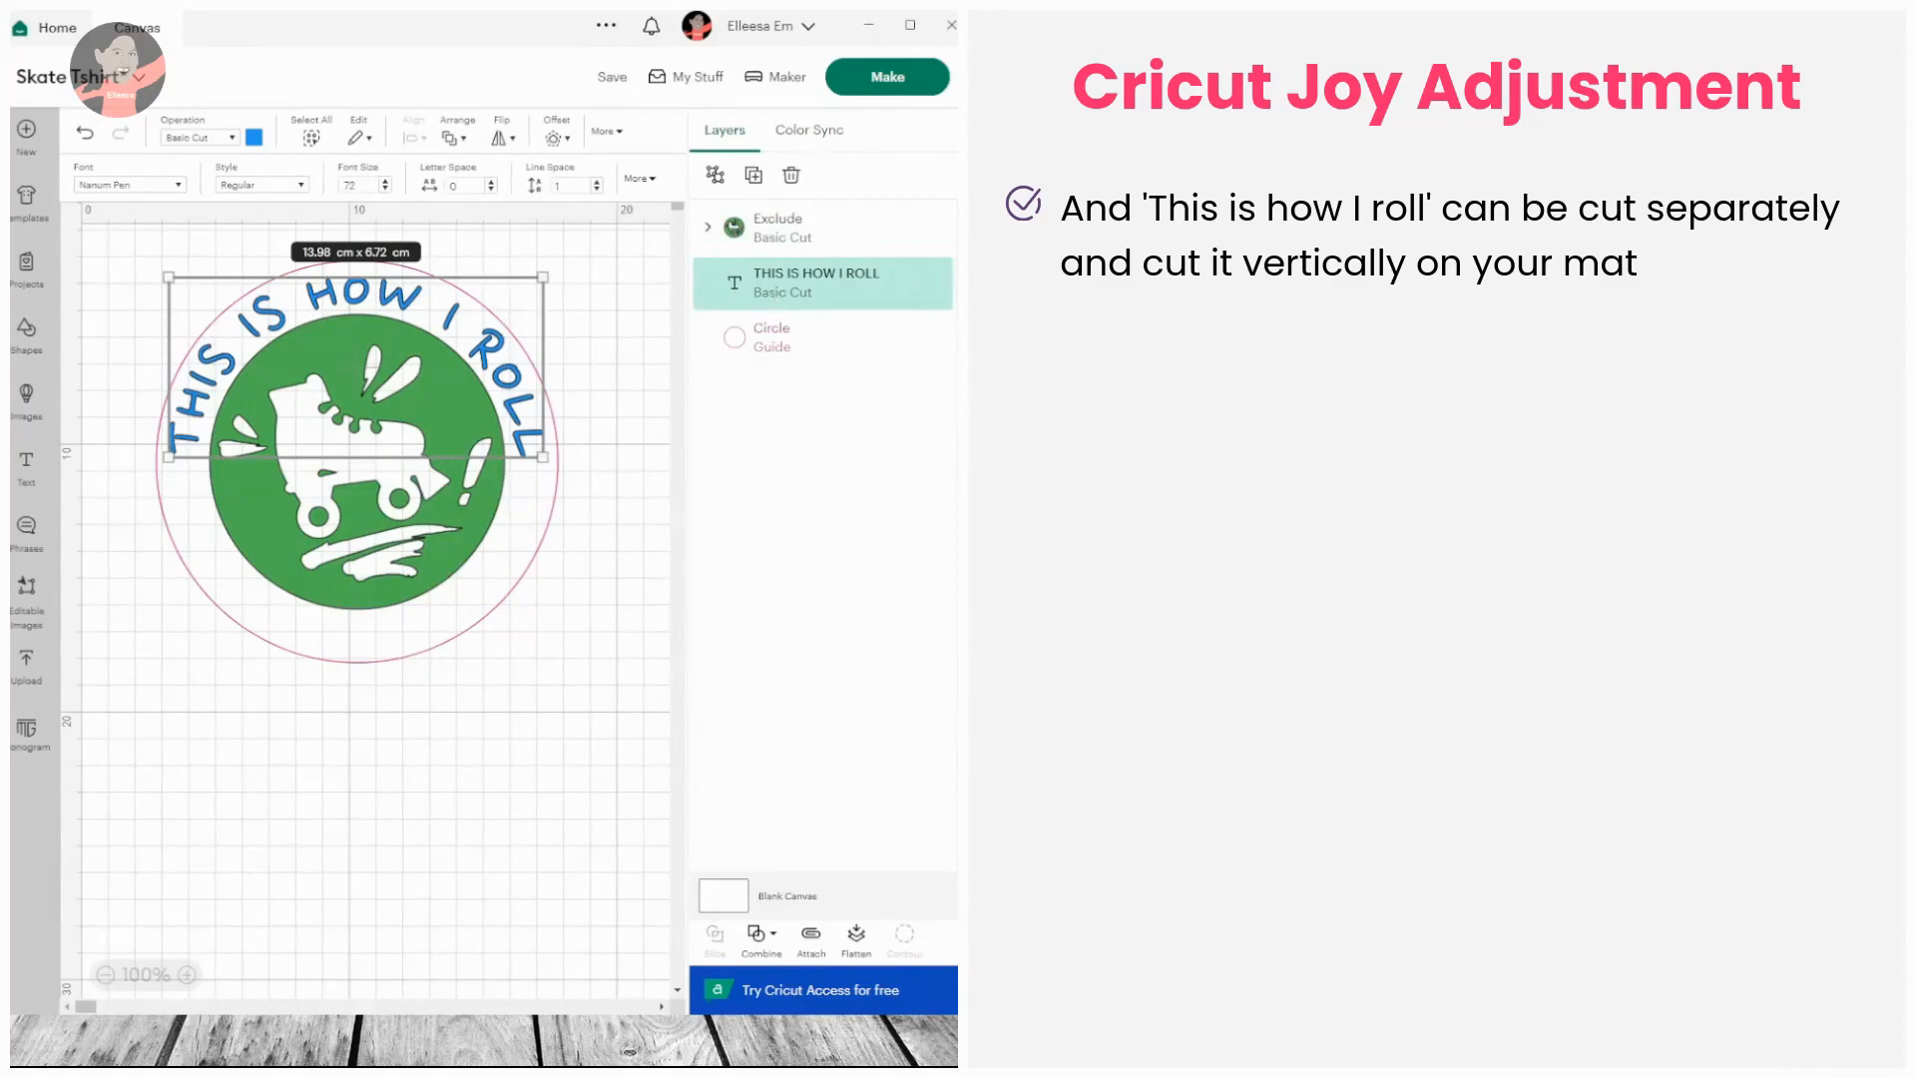
pyautogui.moveTo(156, 394)
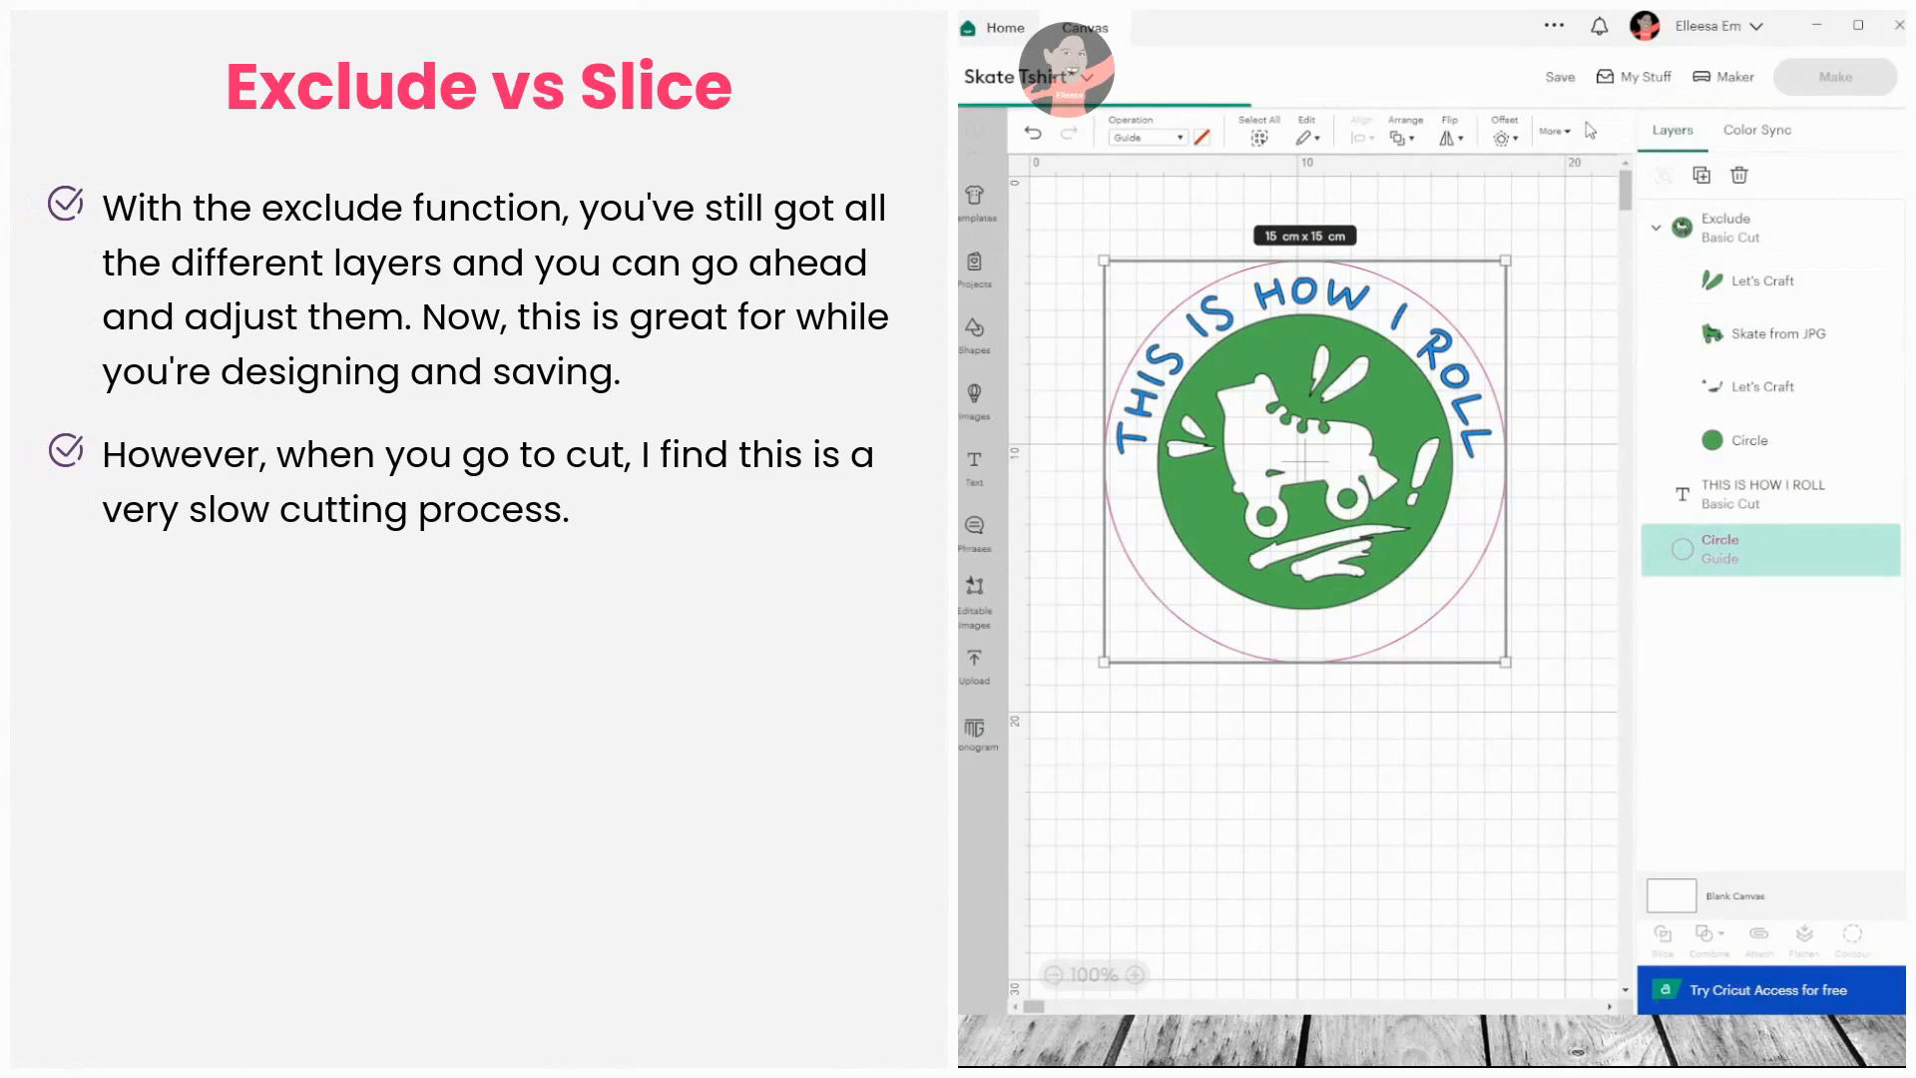
# - Undo Exclude on the Exclude group to restore separate skate, splash and circle layers
pyautogui.click(1560, 76)
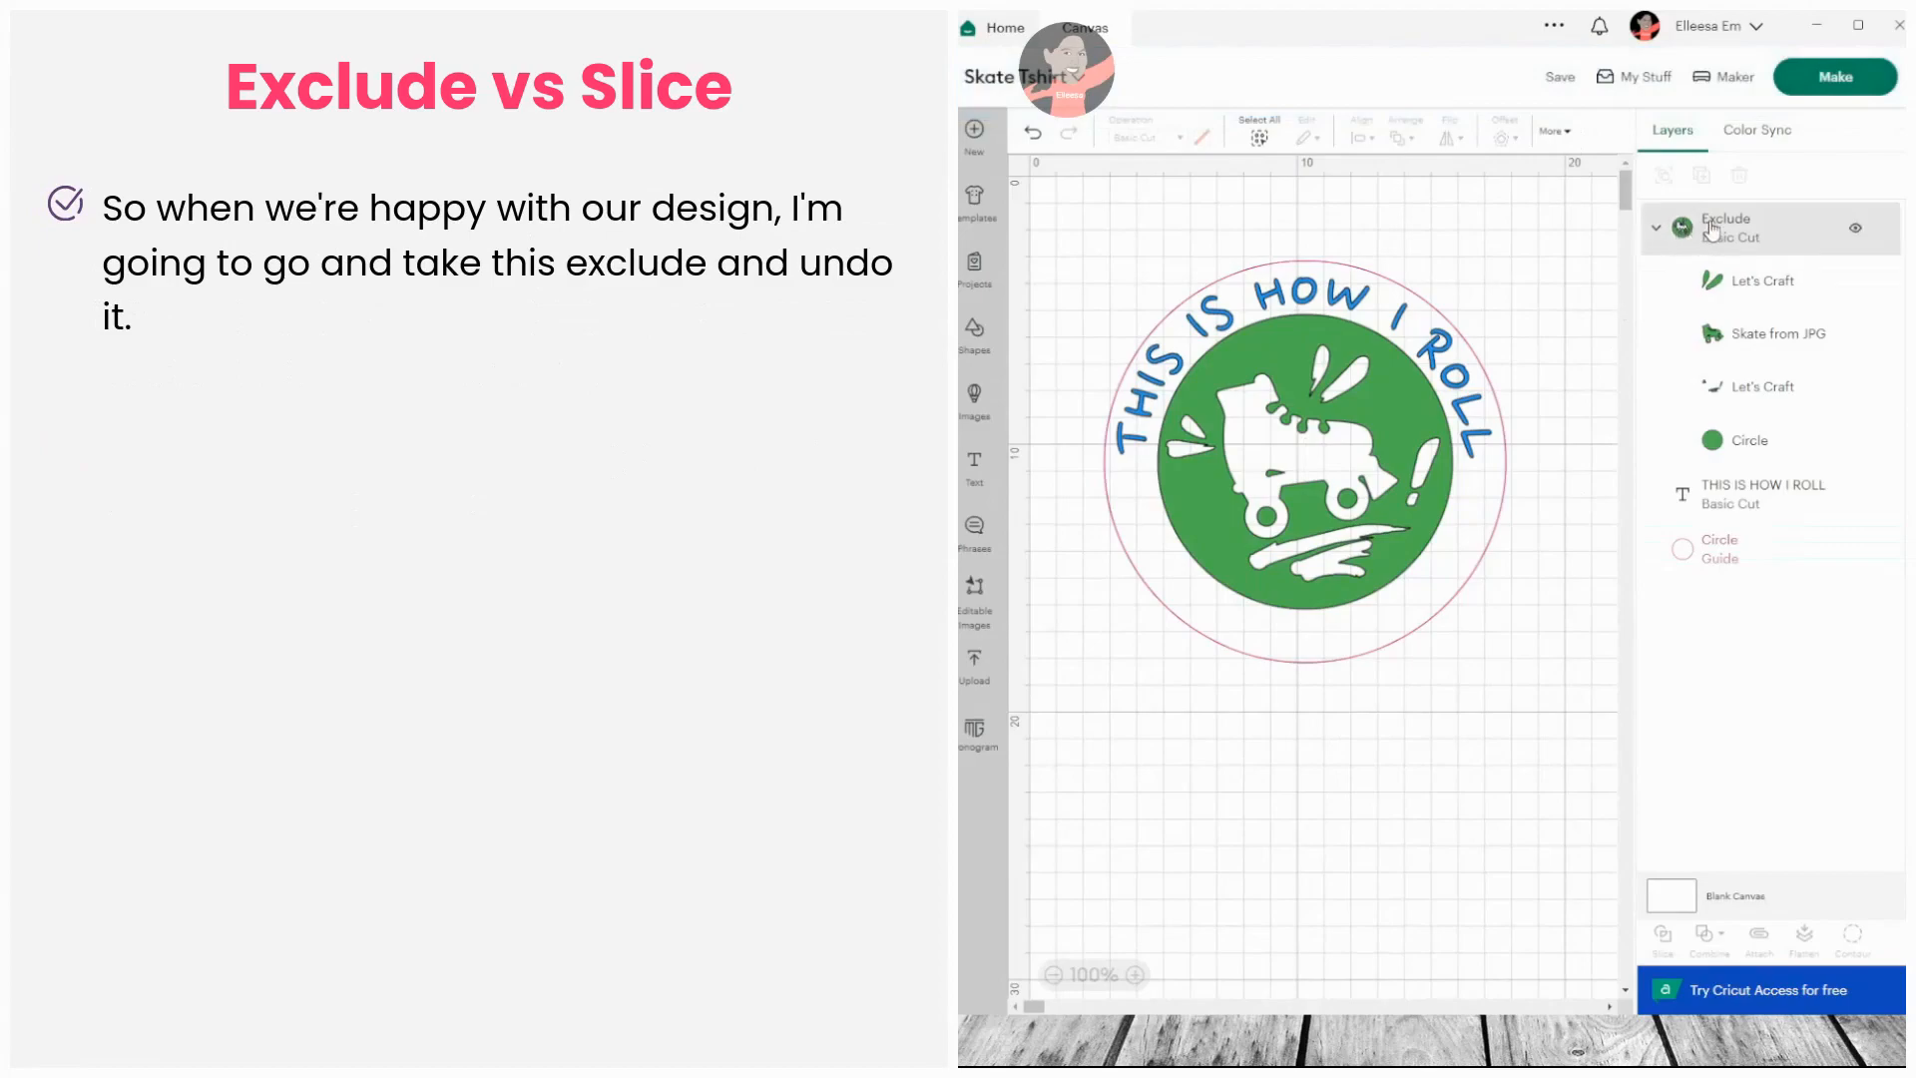
pyautogui.click(1727, 224)
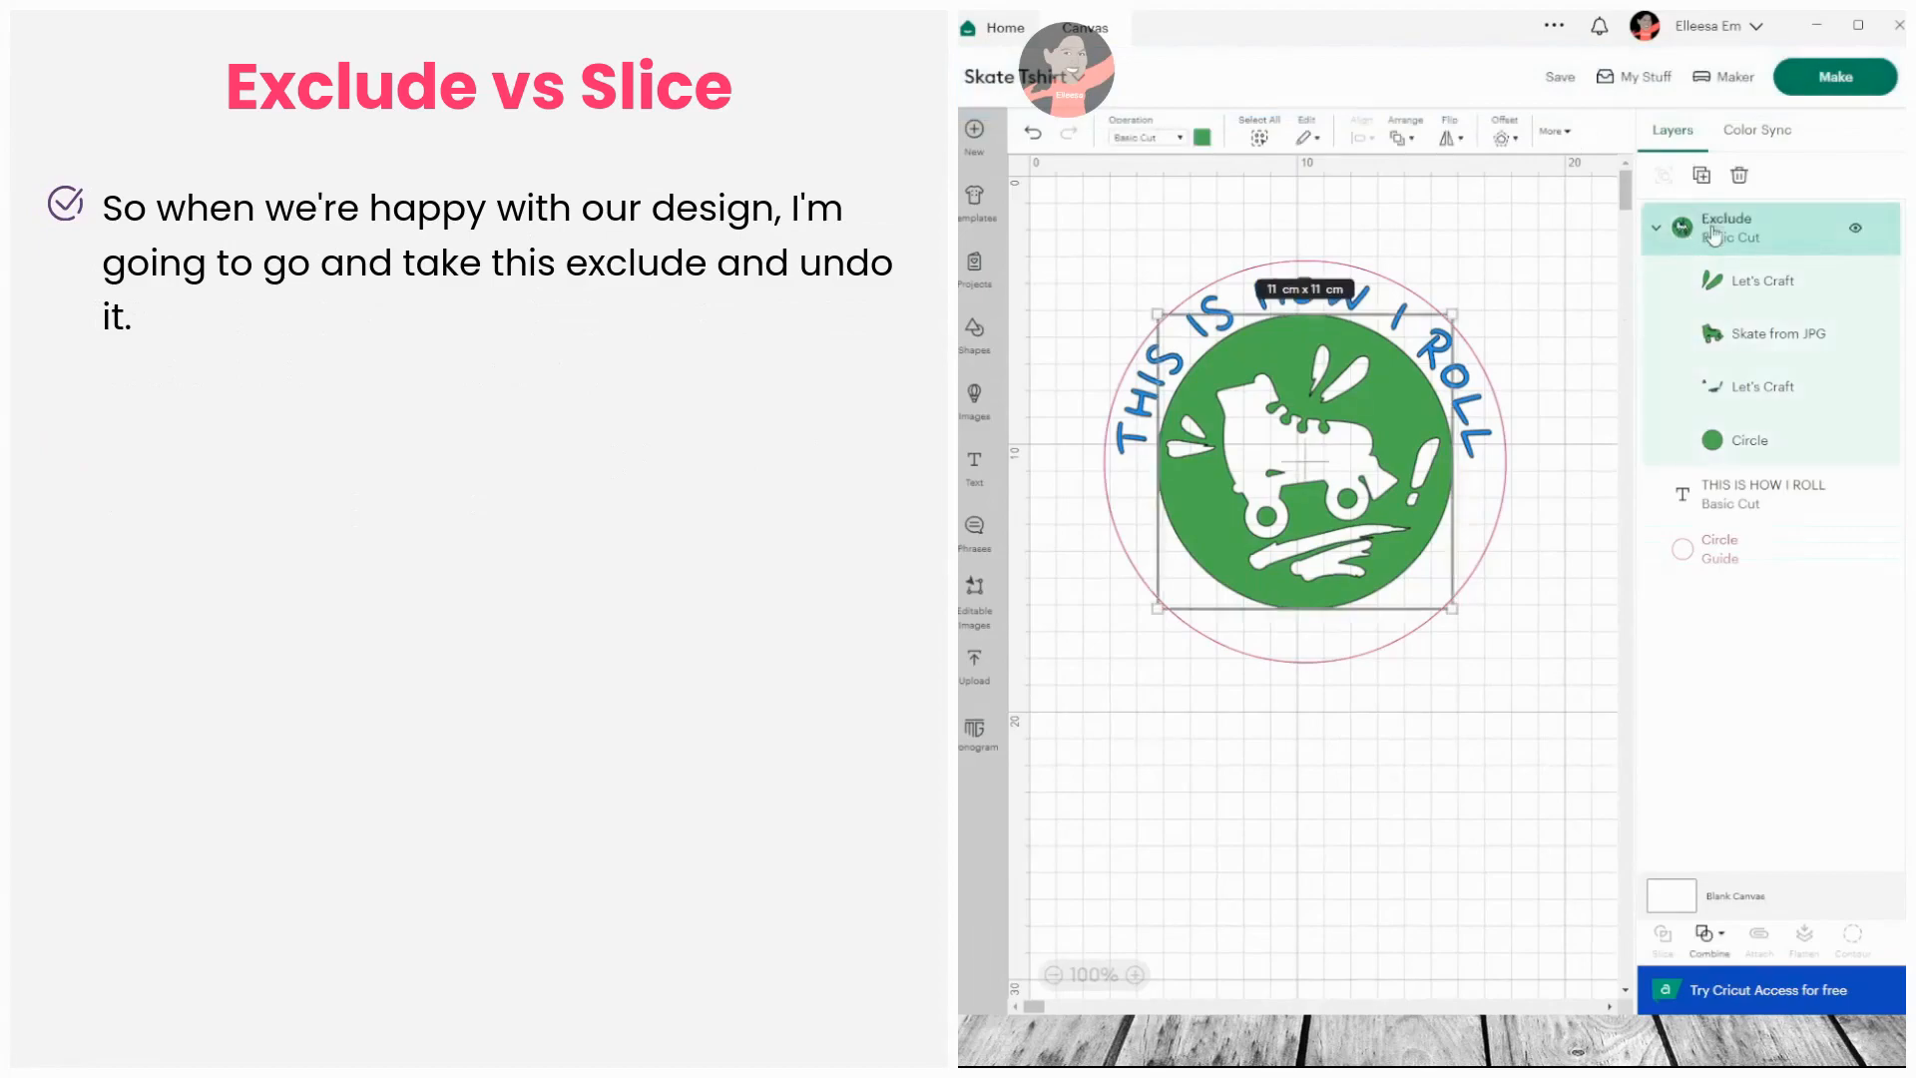
pyautogui.click(1709, 936)
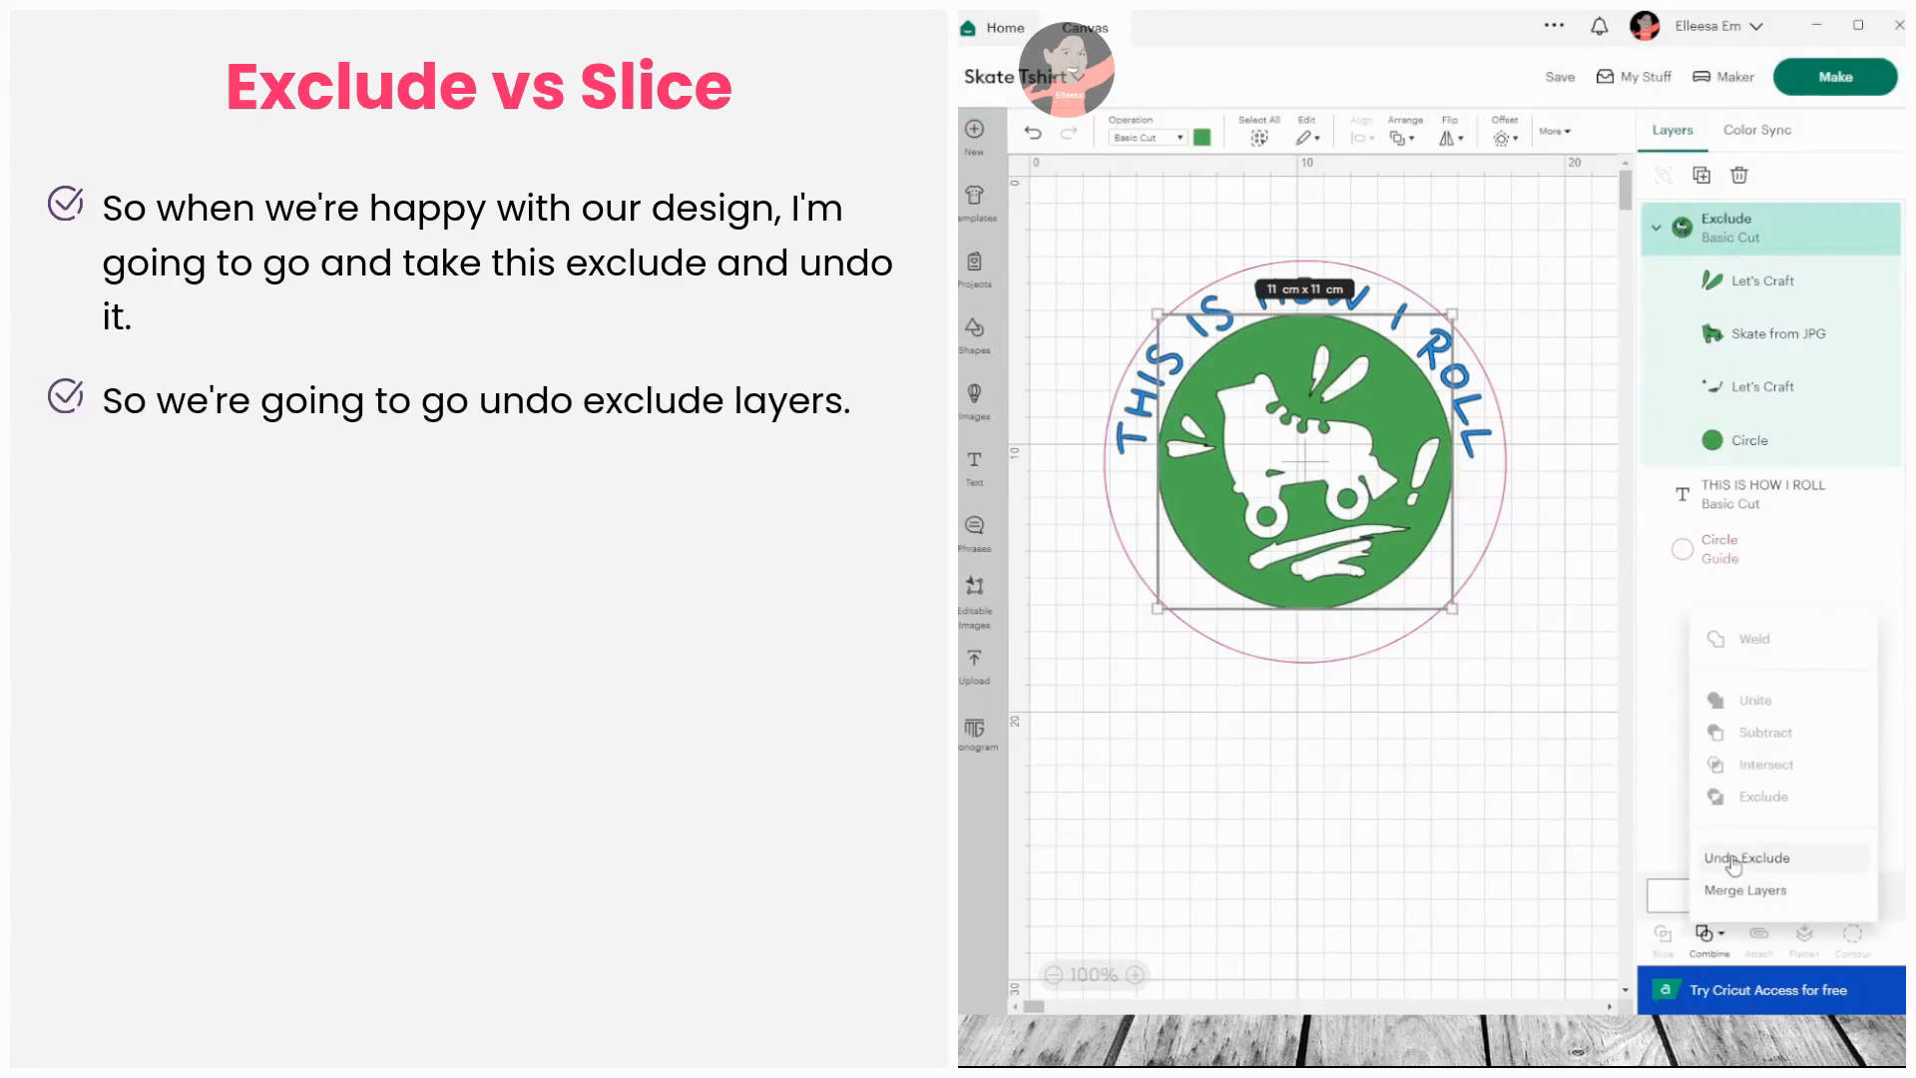
pyautogui.click(1742, 859)
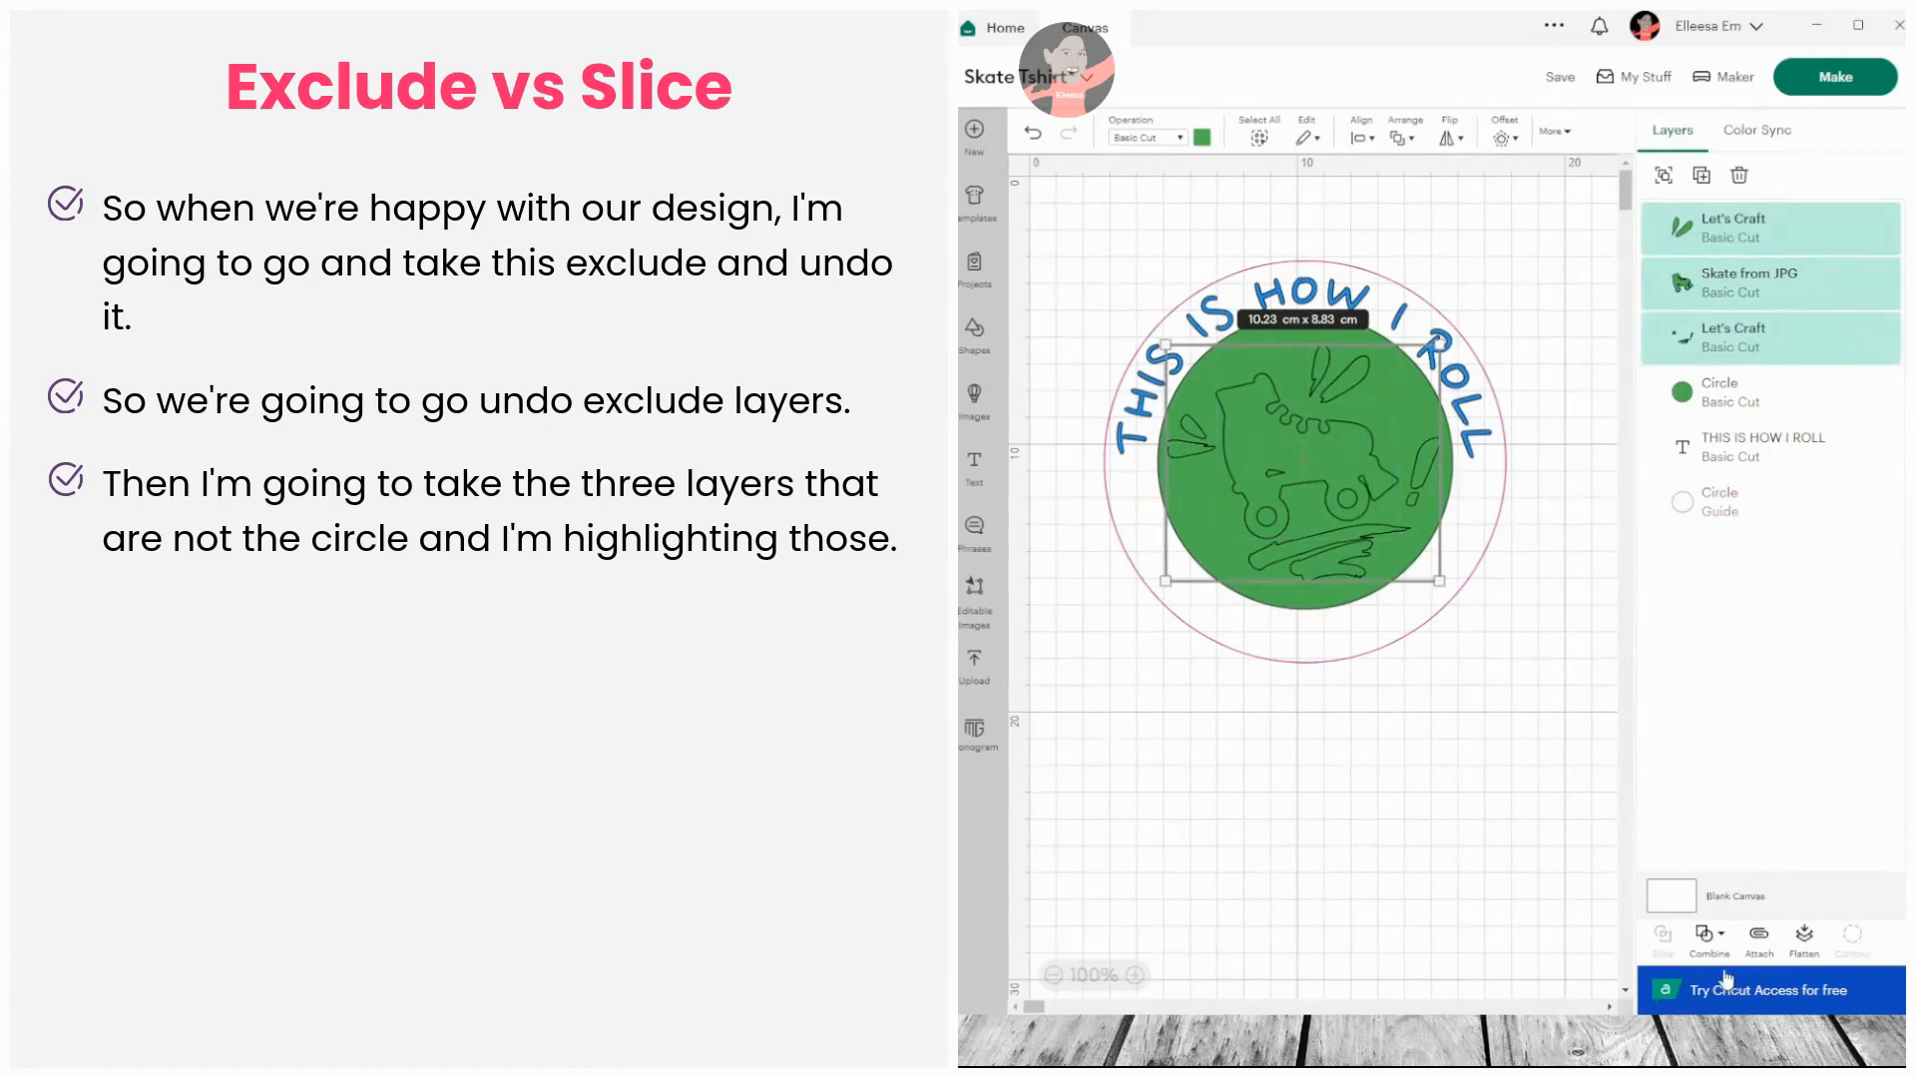
# - Weld skate and splashes, Slice them from the green Circle, then send the design to Make
pyautogui.click(1709, 935)
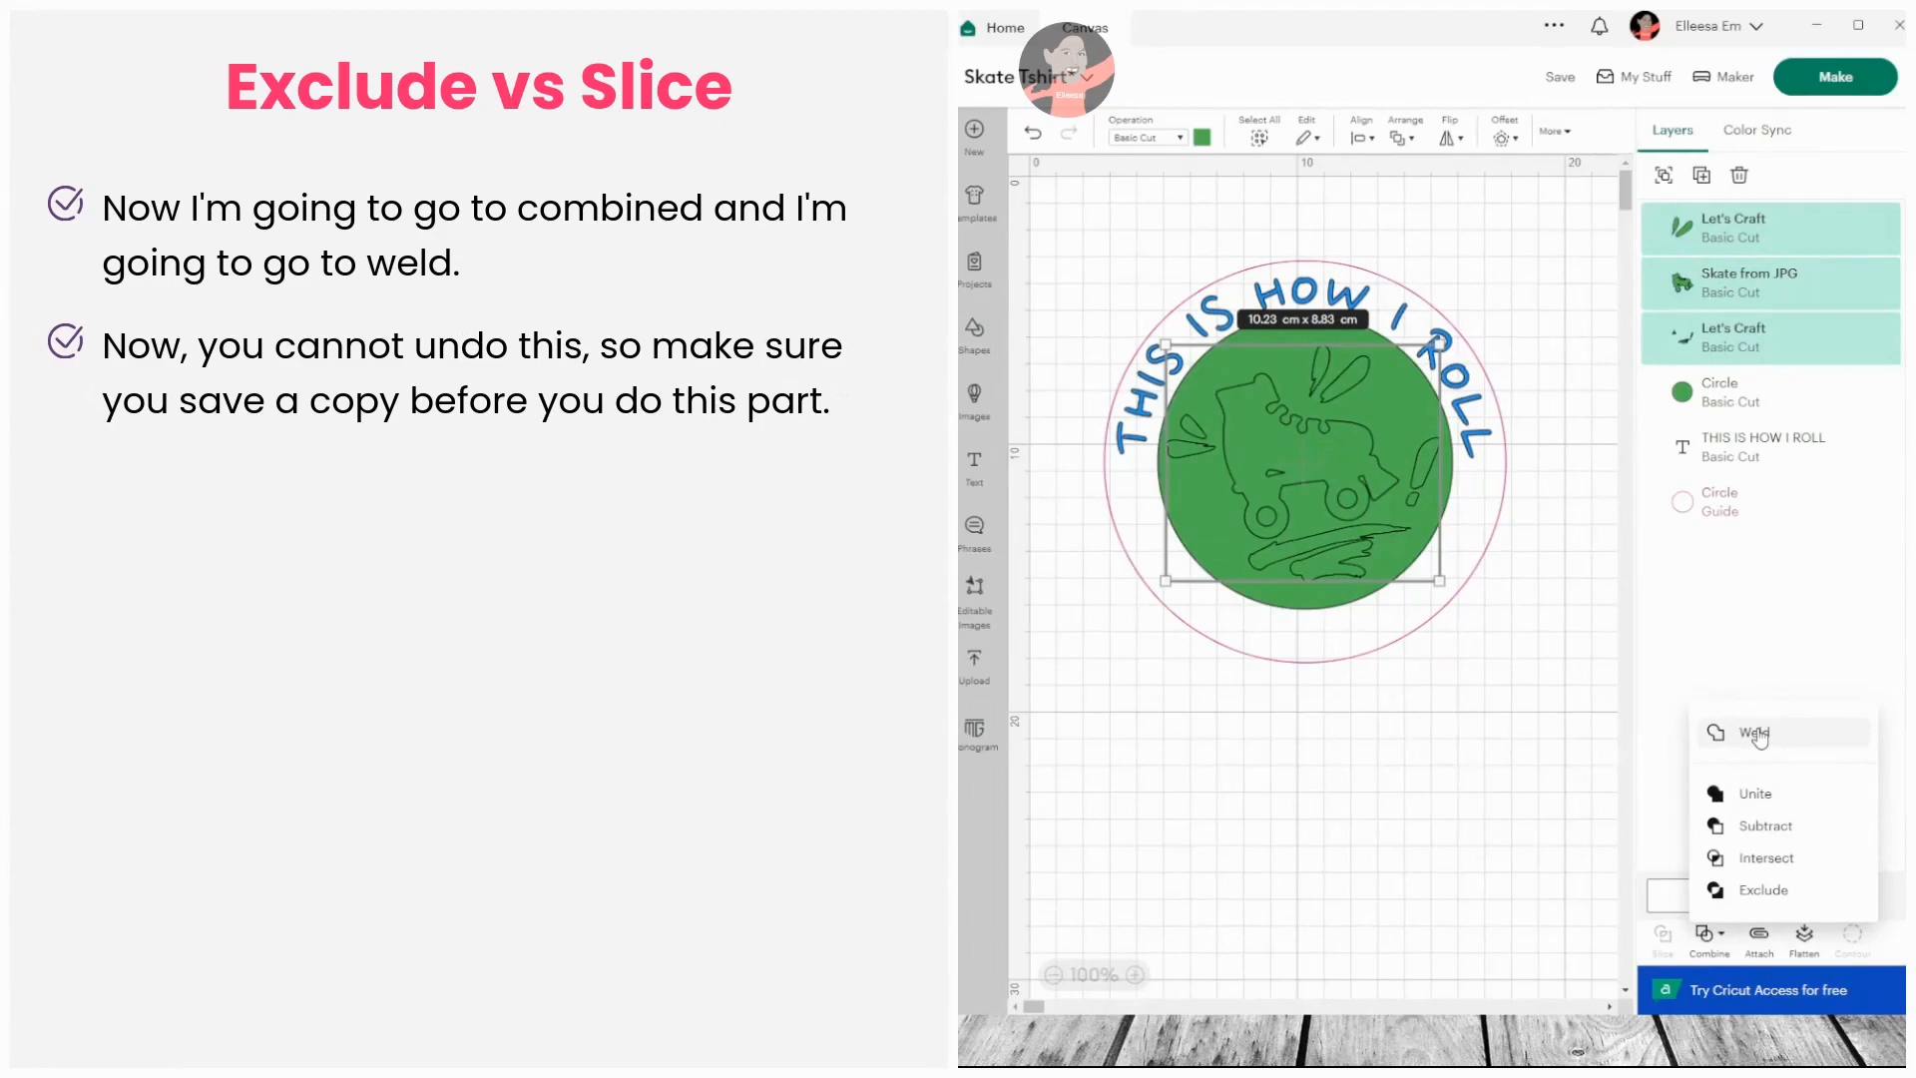
pyautogui.click(1756, 733)
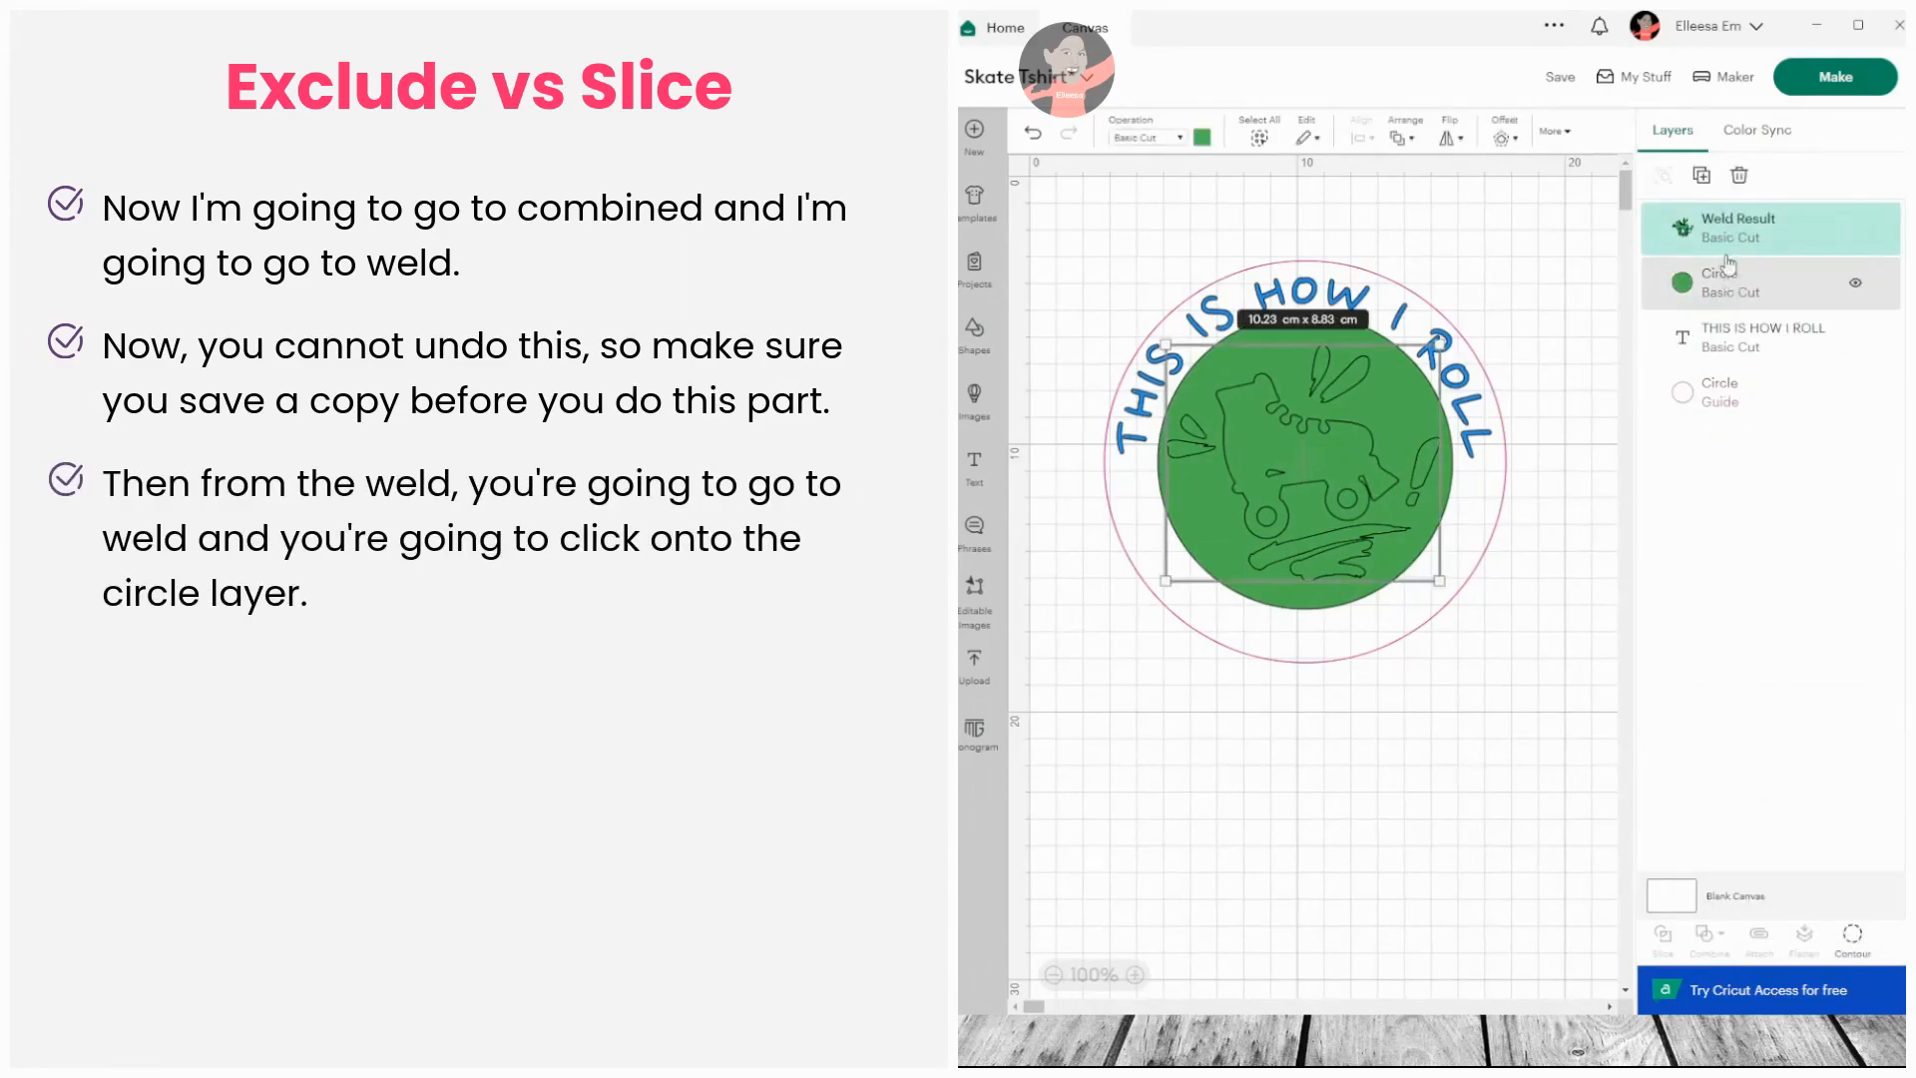
pyautogui.click(1730, 283)
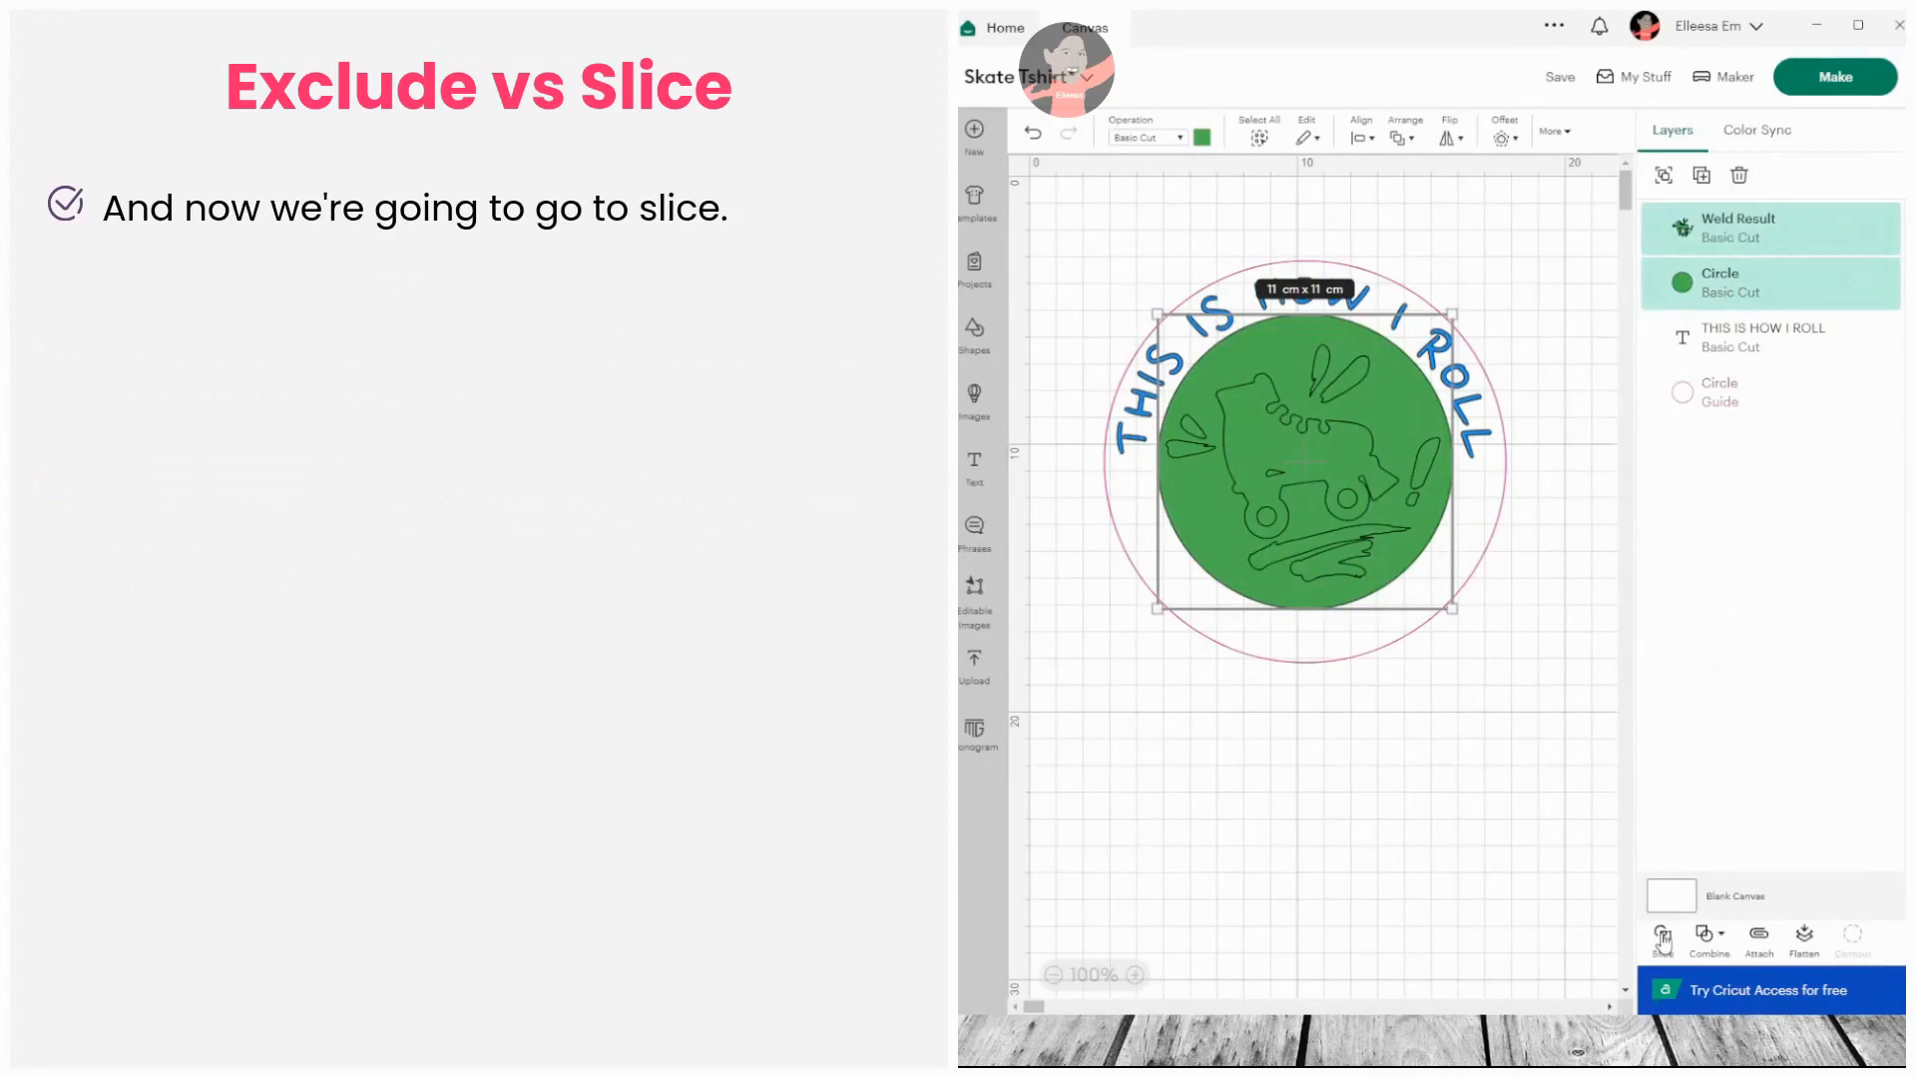
pyautogui.click(1664, 936)
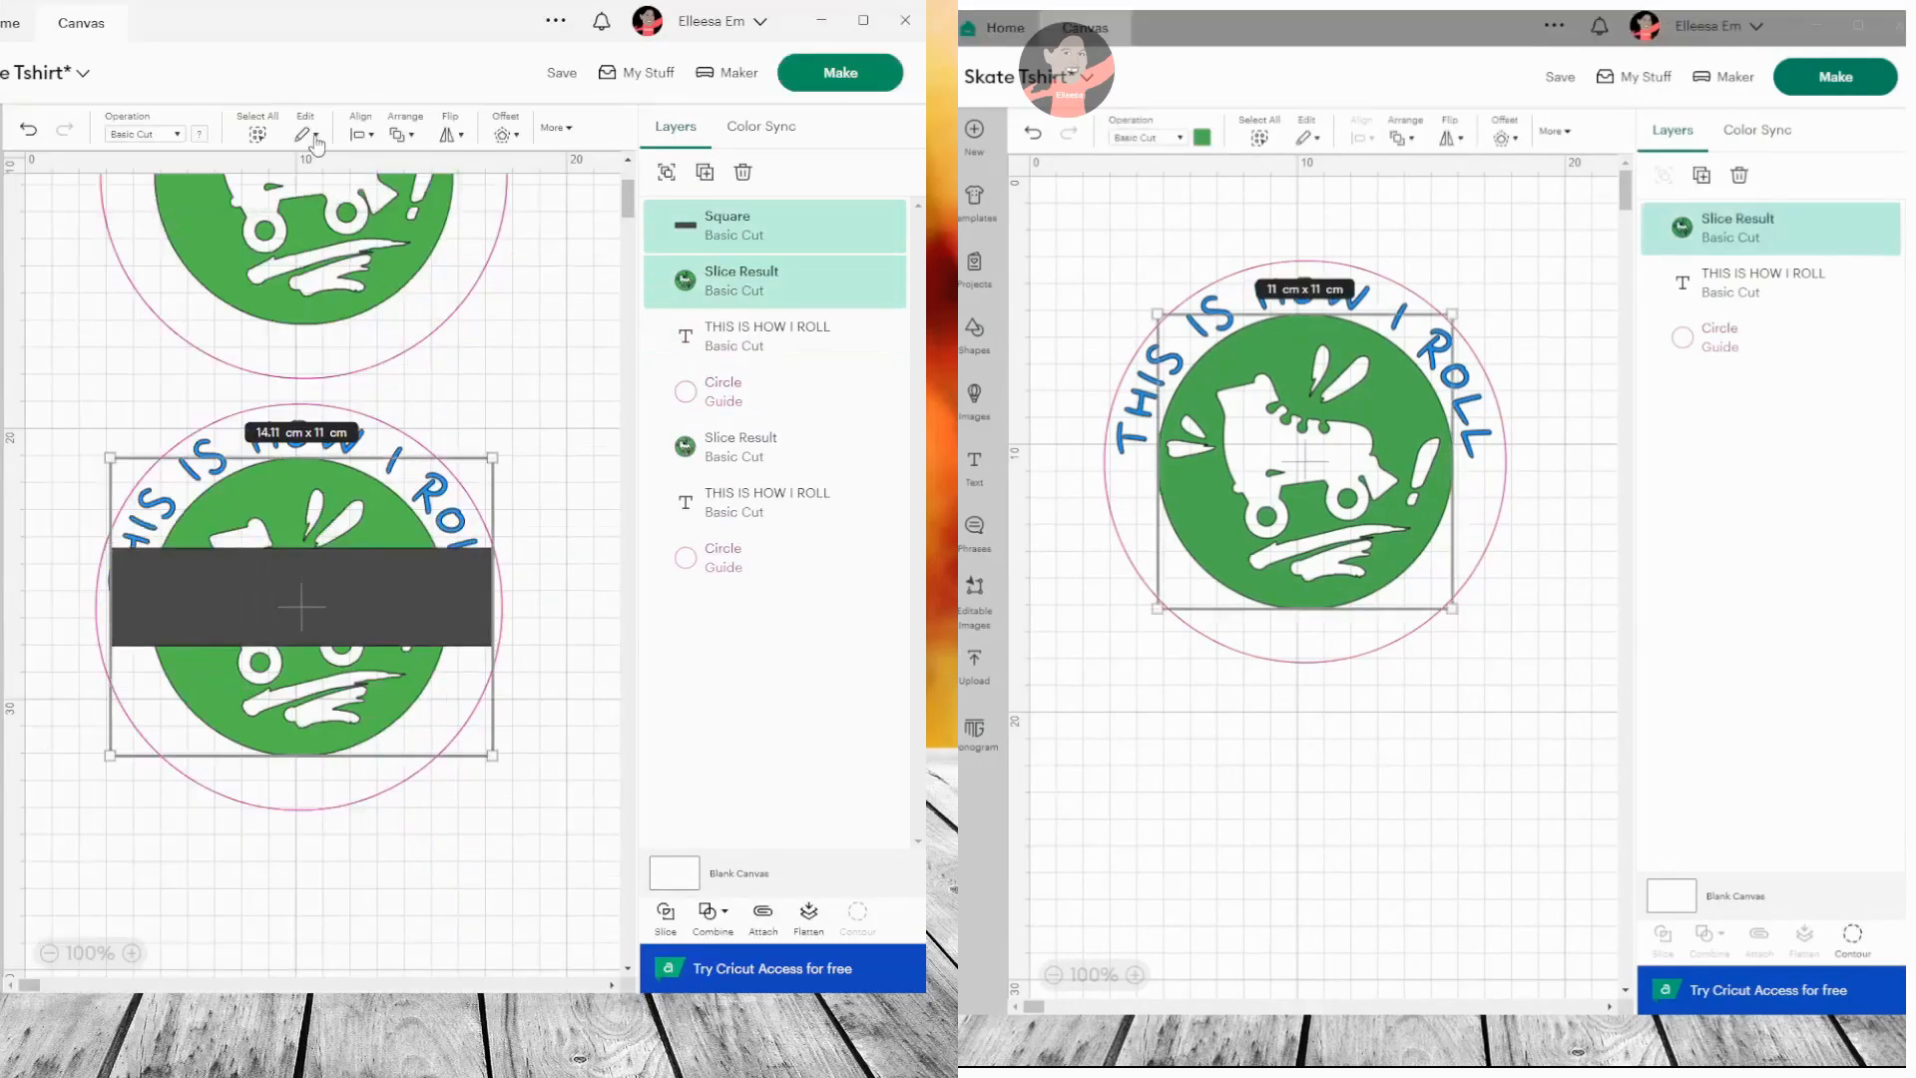
pyautogui.click(839, 71)
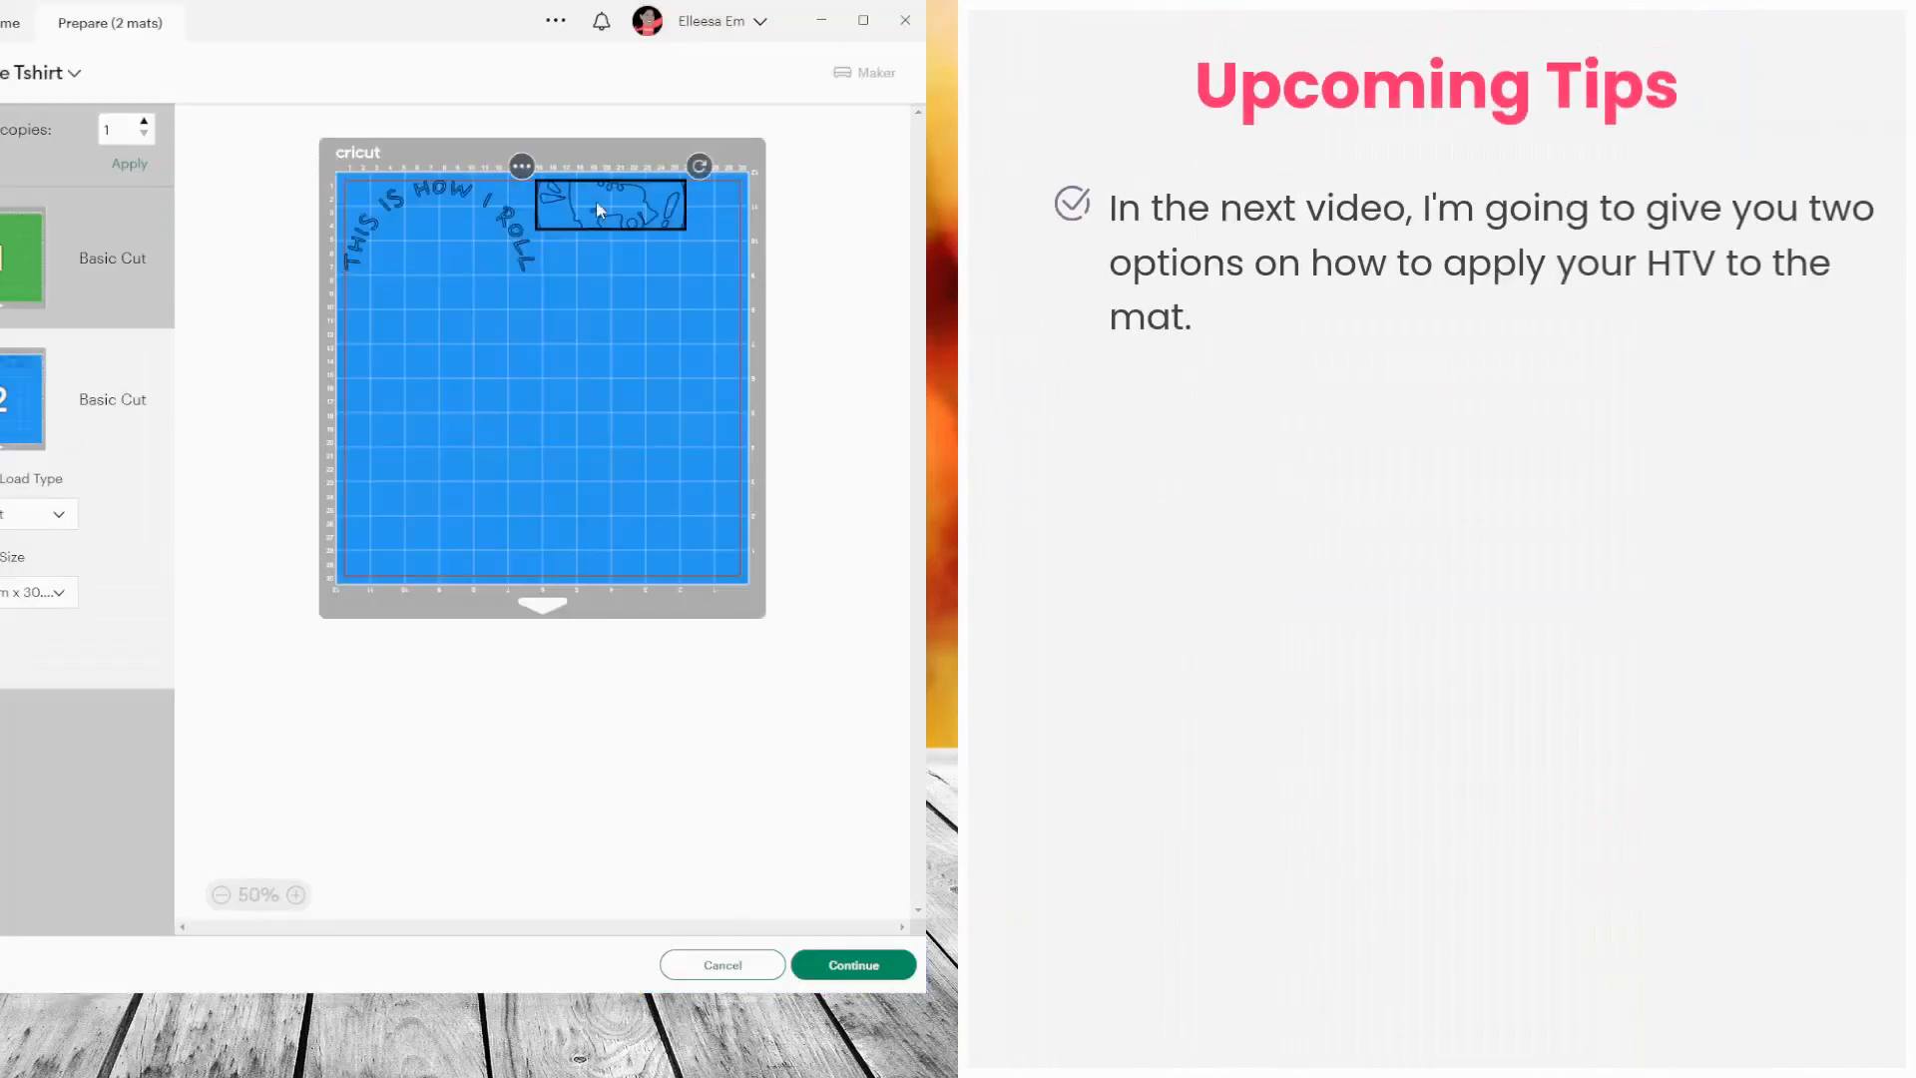